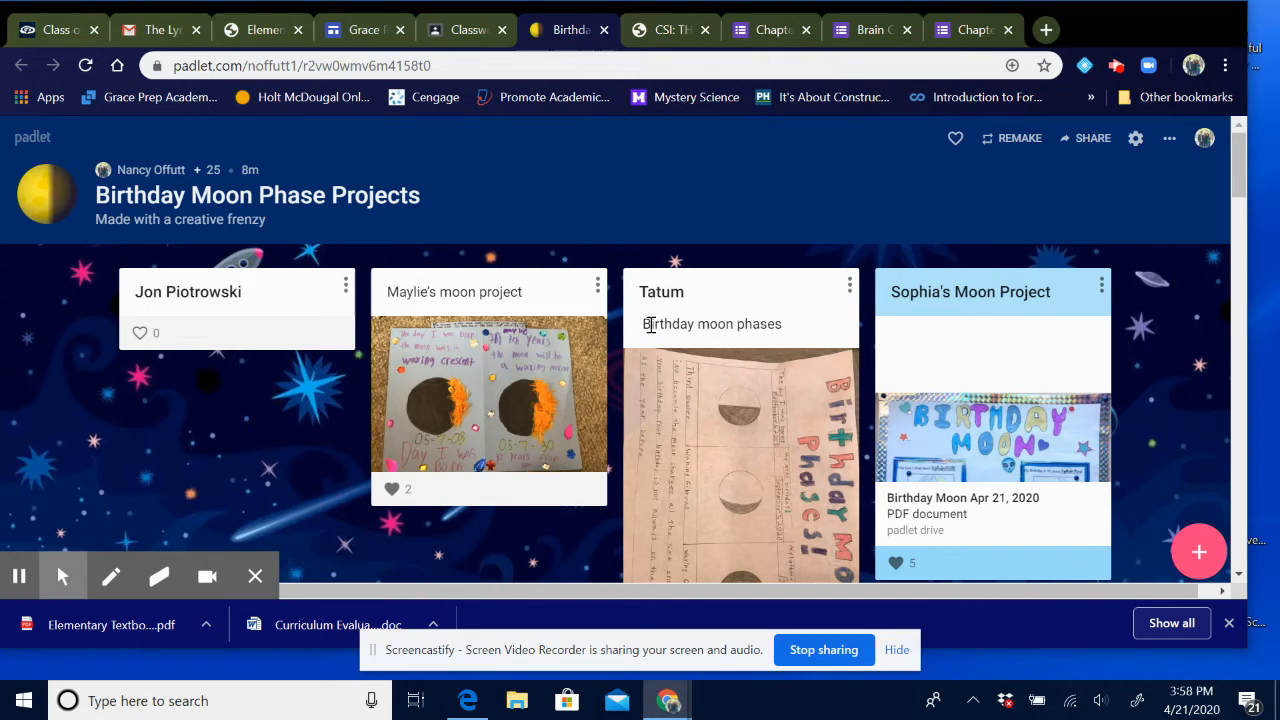
mouse_move(579, 404)
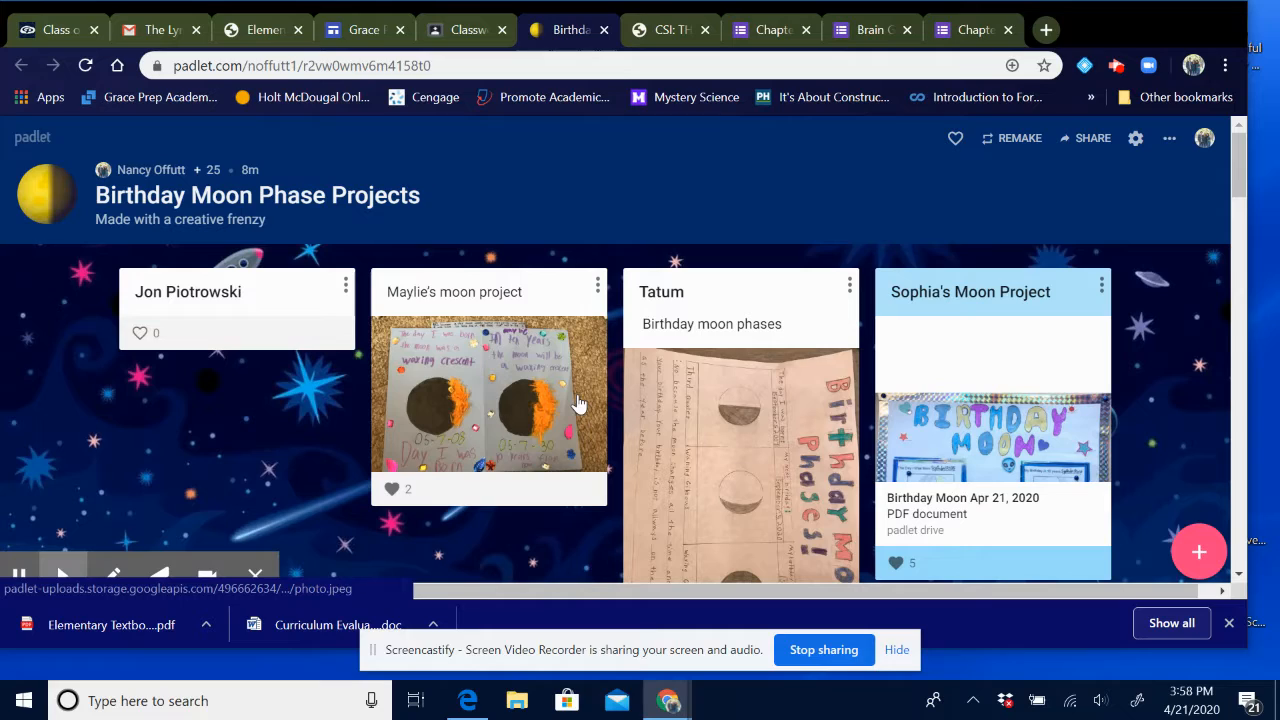
mouse_move(625, 398)
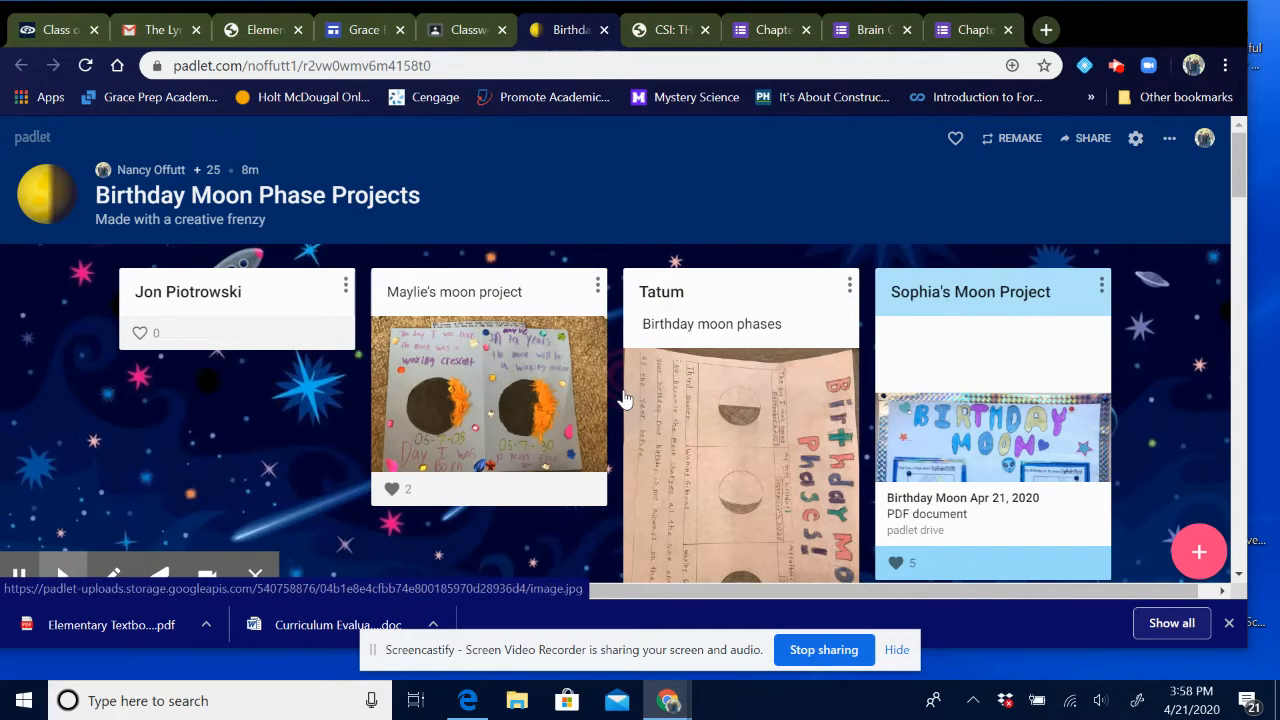
Step: Browse the Birthday Moon Phase Projects board and enlarge the waxing crescent moon photo
scroll(down, 3)
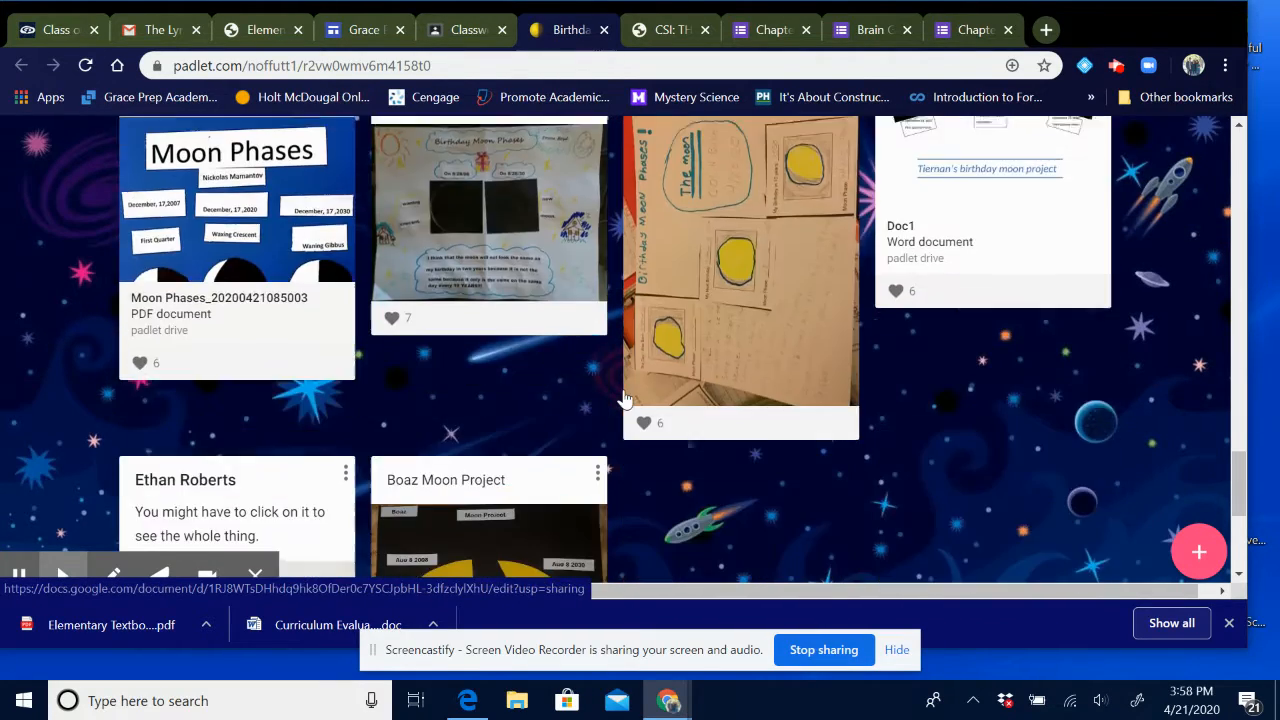
scroll(down, 3)
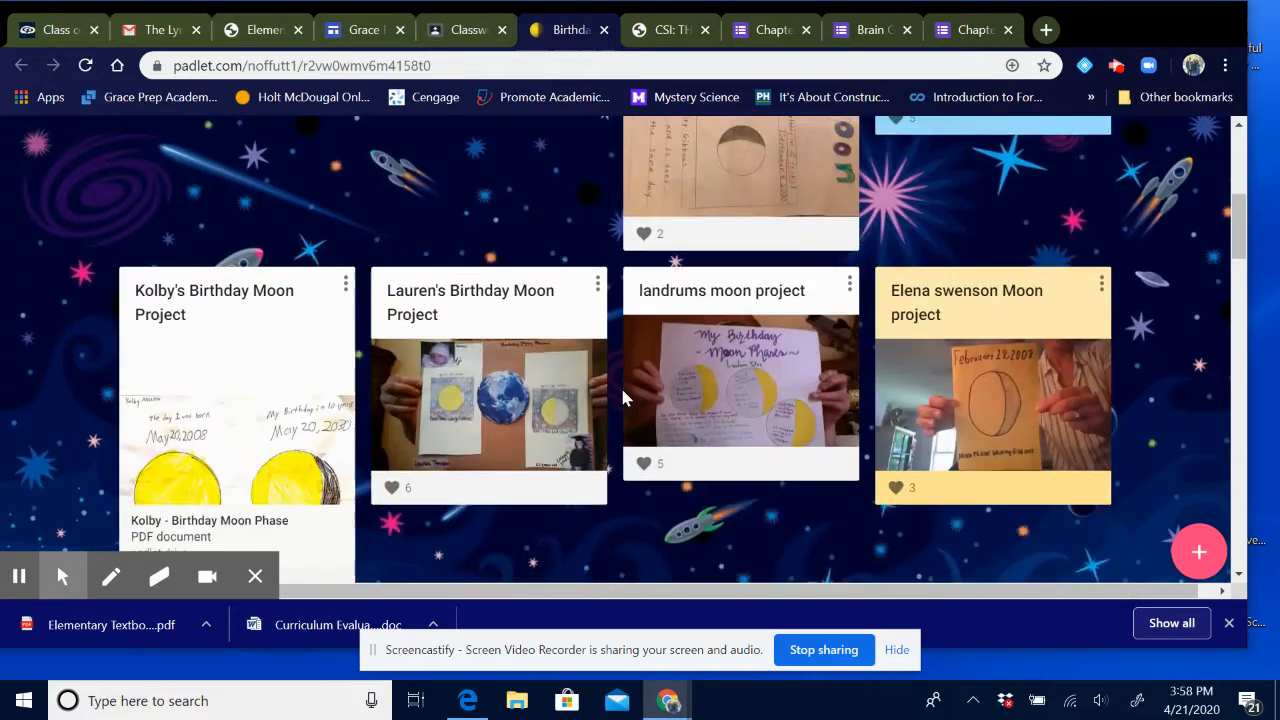
scroll(up, 3)
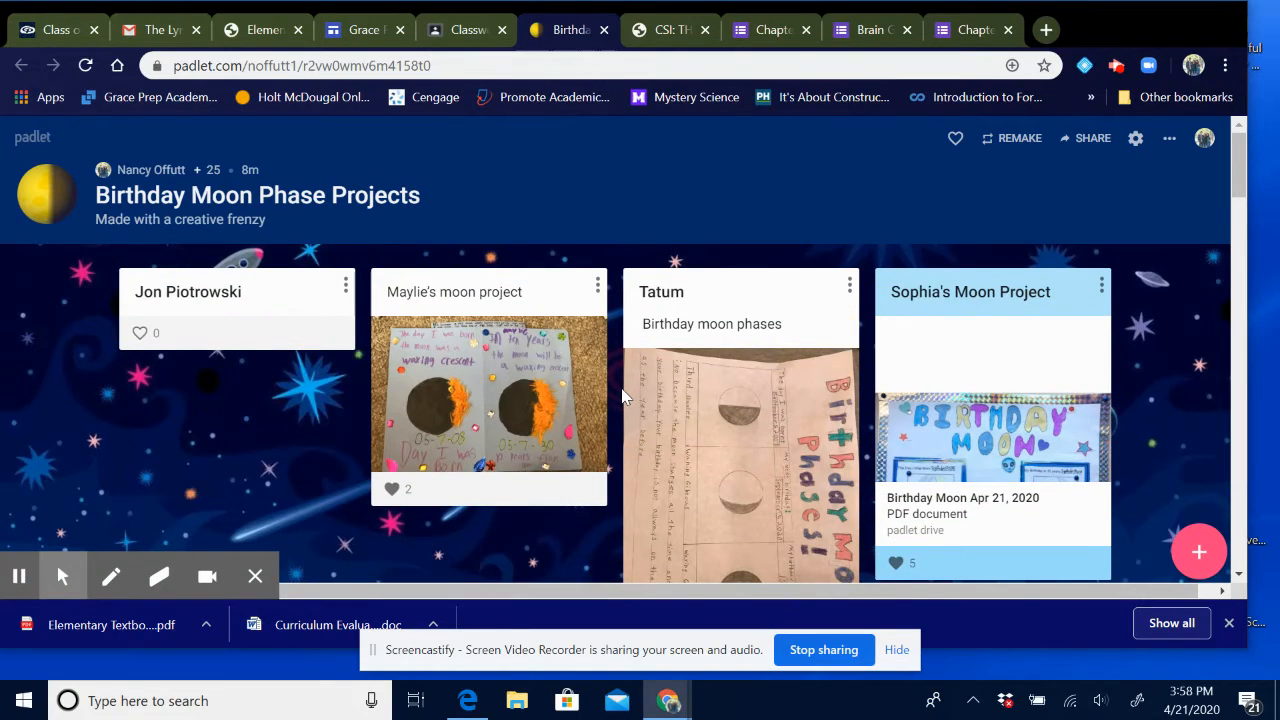
scroll(down, 3)
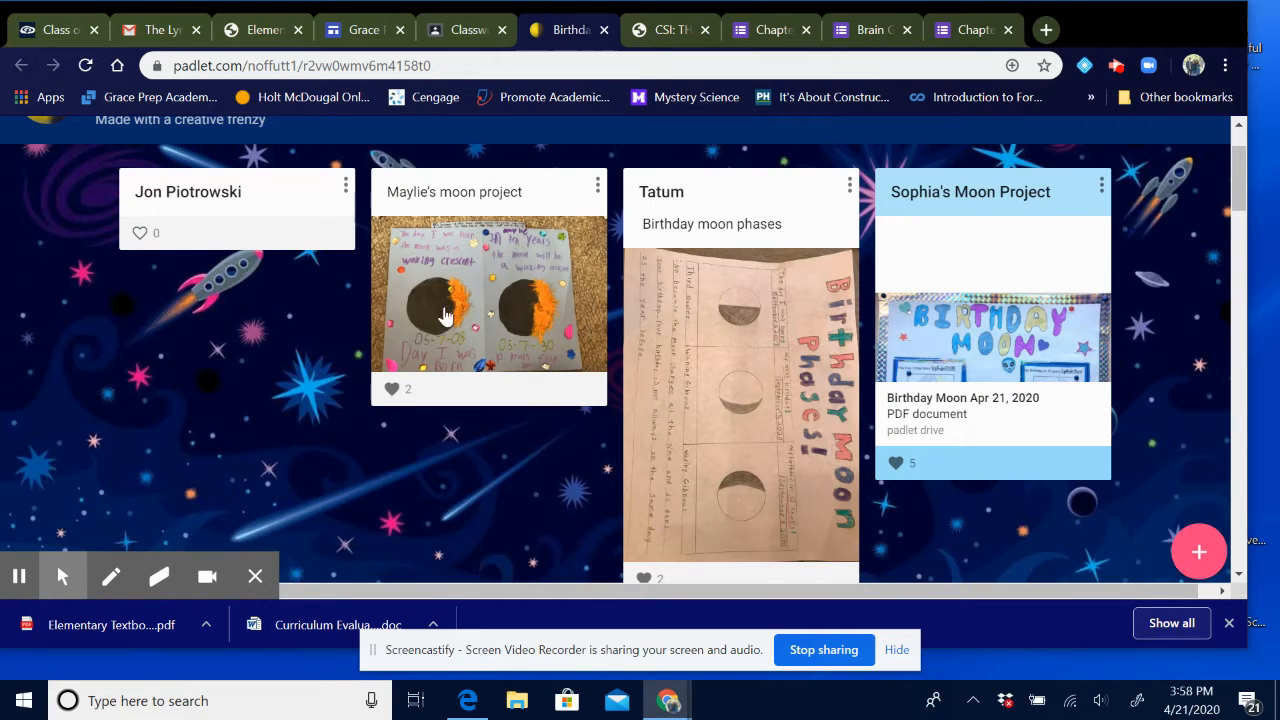
mouse_move(450, 330)
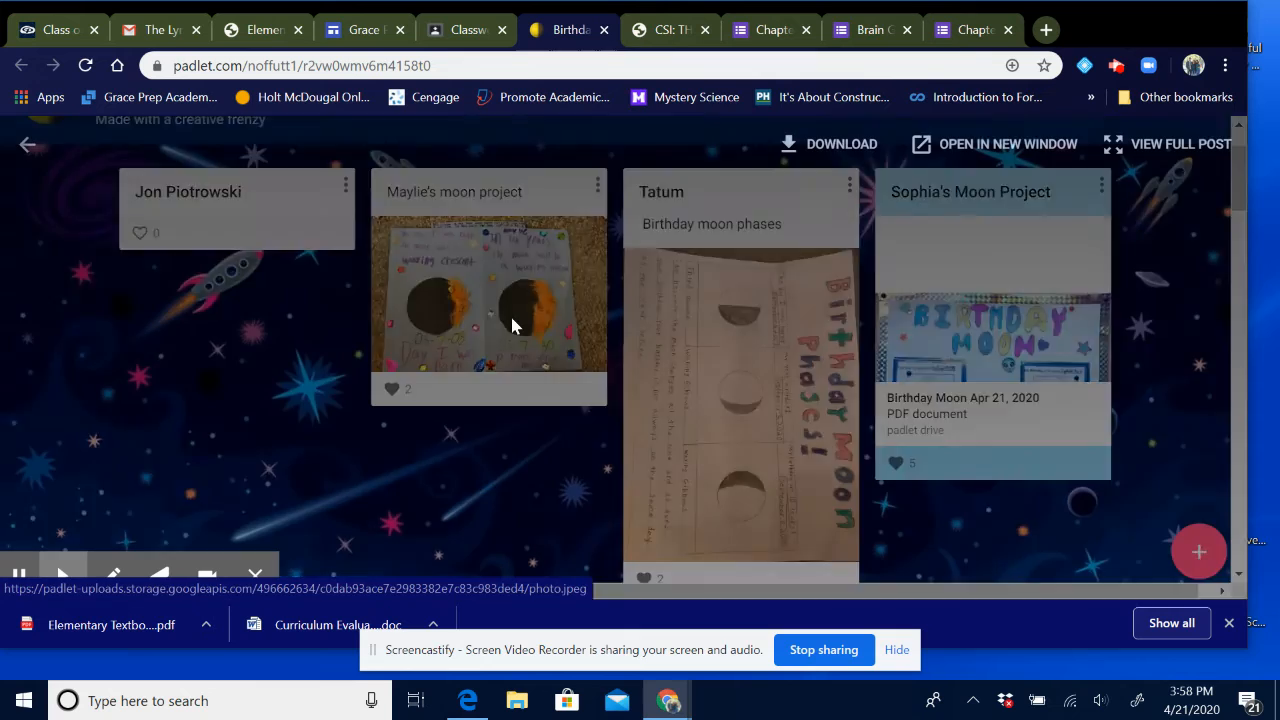
click(488, 290)
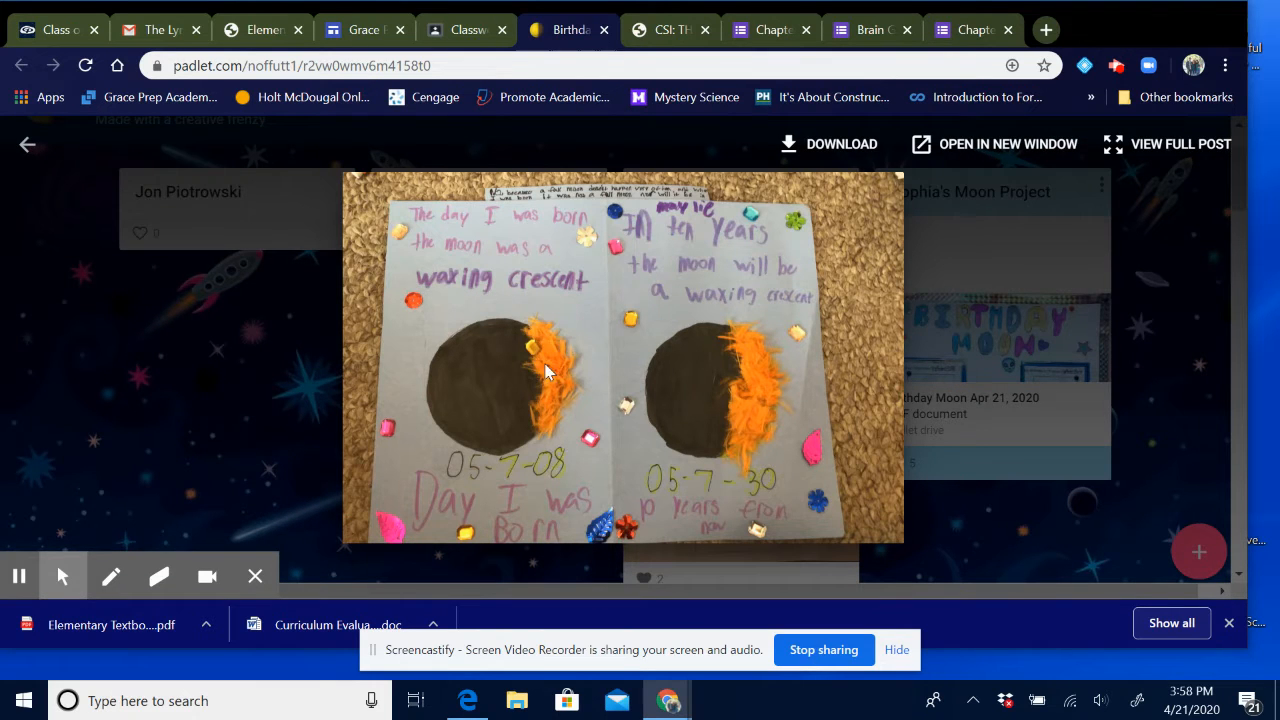
mouse_move(60, 143)
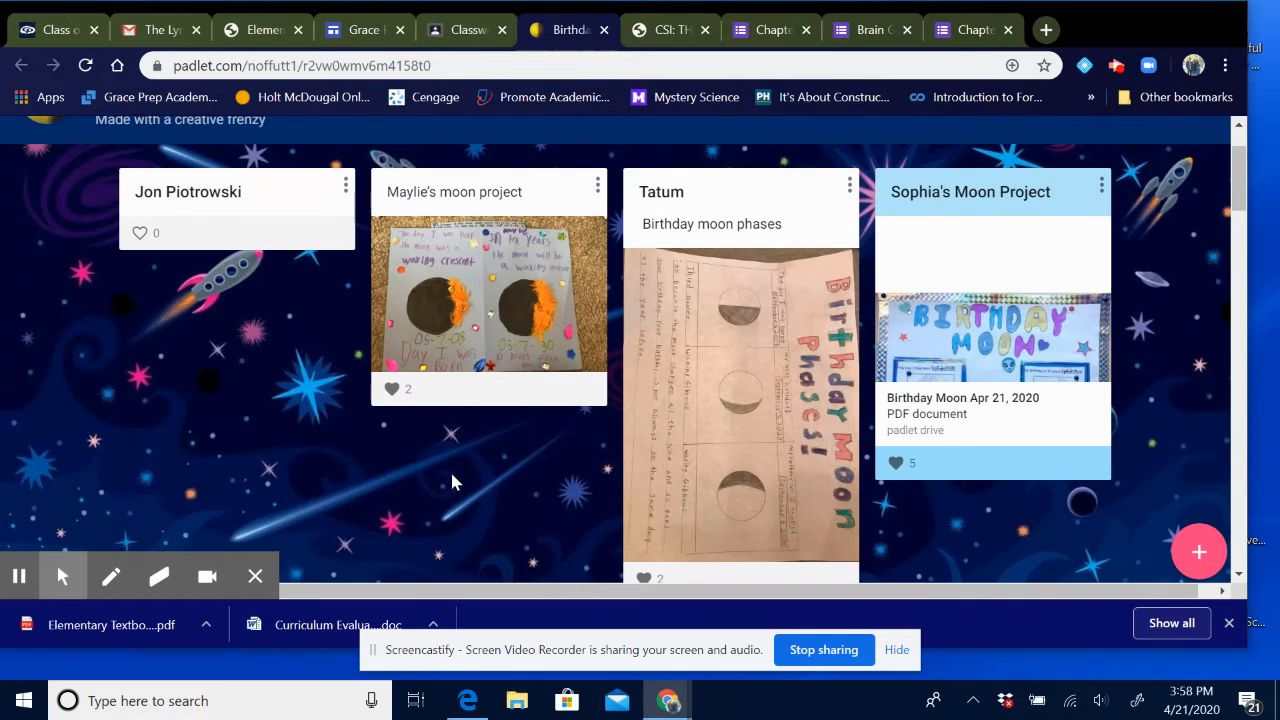
mouse_move(363, 458)
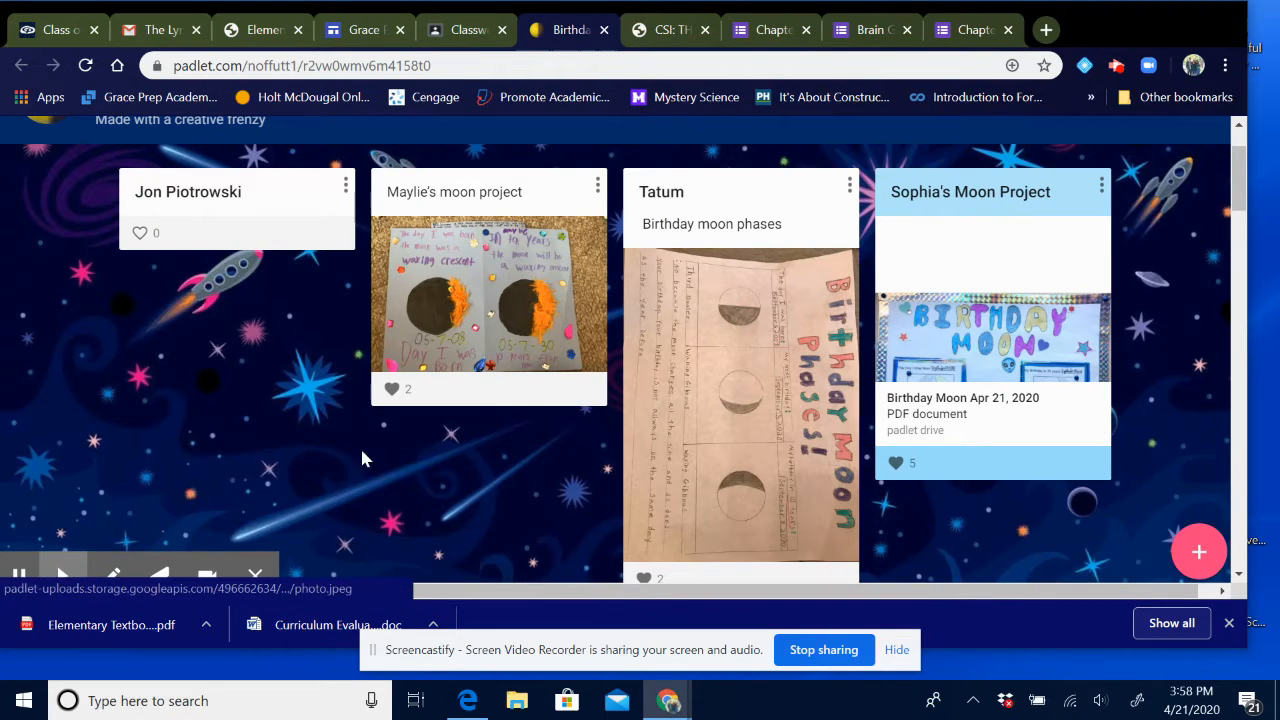
mouse_move(508, 310)
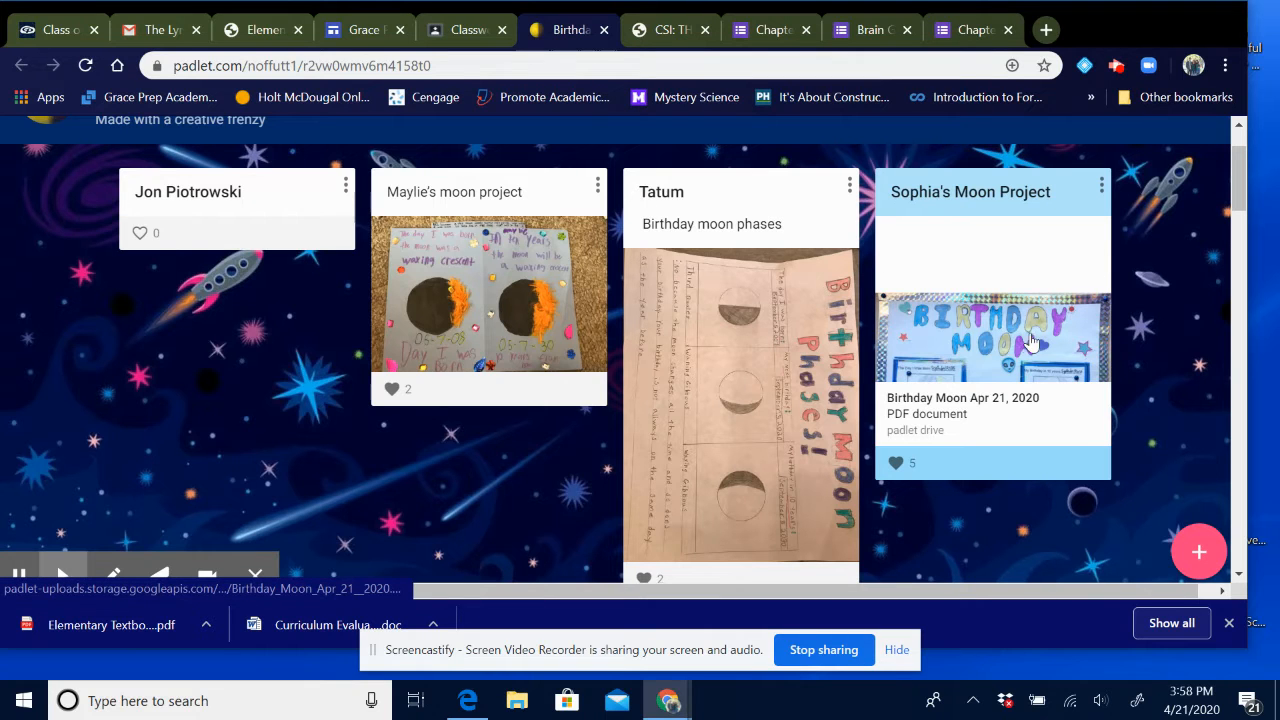
scroll(down, 3)
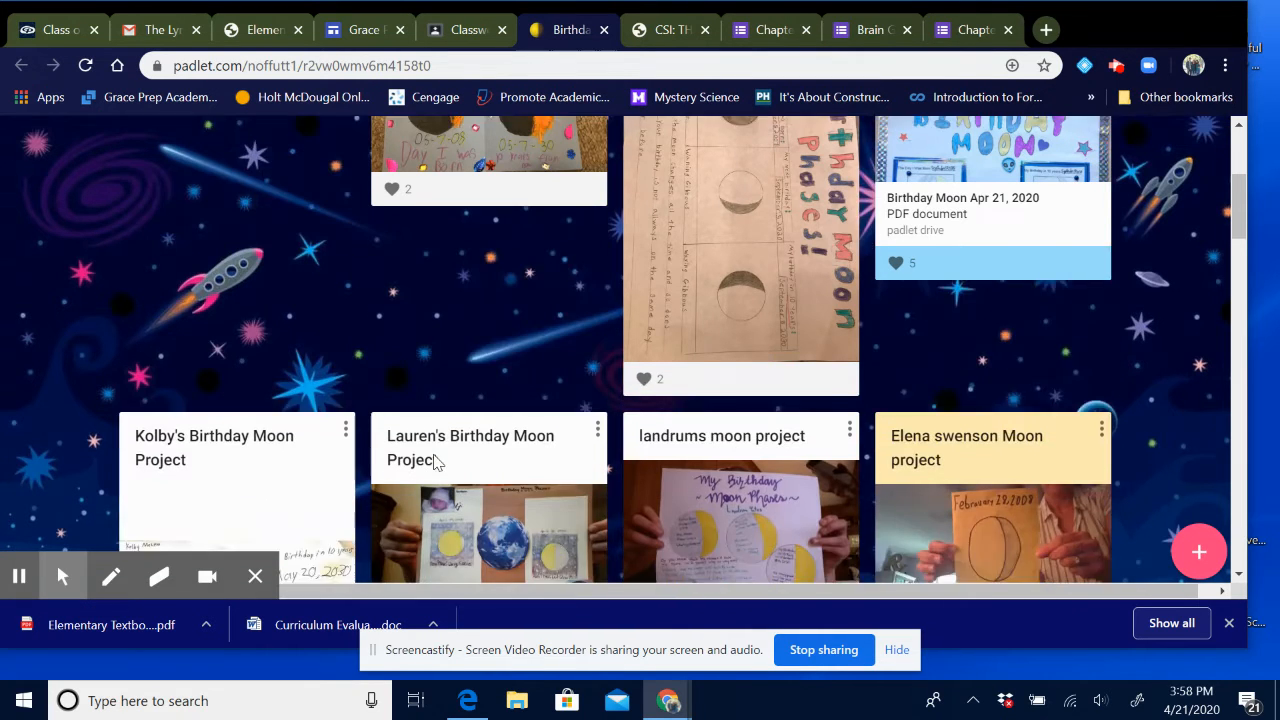
scroll(down, 3)
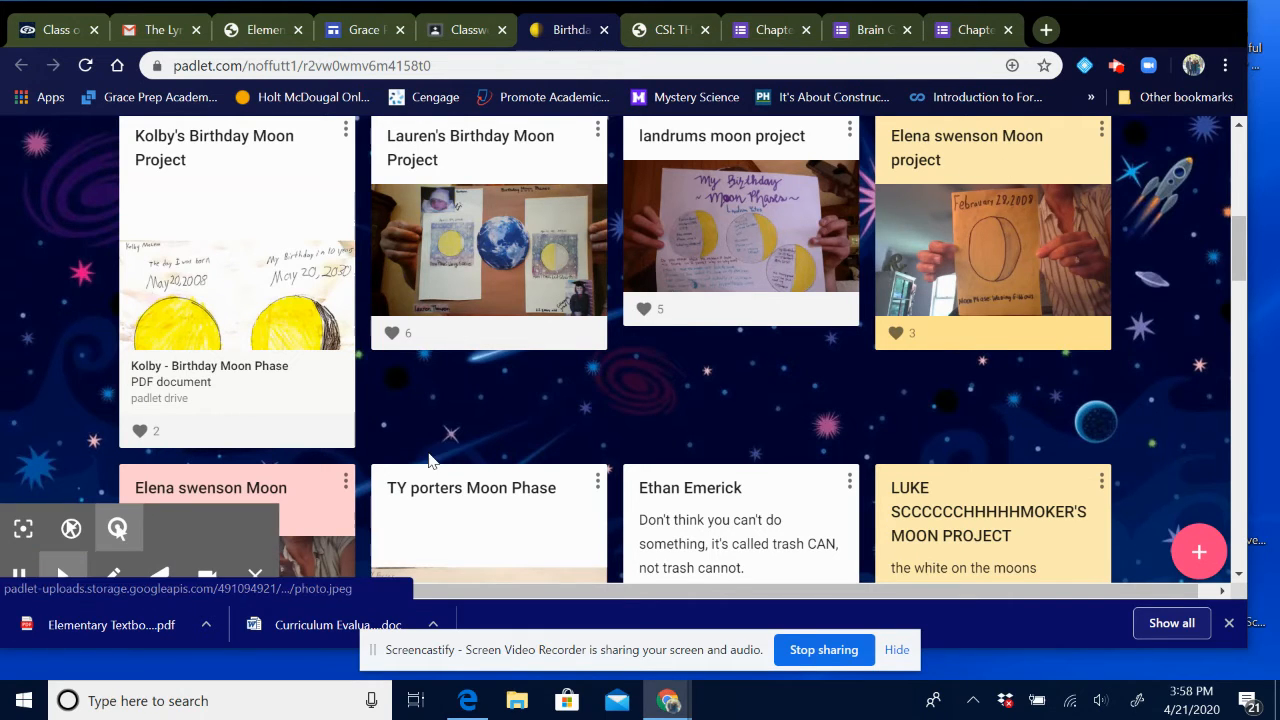
scroll(up, 3)
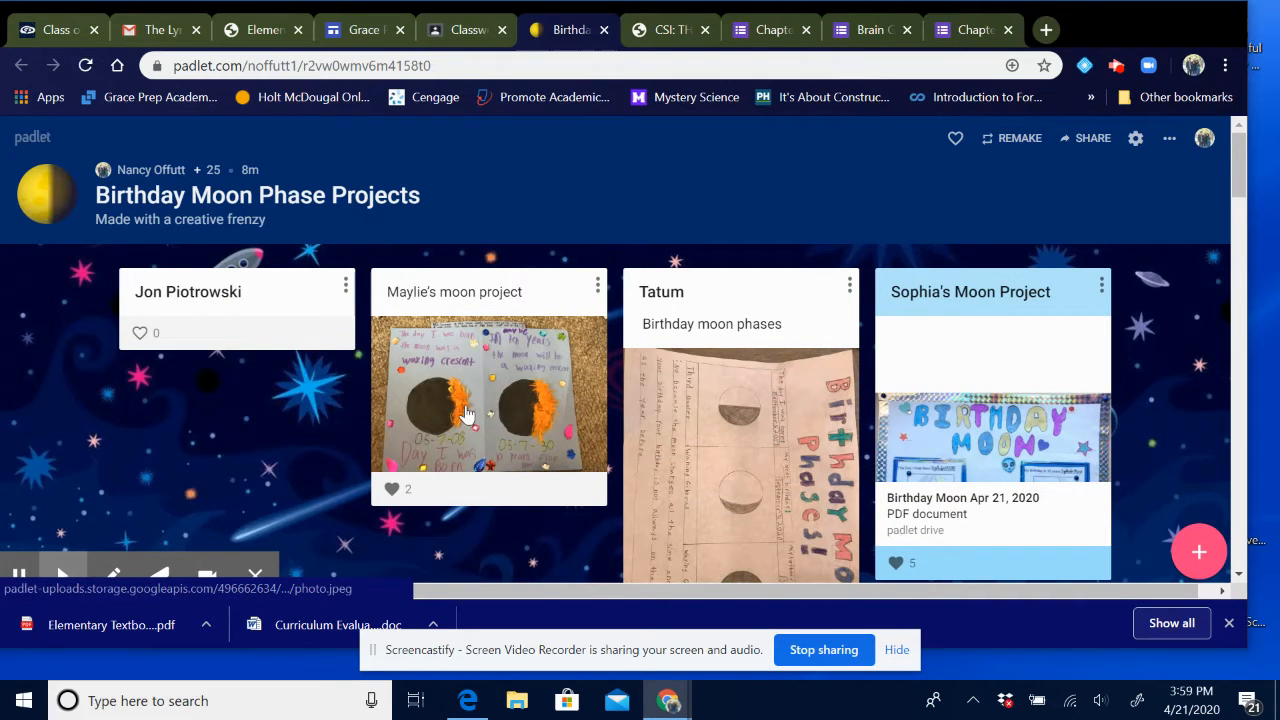
mouse_move(332, 456)
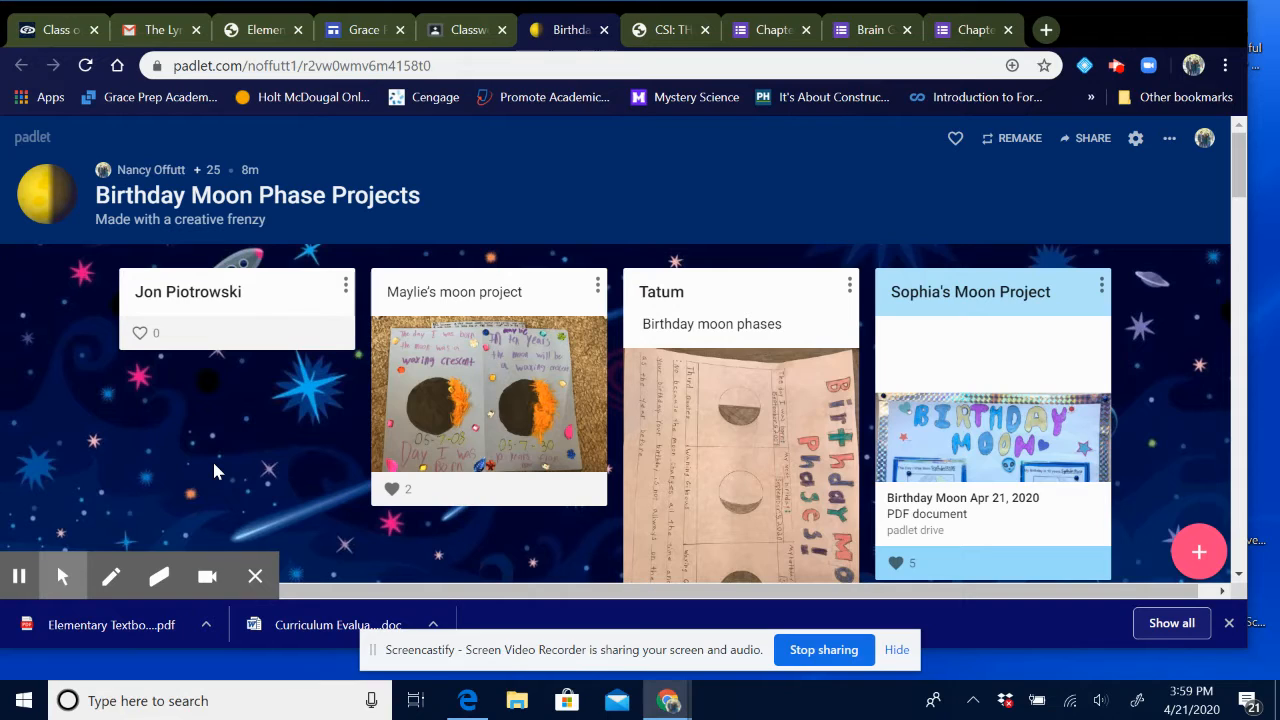
mouse_move(462, 330)
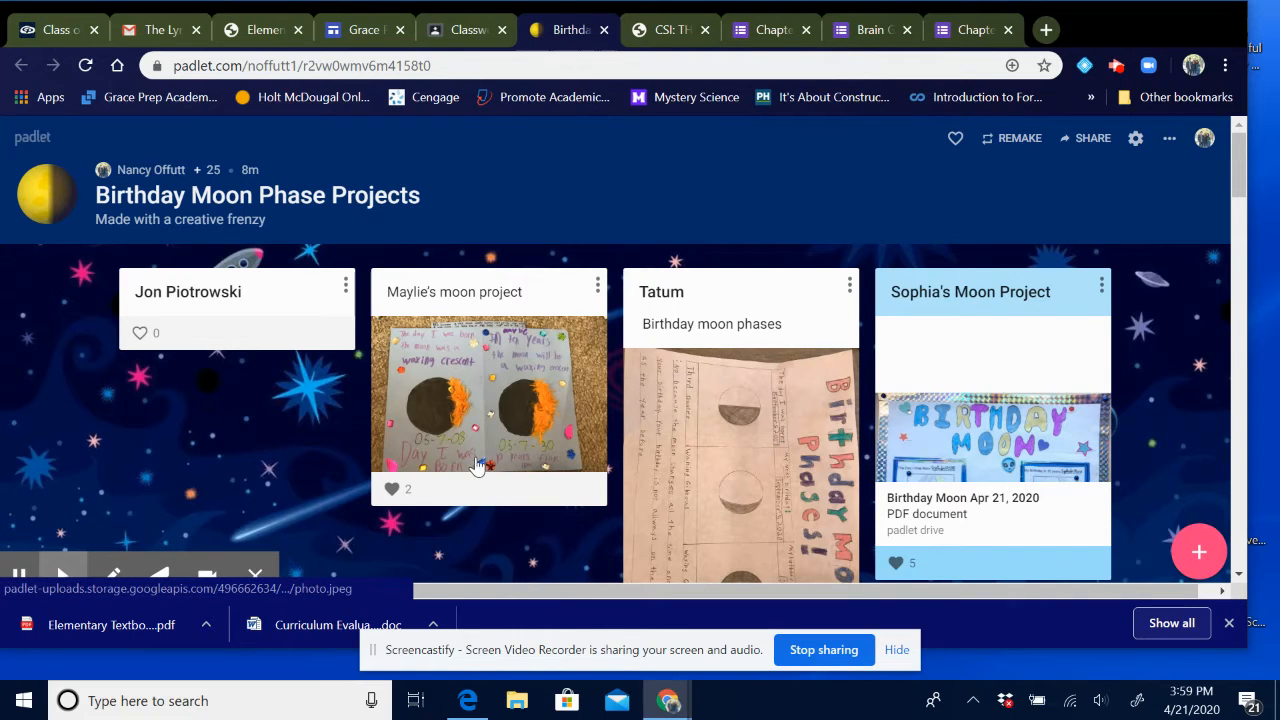
mouse_move(510, 415)
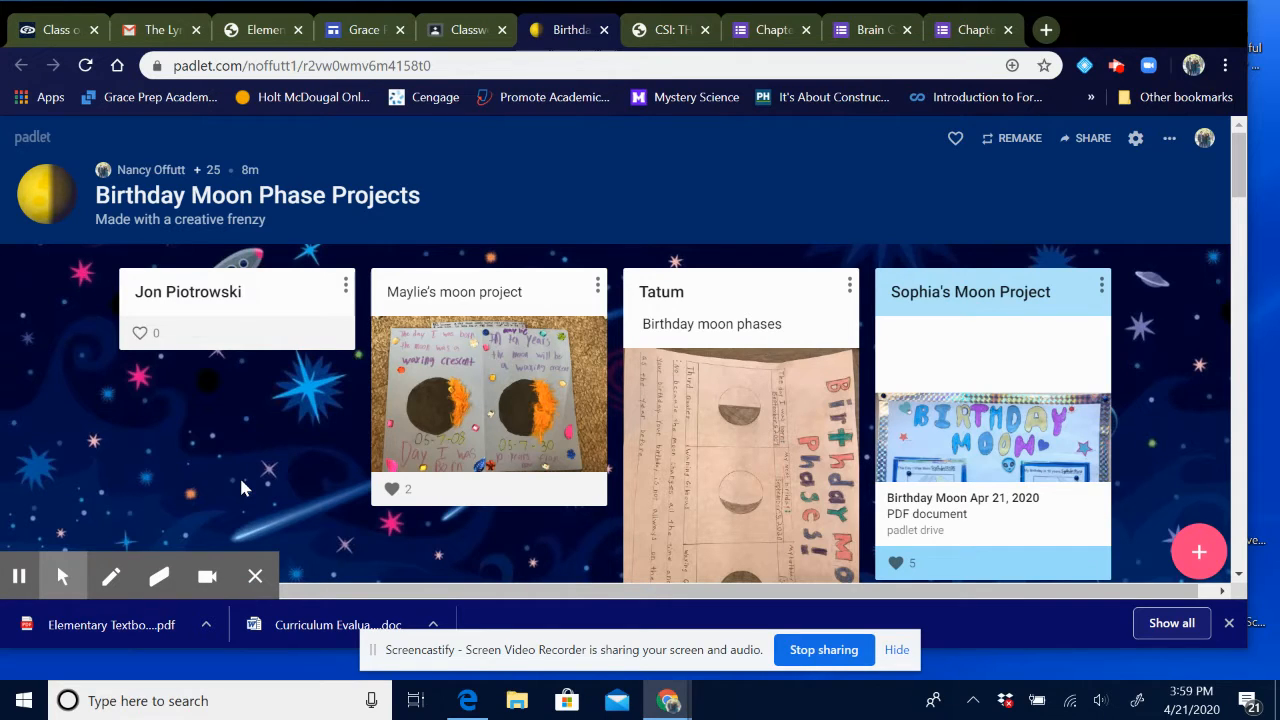
mouse_move(230, 455)
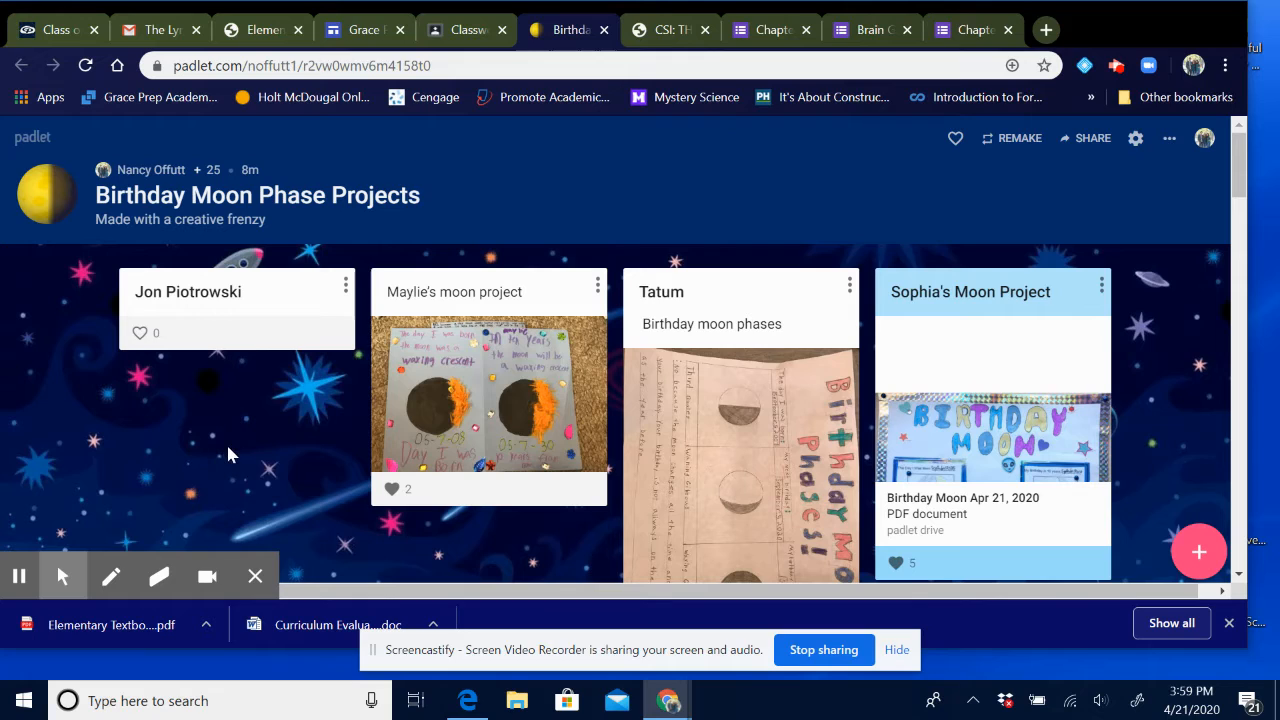
mouse_move(420, 410)
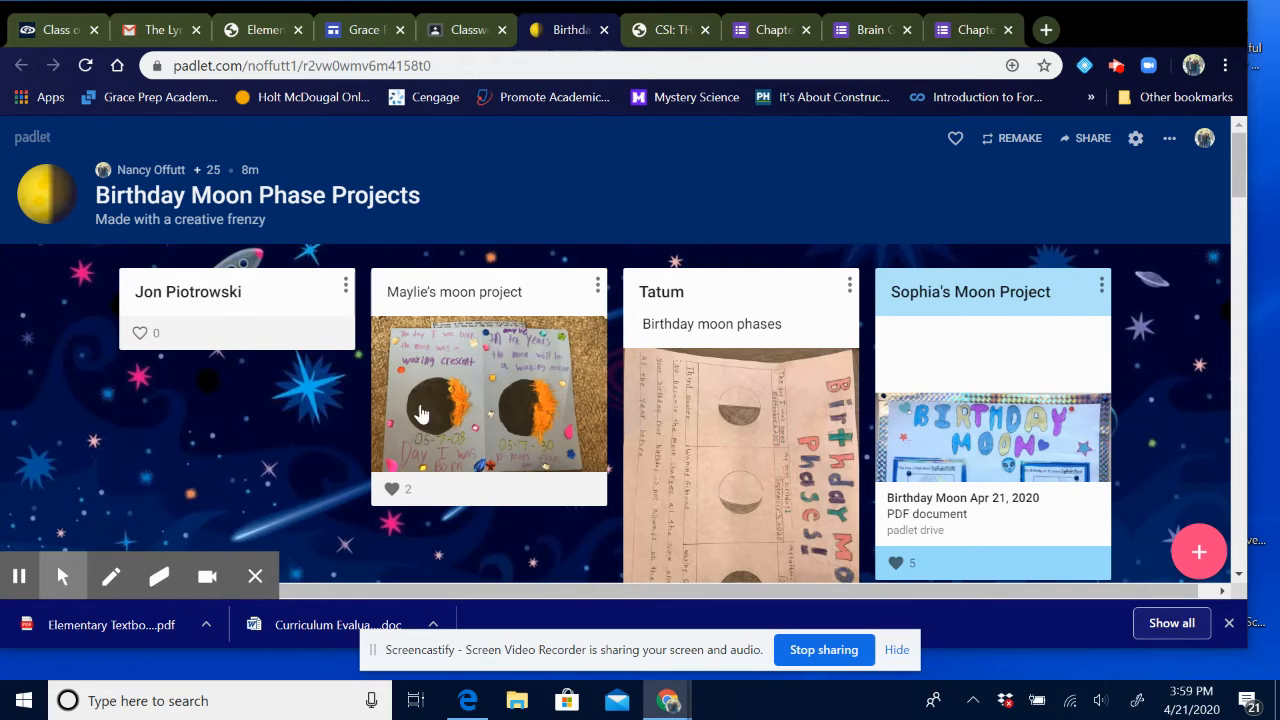
mouse_move(380, 395)
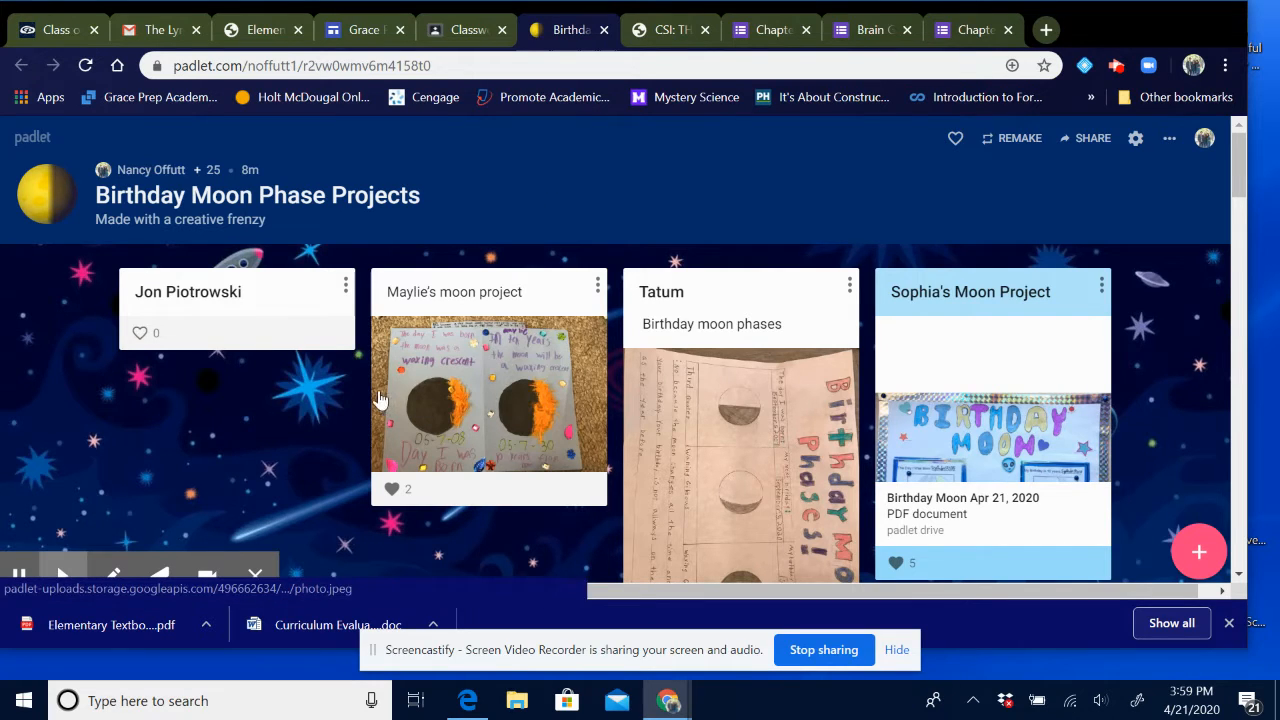
mouse_move(1170, 398)
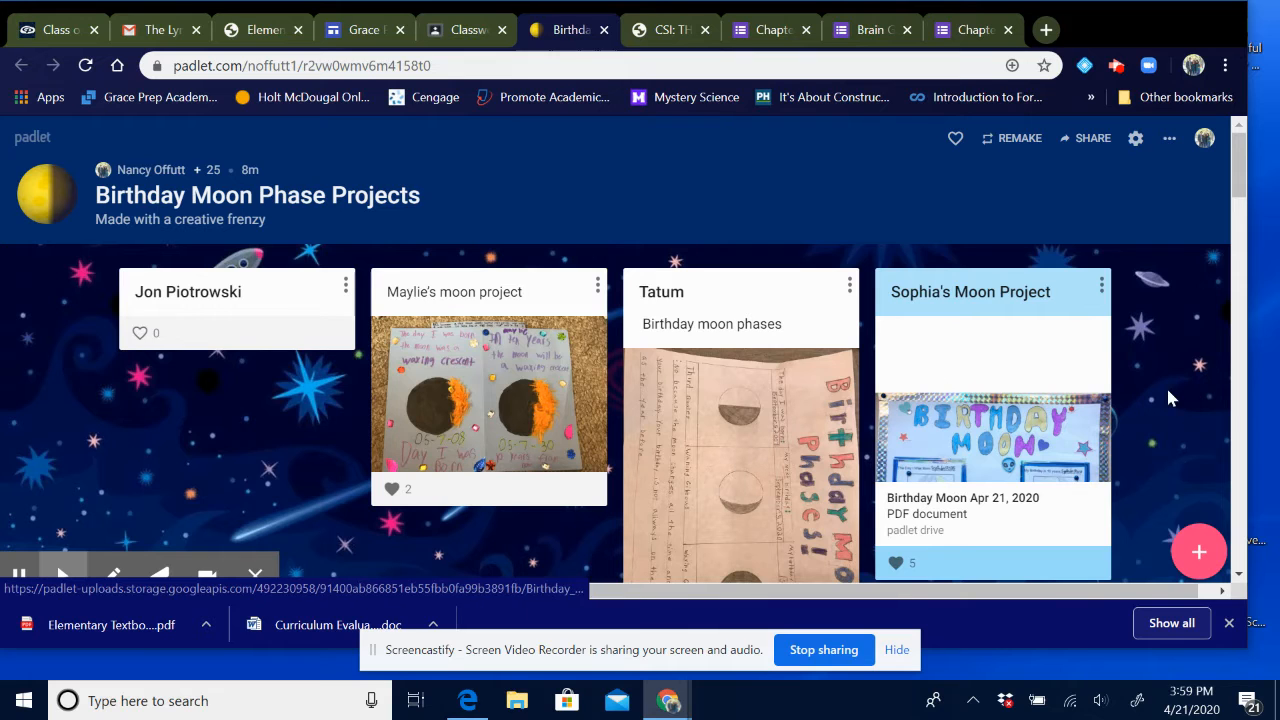
scroll(down, 3)
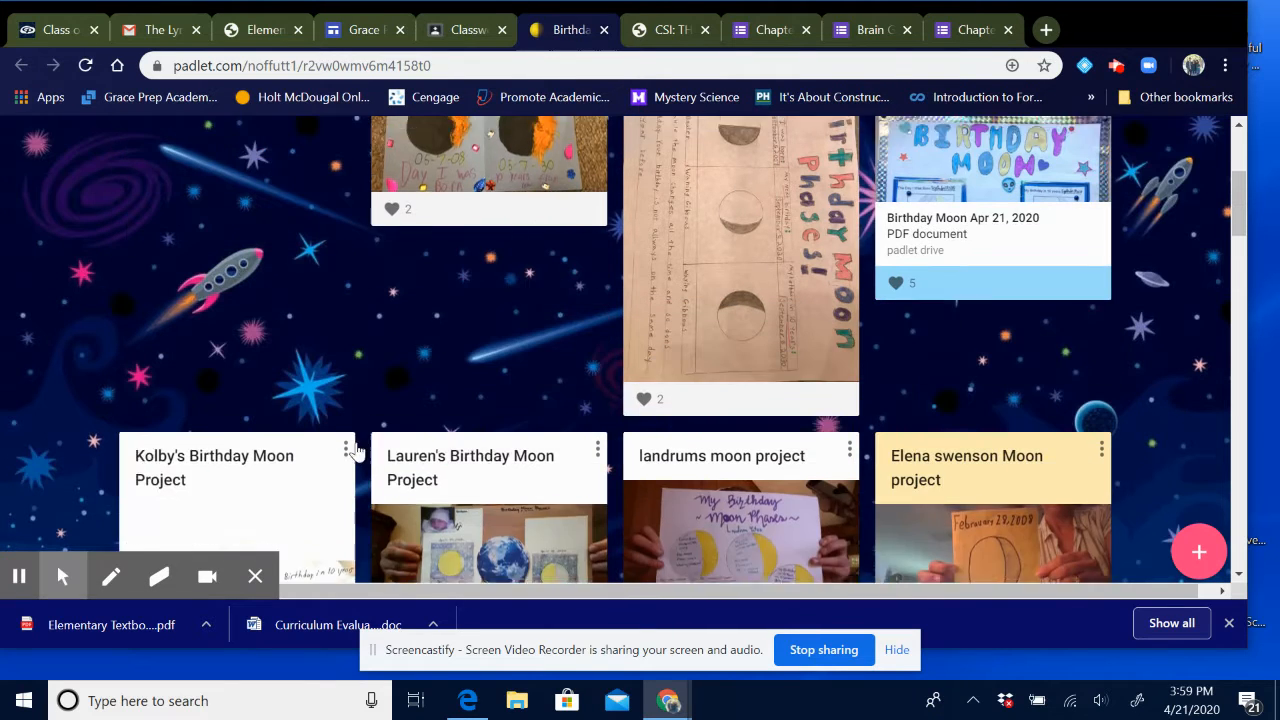
scroll(up, 3)
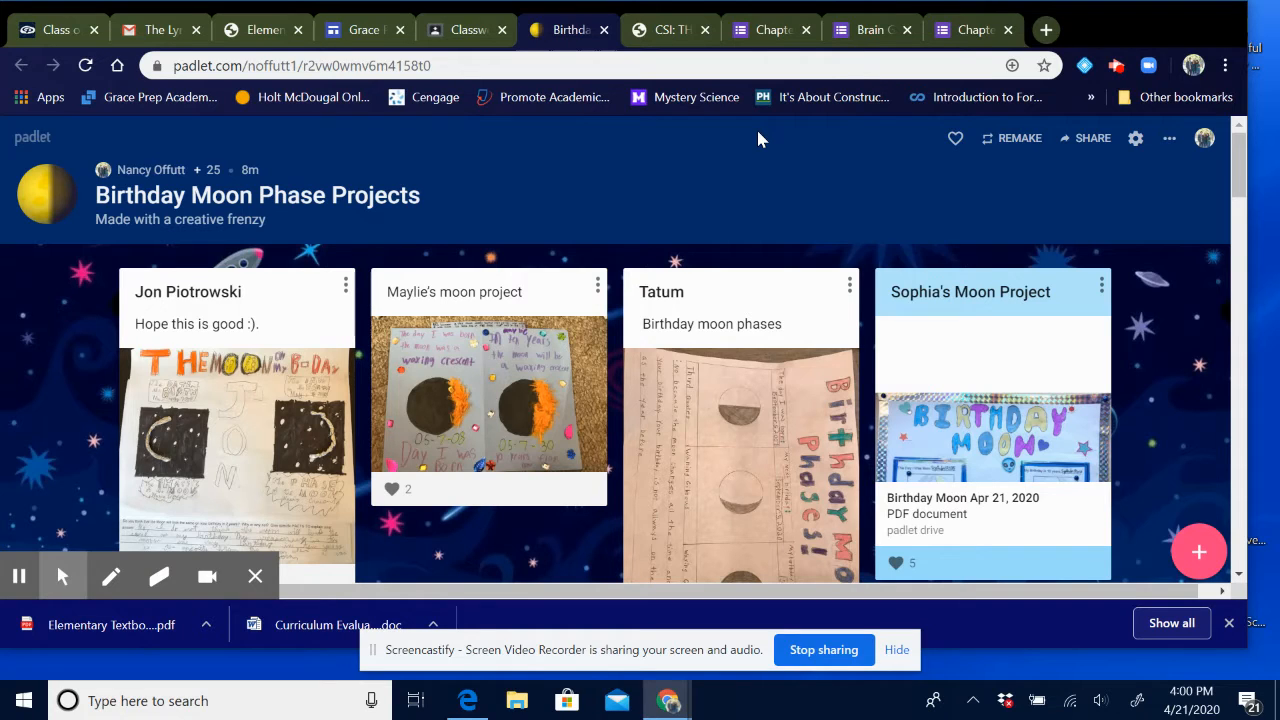
Step: Switch to the 19-20 Sixth Grade Classwork page and scroll to Thursday, April 9th Science
click(465, 29)
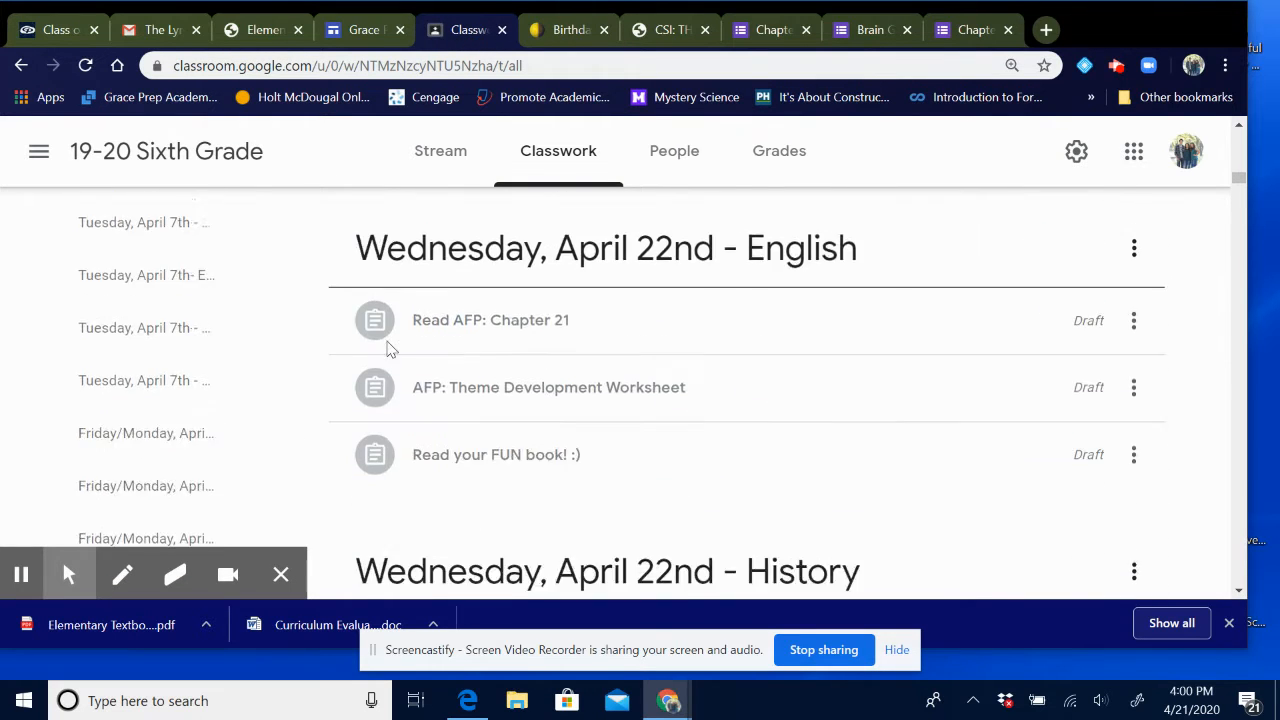
scroll(up, 3)
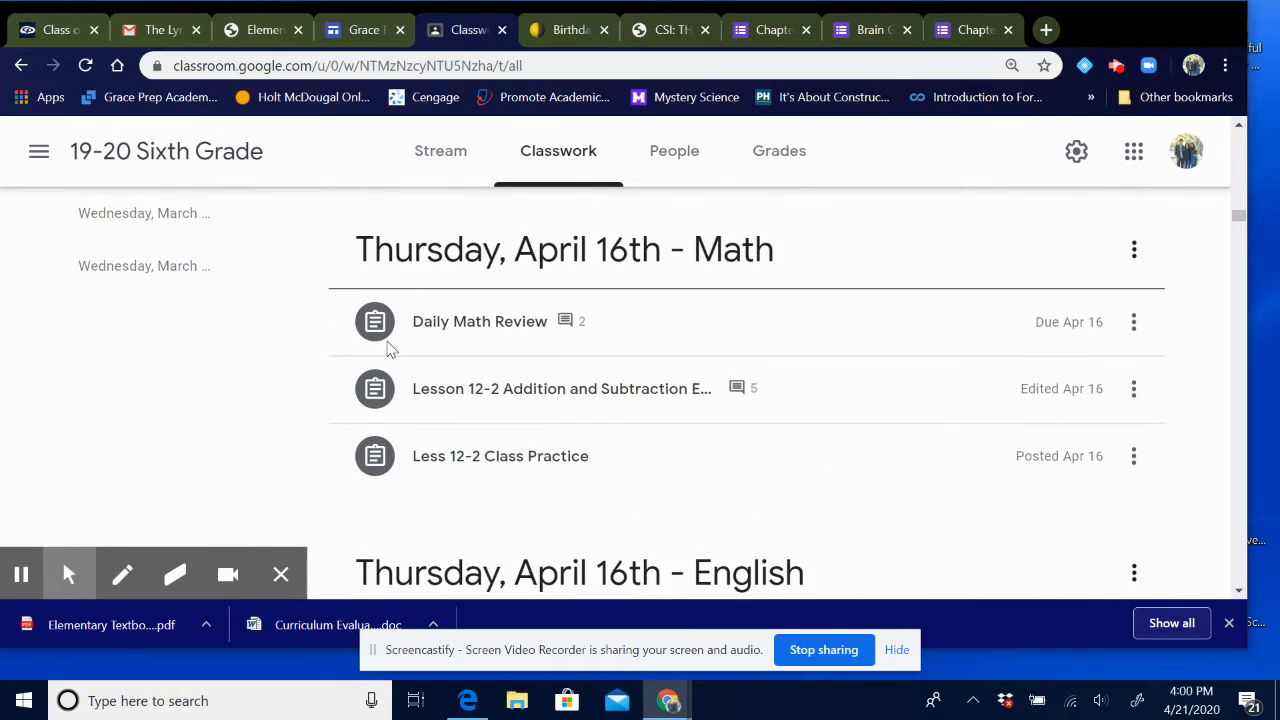
scroll(down, 3)
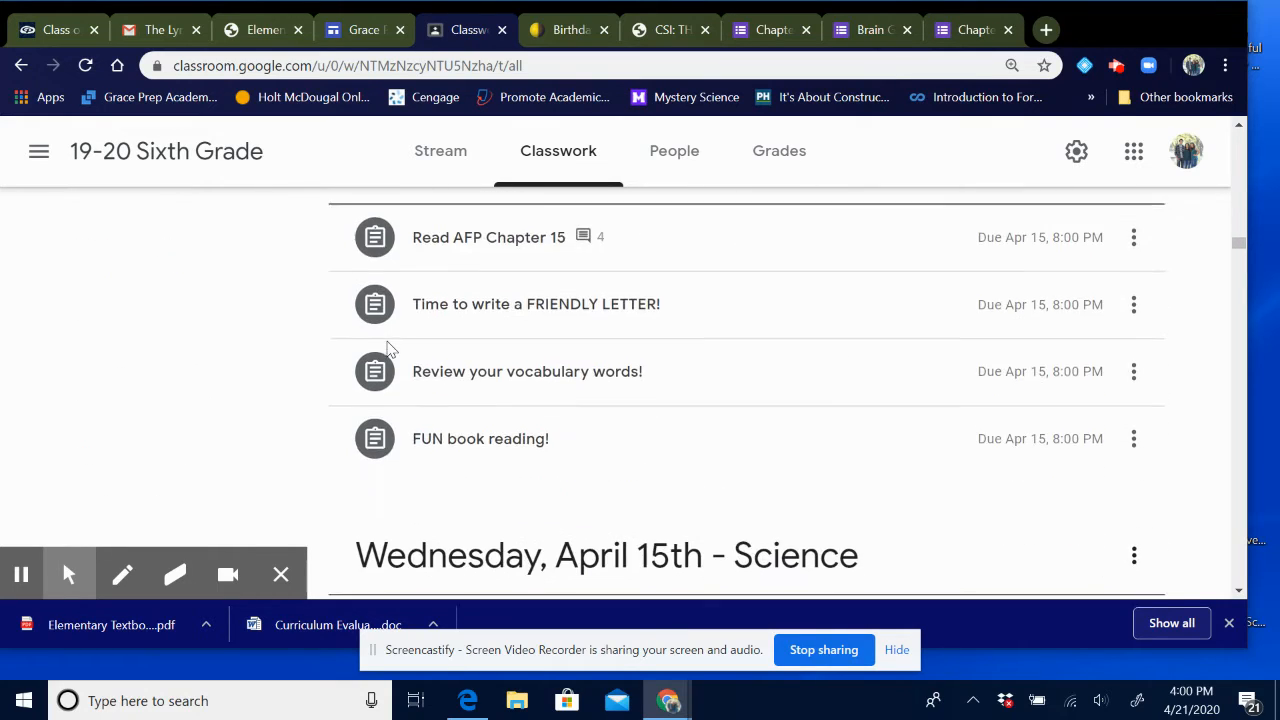
scroll(down, 3)
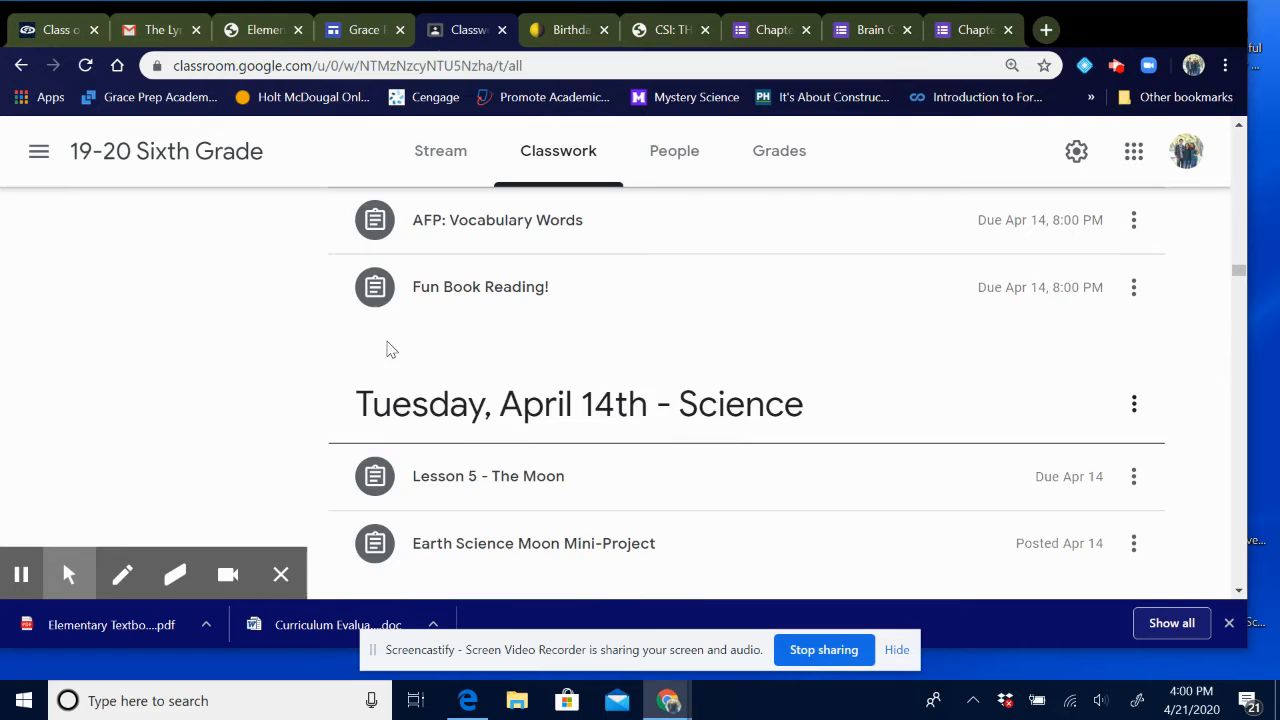
scroll(up, 3)
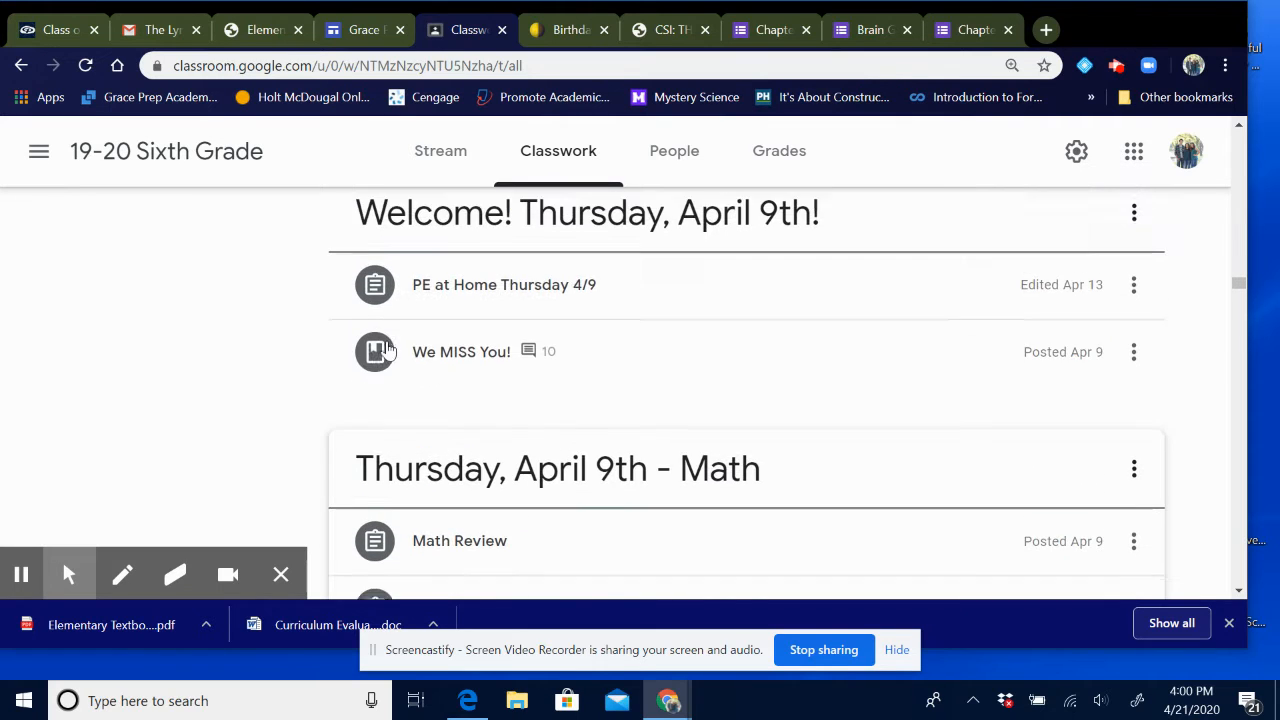
scroll(down, 3)
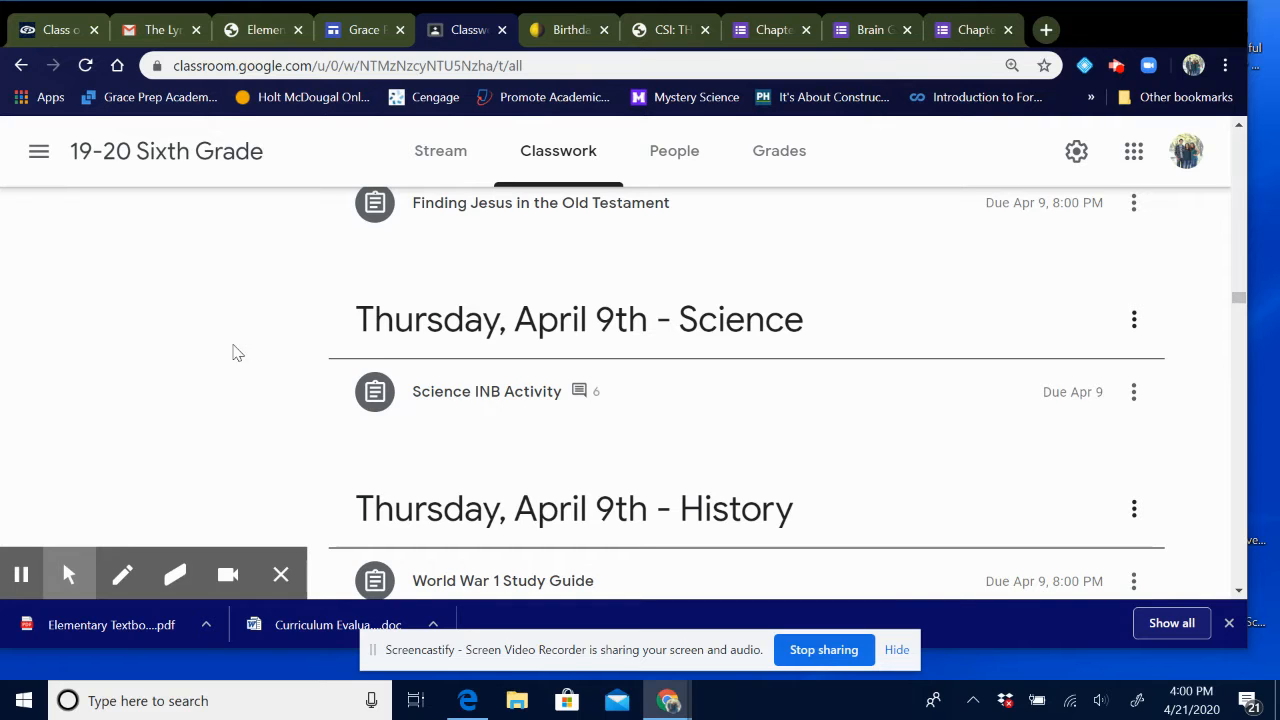
click(487, 391)
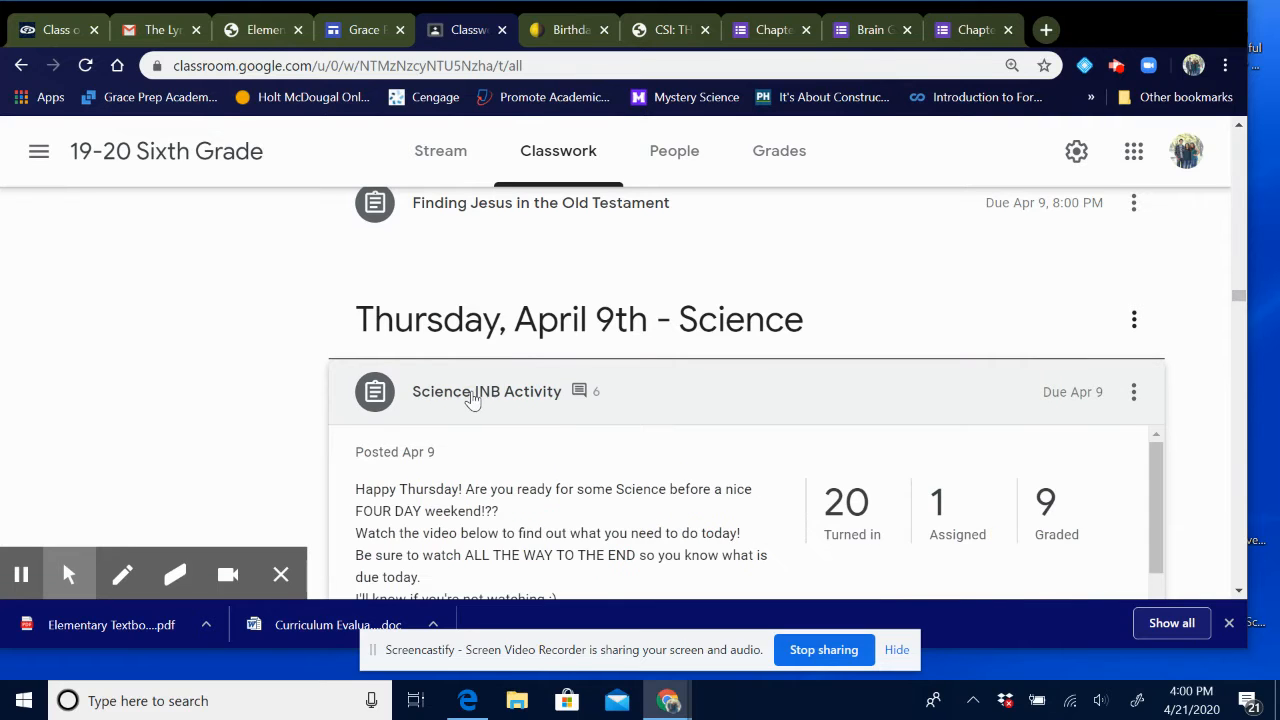
scroll(down, 3)
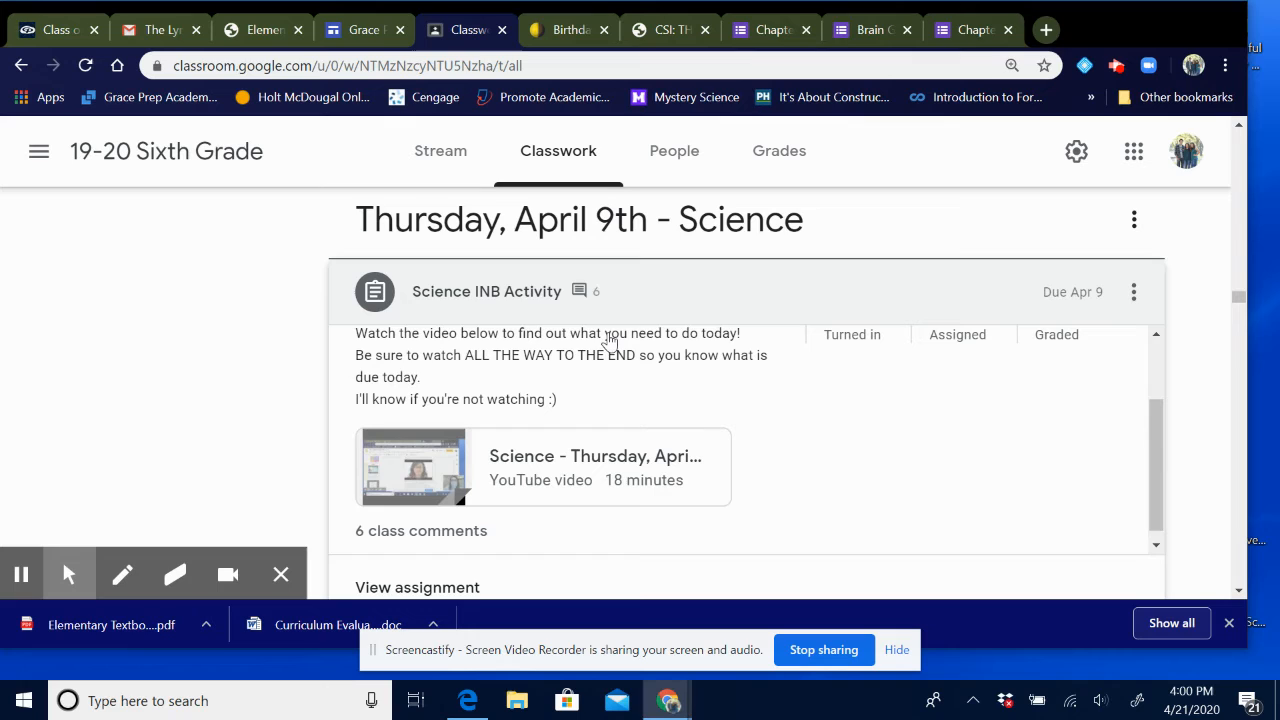
mouse_move(565, 413)
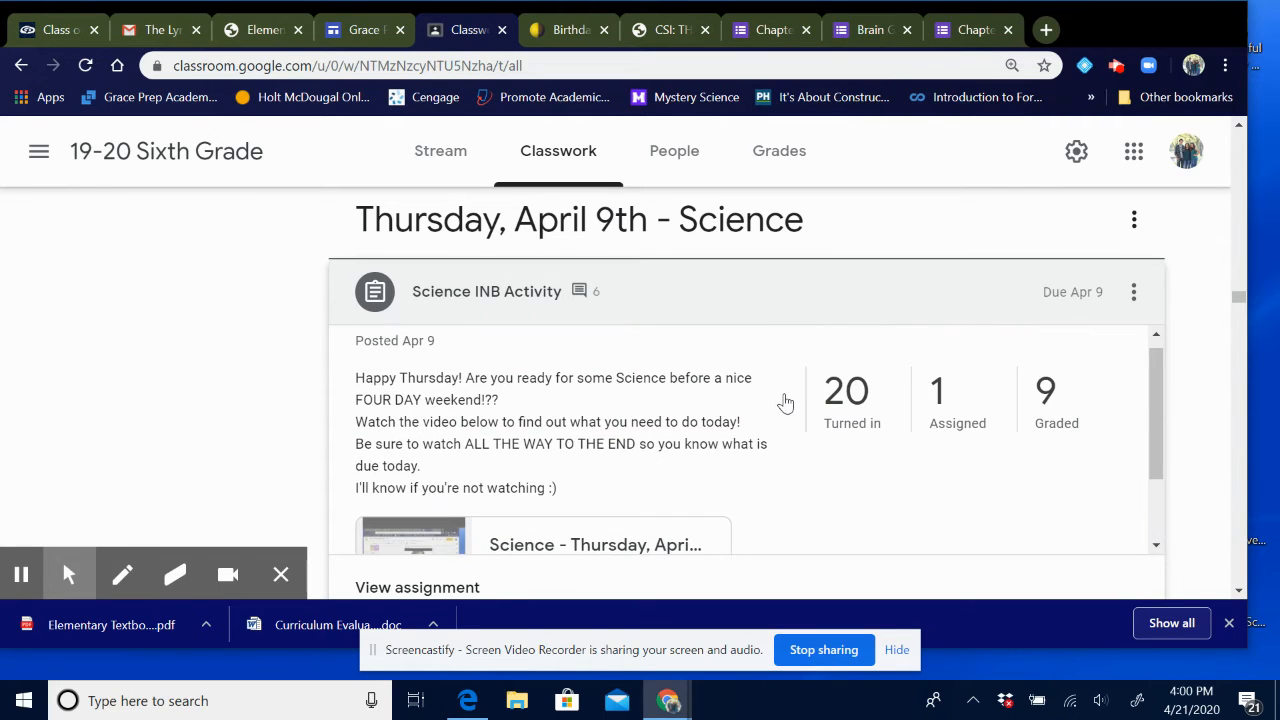
mouse_move(777, 452)
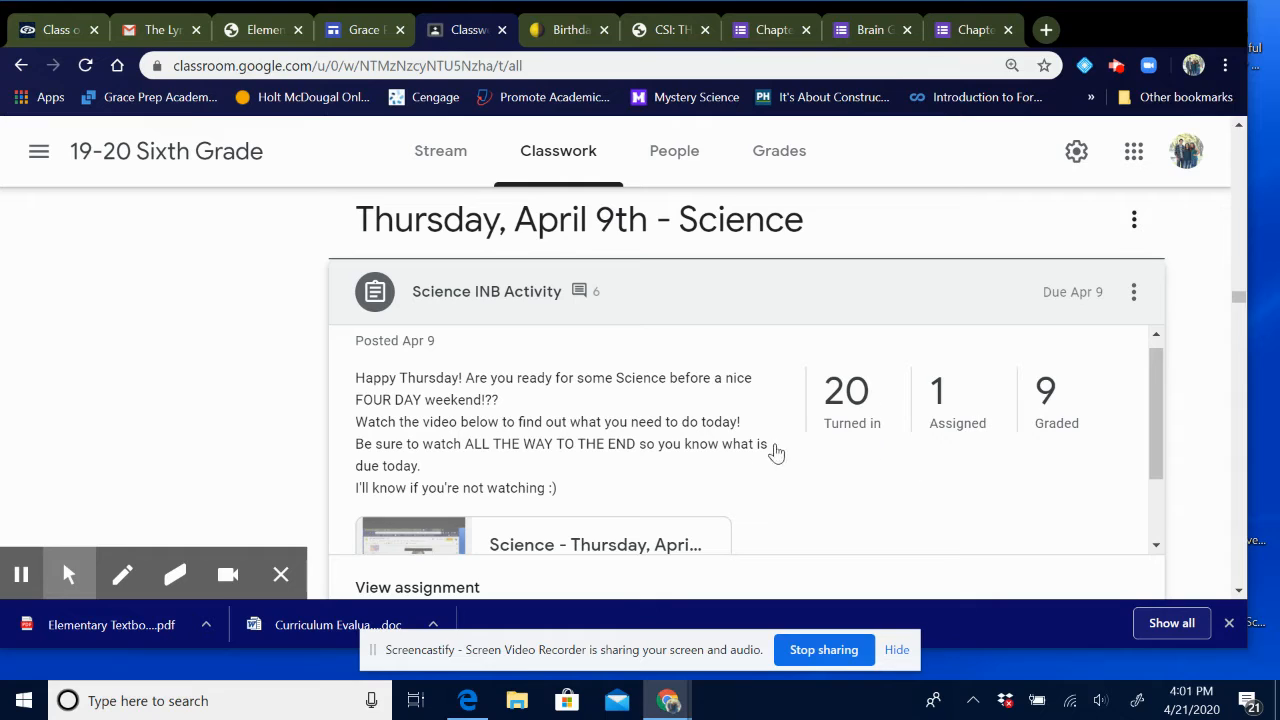
mouse_move(1058, 411)
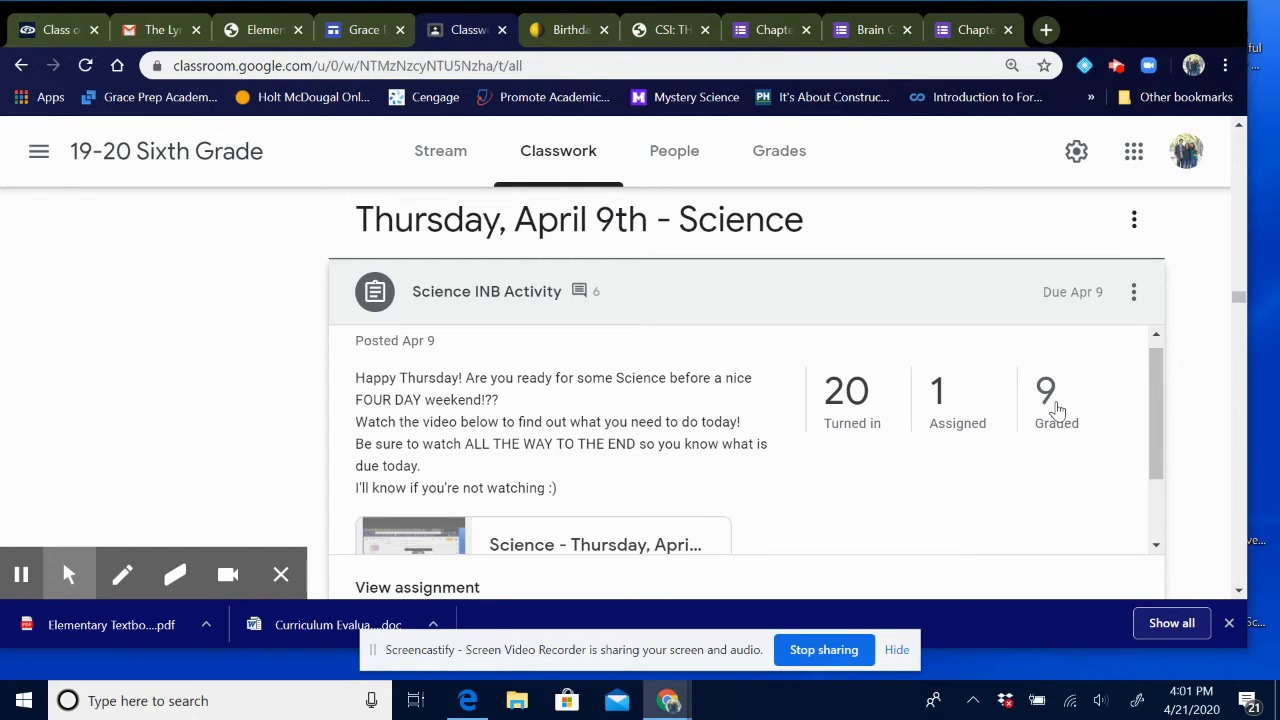
mouse_move(730, 400)
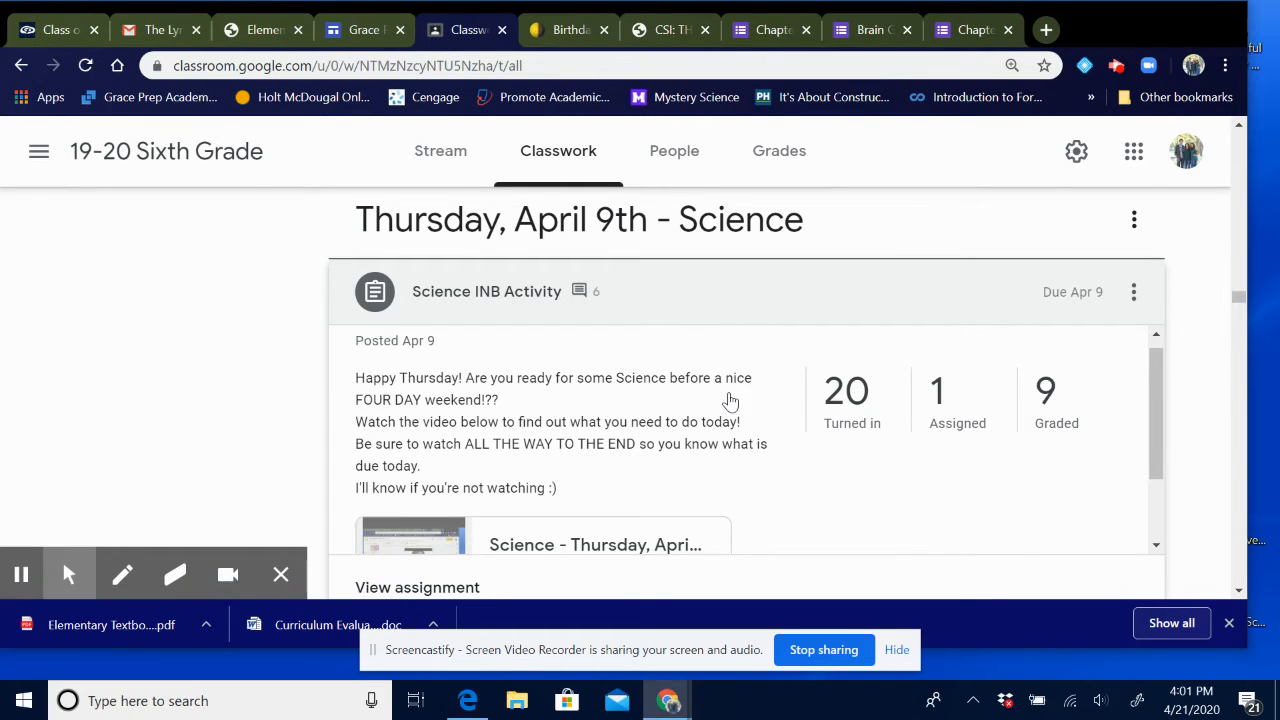
mouse_move(767, 410)
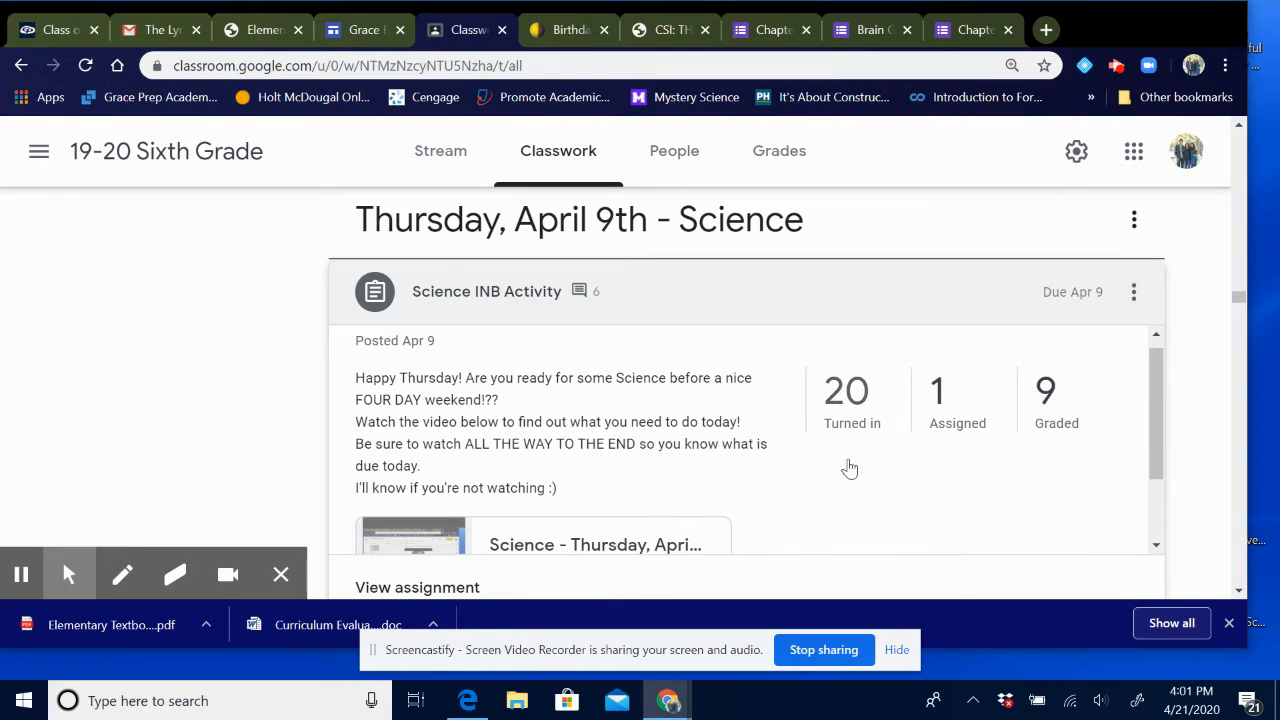
mouse_move(473, 339)
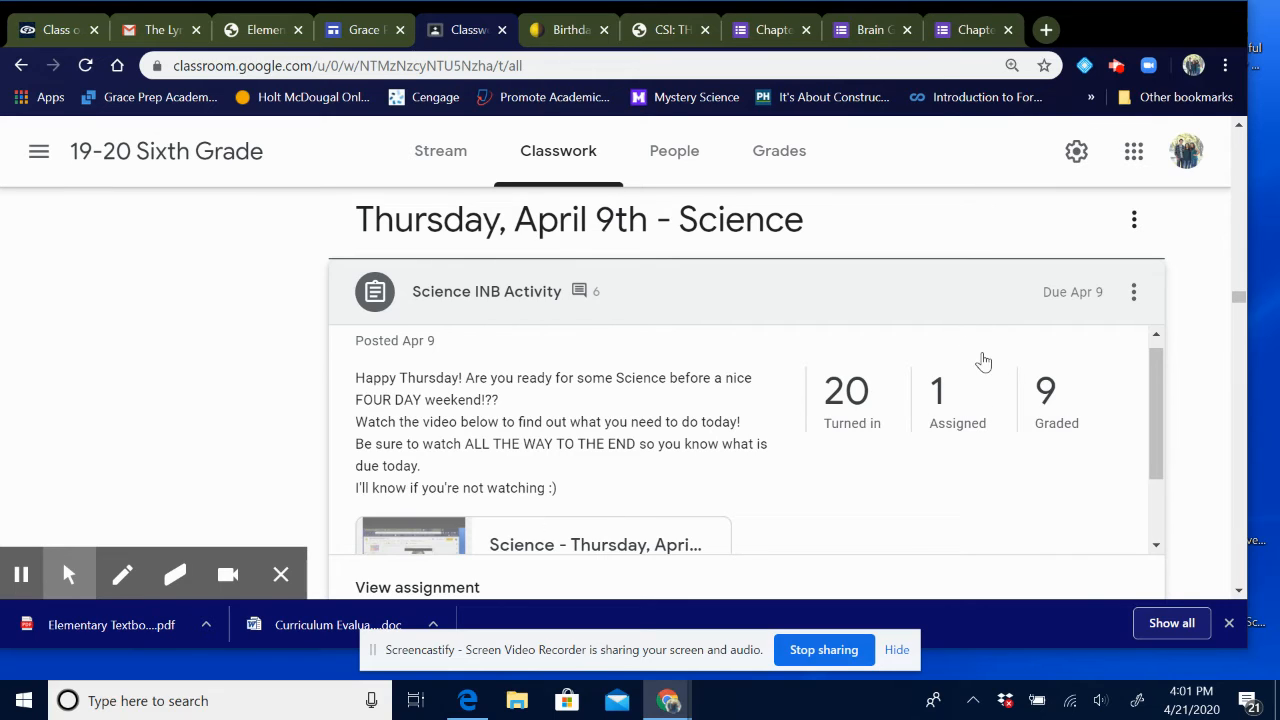
mouse_move(956, 349)
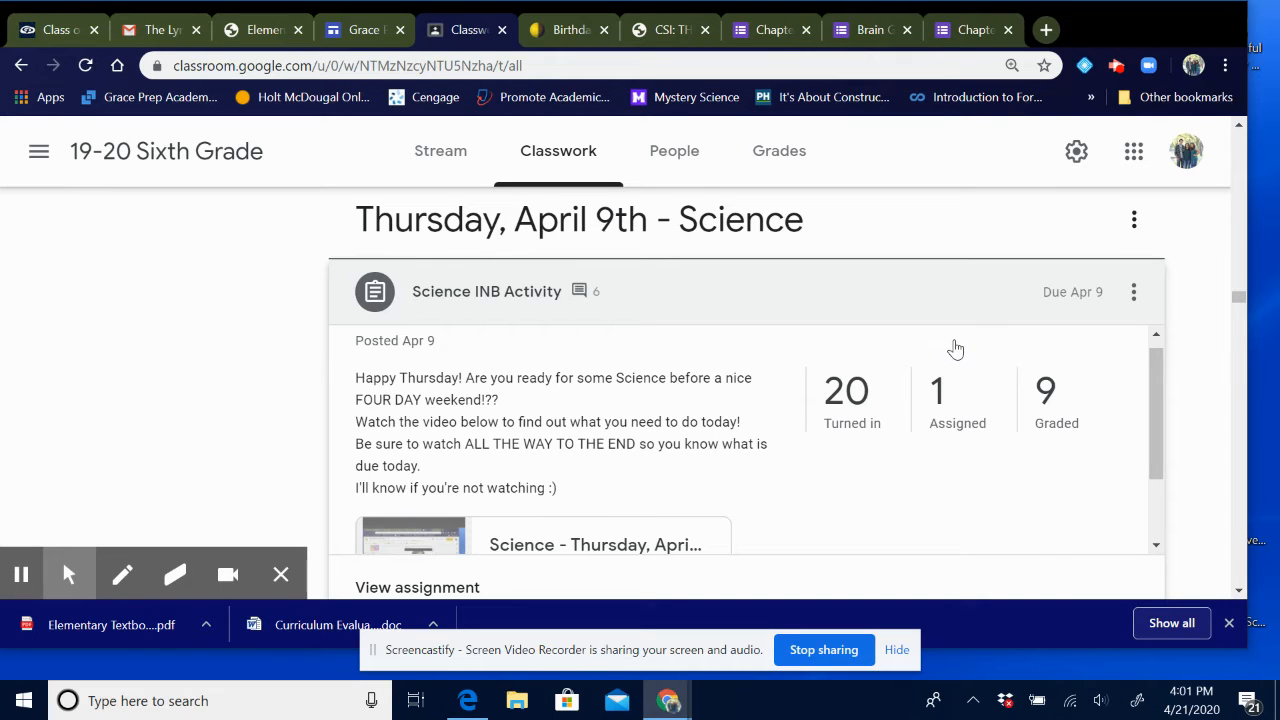
mouse_move(490, 310)
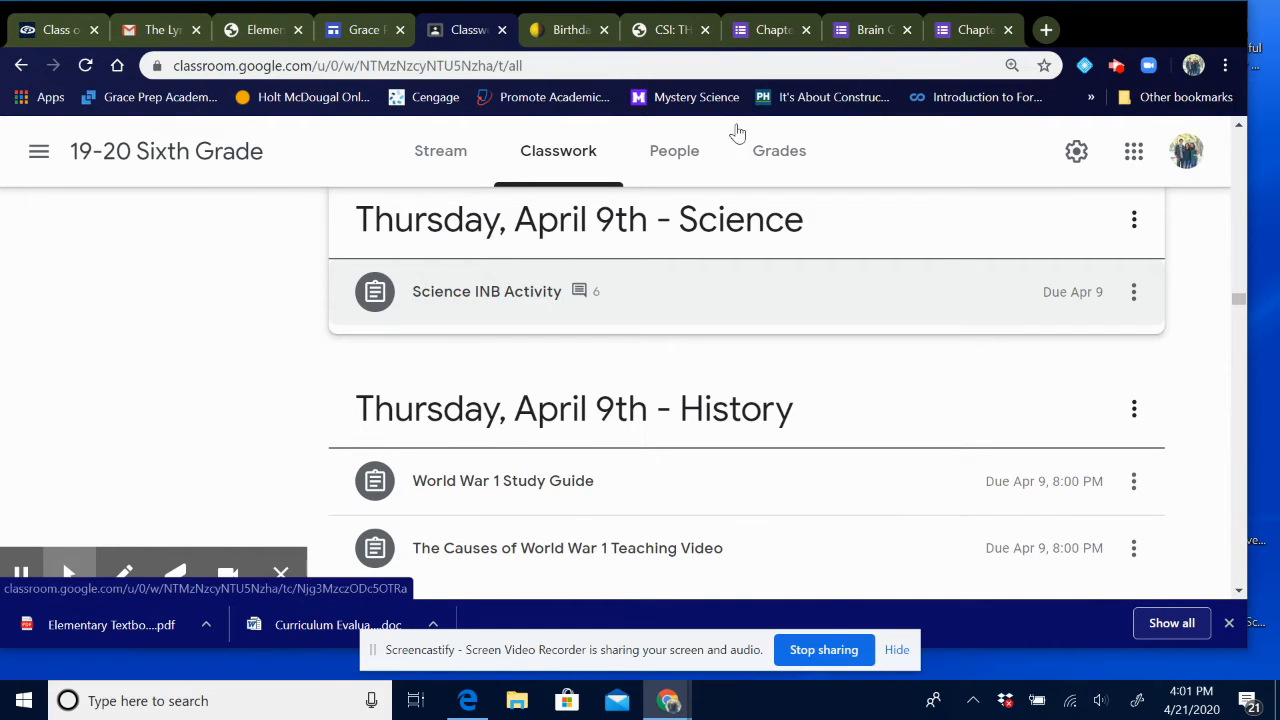
Step: Open Google Drive in a new tab via the apps launcher and go to My Drive
click(1046, 29)
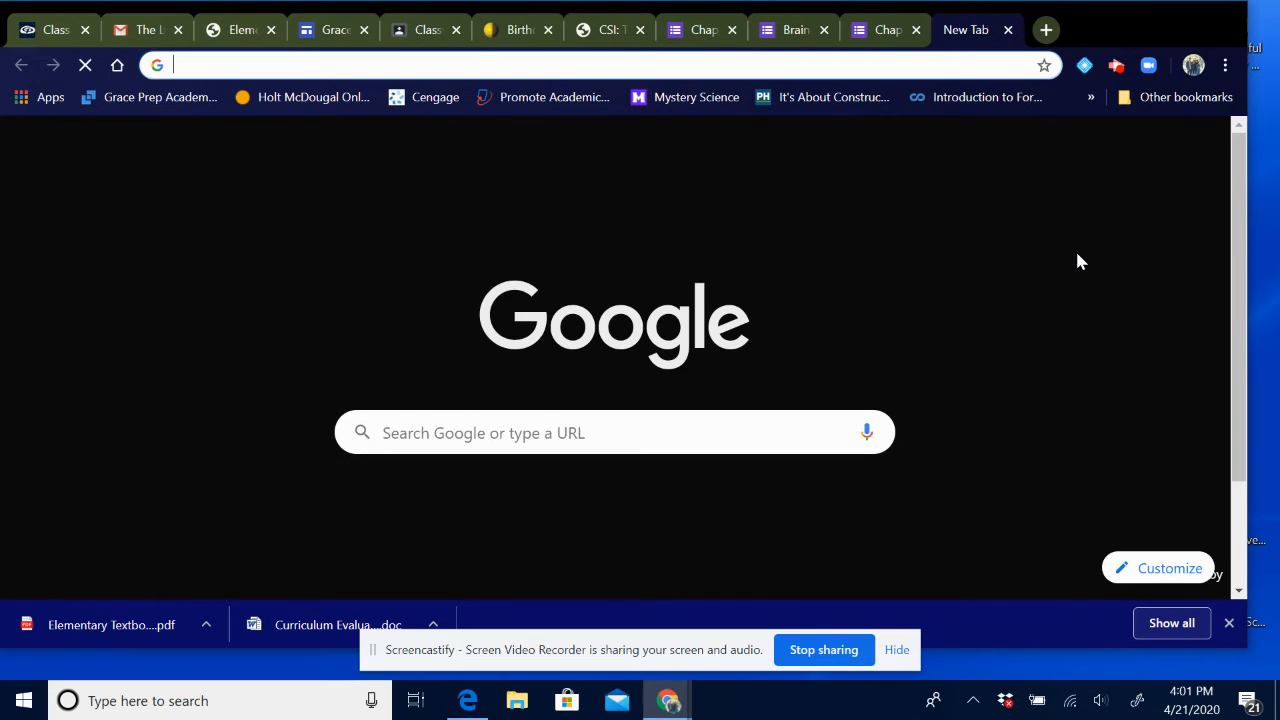
click(1152, 144)
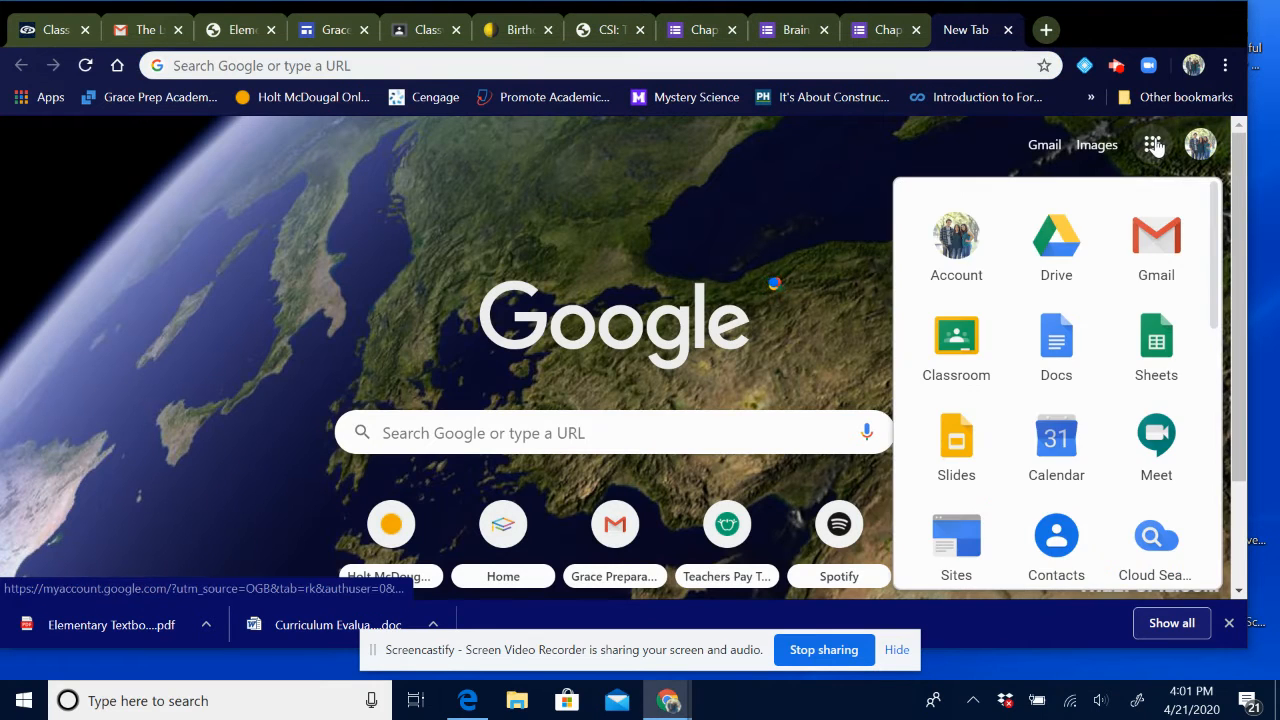
click(1056, 240)
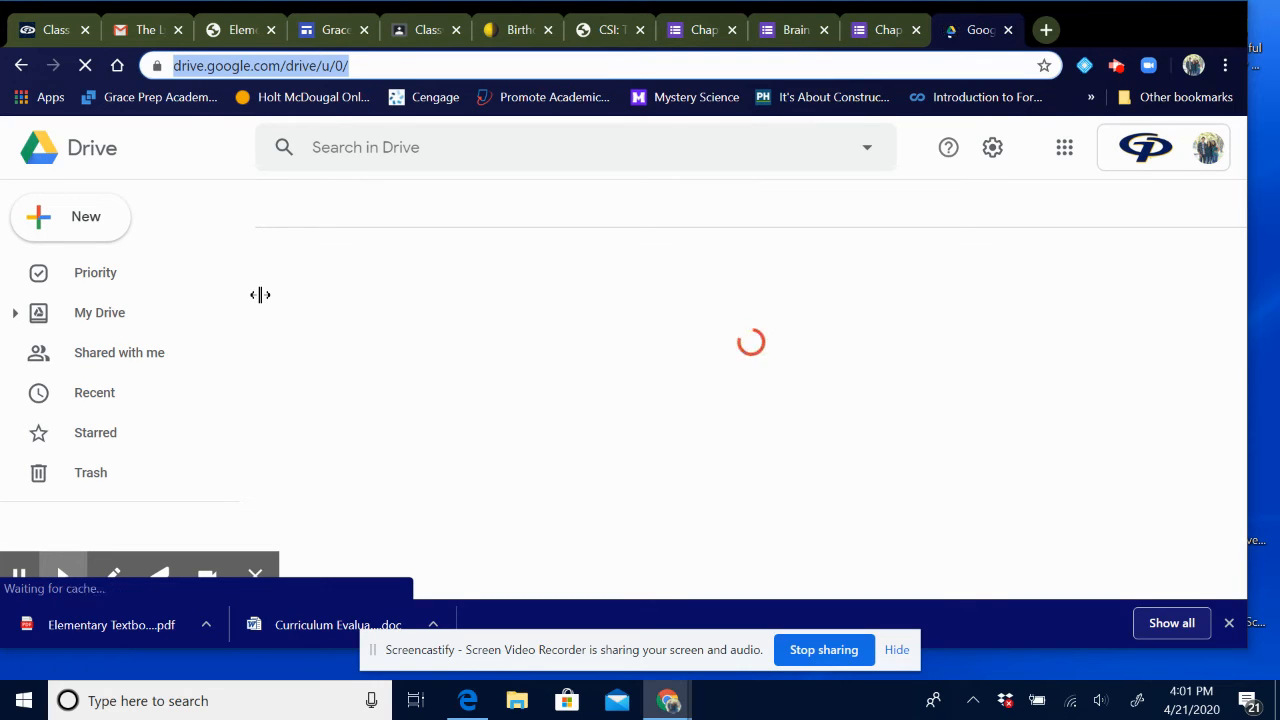
click(99, 312)
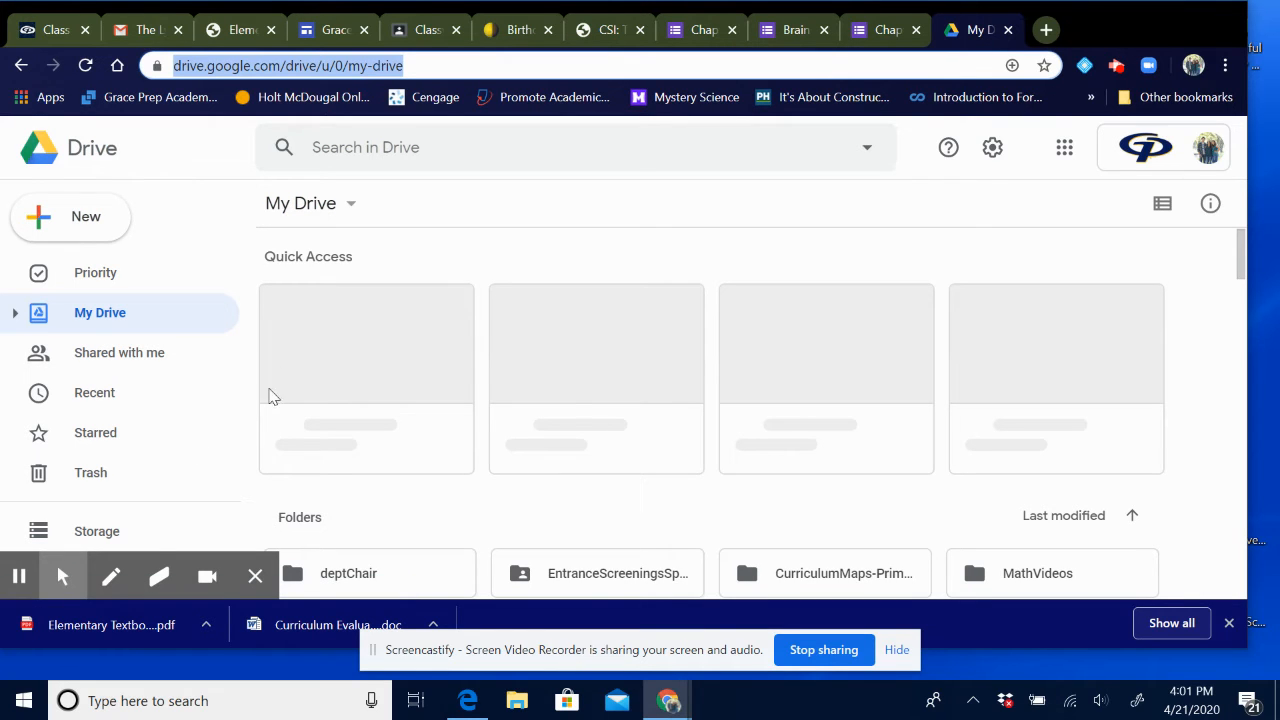
mouse_move(510, 400)
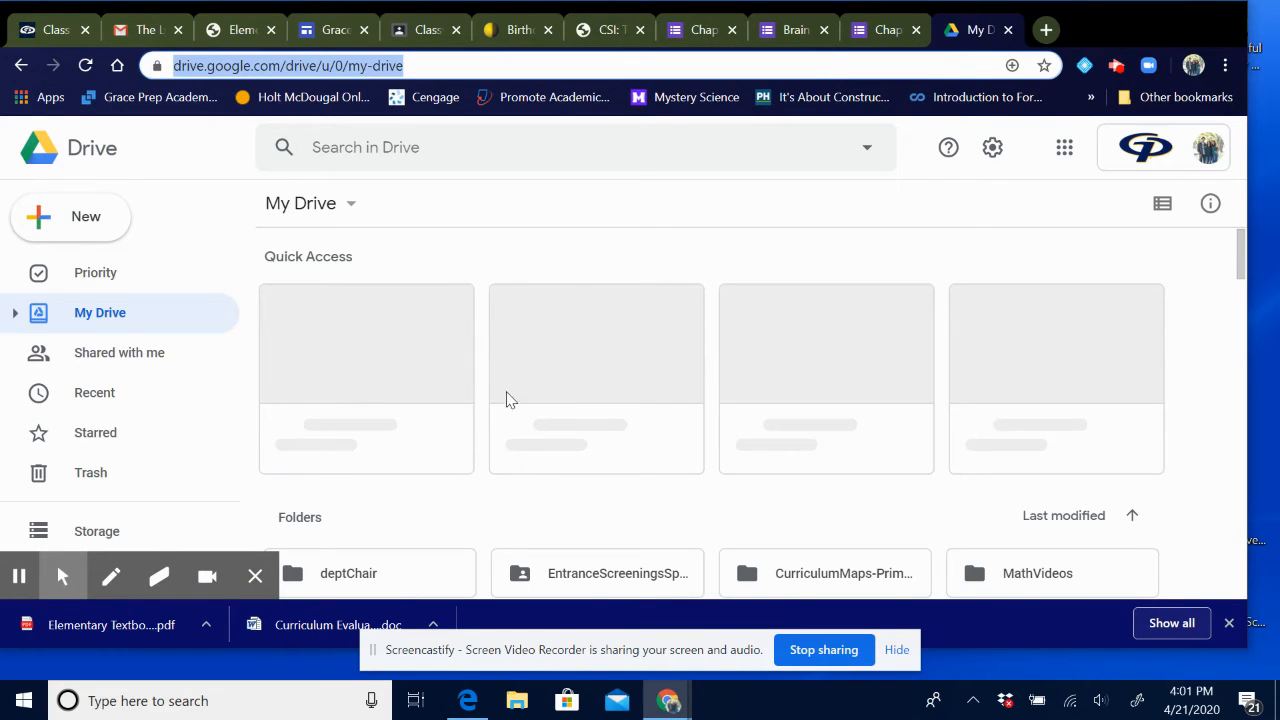
Step: Open the Science Documents folder and the Space INB presentation inside it
scroll(down, 3)
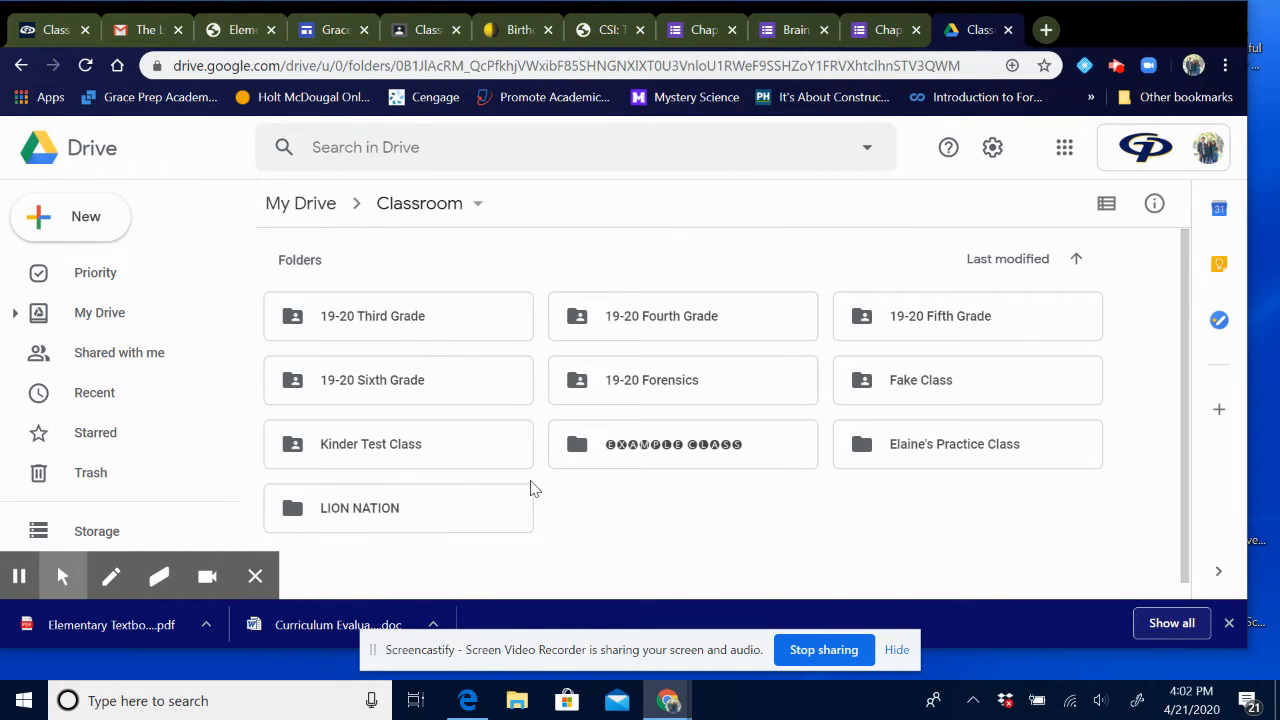
mouse_move(490, 390)
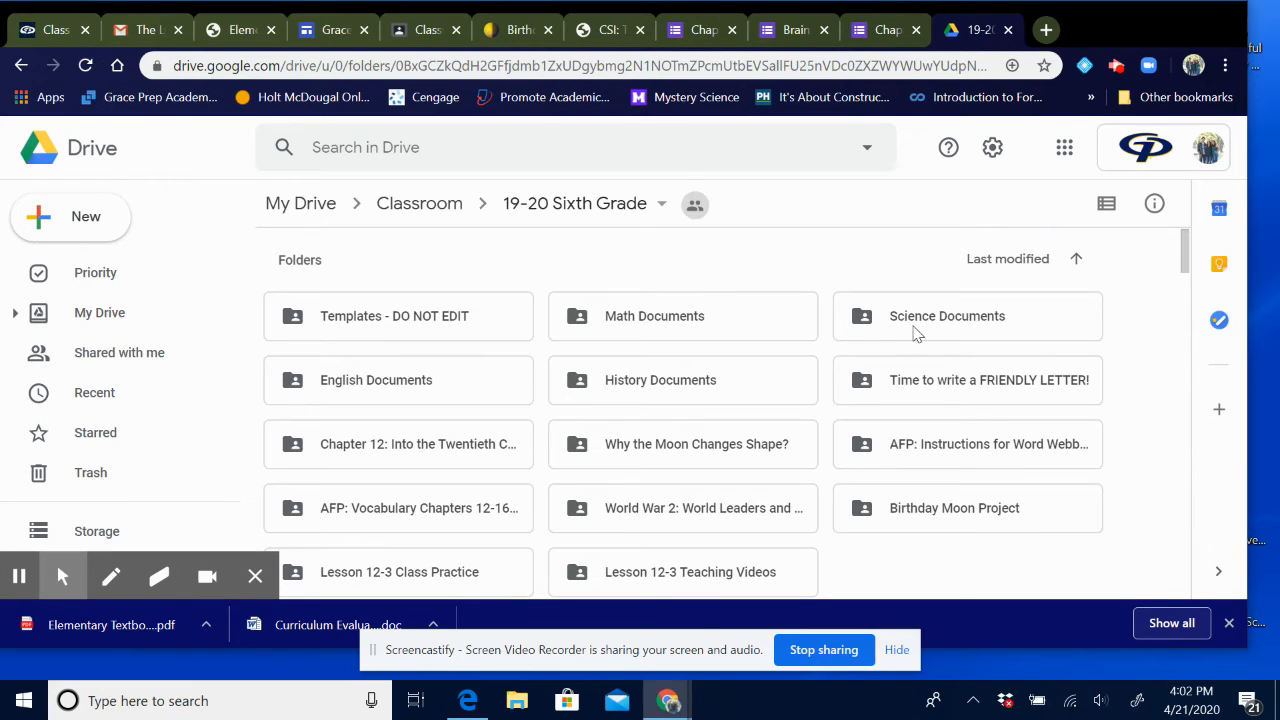
click(946, 316)
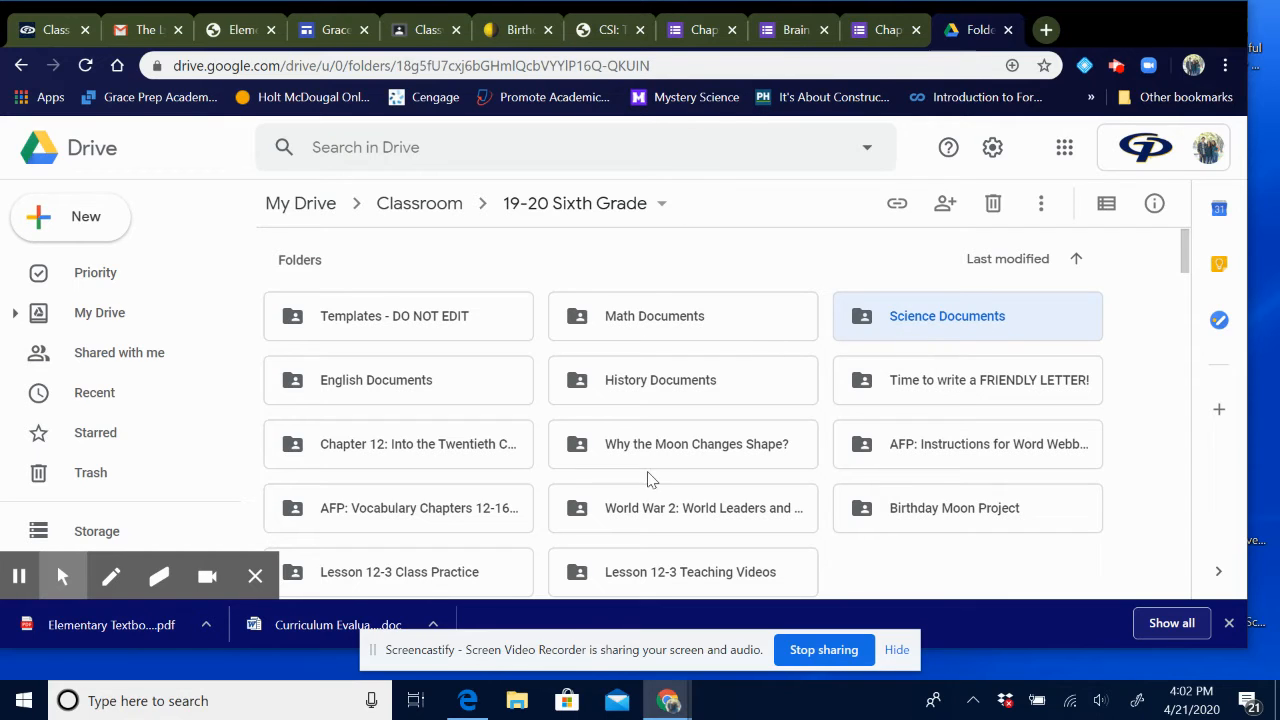
double_click(946, 315)
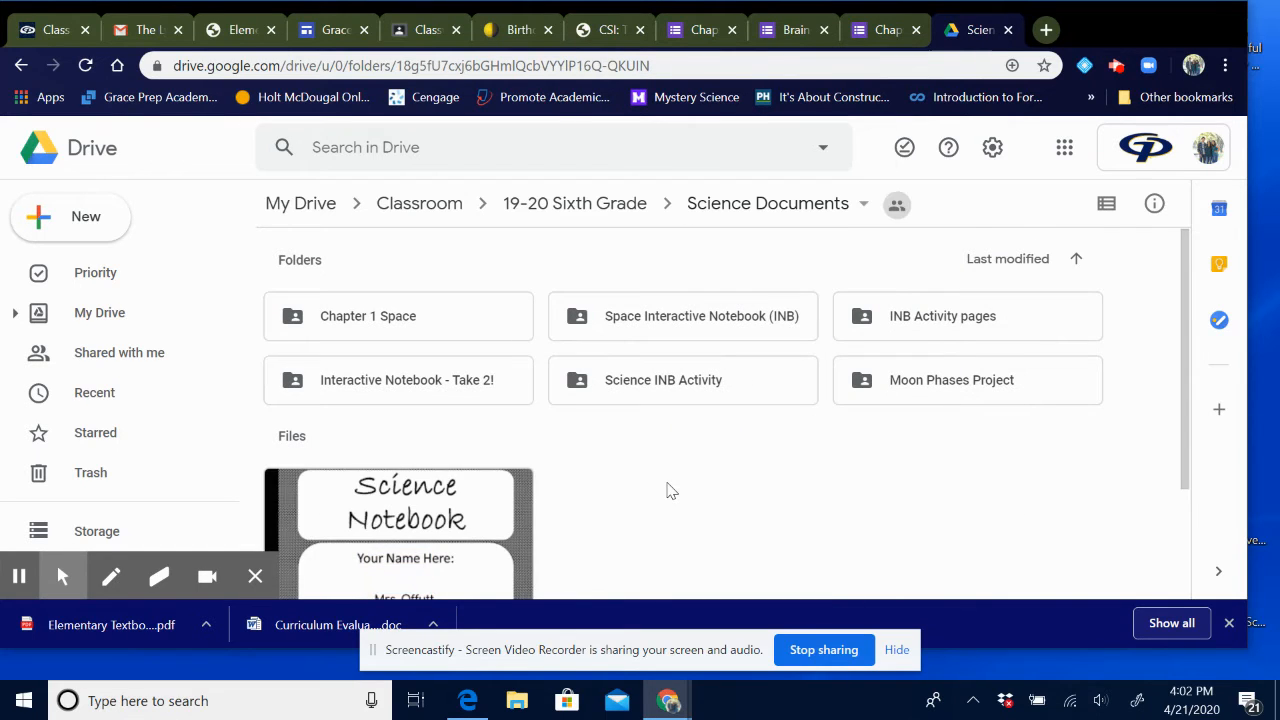
scroll(down, 3)
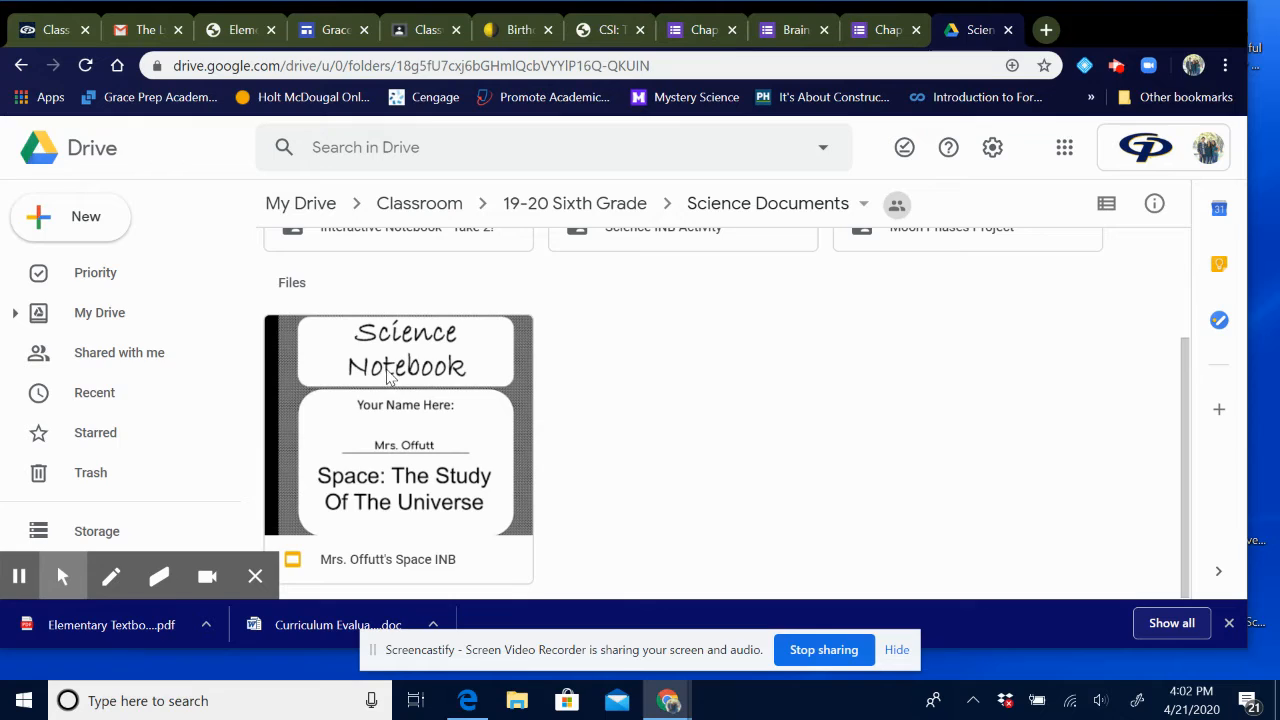
double_click(398, 425)
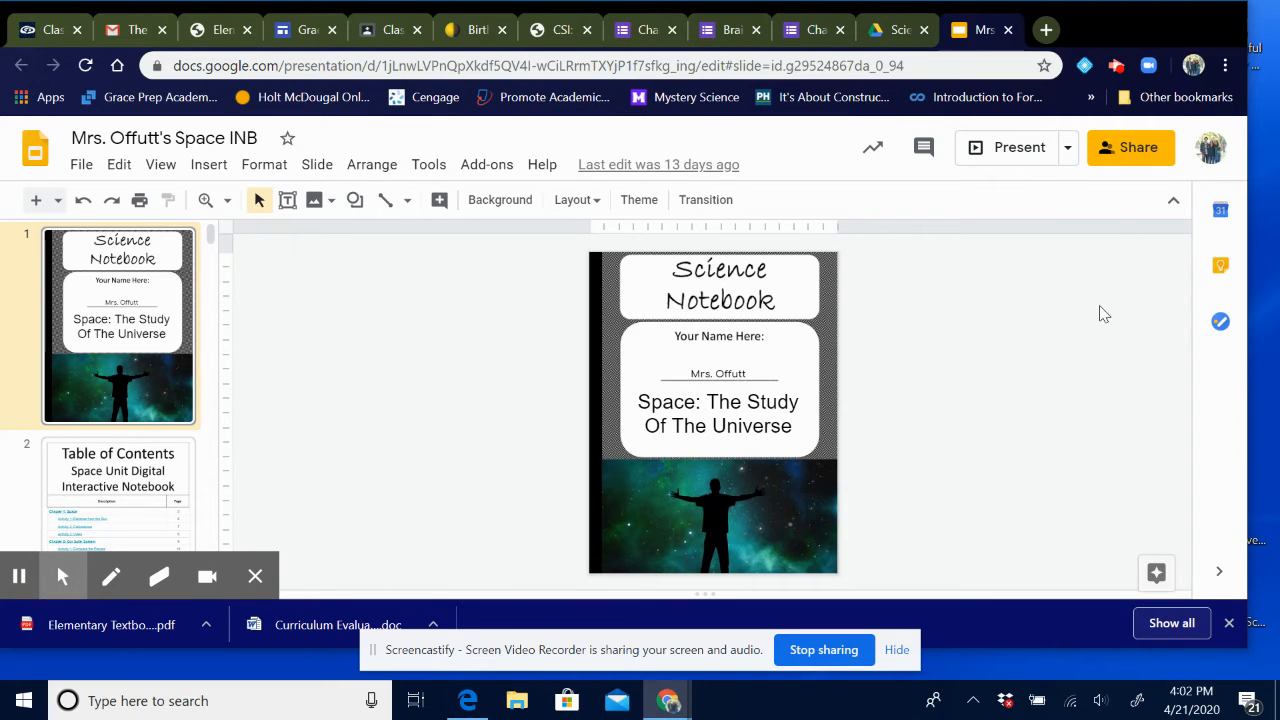
mouse_move(1094, 362)
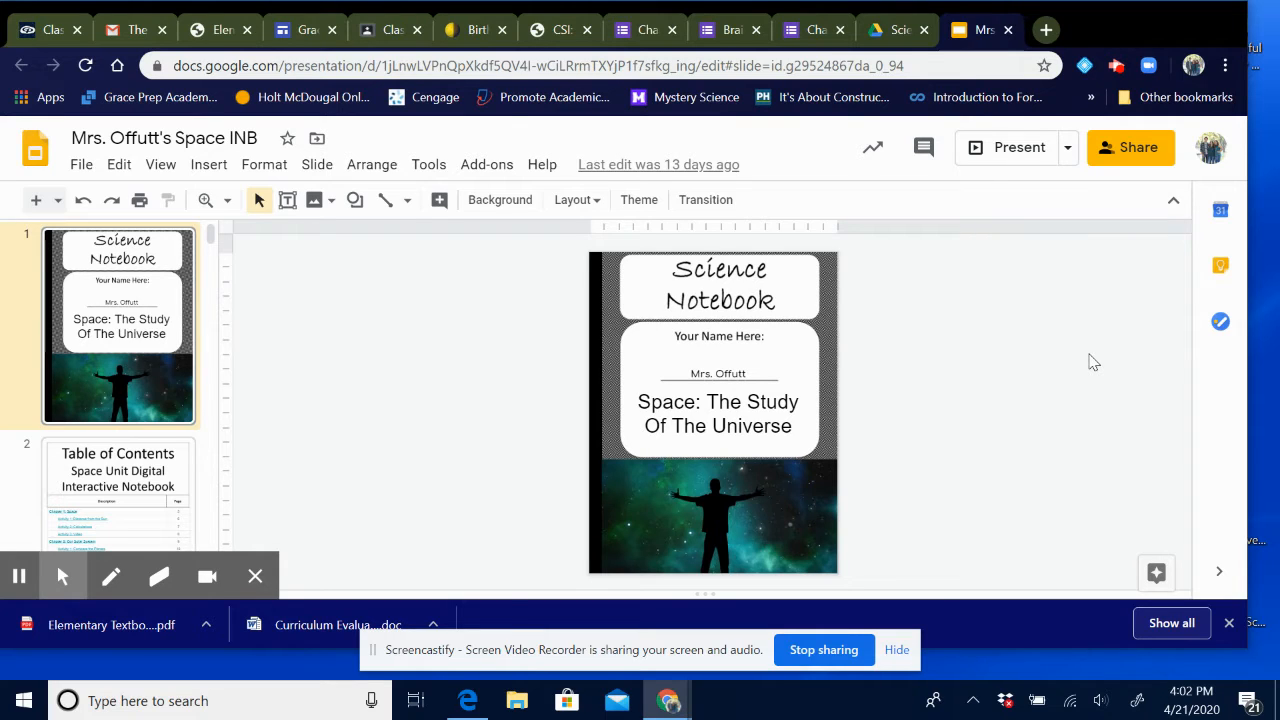
Step: Scroll the slide filmstrip down to slide 25, Chapter 5: The Moon
scroll(down, 3)
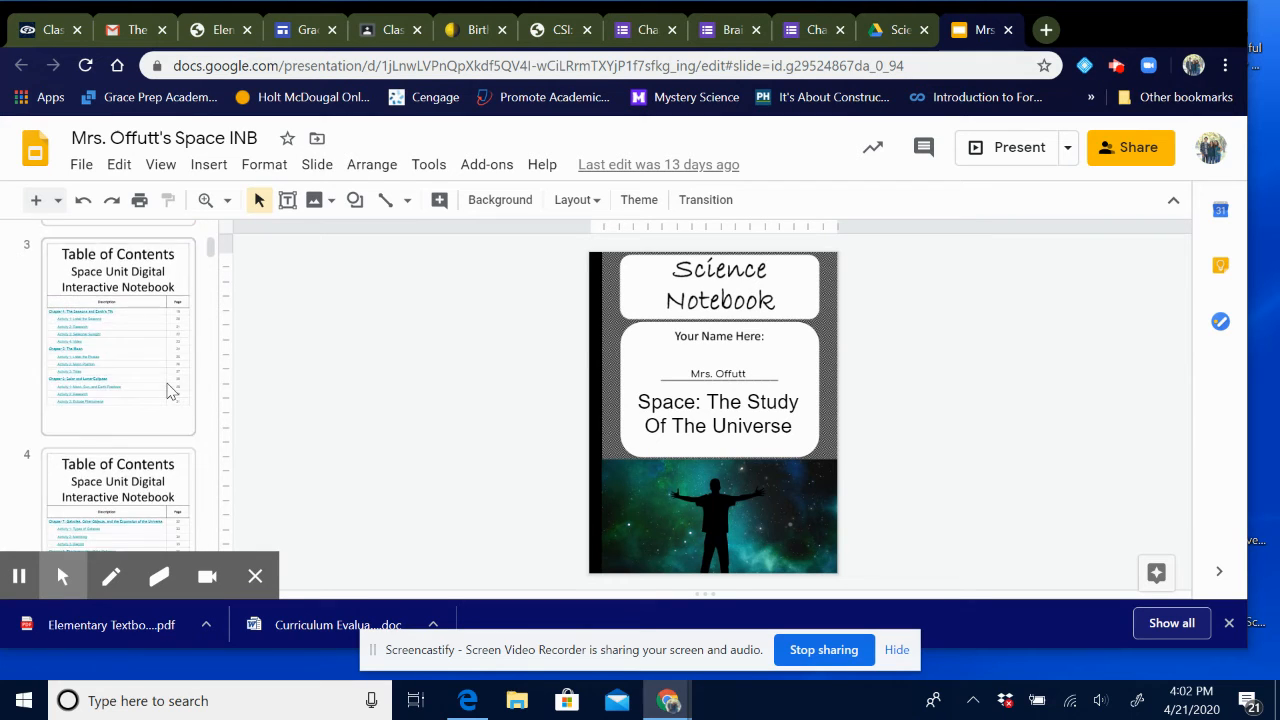
scroll(down, 3)
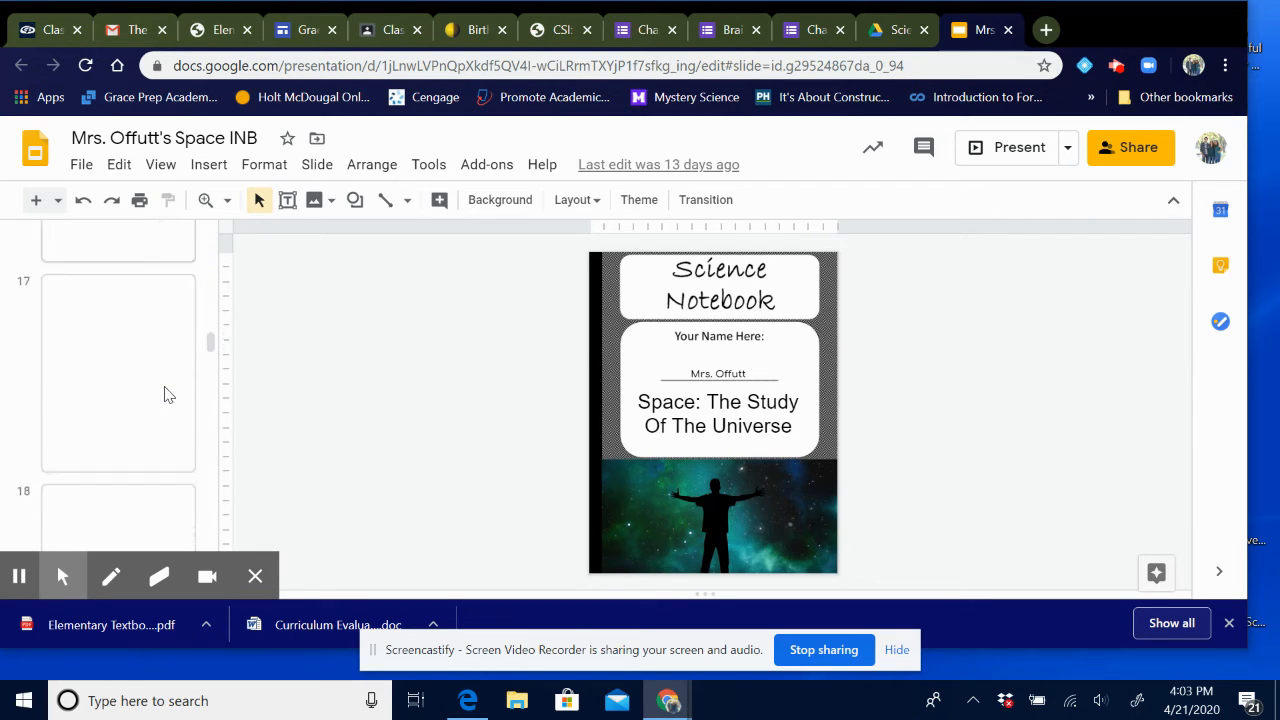
scroll(down, 3)
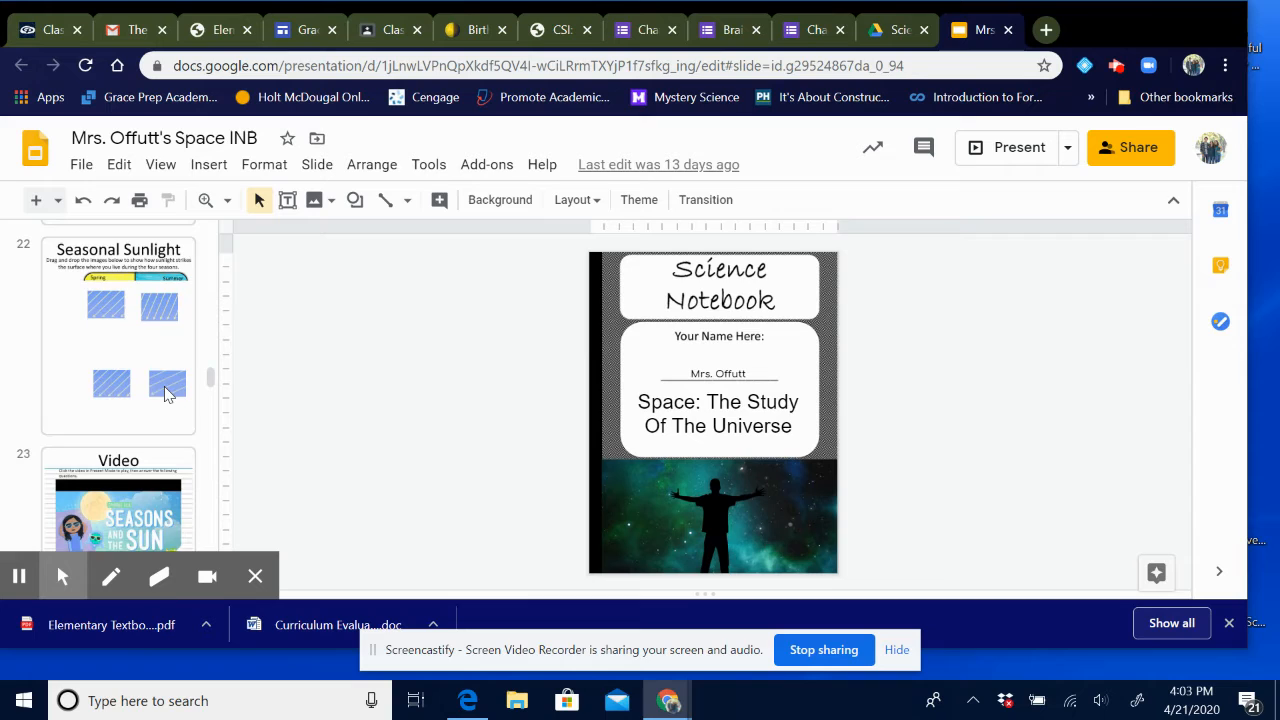
scroll(down, 3)
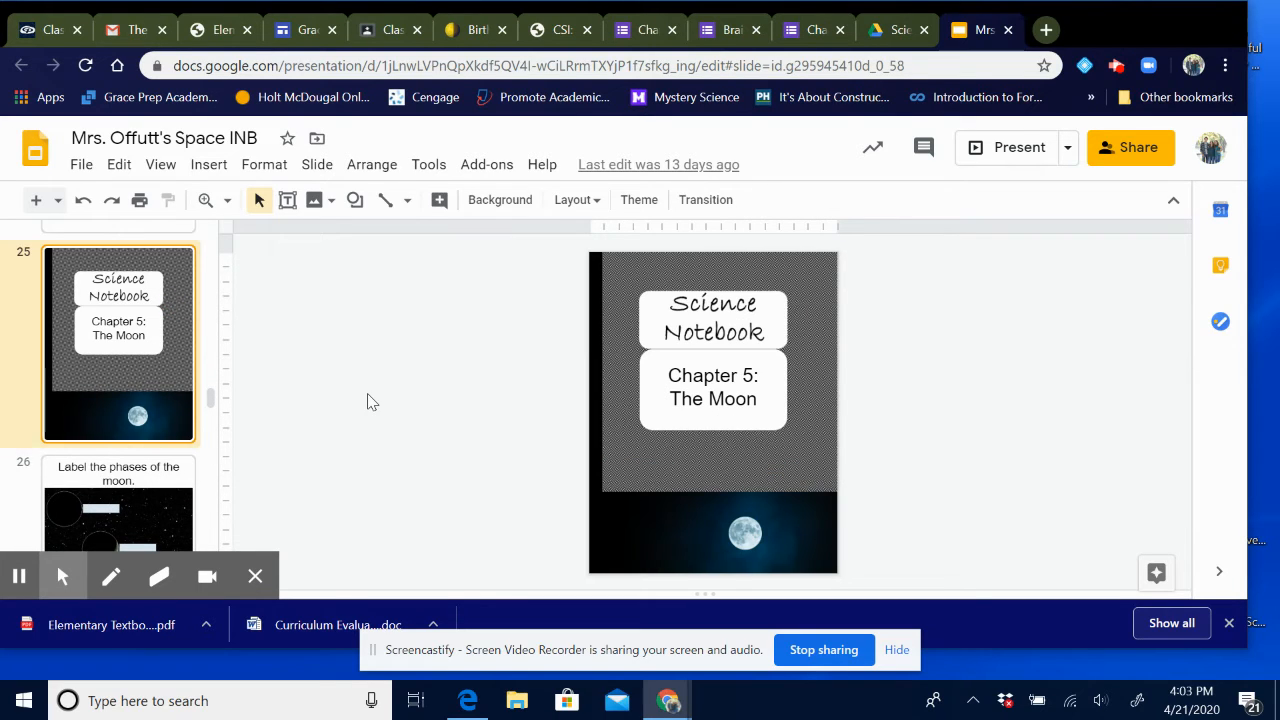
mouse_move(349, 275)
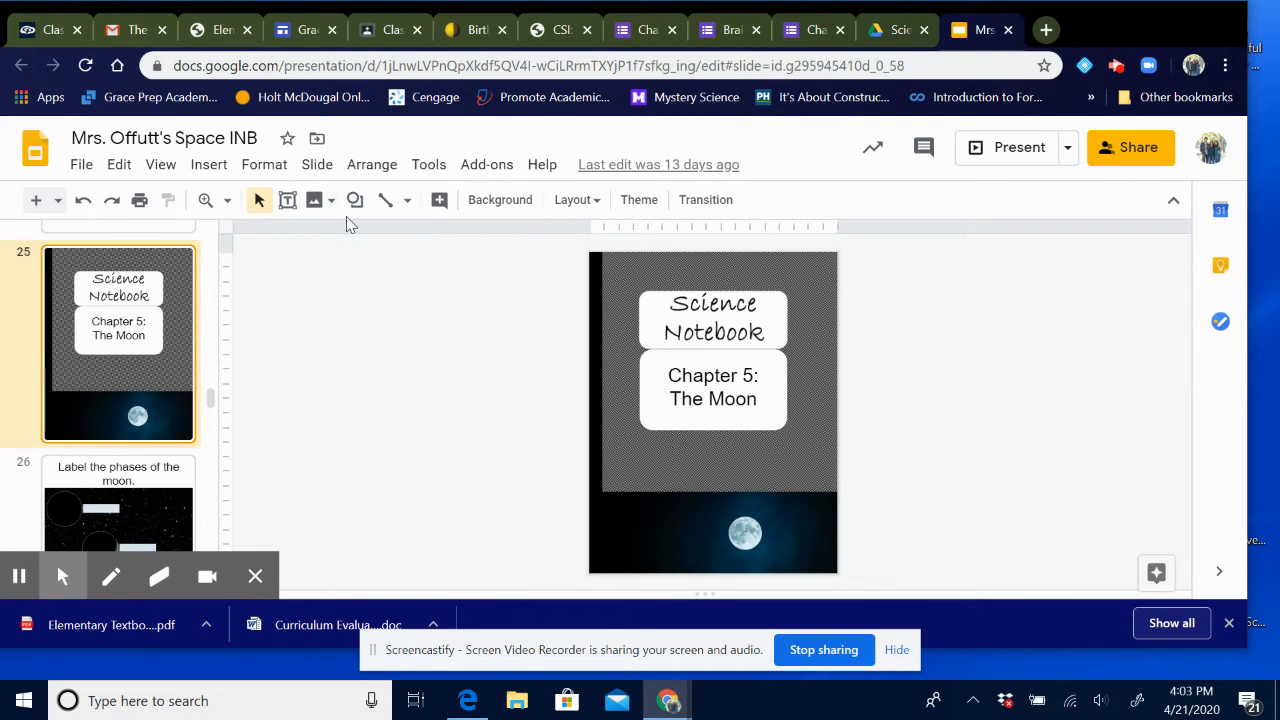
Step: Zoom the slide view to 50% and then enlarge it further
click(206, 199)
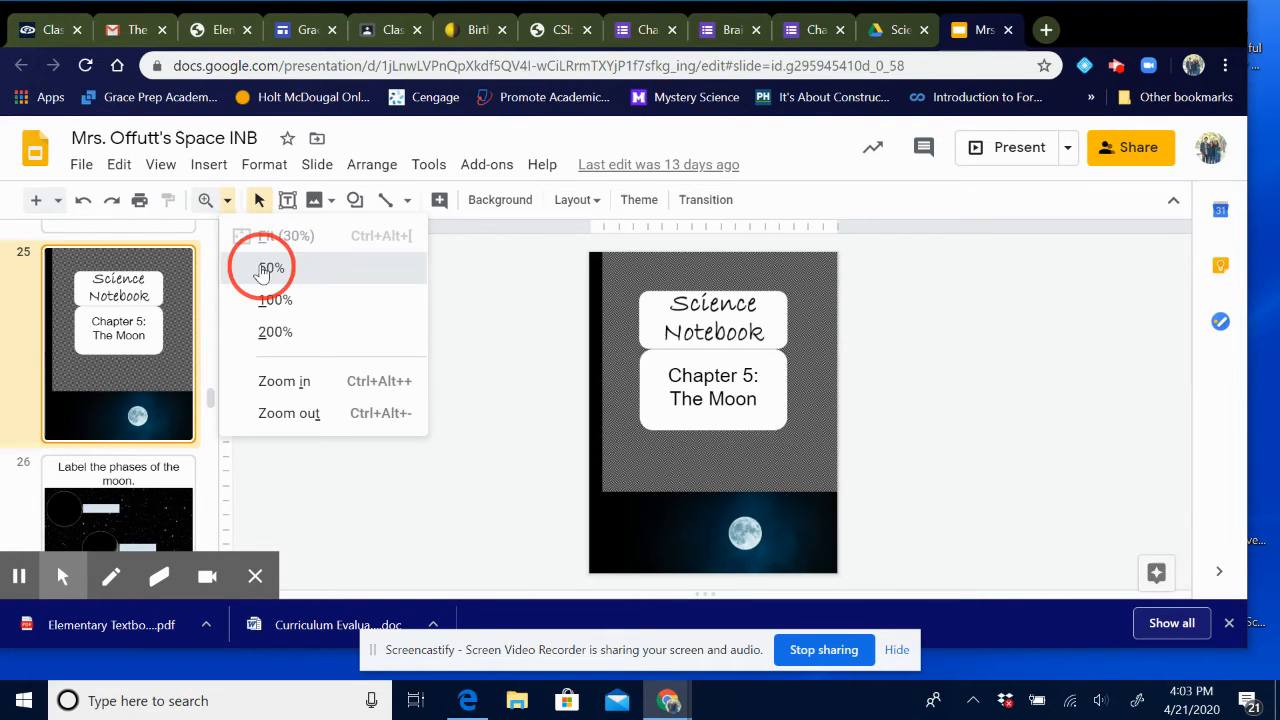
click(270, 267)
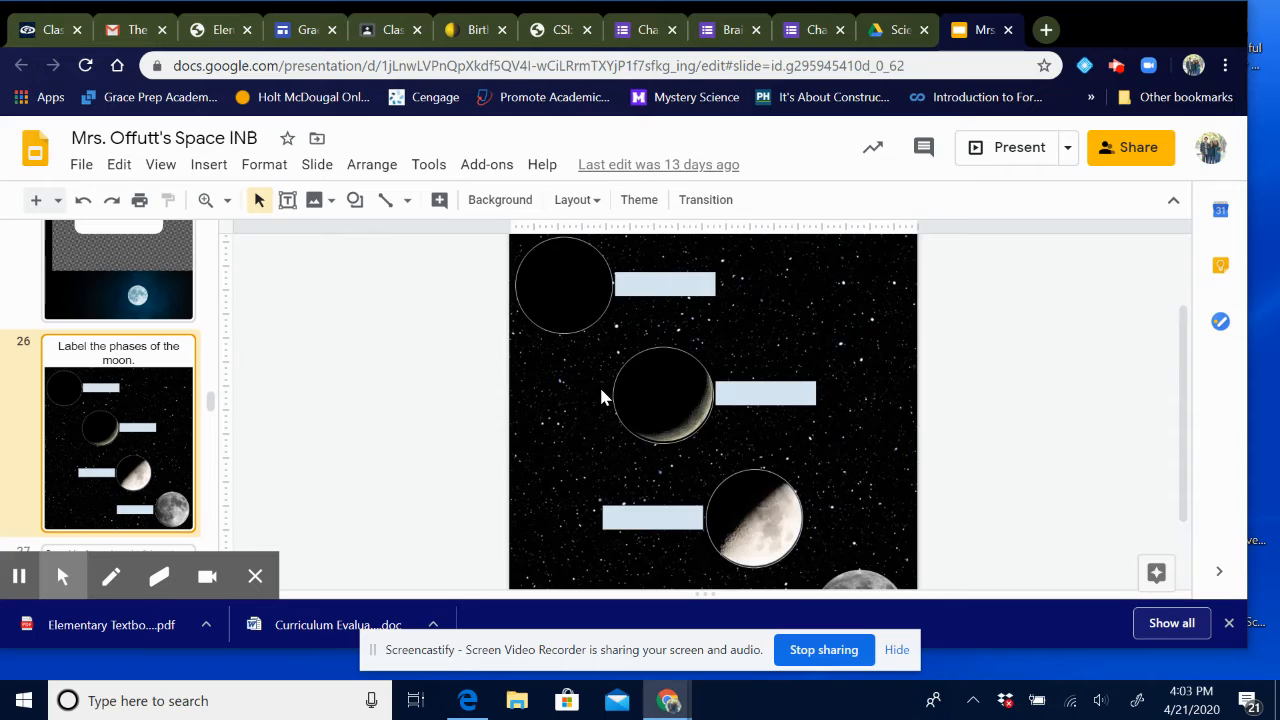
scroll(up, 3)
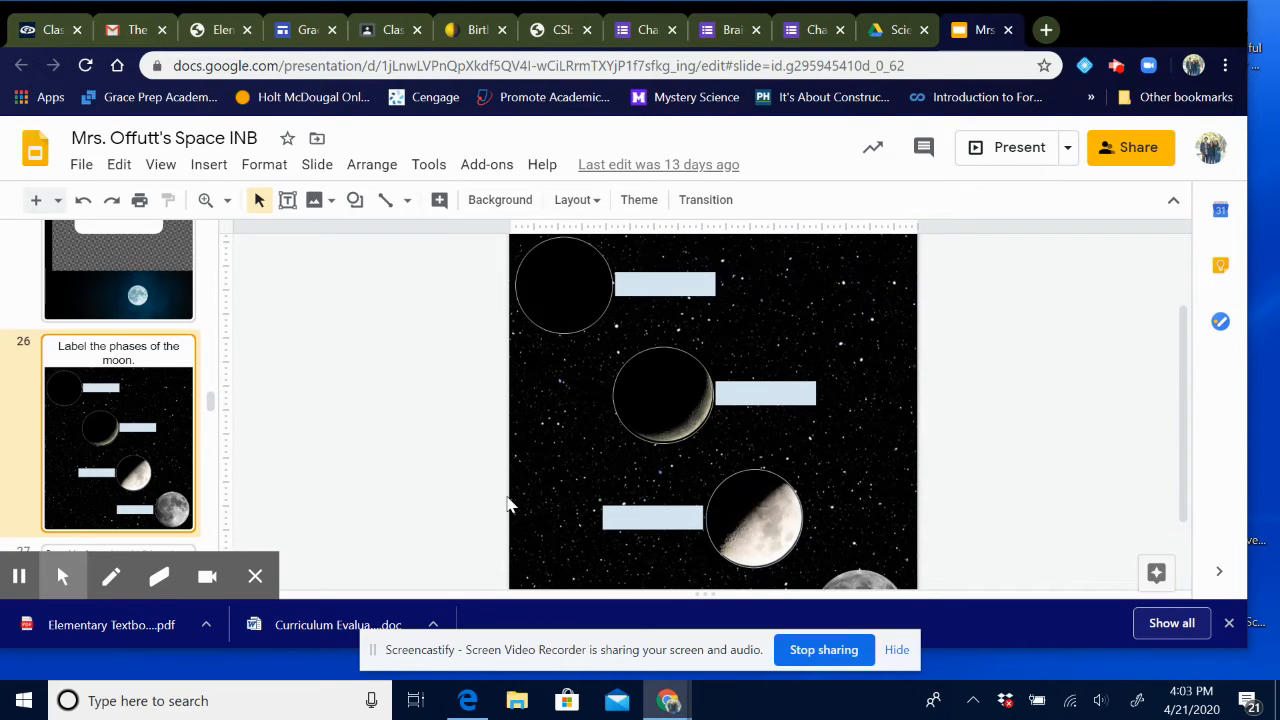
mouse_move(540, 340)
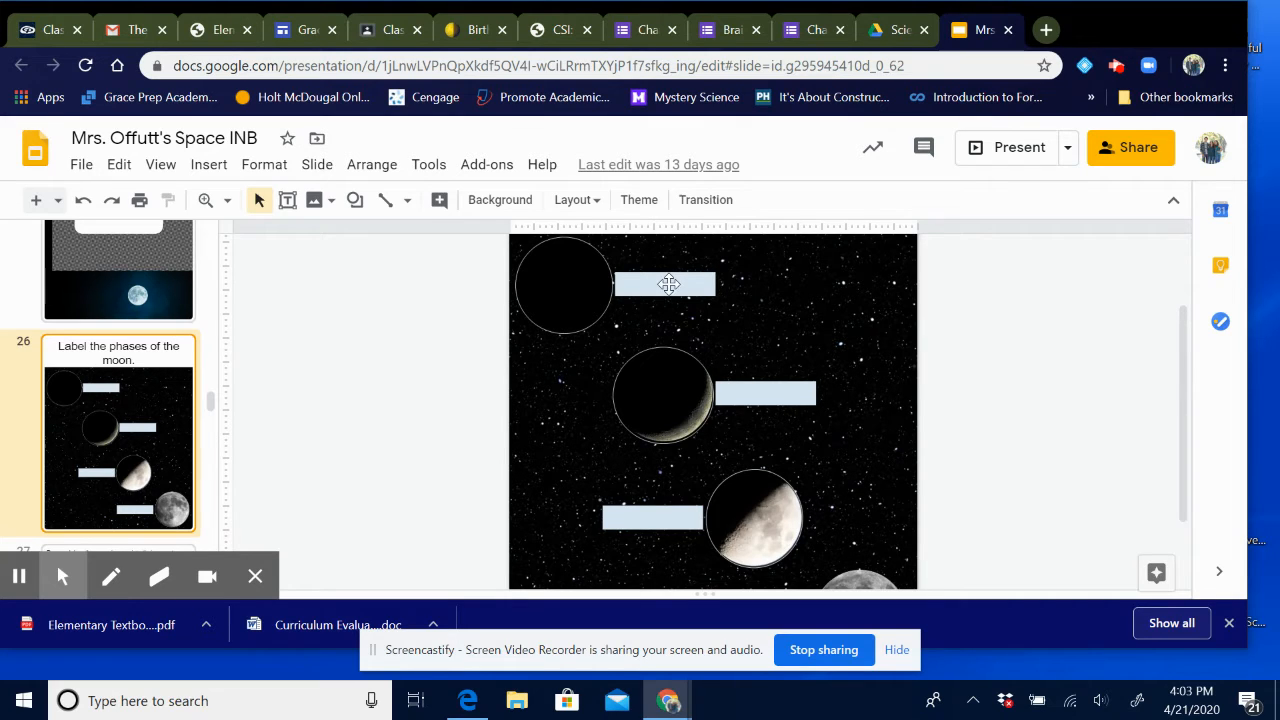
click(227, 200)
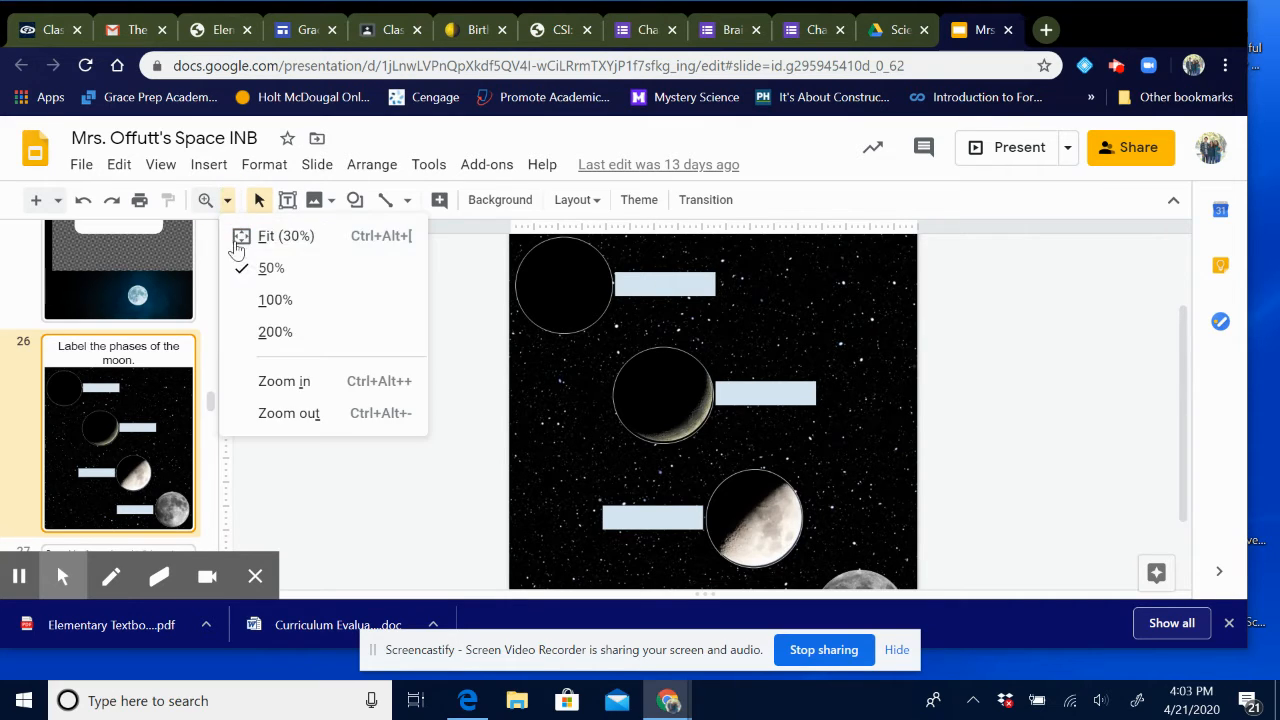
click(275, 299)
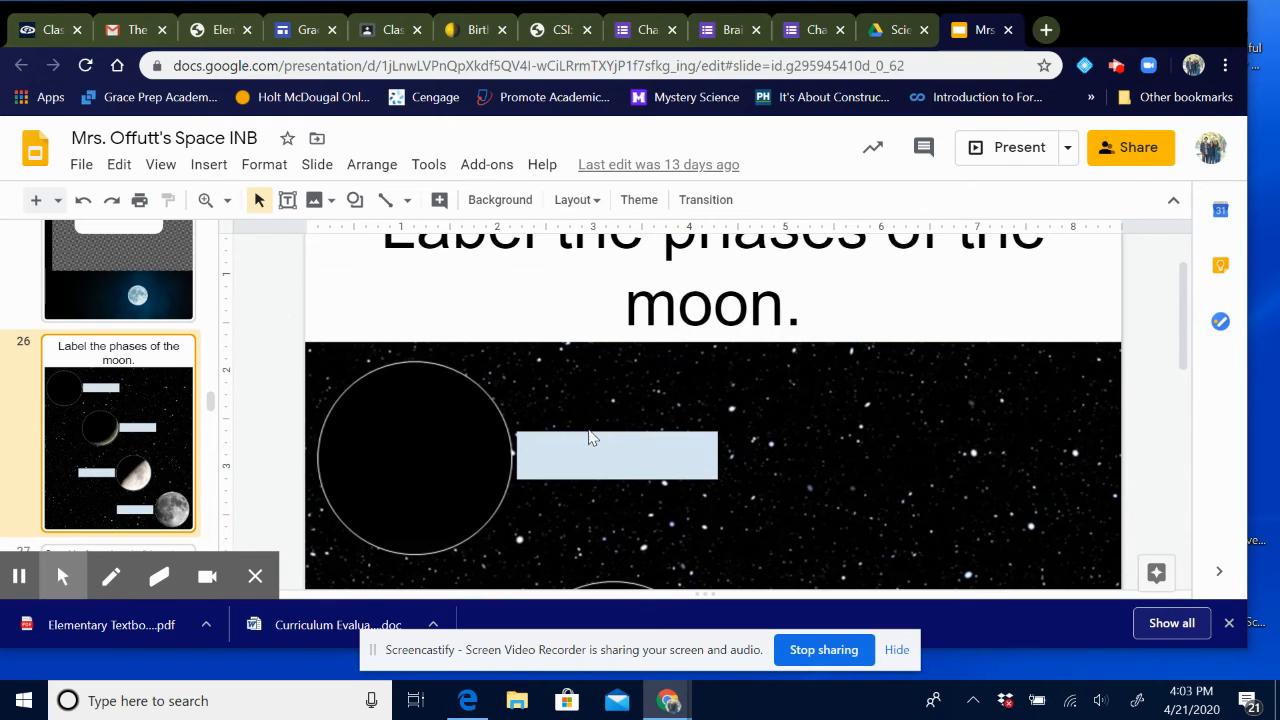
Step: Type 'New Moon' into the label box beside the new moon
click(616, 455)
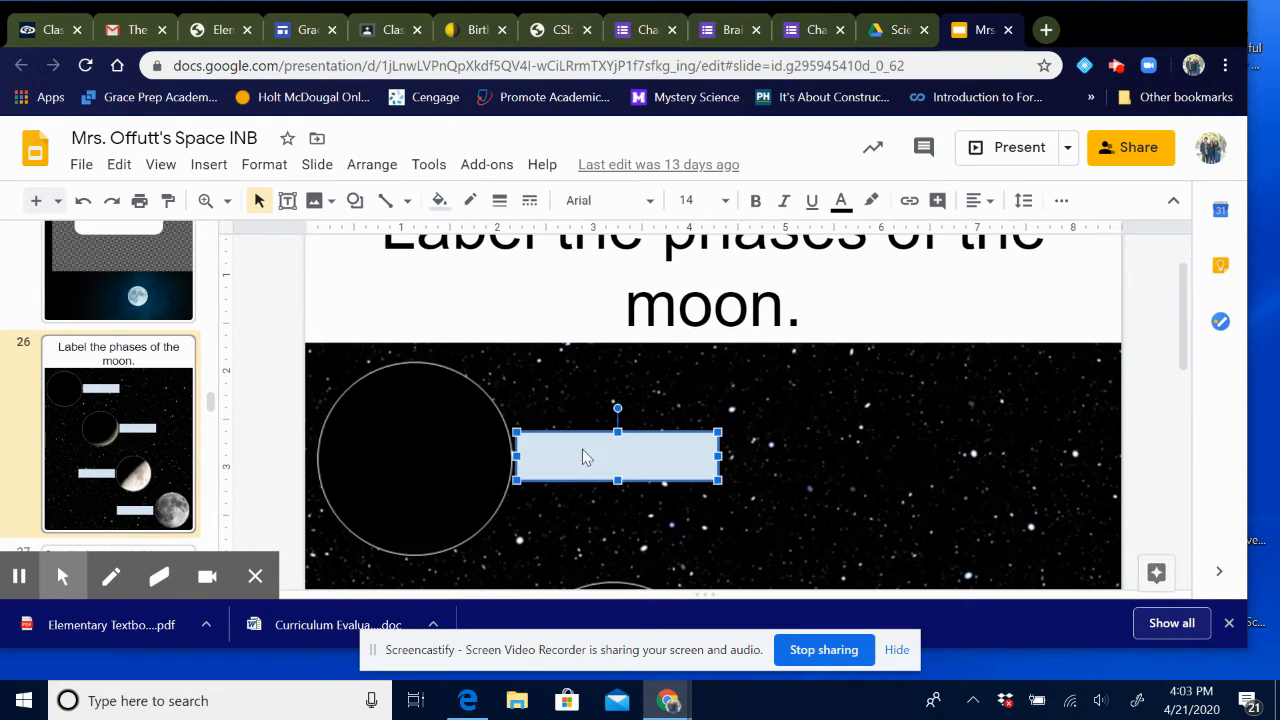
mouse_move(575, 382)
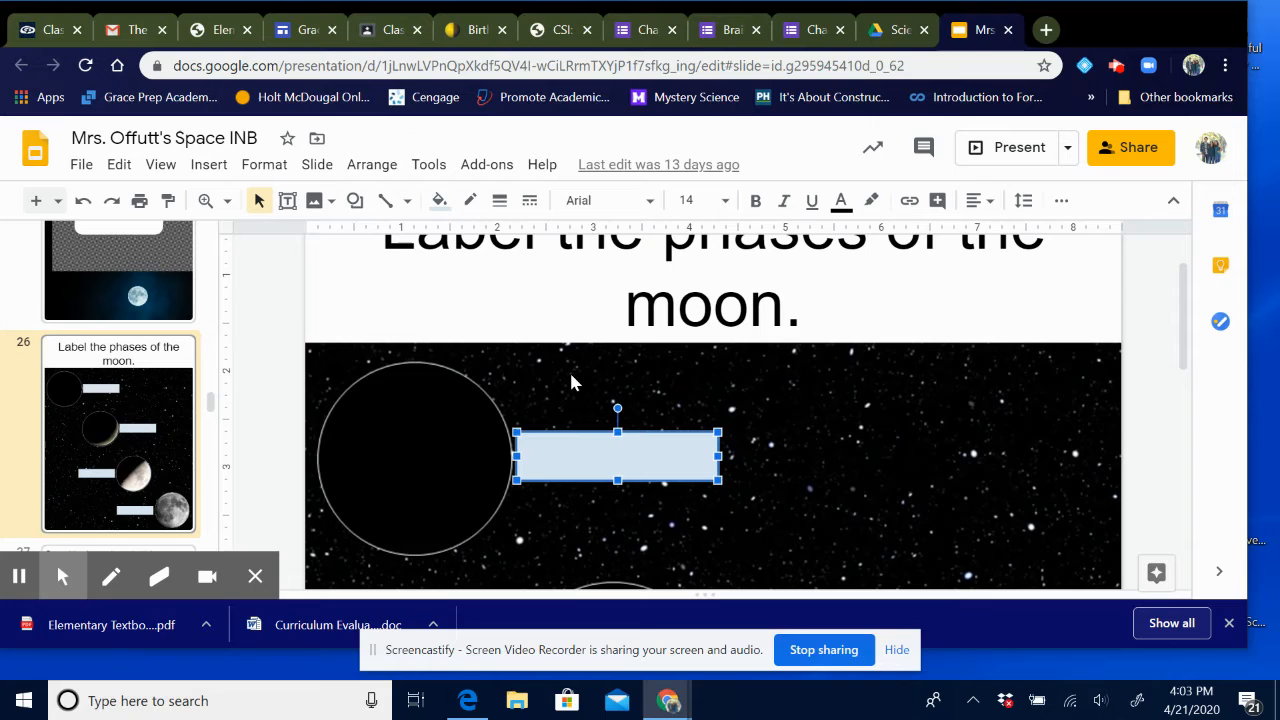
text(New Moon)
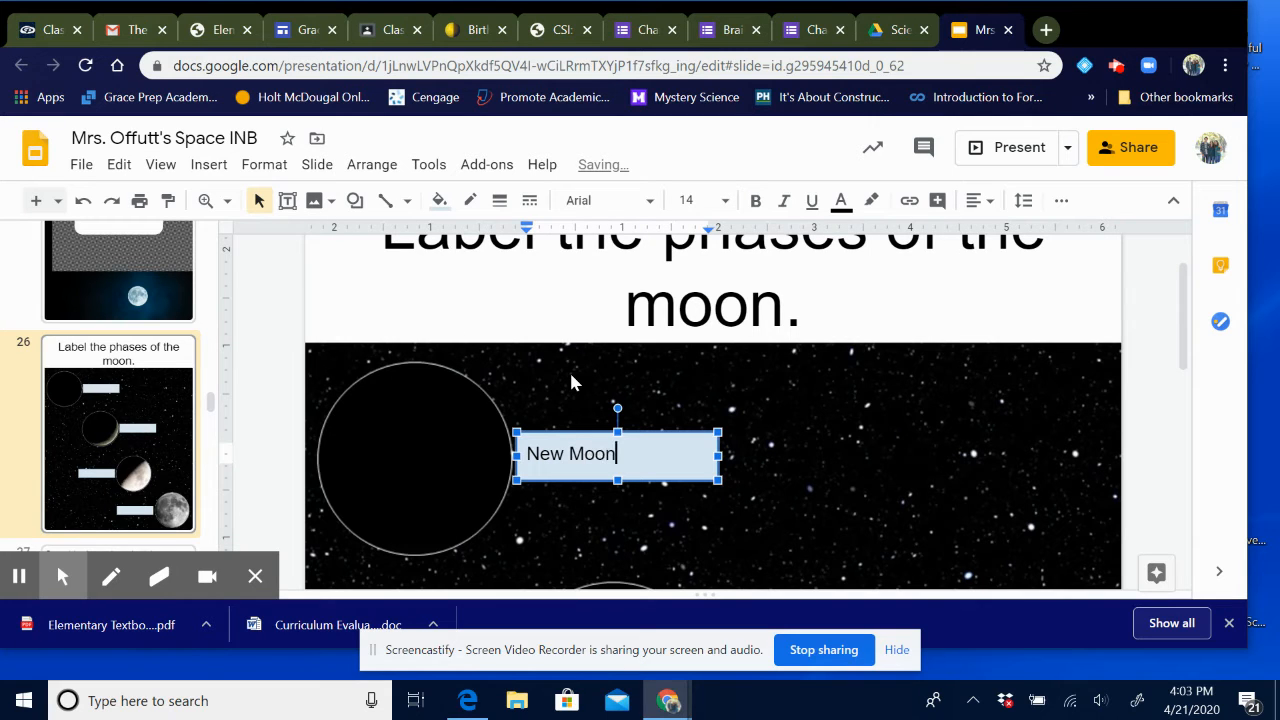
click(825, 475)
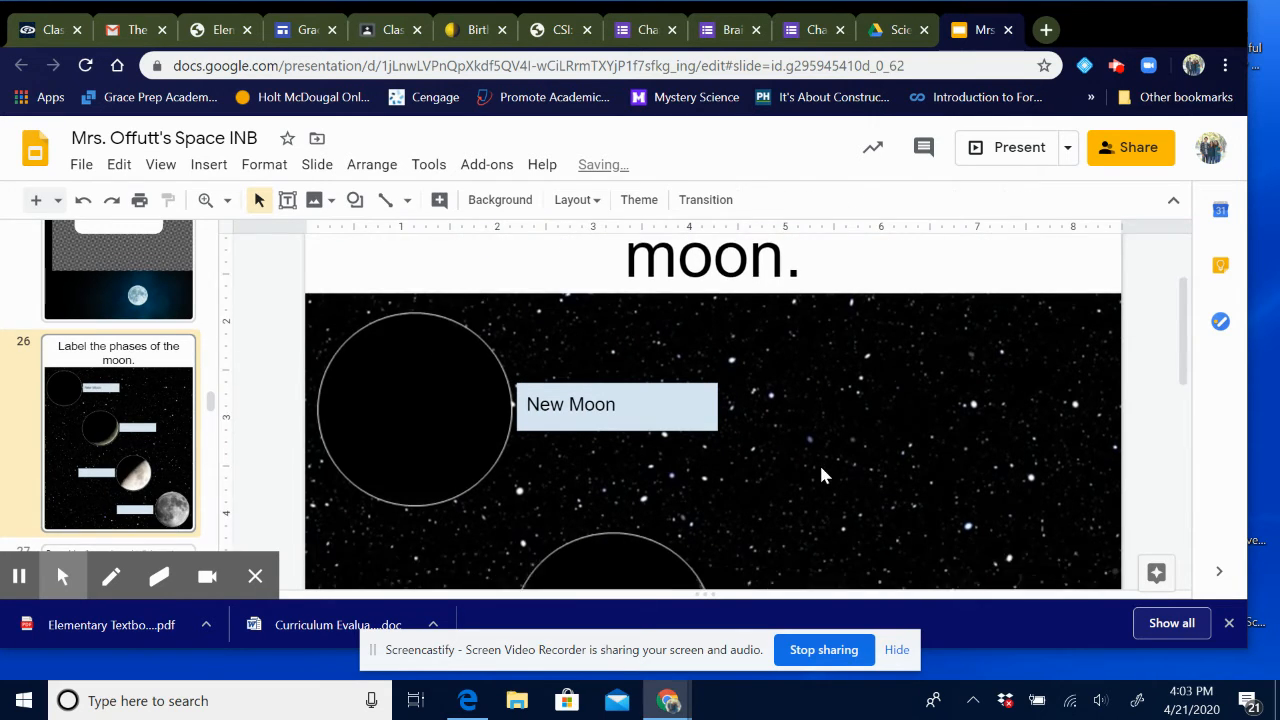
scroll(down, 3)
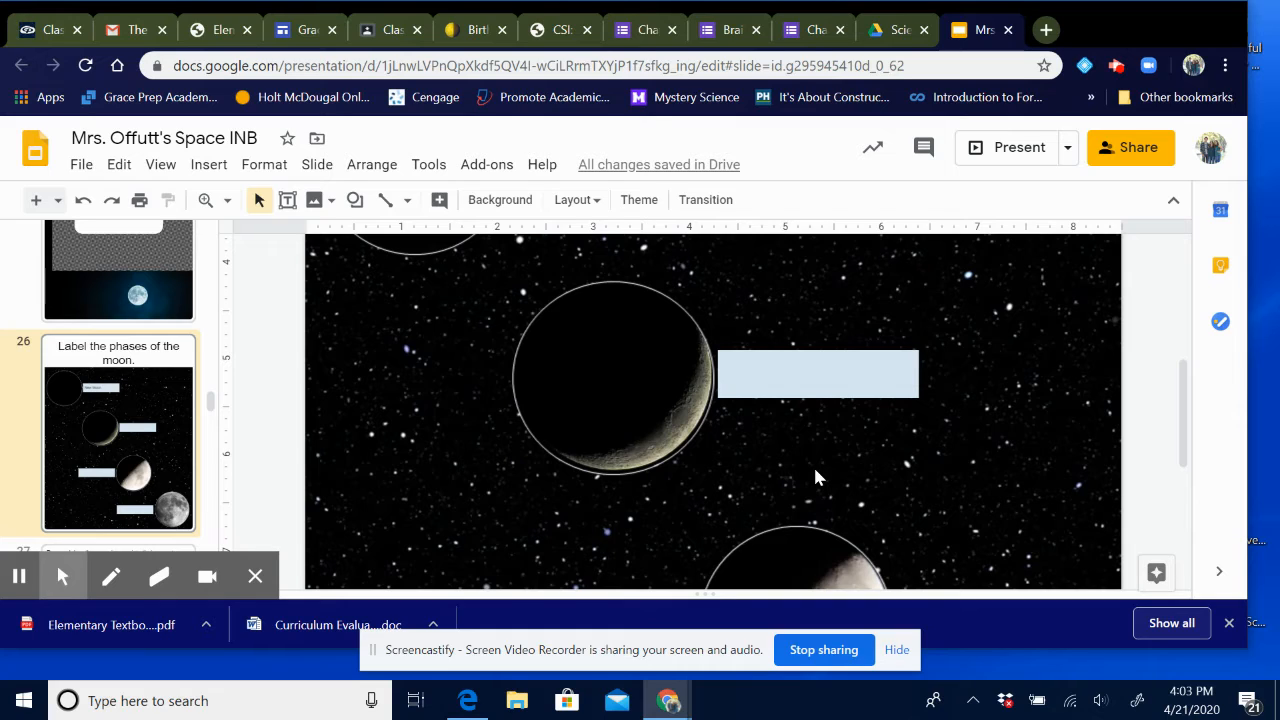
mouse_move(737, 278)
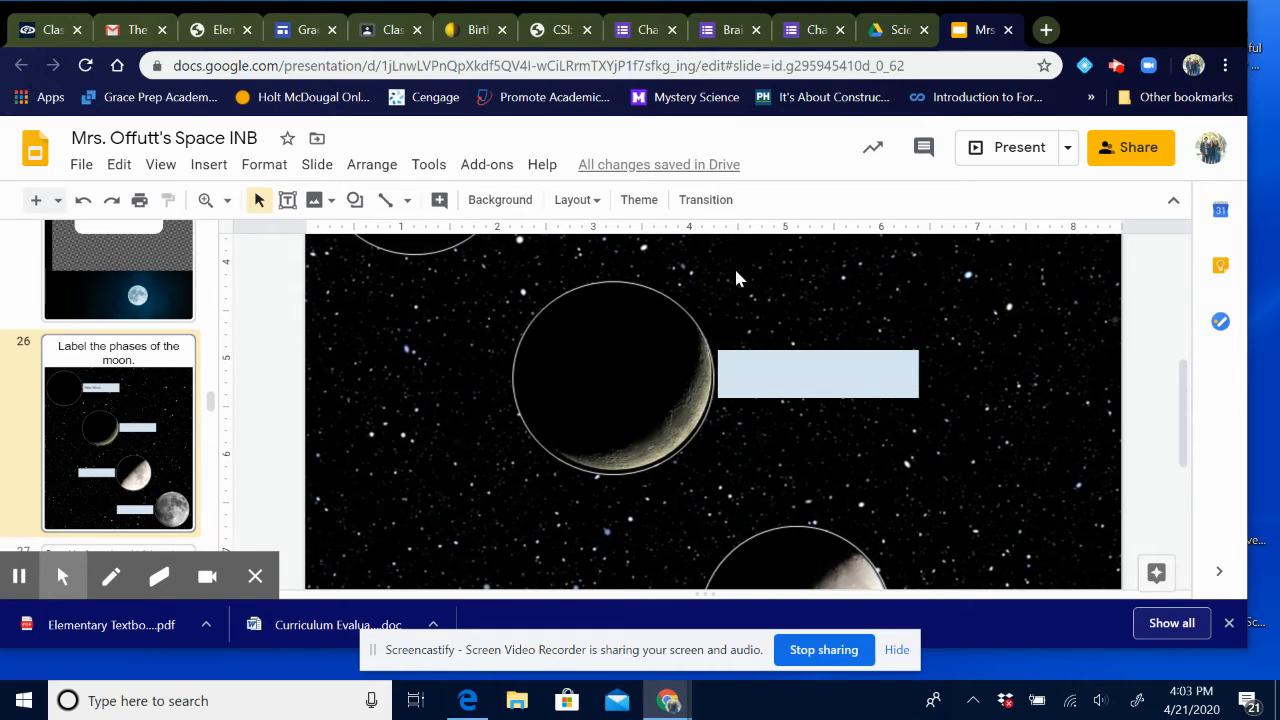
mouse_move(587, 538)
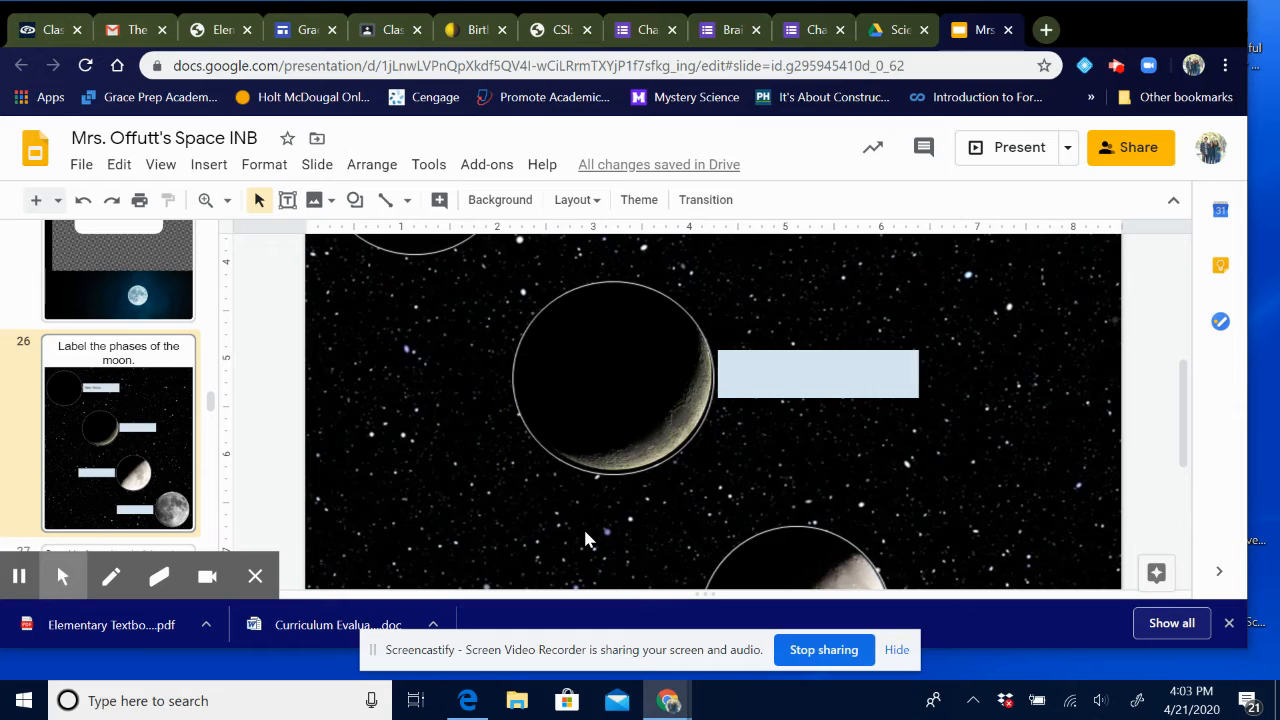
mouse_move(630, 515)
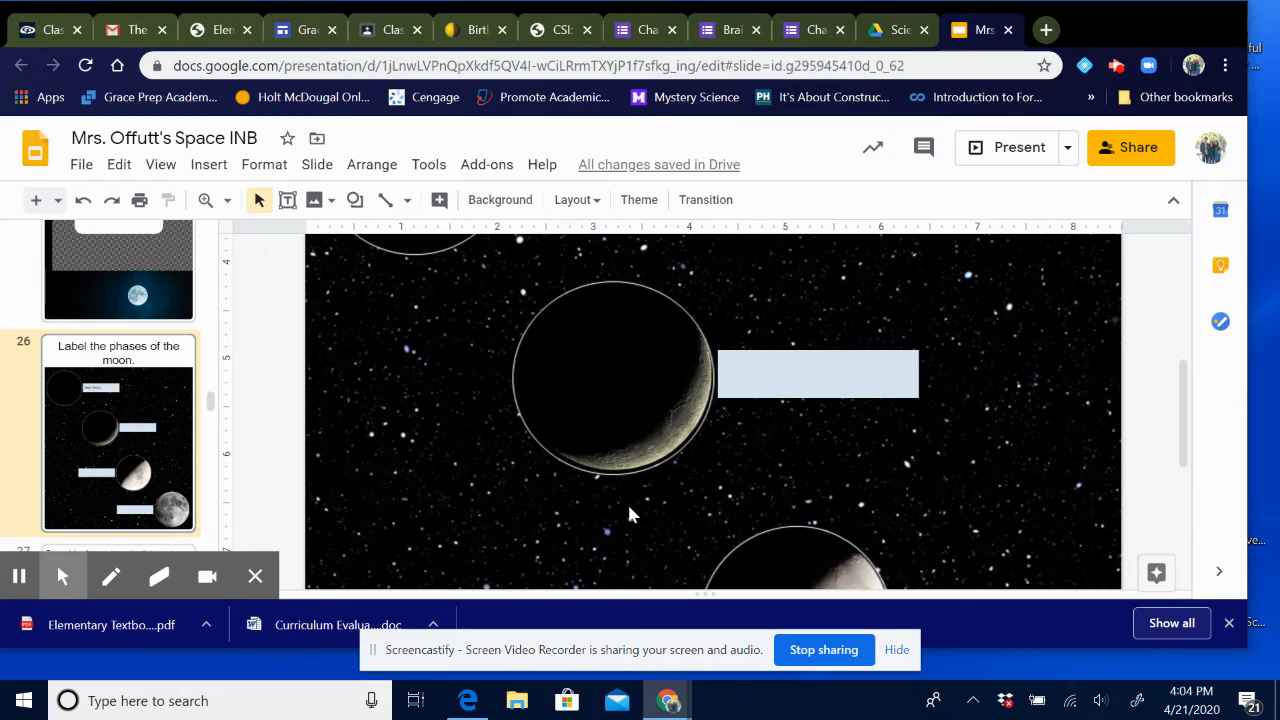
mouse_move(378, 452)
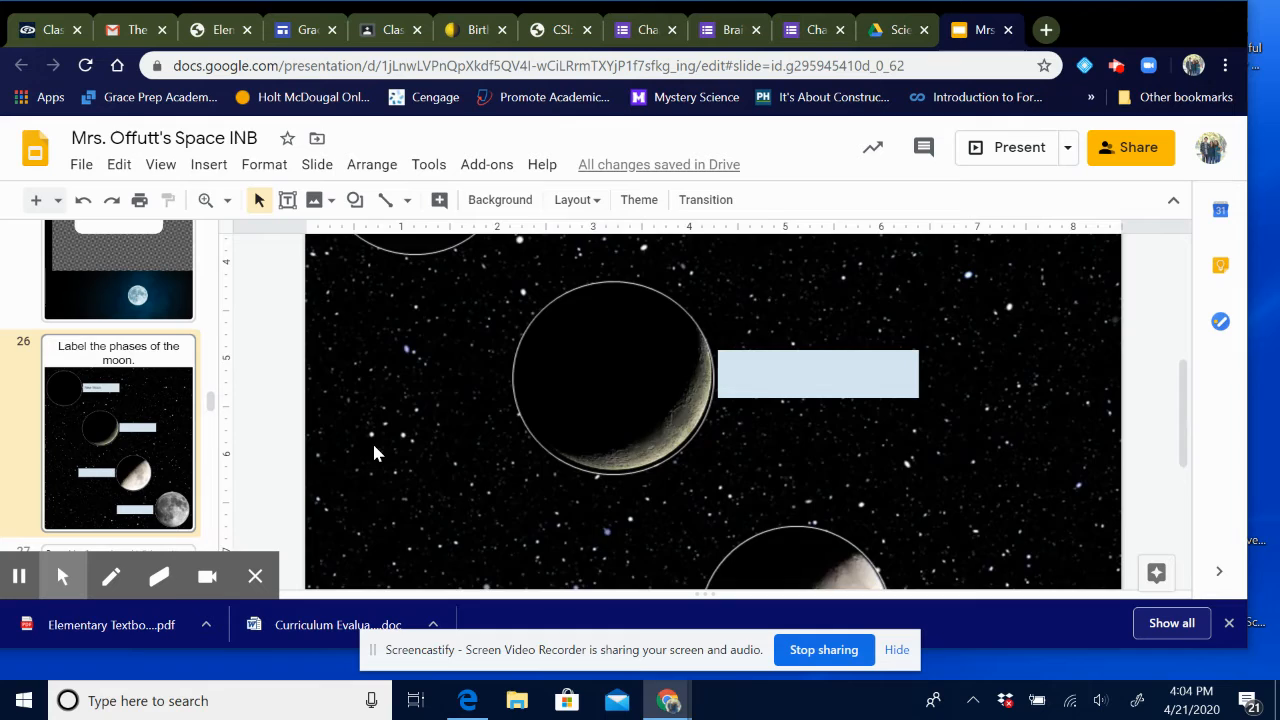
scroll(up, 3)
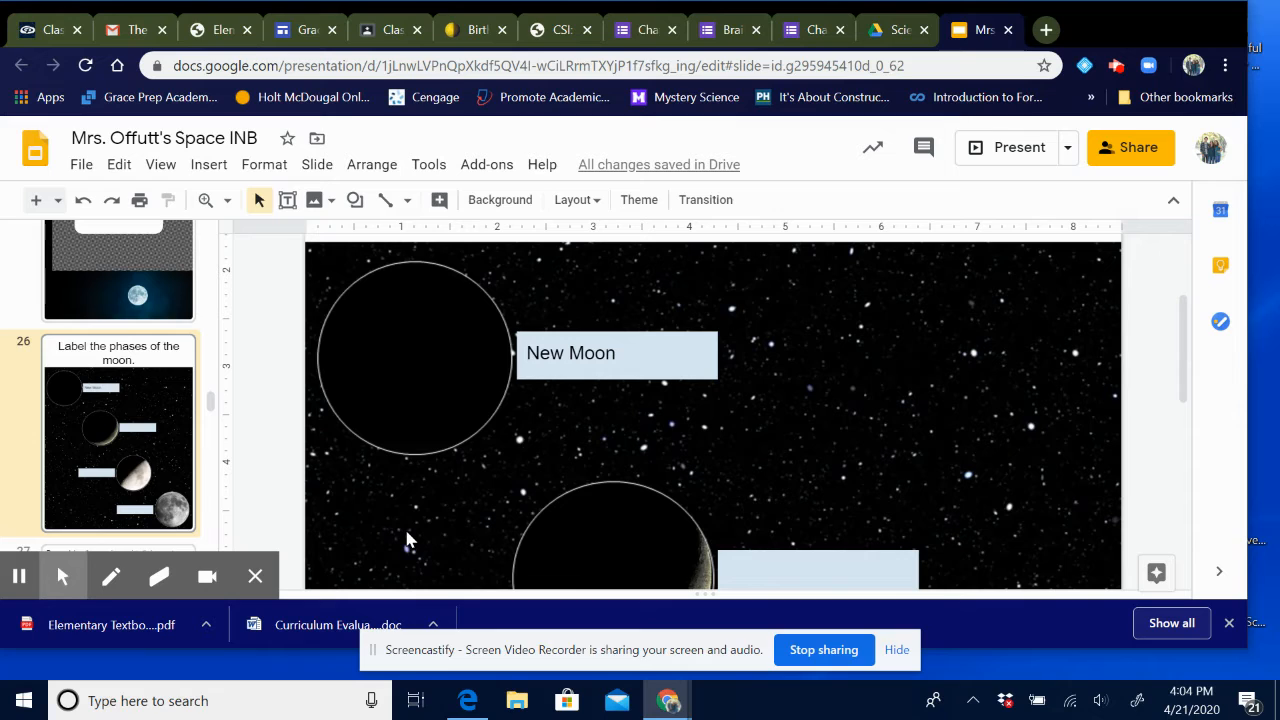
scroll(down, 3)
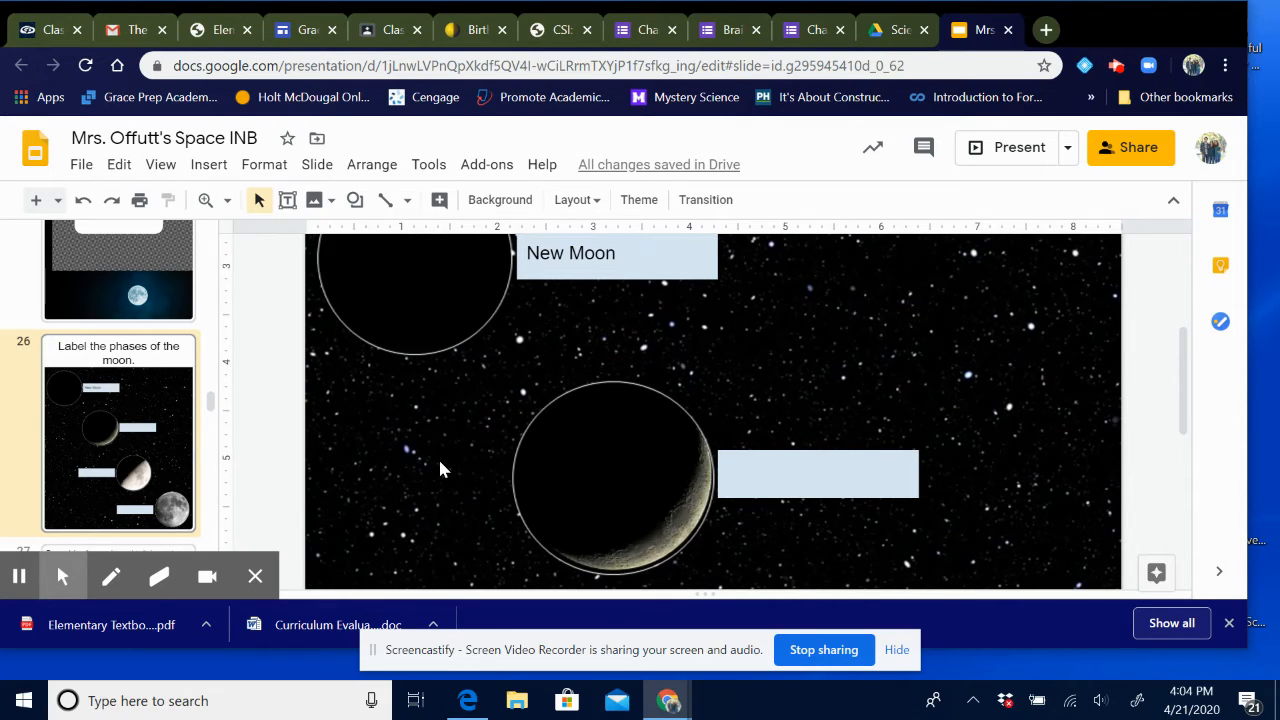
scroll(down, 3)
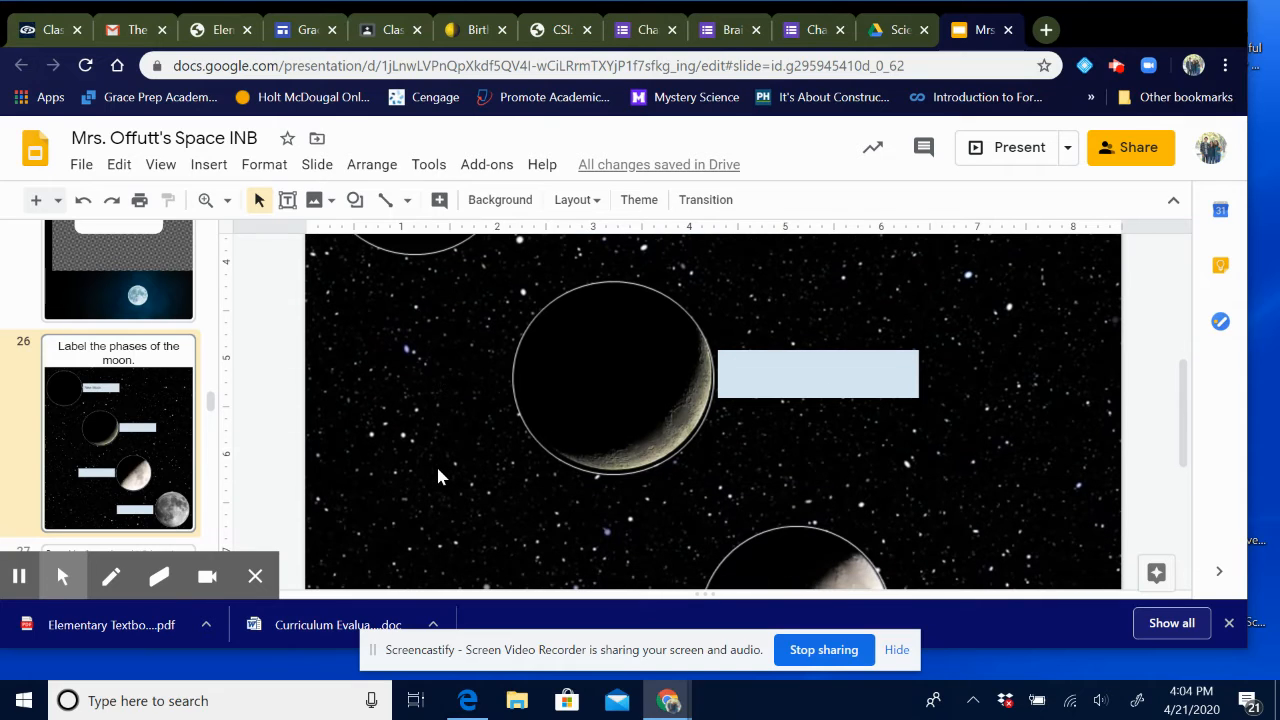
mouse_move(700, 447)
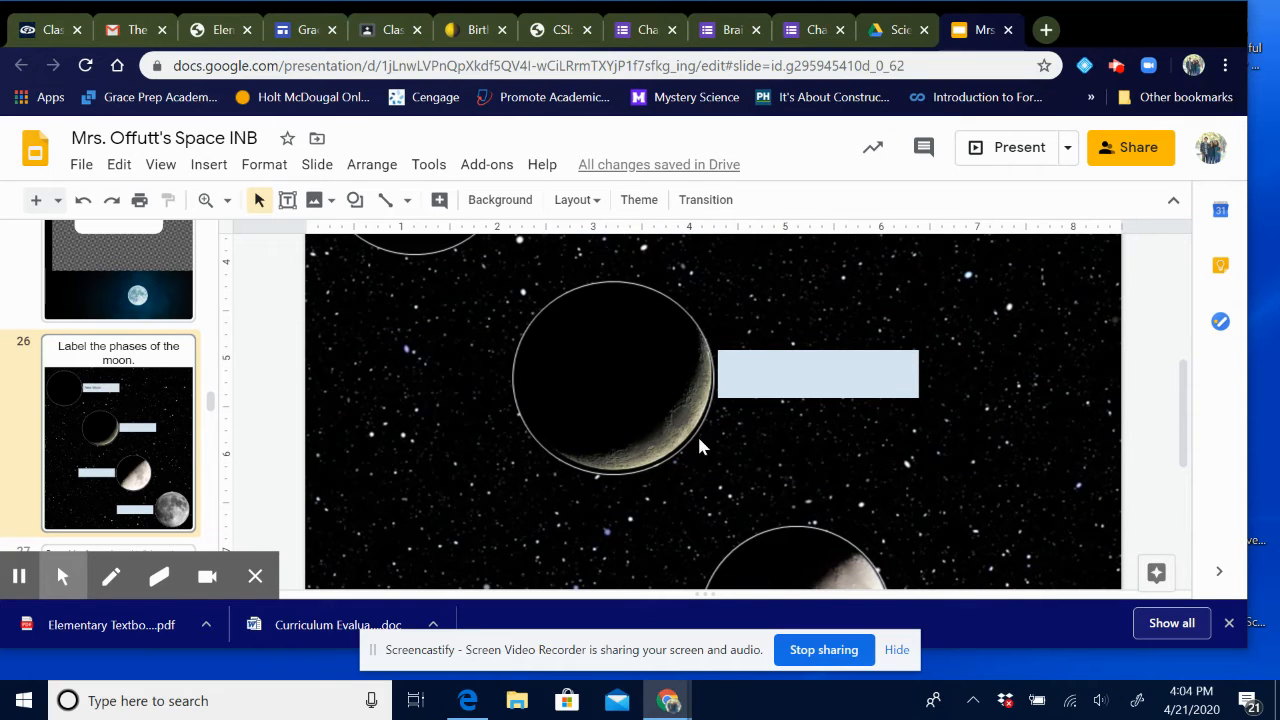
mouse_move(695, 433)
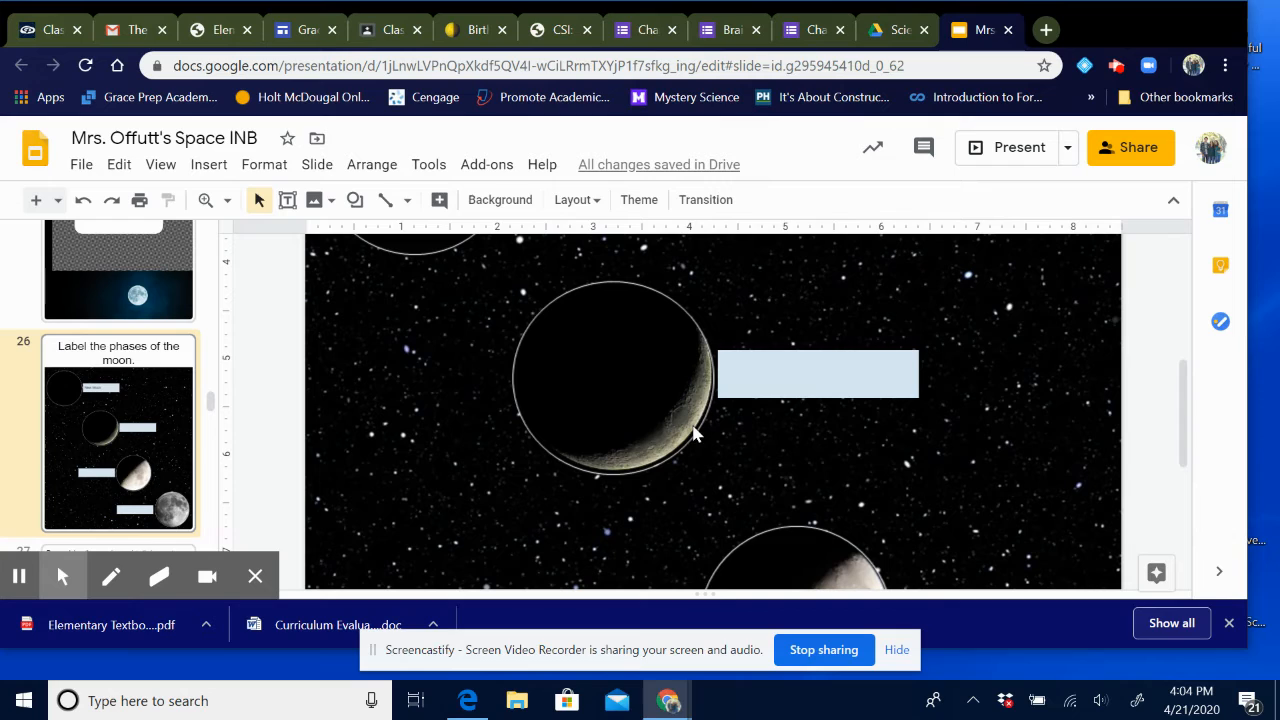
mouse_move(713, 377)
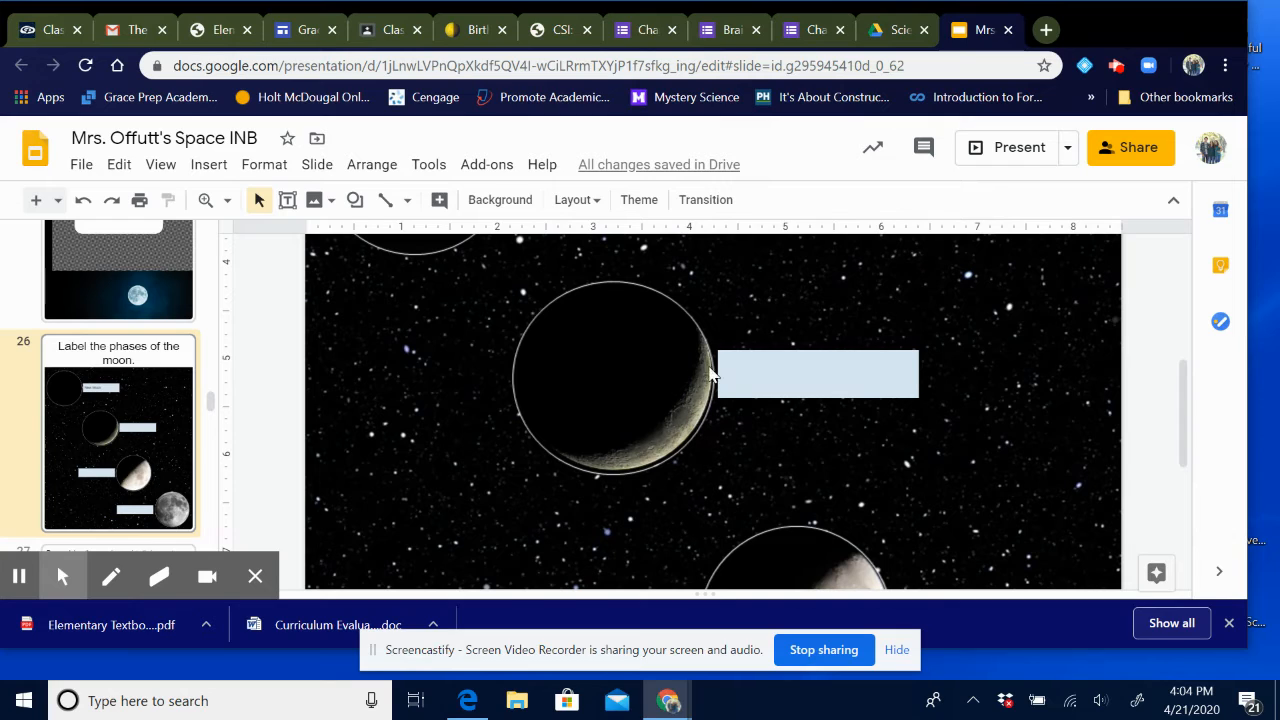
mouse_move(760, 382)
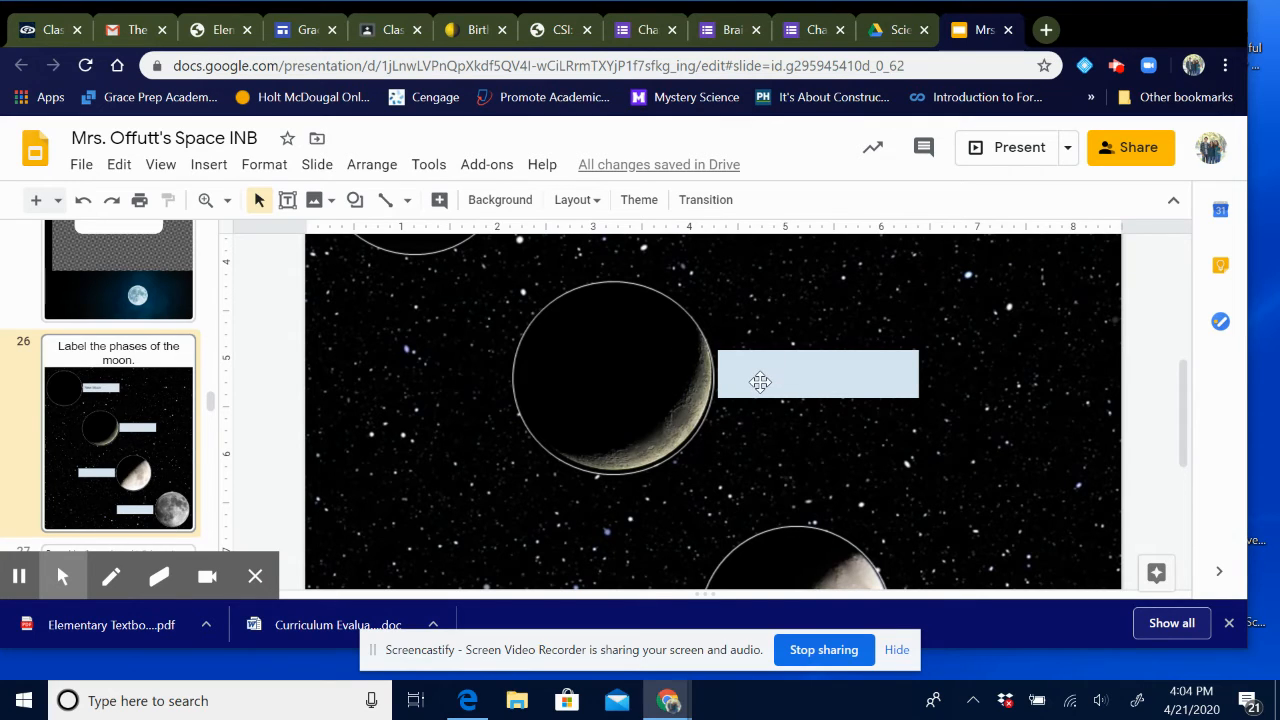
Step: Fill slide 26's empty labels with 'Waxing Cresent', 'First Quarter', and 'Full Moon'
click(818, 375)
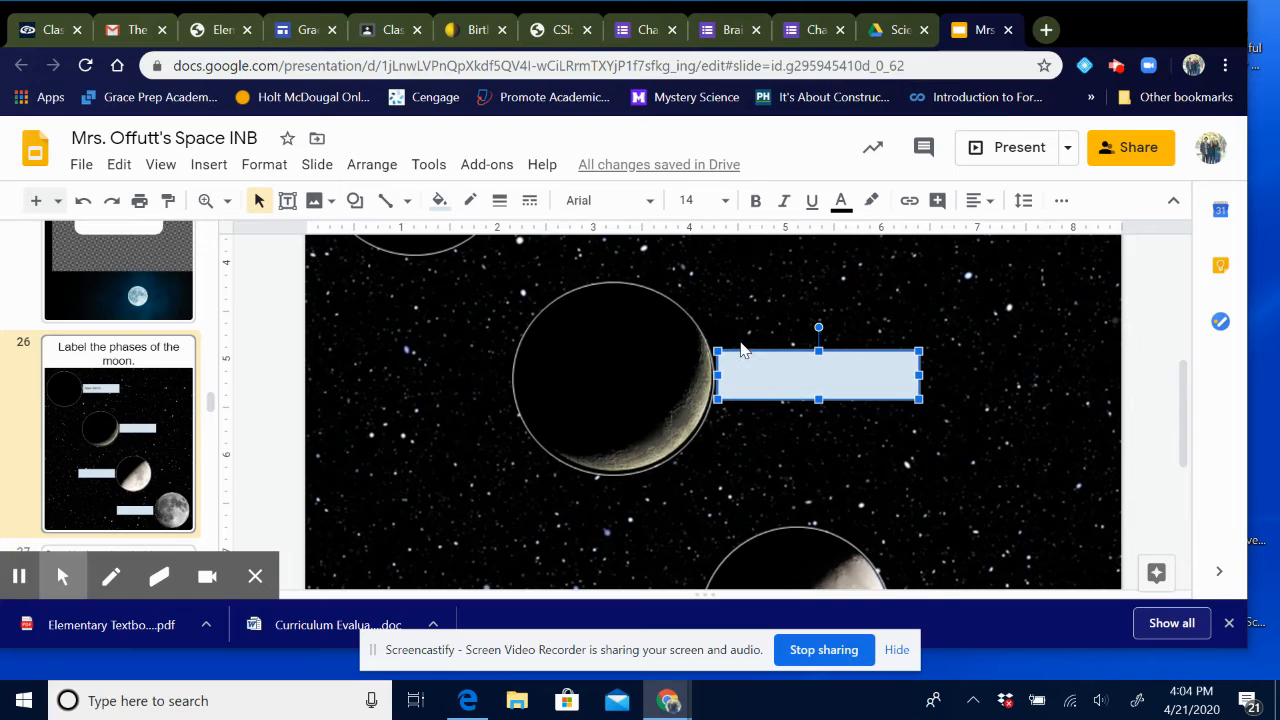
text(Waxing Cres)
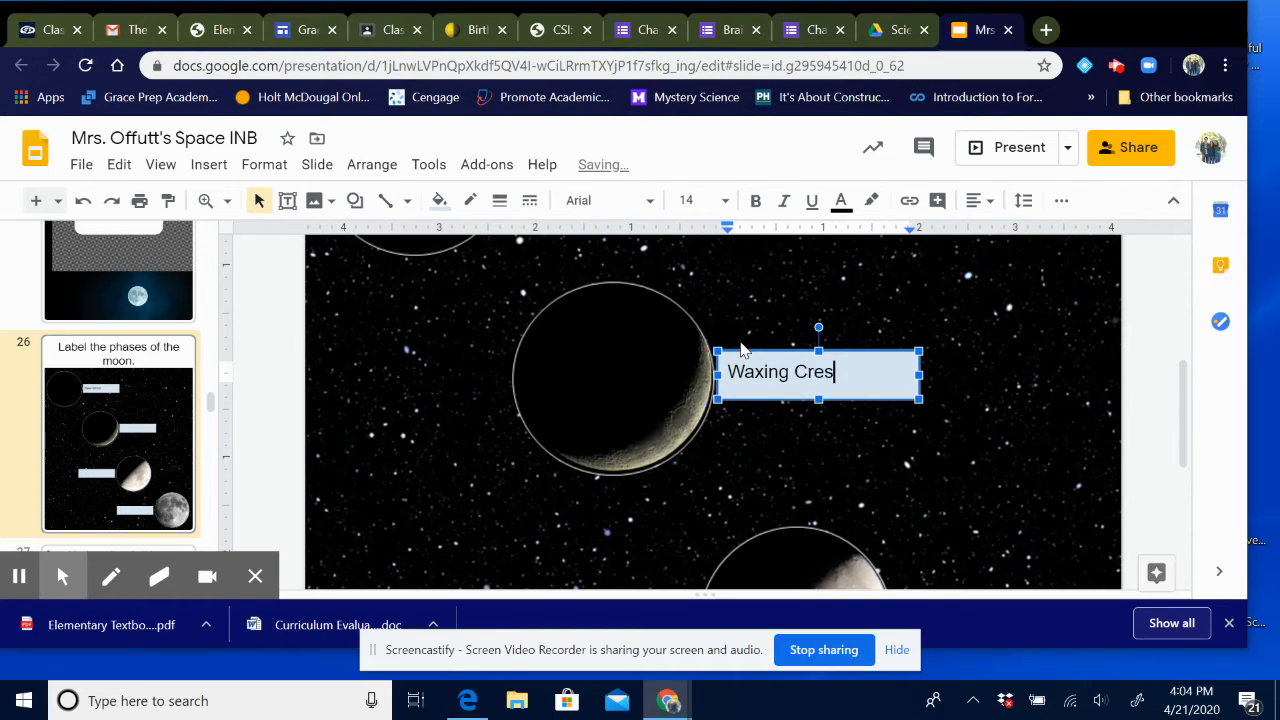
text(ent)
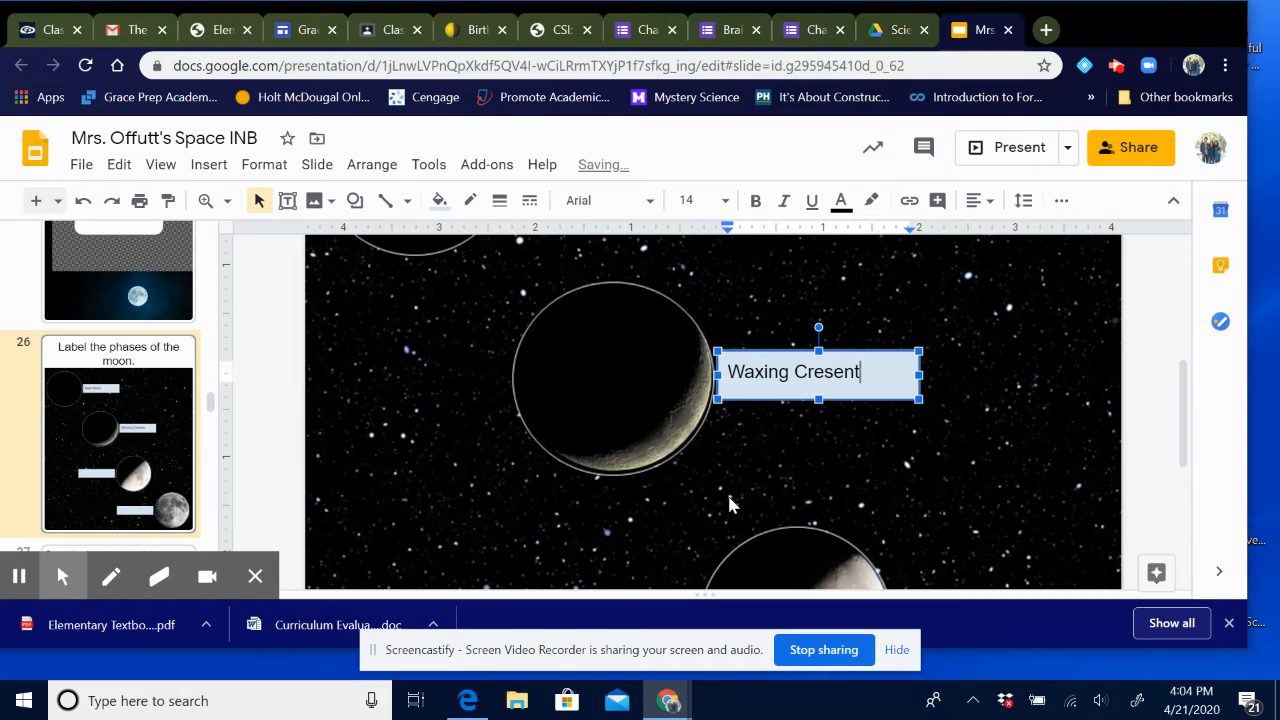
click(730, 503)
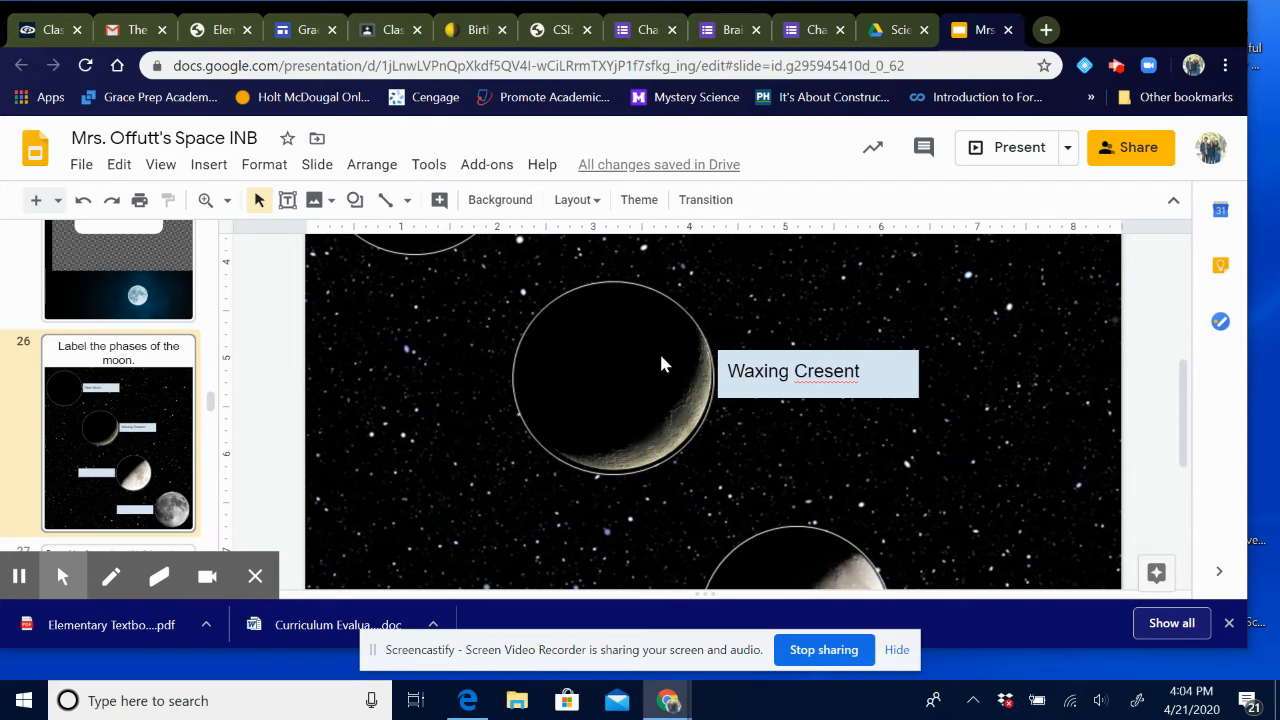
mouse_move(658, 513)
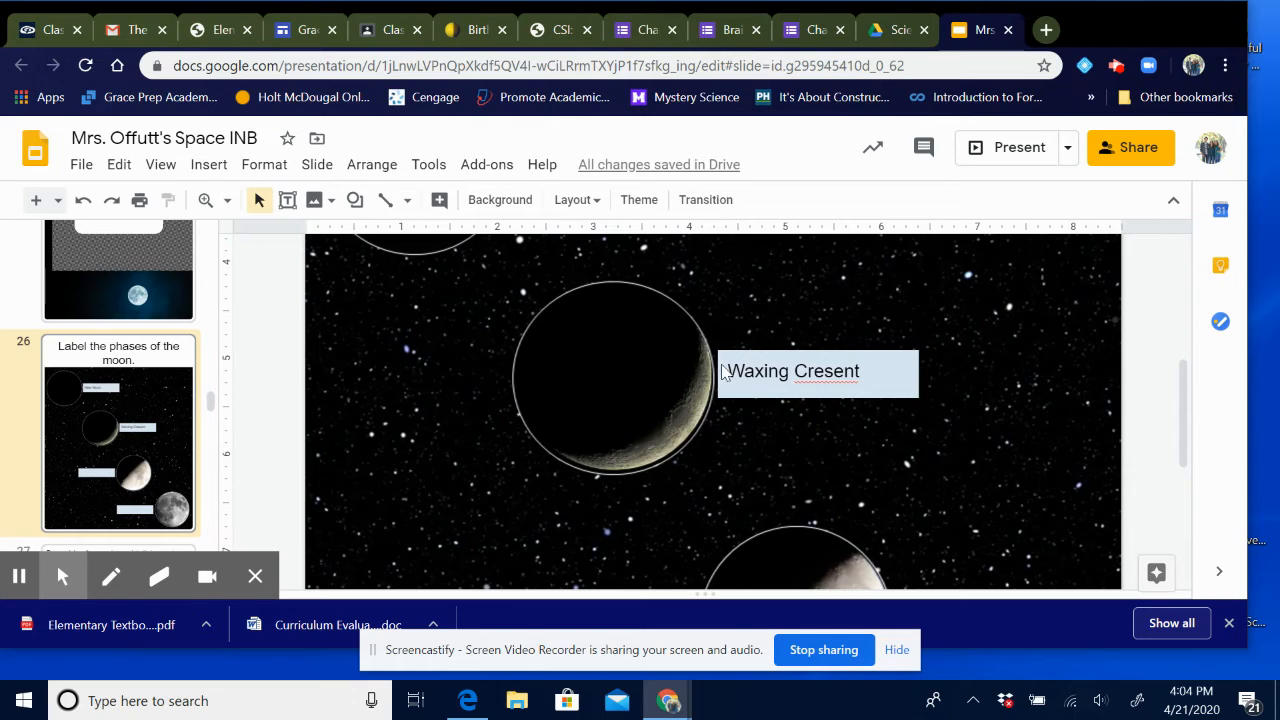
scroll(down, 3)
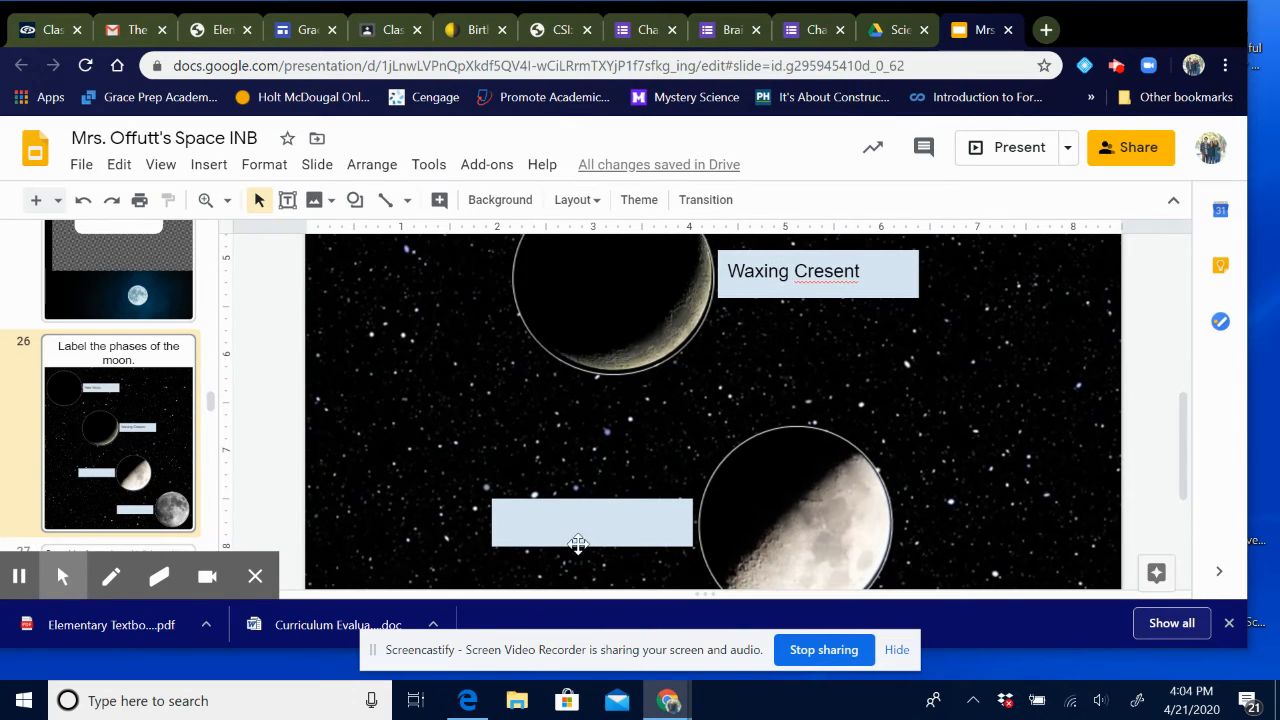
click(590, 522)
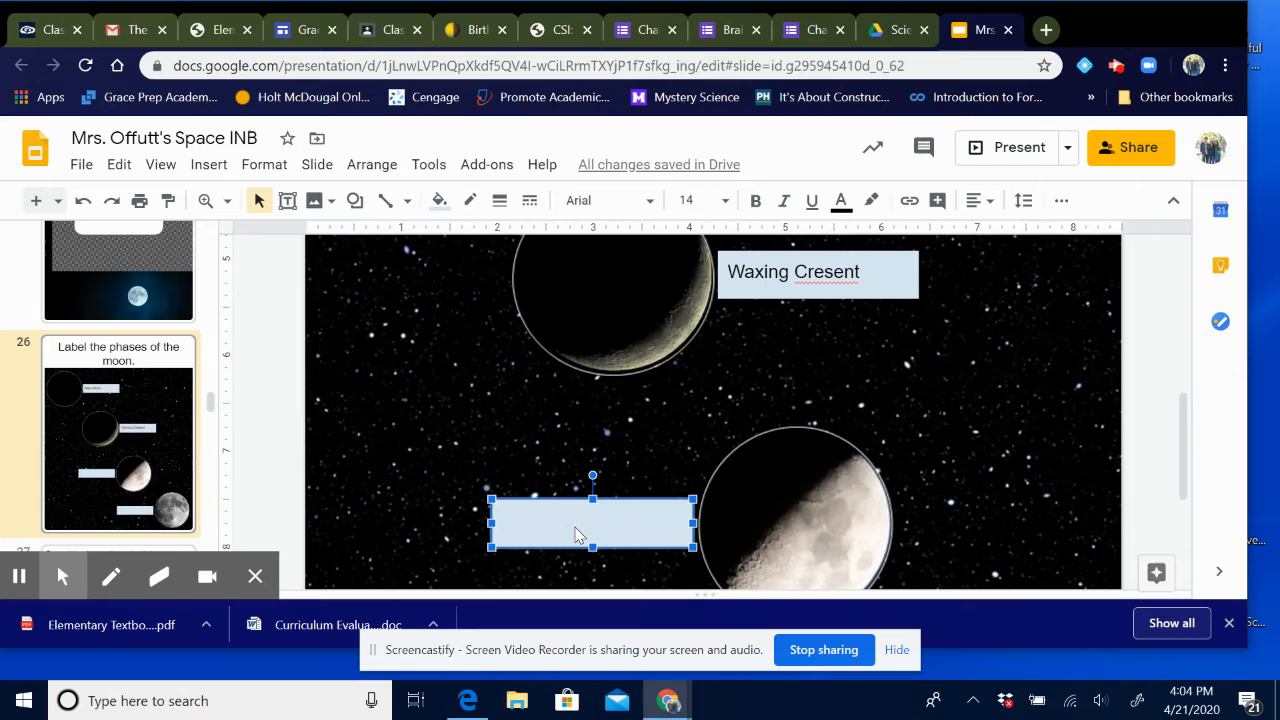
text(First Quarter)
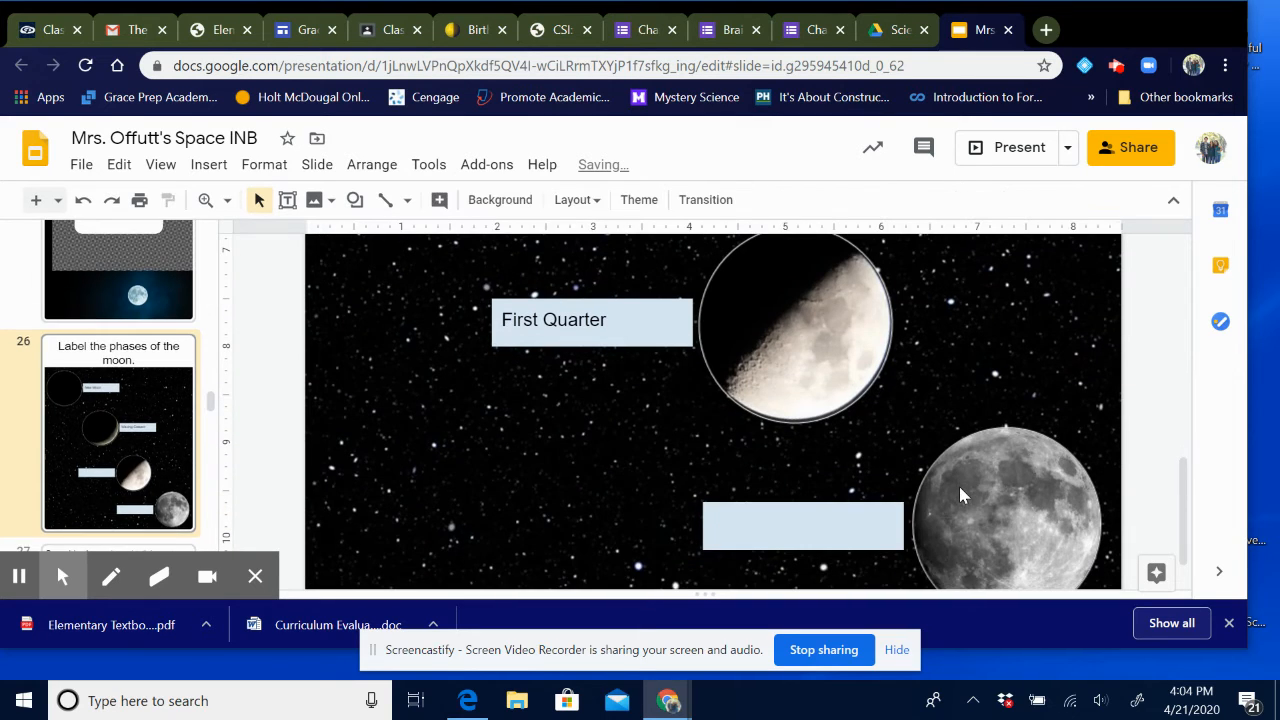
click(803, 526)
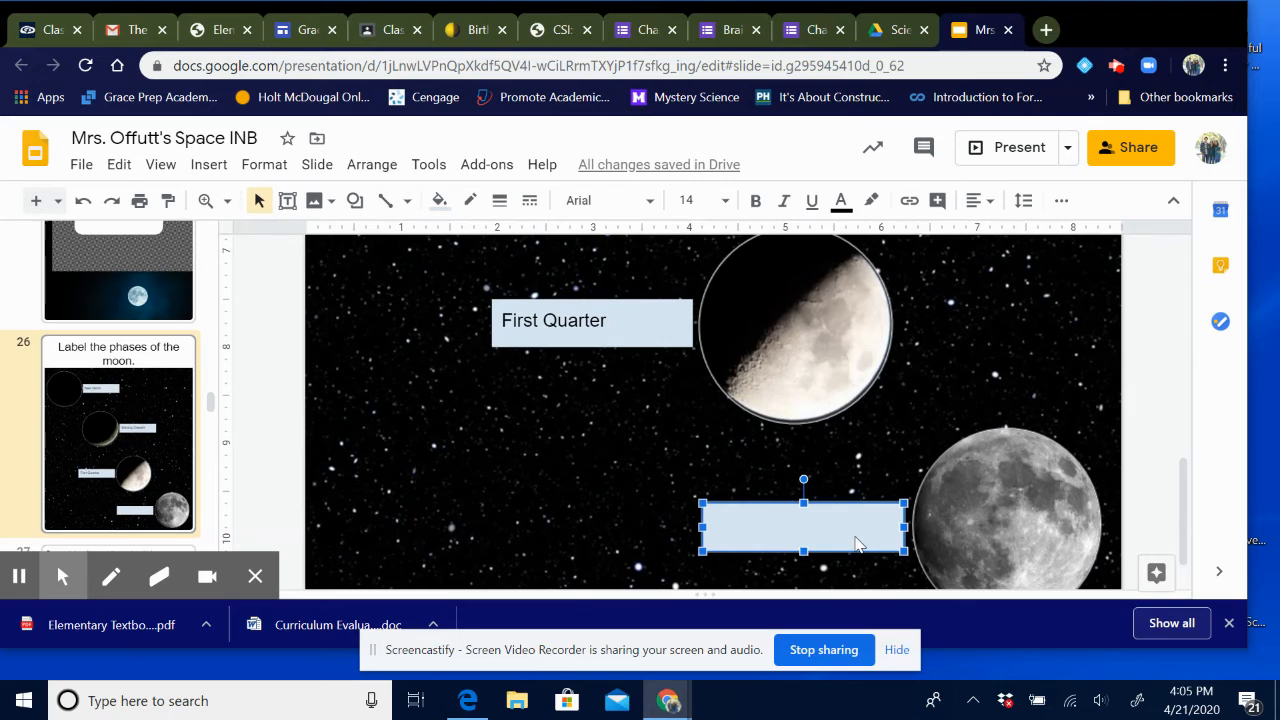
text(Full M)
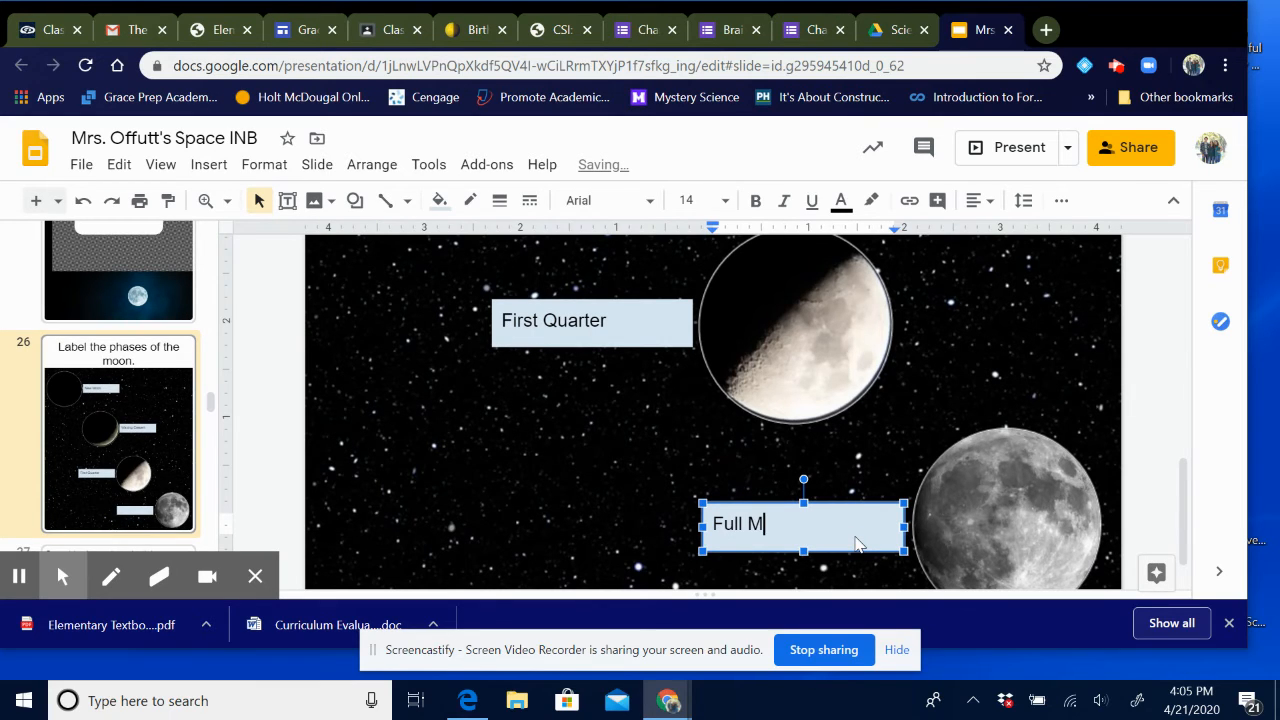
text(oon)
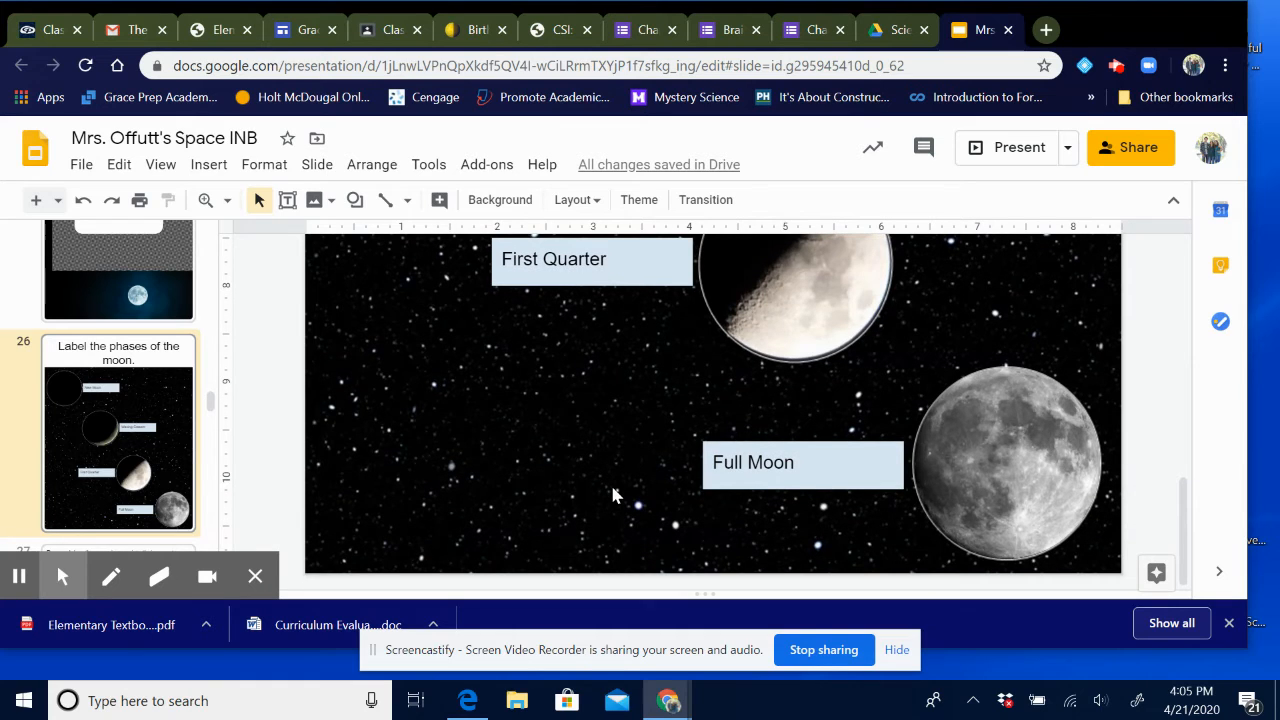
Step: Scroll past slide 26's labels down to slide 27 with Earth's orbit and the Sun
scroll(down, 3)
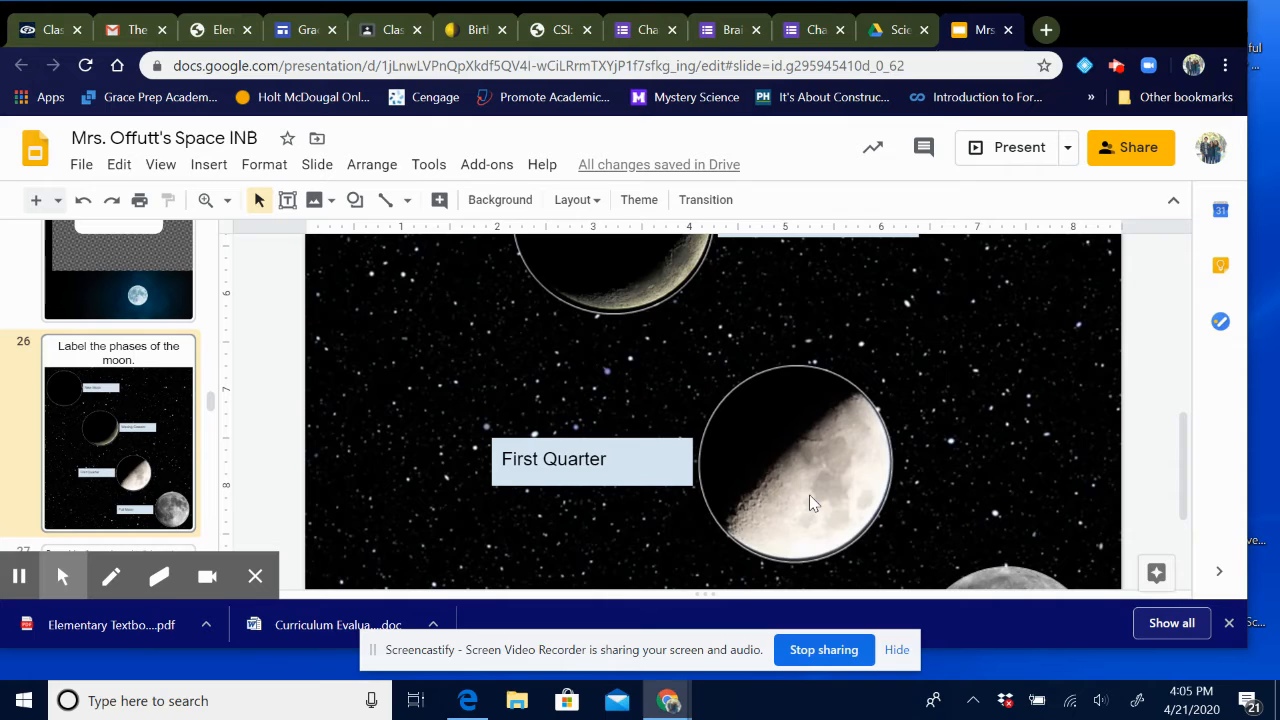
mouse_move(728, 443)
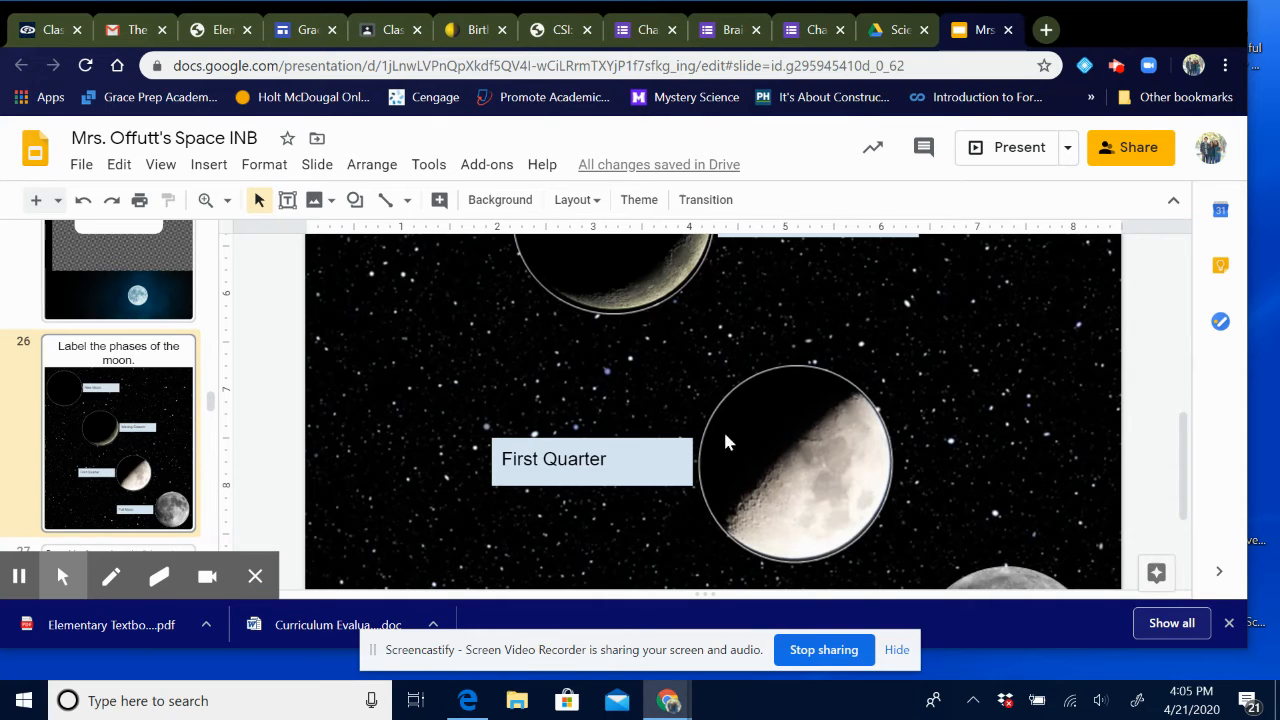
scroll(down, 3)
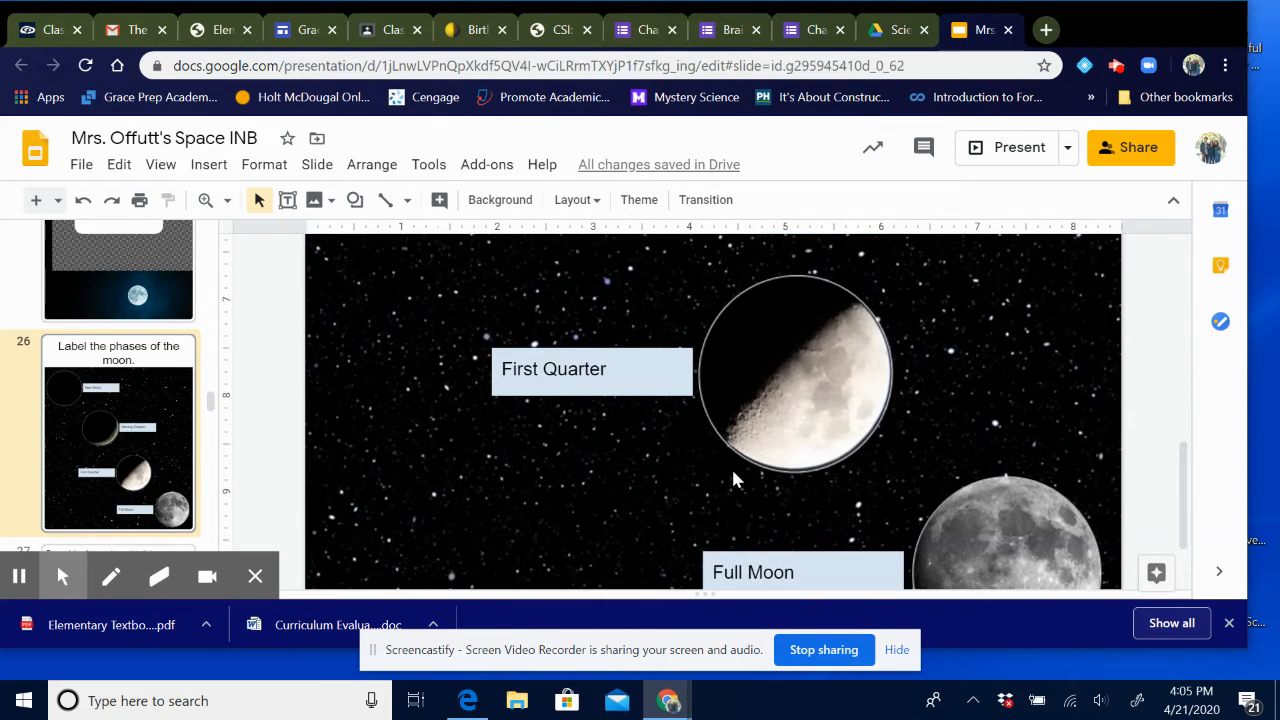
scroll(down, 3)
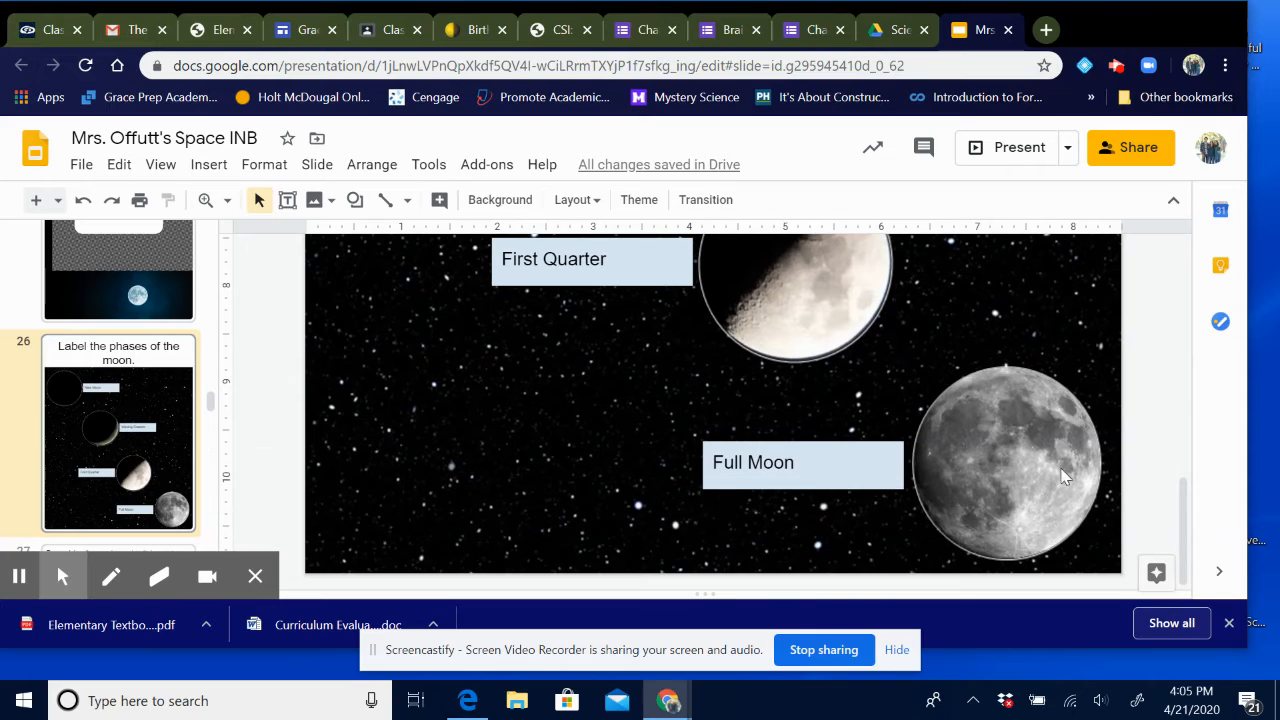
mouse_move(980, 585)
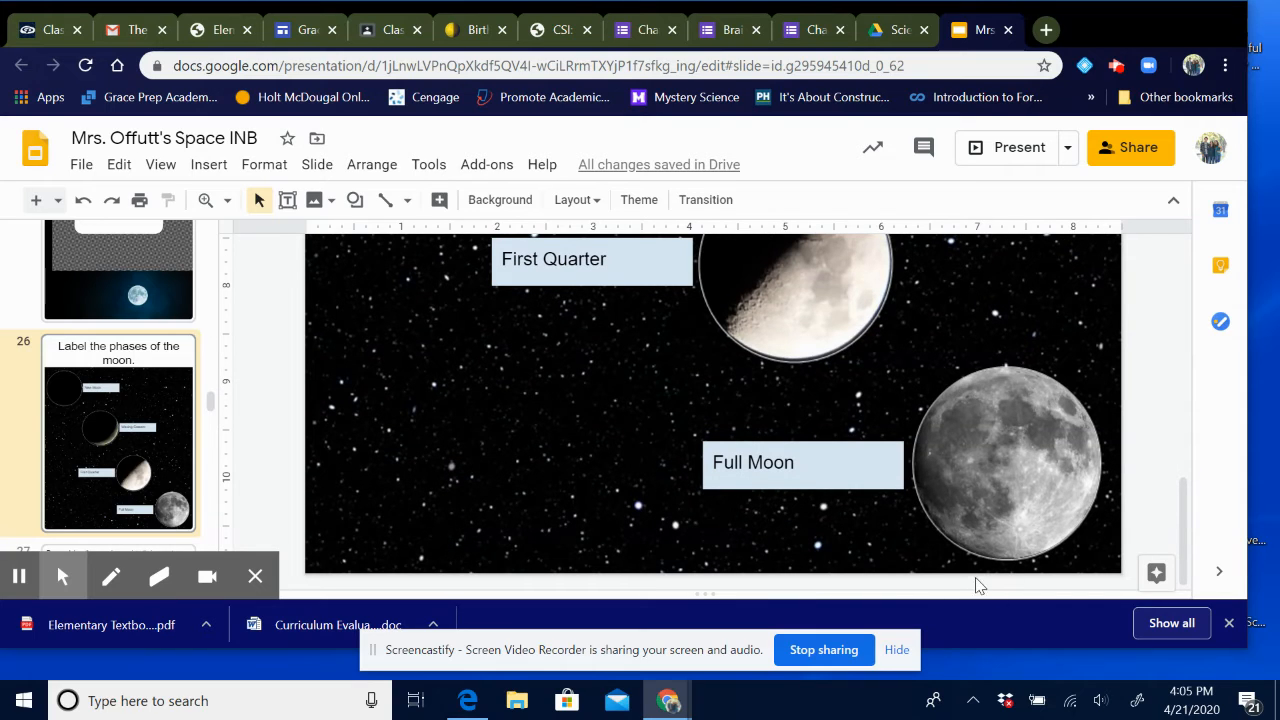
mouse_move(997, 325)
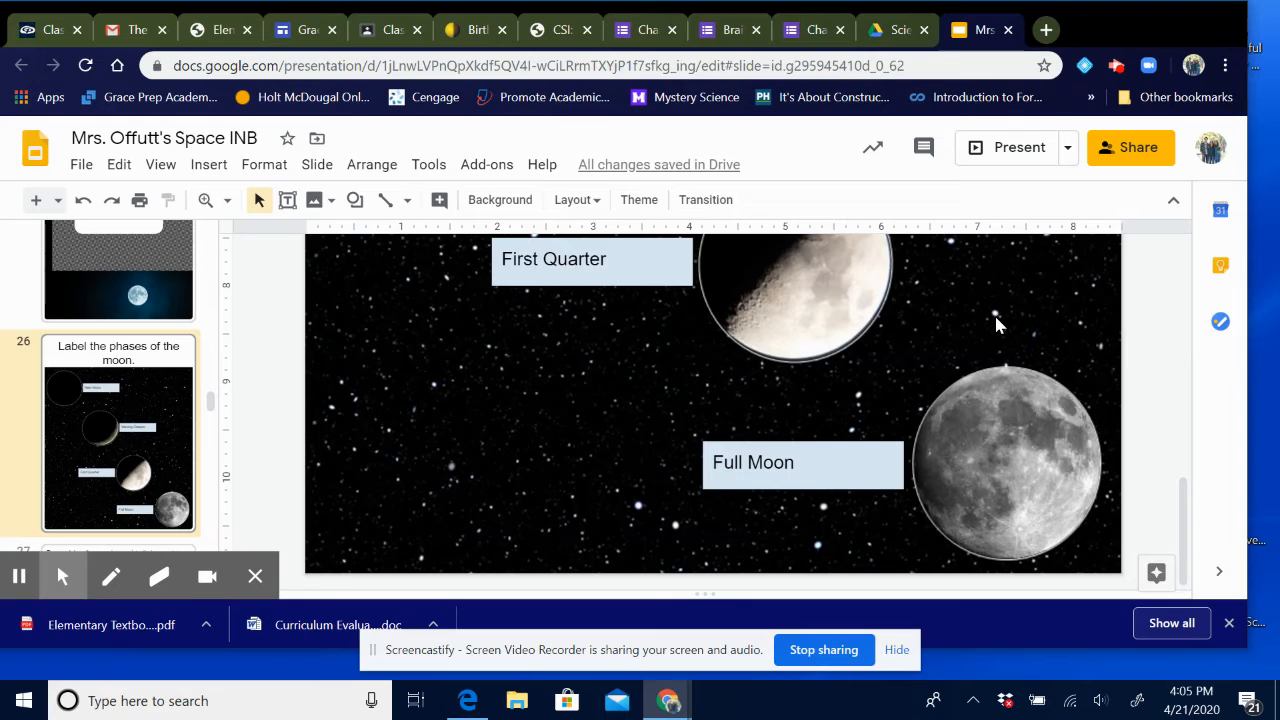
mouse_move(1100, 470)
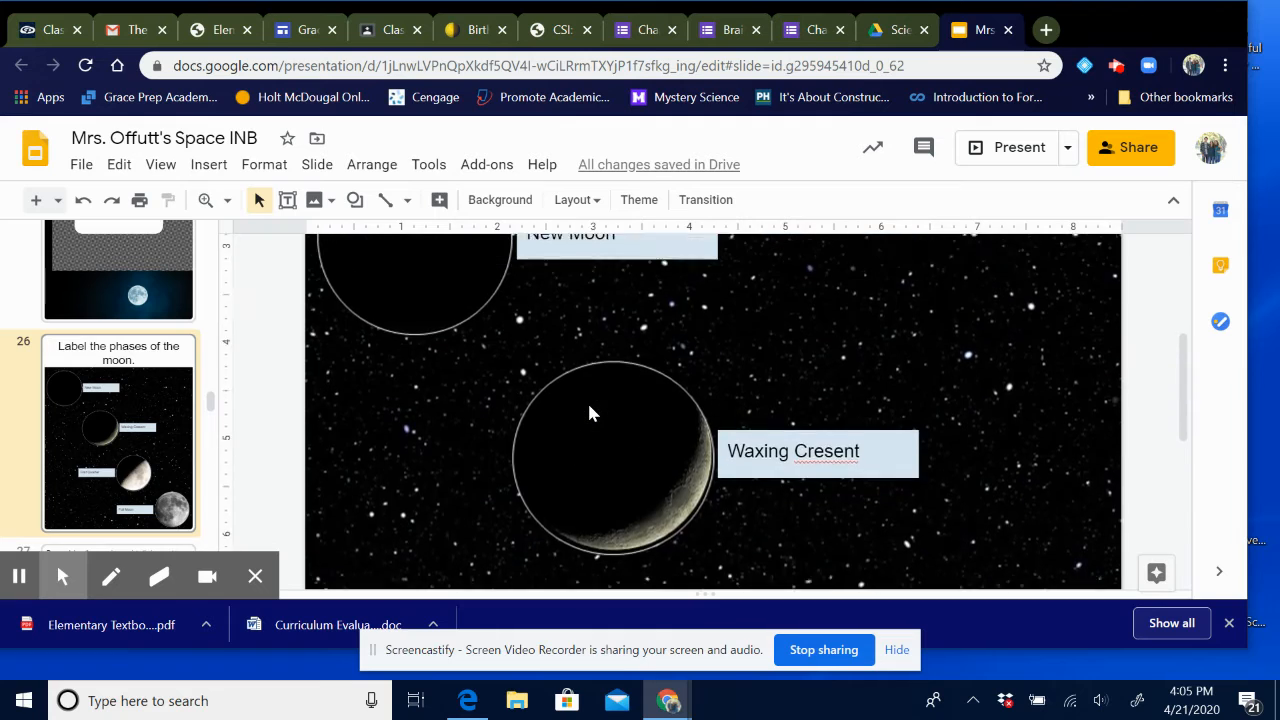
scroll(down, 3)
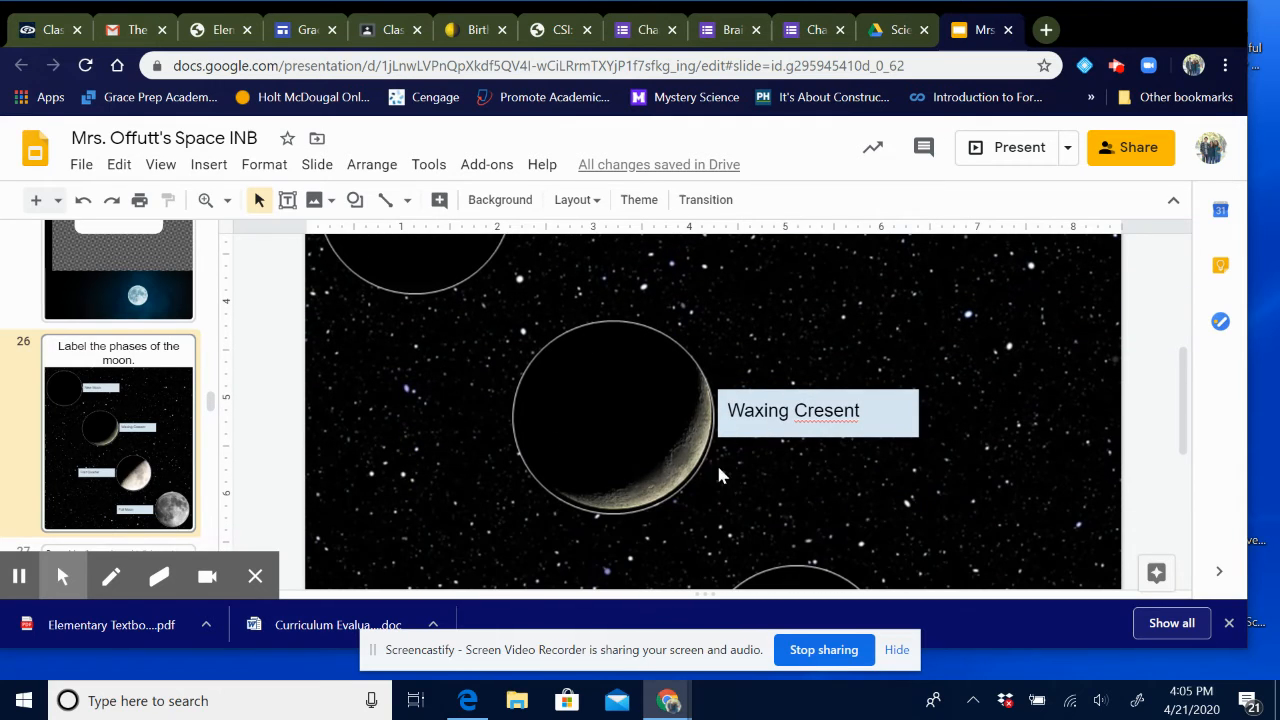
mouse_move(660, 545)
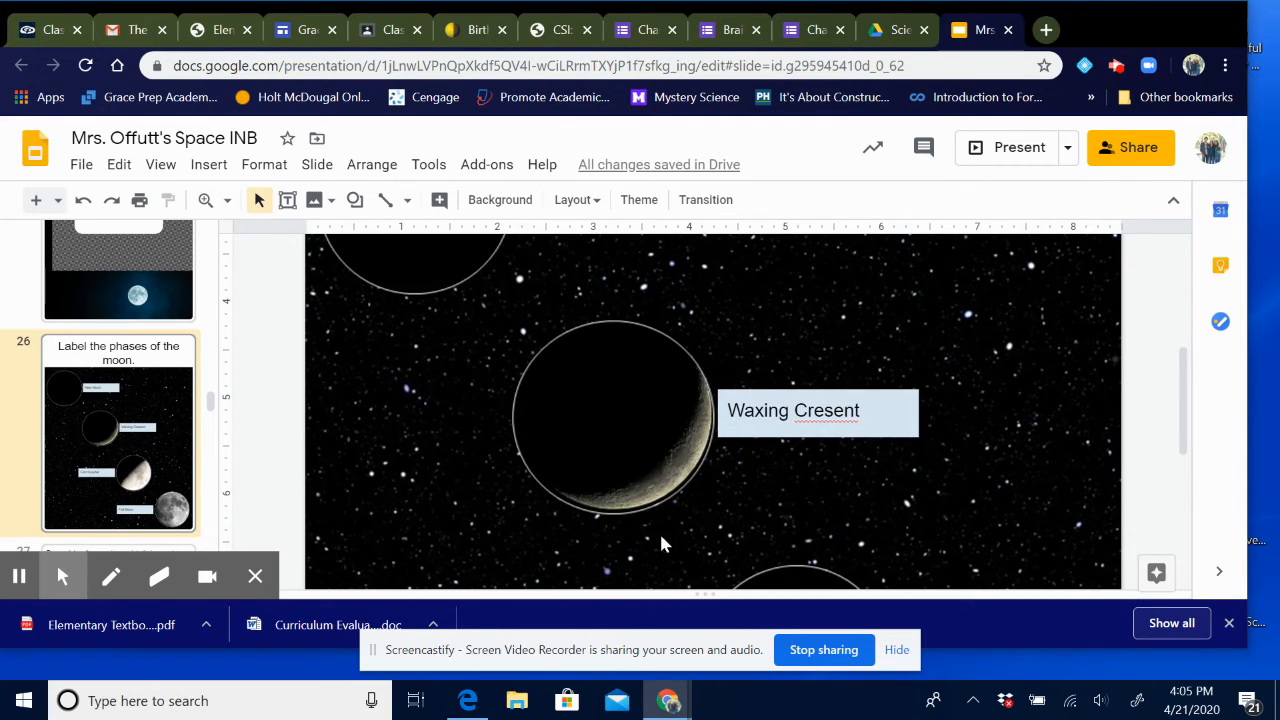
mouse_move(700, 383)
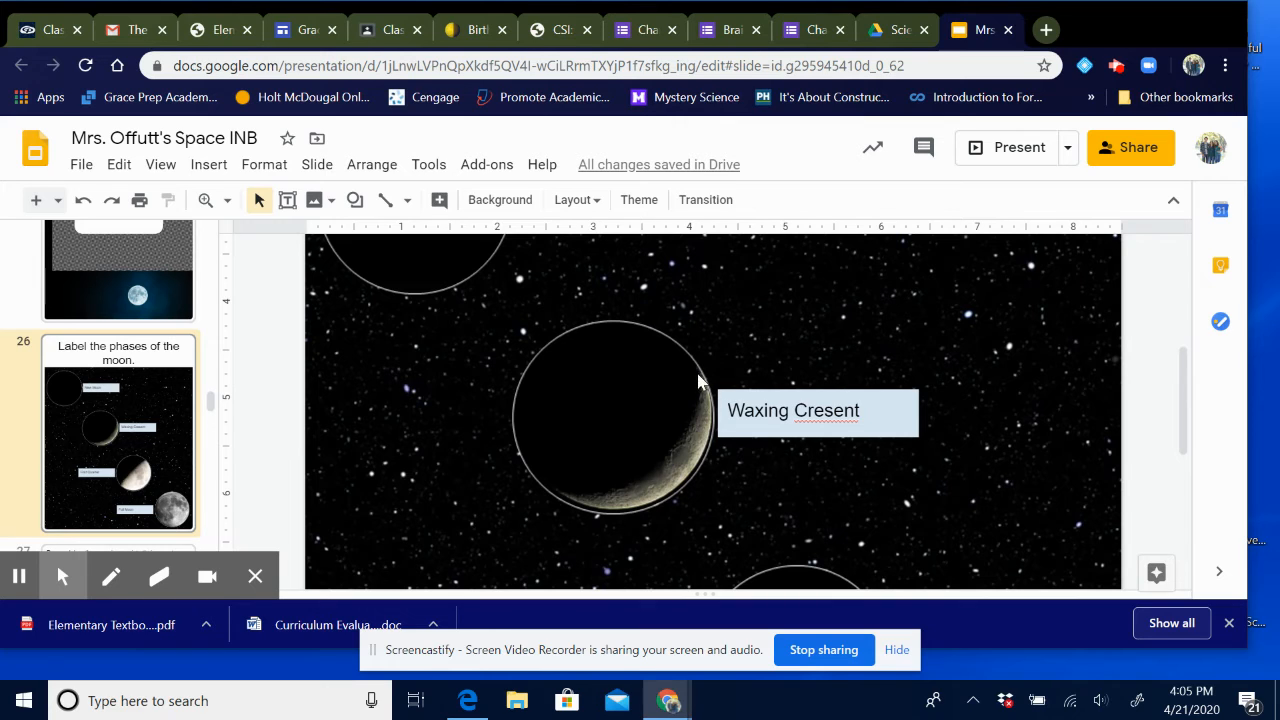
scroll(down, 3)
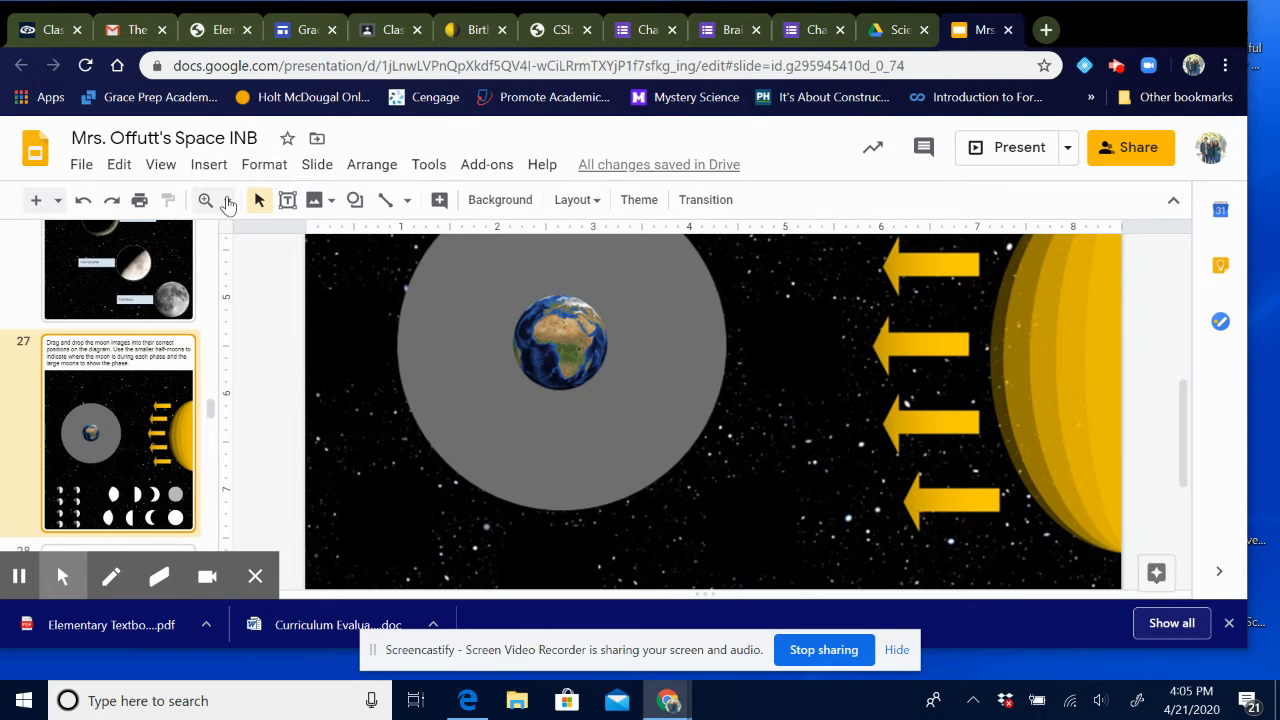
click(230, 200)
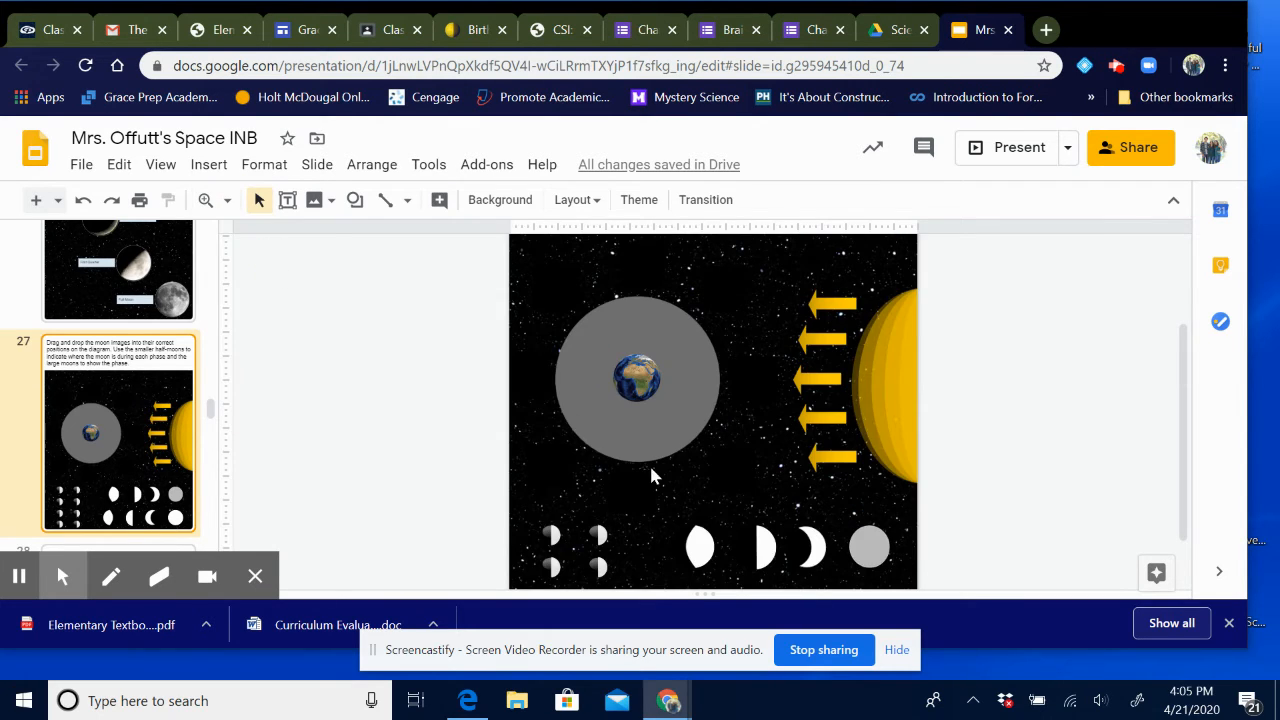
scroll(up, 3)
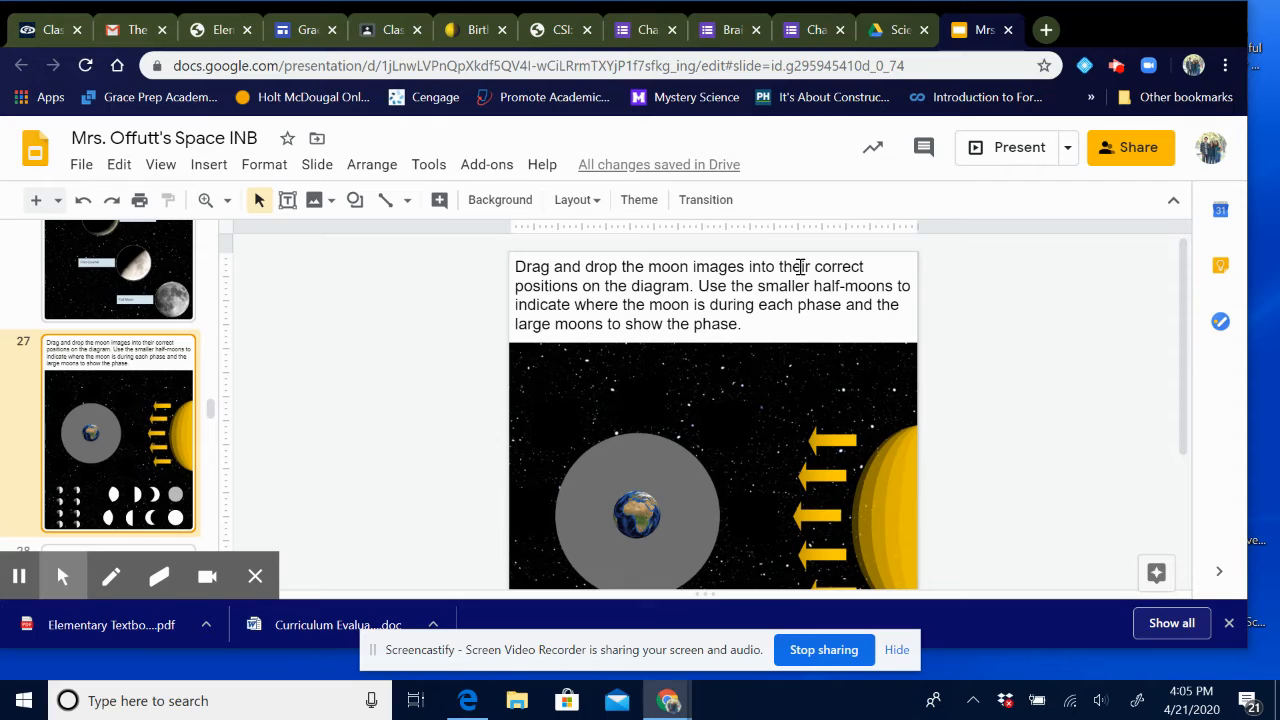
mouse_move(750, 324)
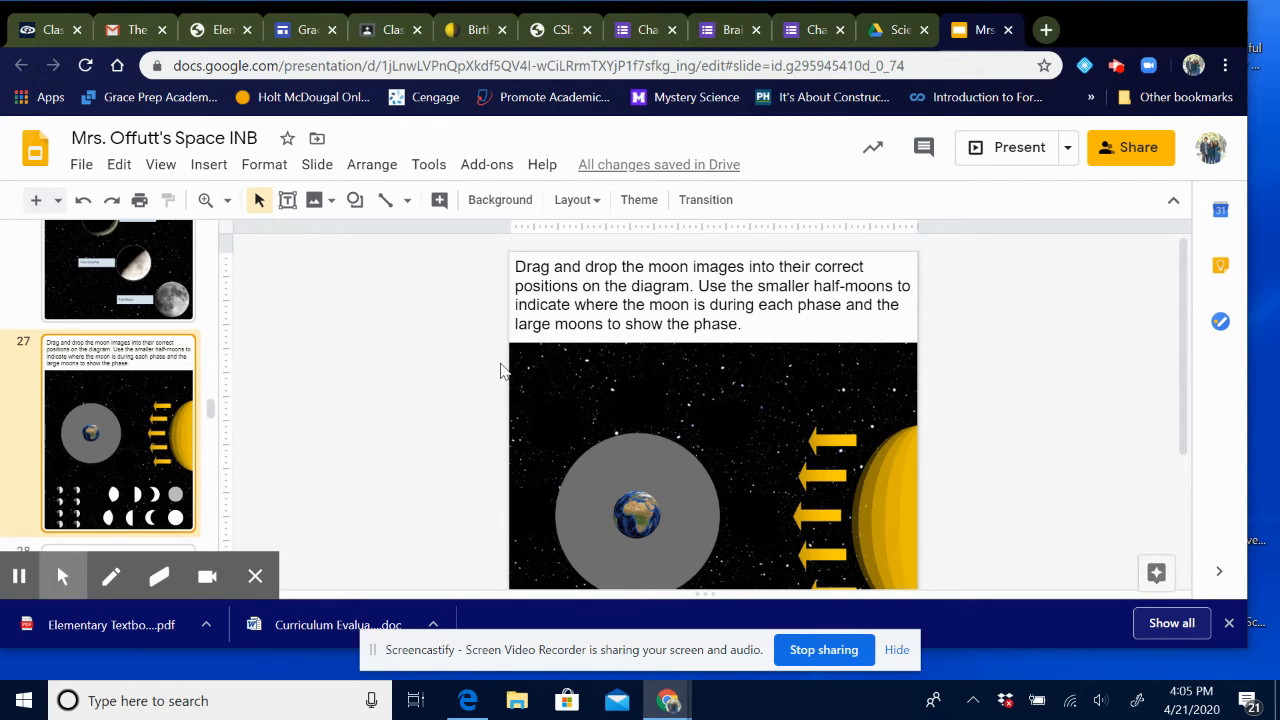
scroll(down, 3)
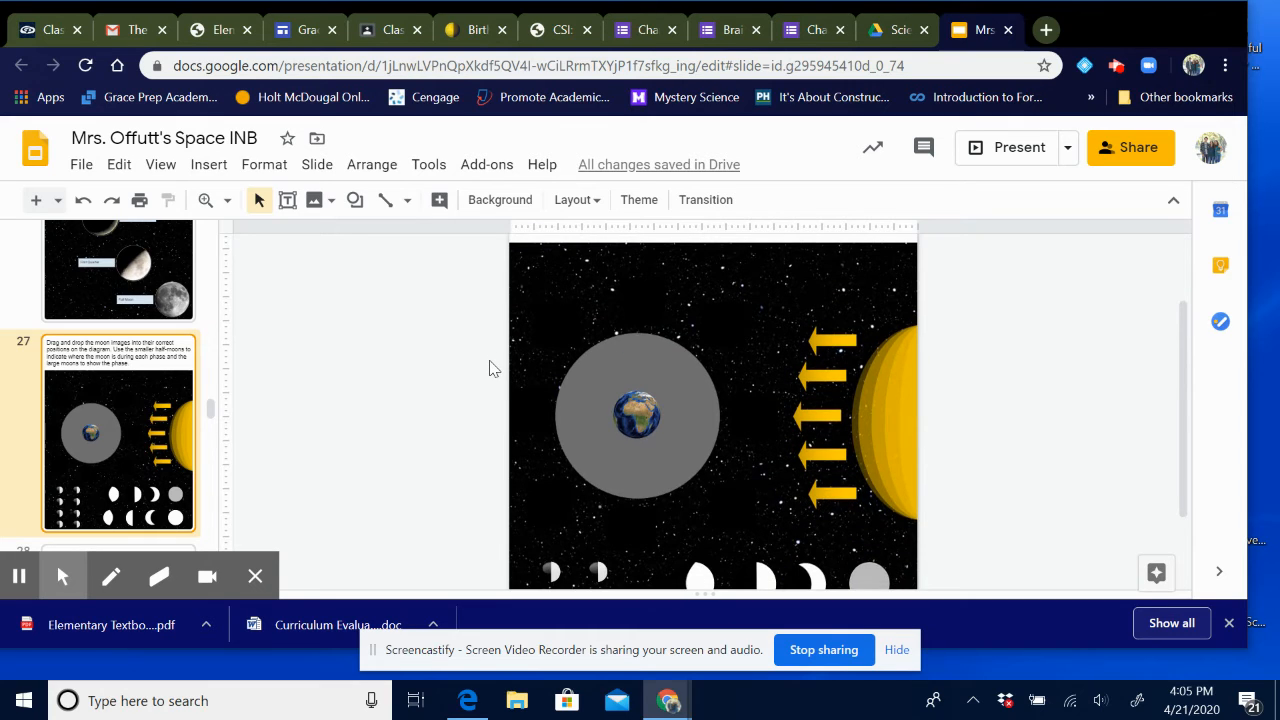
scroll(down, 3)
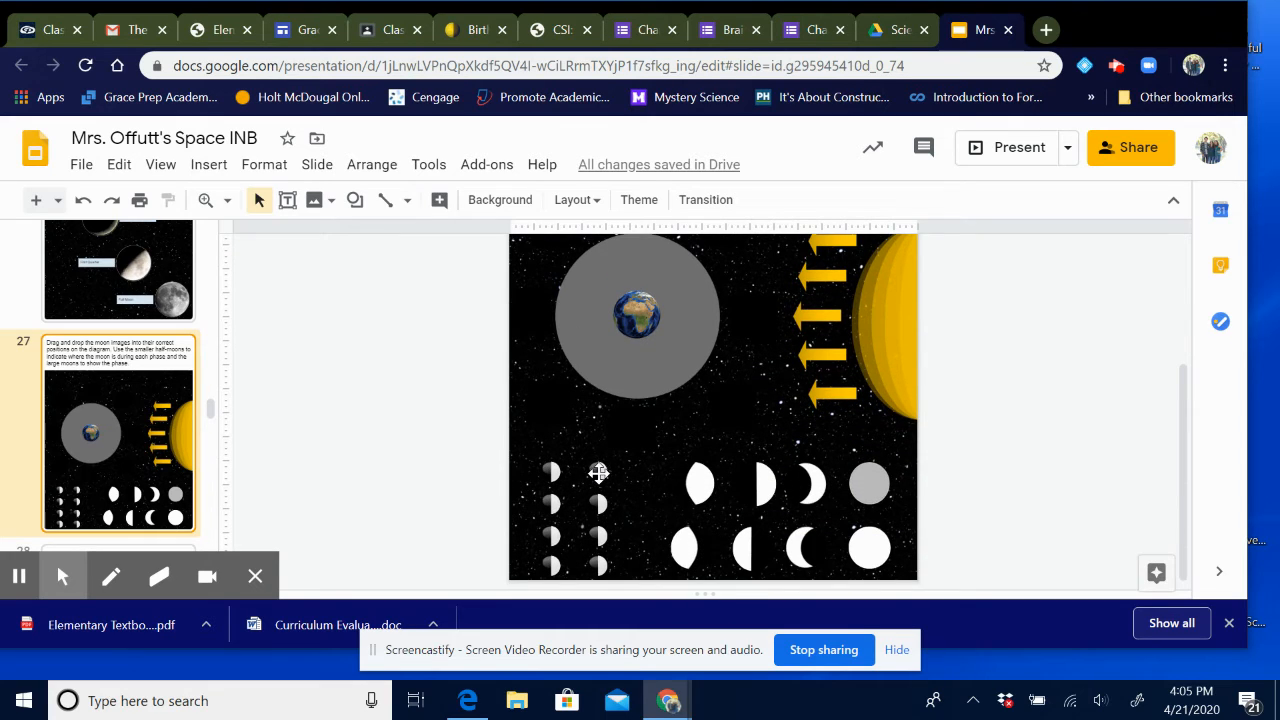
click(597, 470)
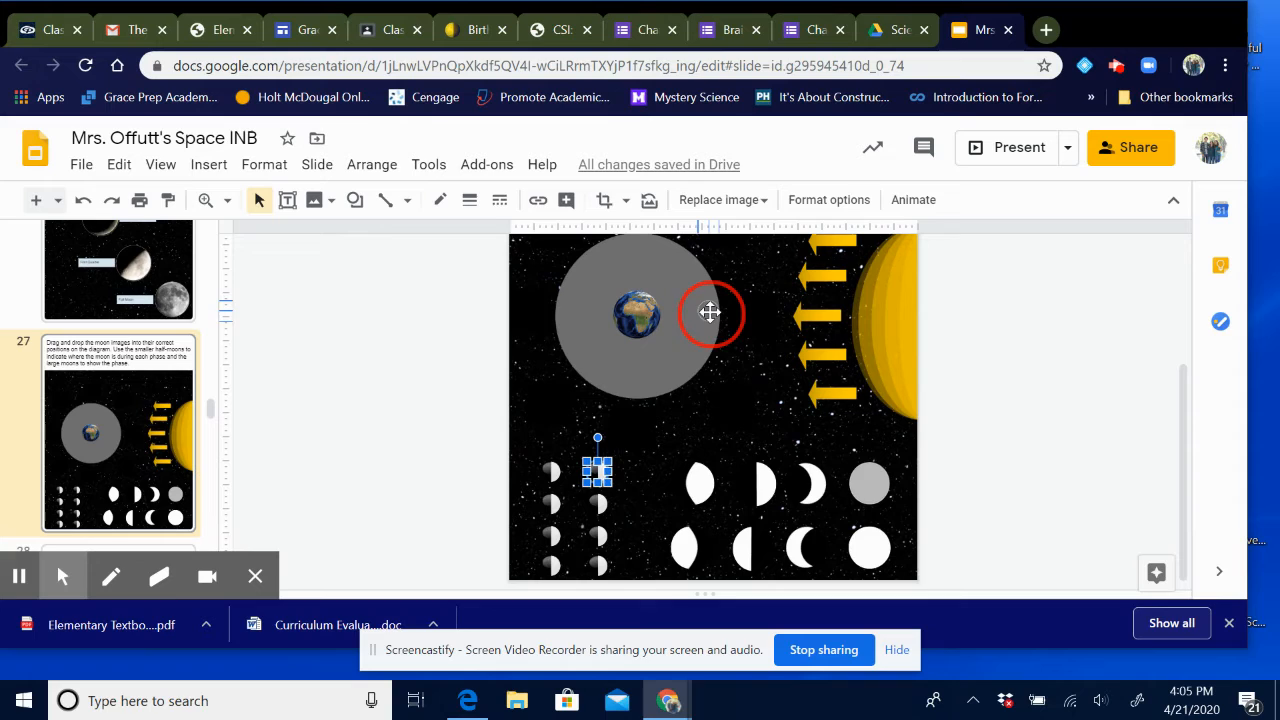
Step: Drag half-moon images to the right, bottom, left, and top of Earth's orbit
drag(710, 313, 640, 393)
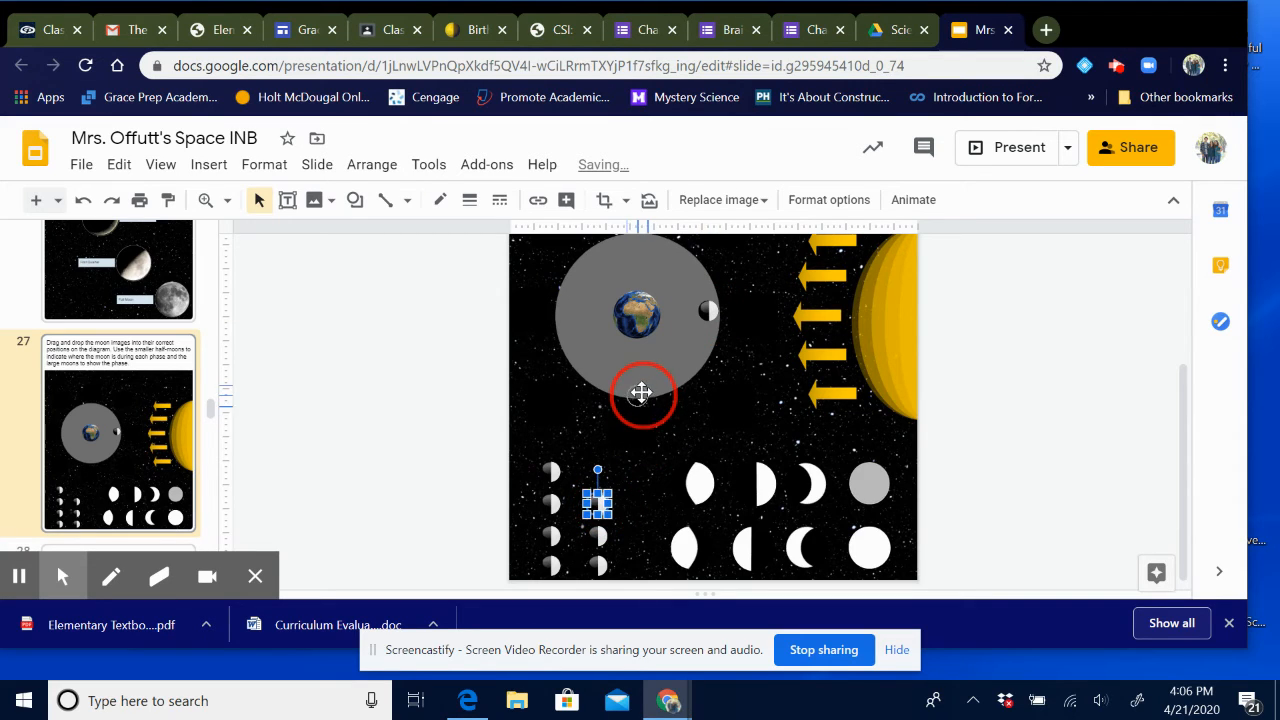
drag(597, 497, 635, 388)
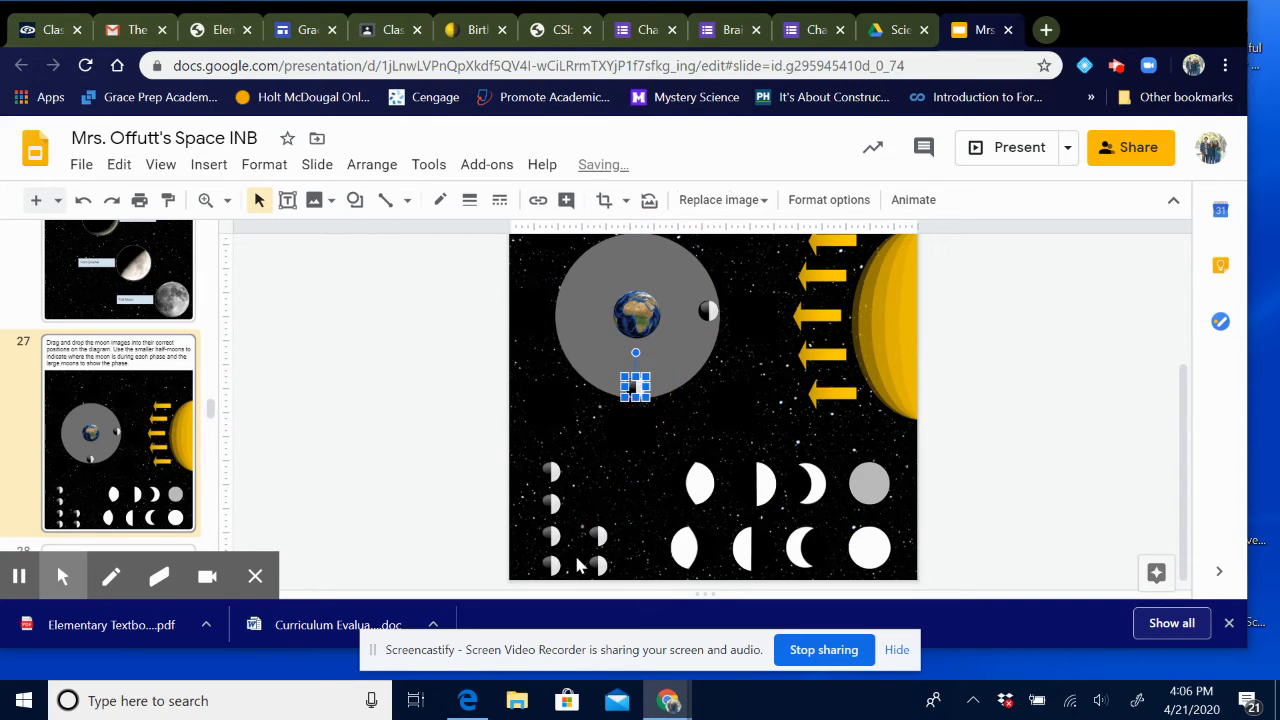
drag(635, 388, 550, 470)
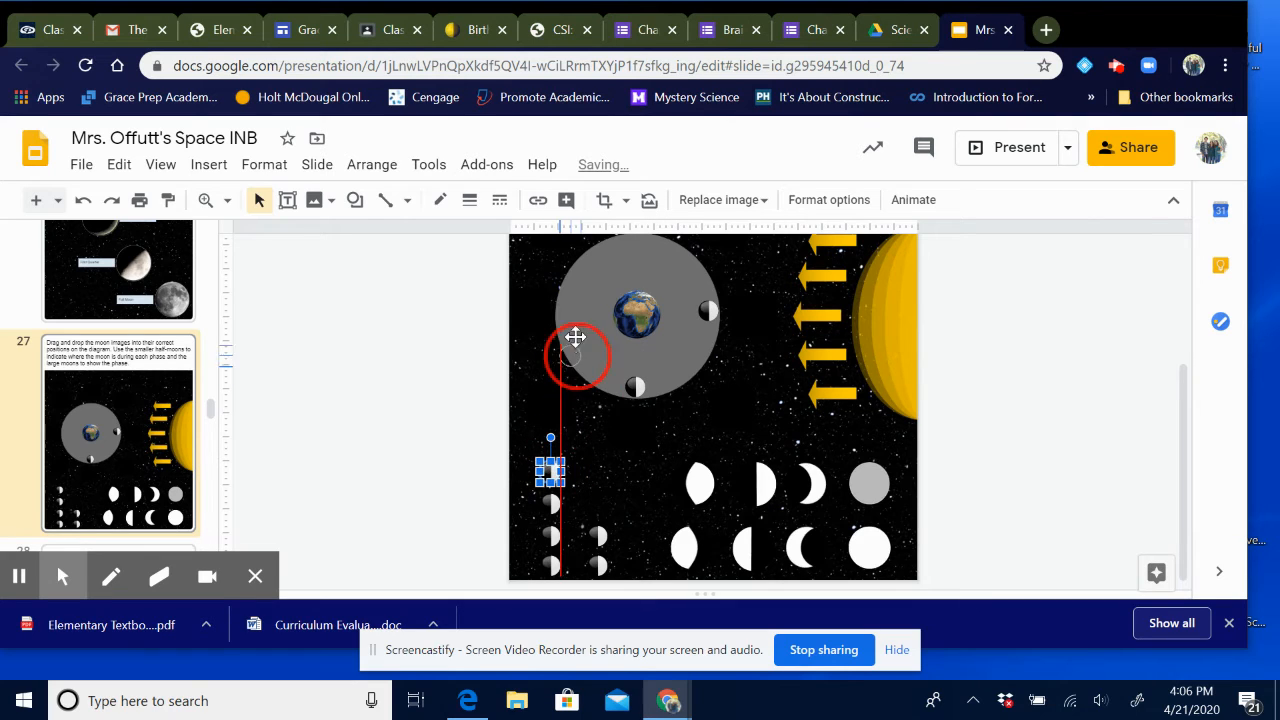
drag(550, 470, 562, 310)
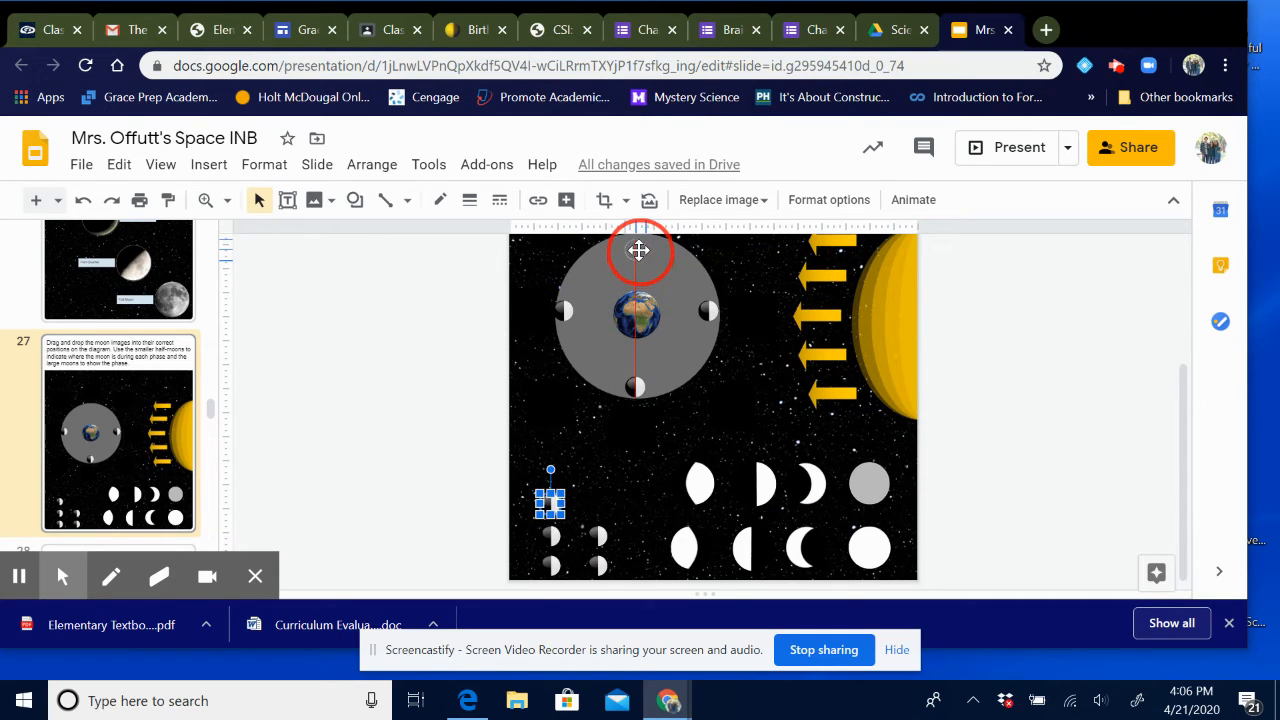
drag(550, 495, 635, 250)
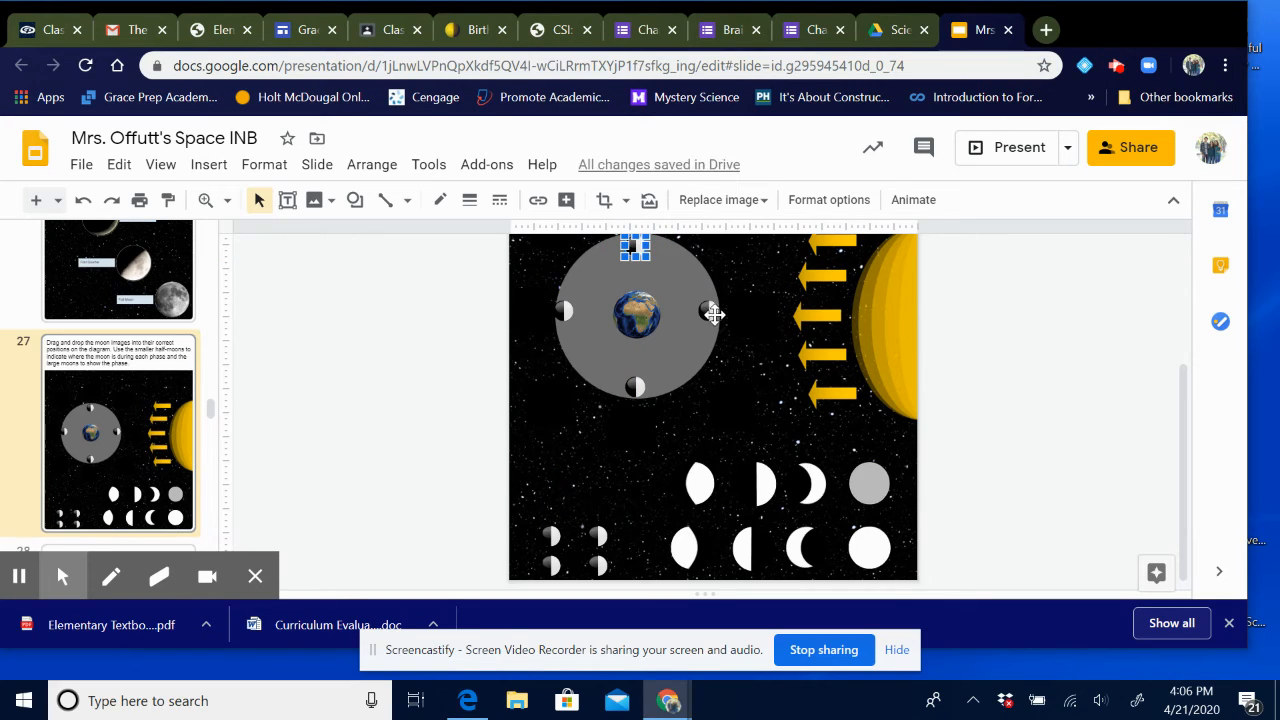
mouse_move(716, 305)
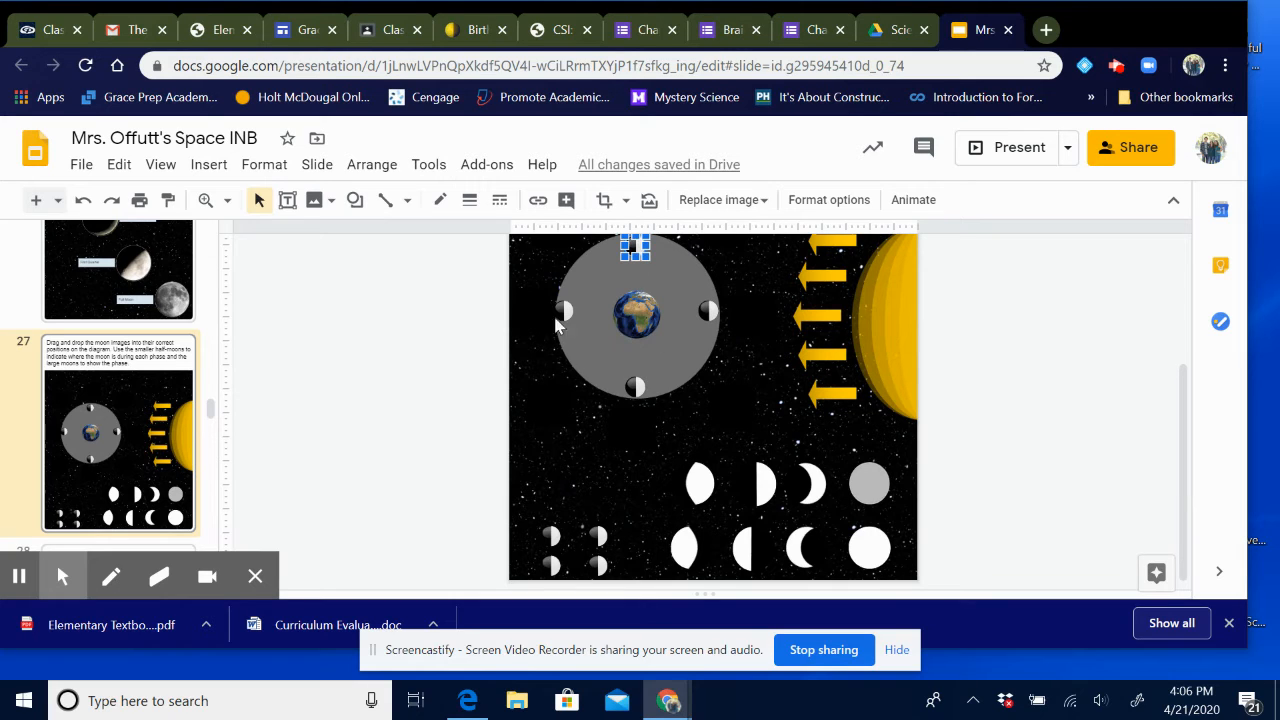
Step: Place half-moons at the orbit's lower right, lower left, upper left, and upper right
drag(635, 248, 597, 533)
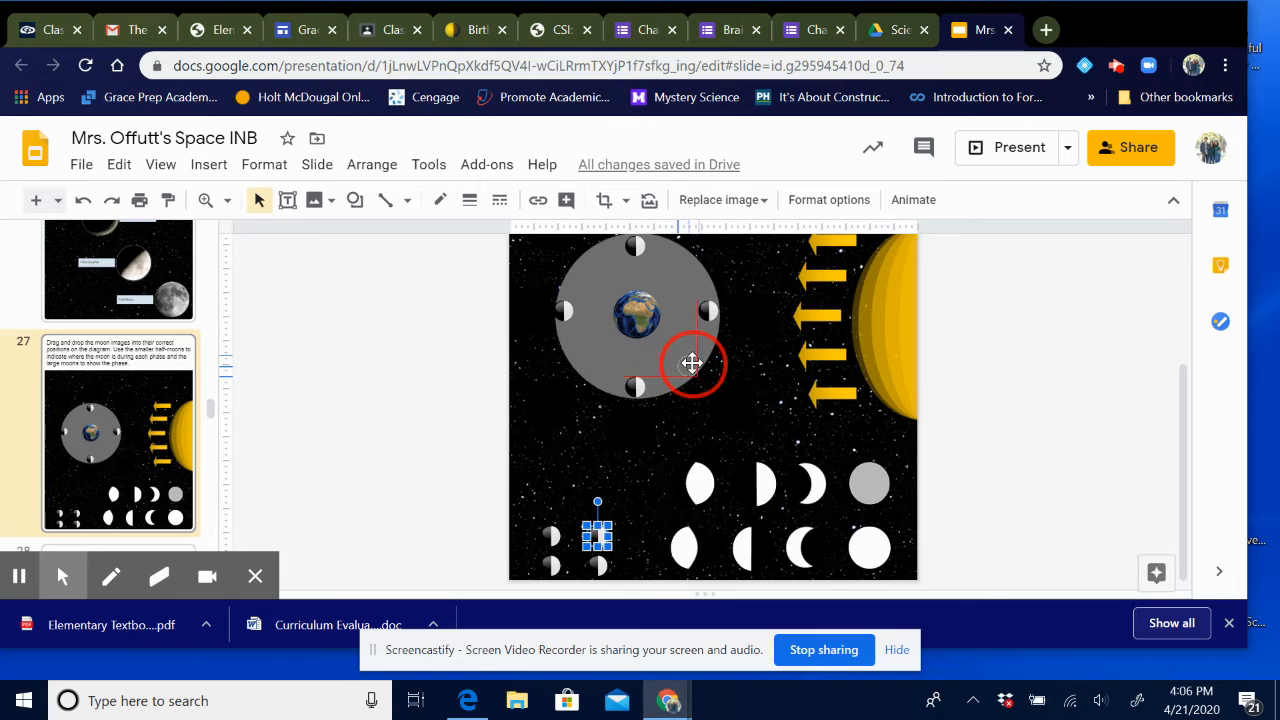
drag(693, 363, 562, 458)
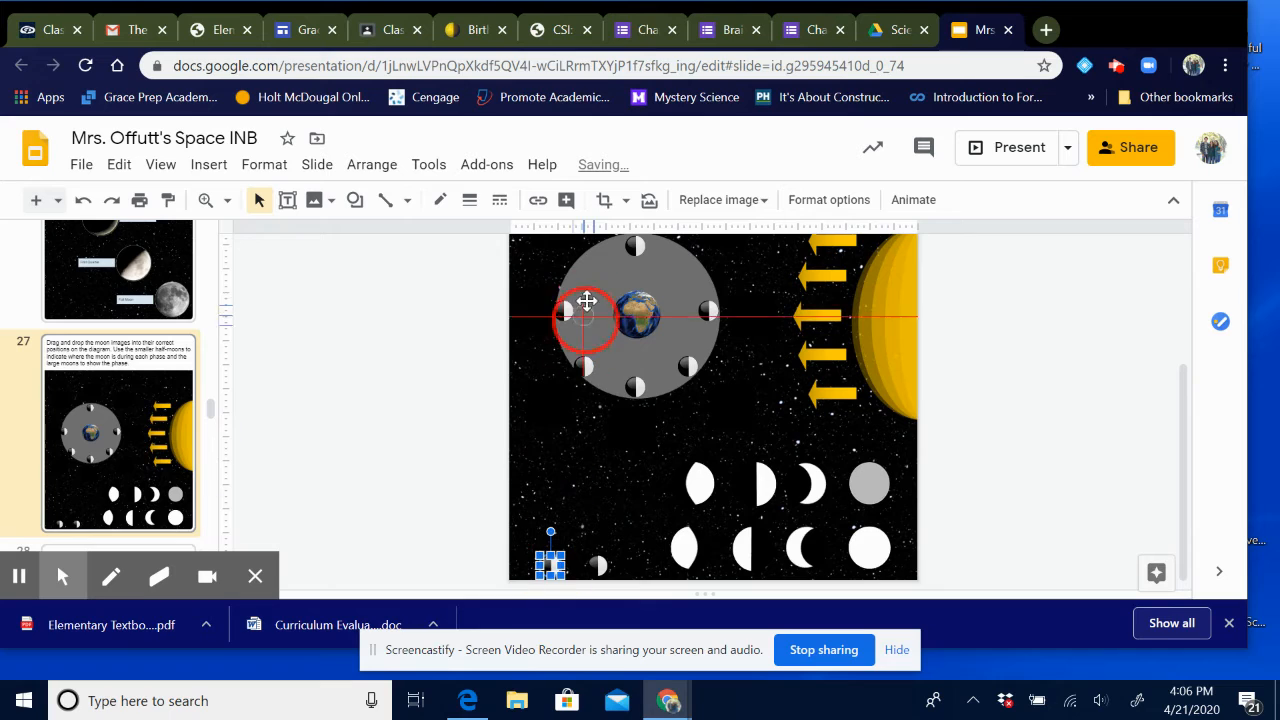
drag(550, 558, 590, 265)
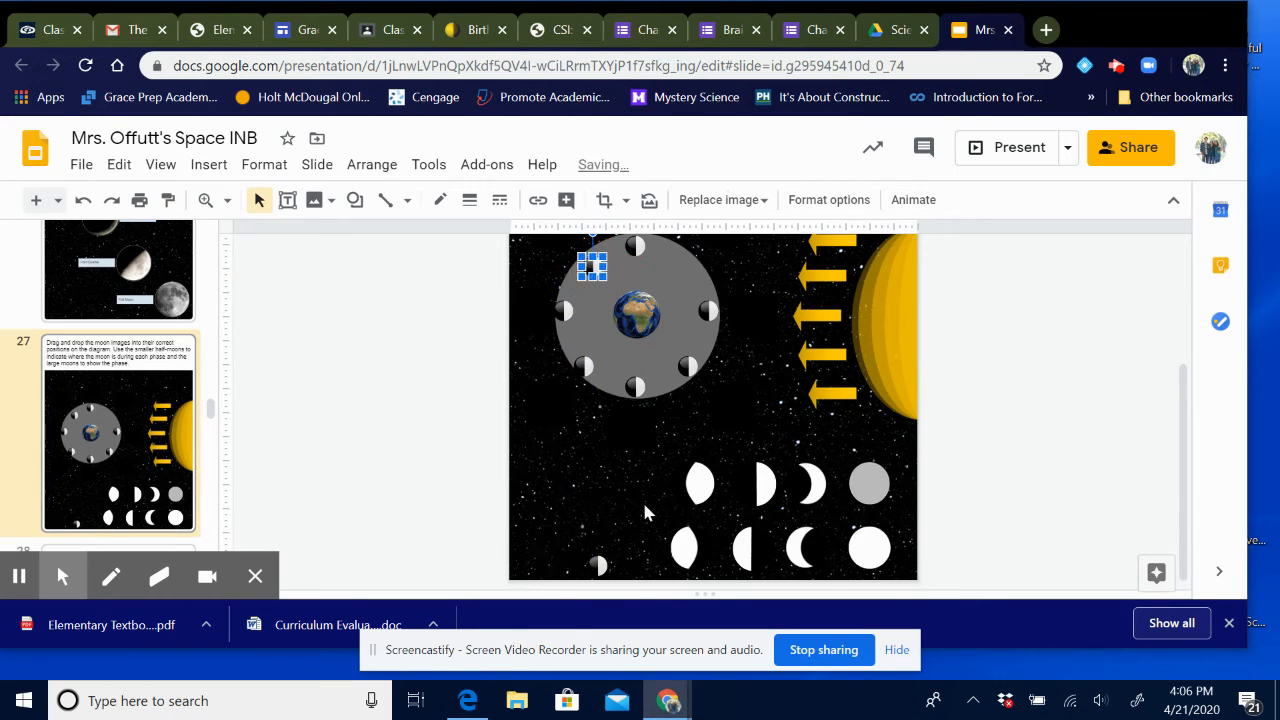
drag(590, 265, 597, 560)
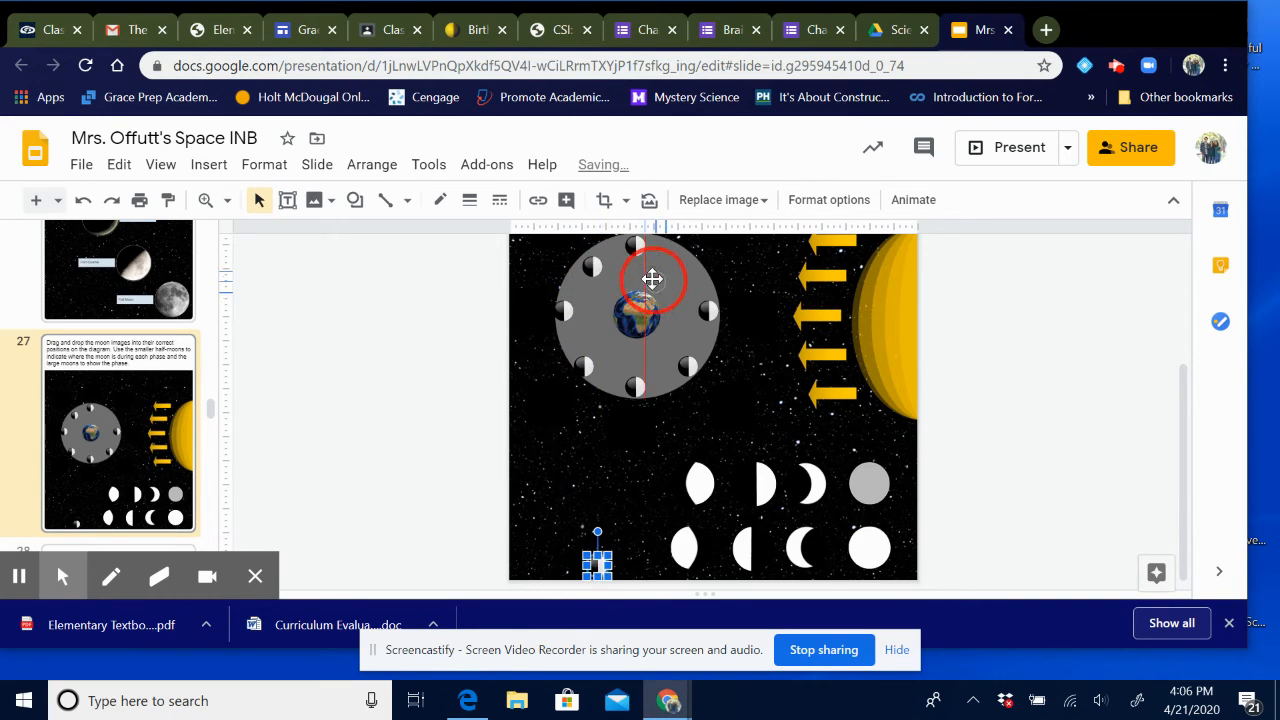
drag(650, 280, 688, 270)
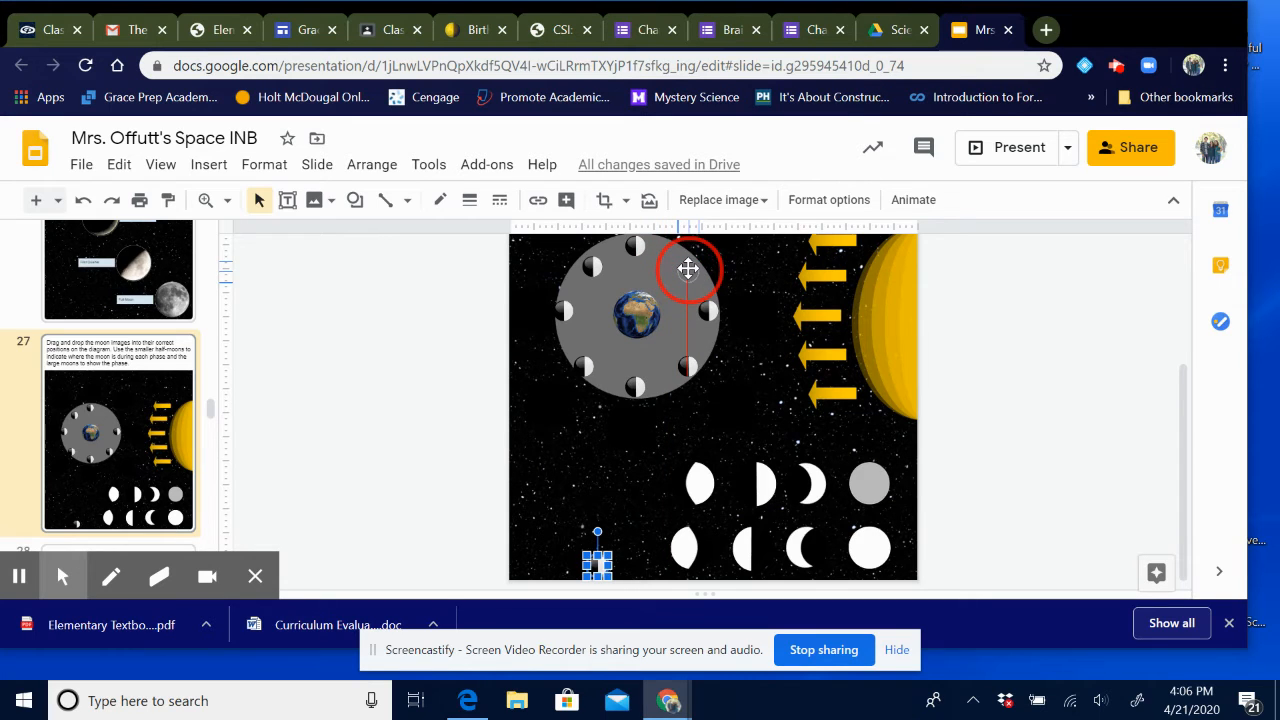
drag(688, 270, 688, 365)
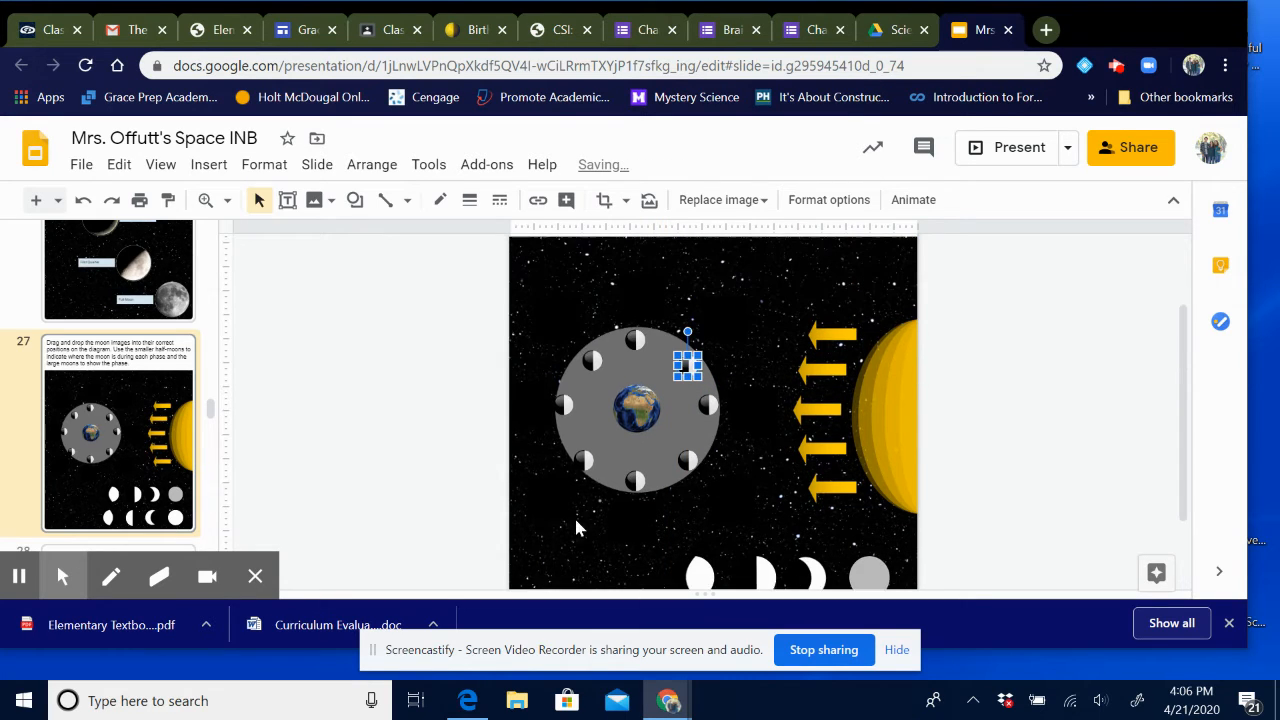
click(745, 395)
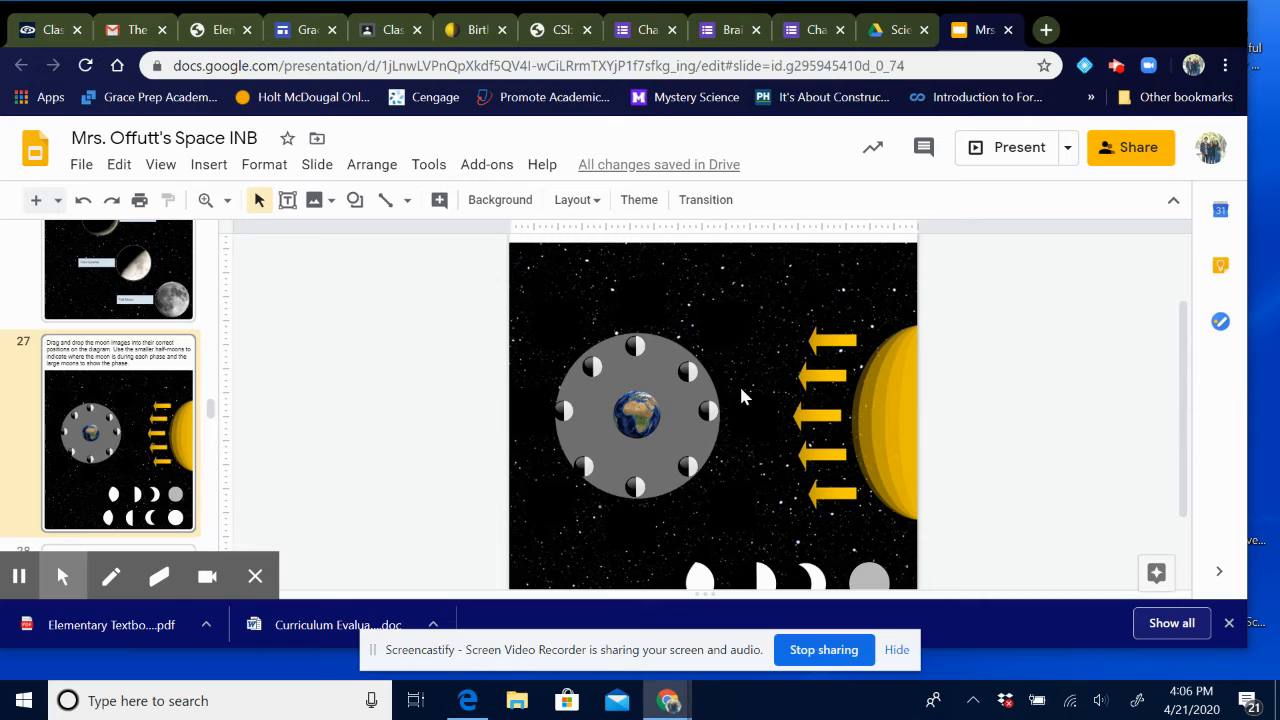
mouse_move(625, 377)
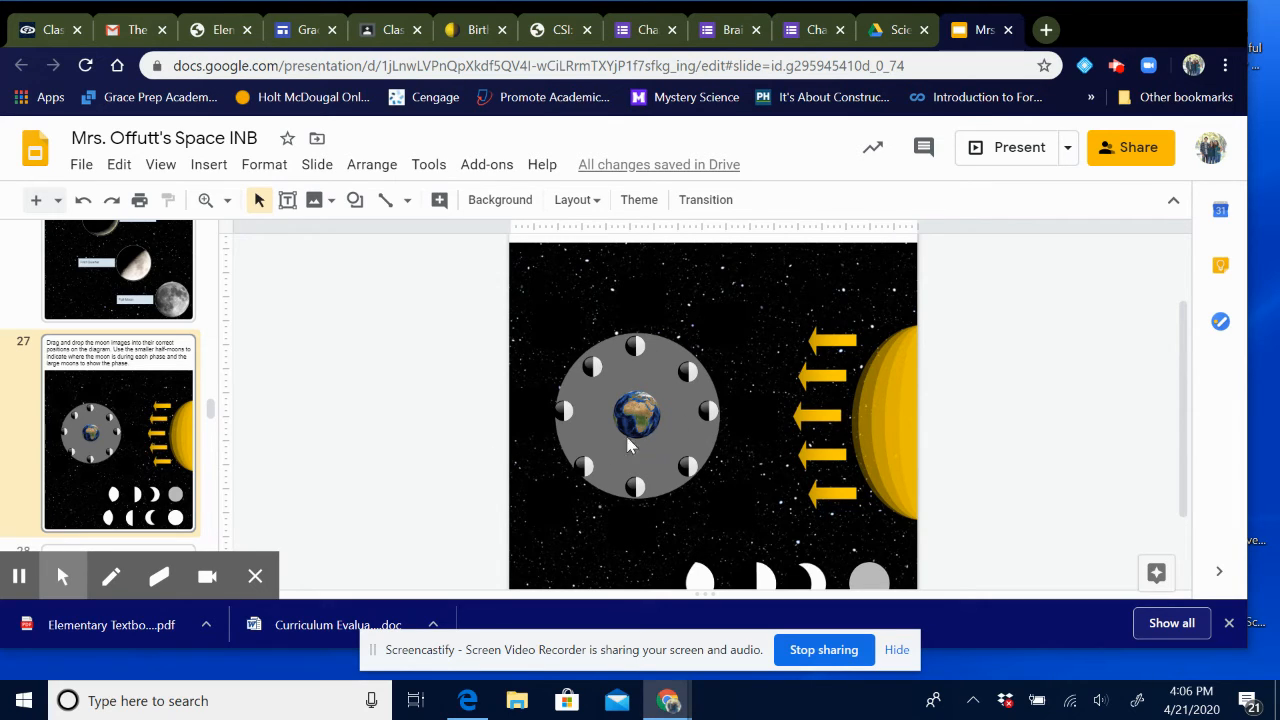
mouse_move(700, 410)
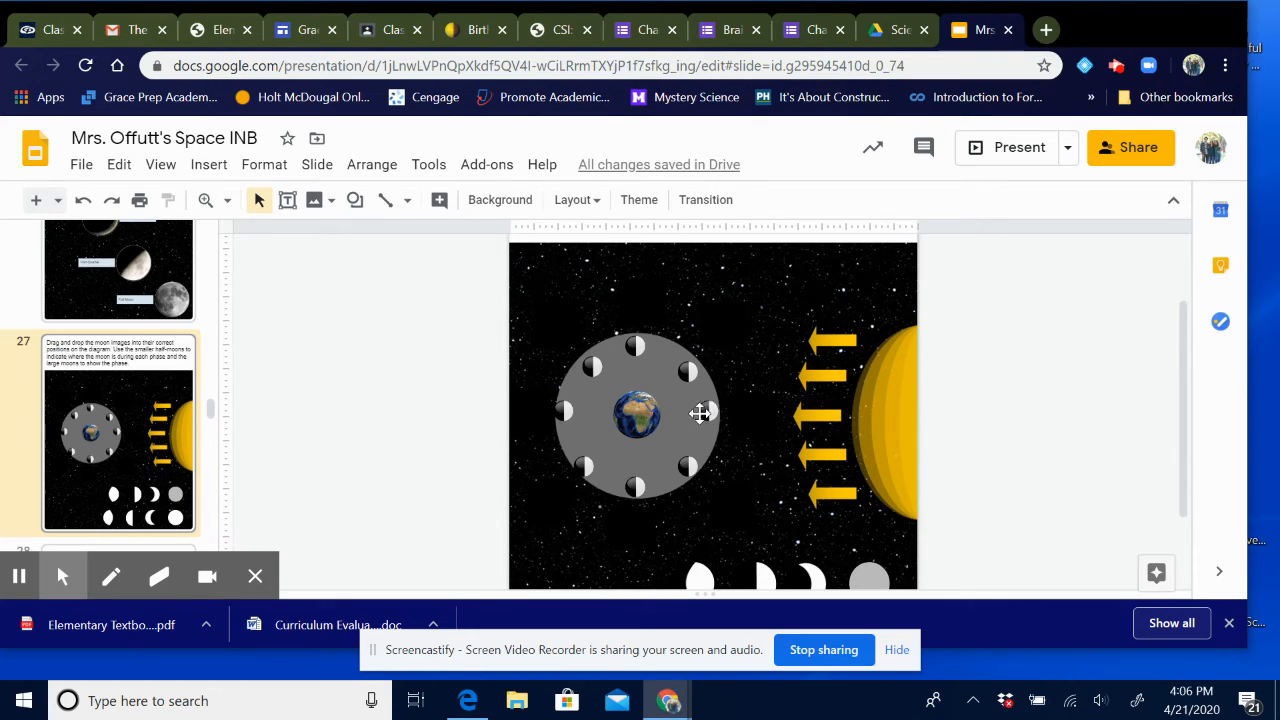
mouse_move(715, 413)
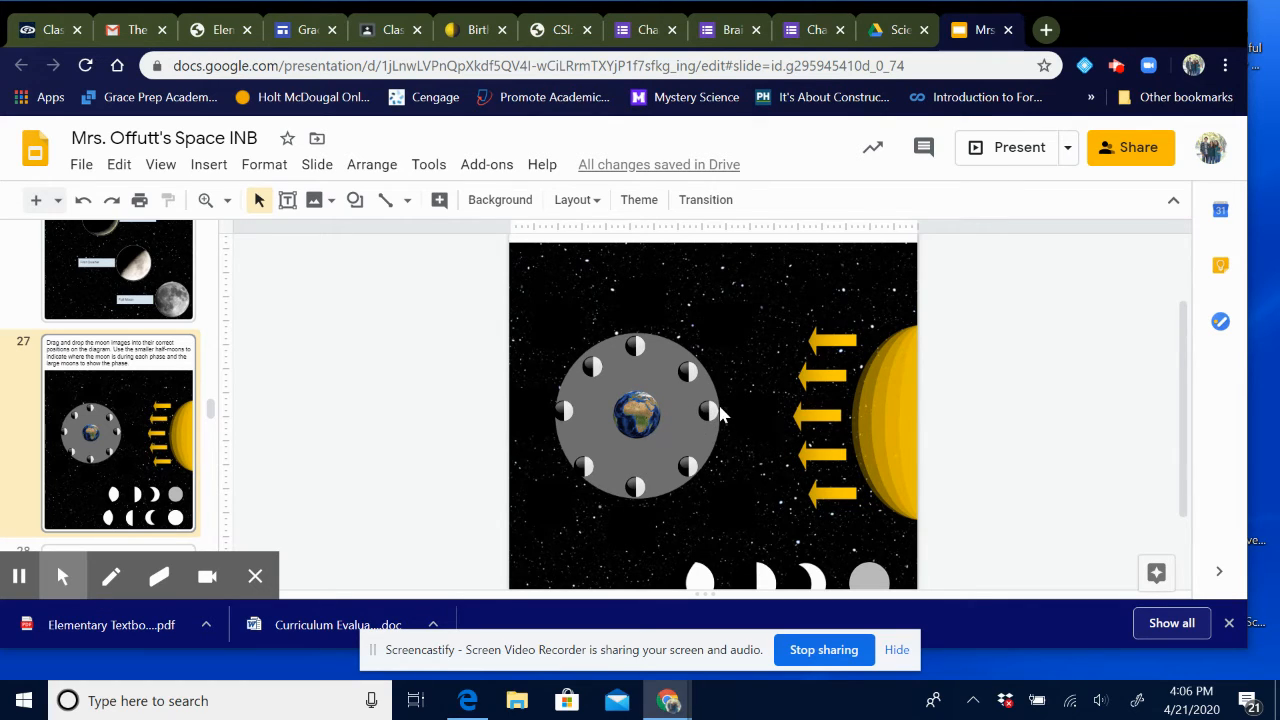
mouse_move(735, 418)
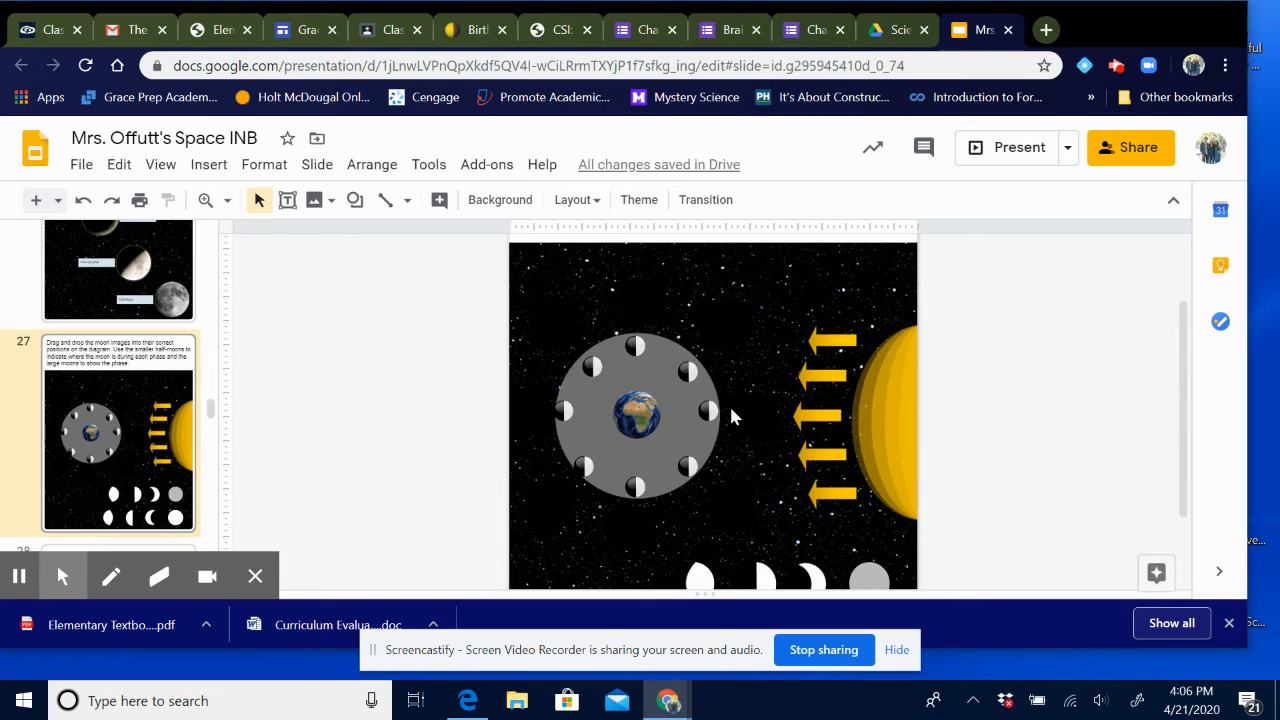
mouse_move(628, 513)
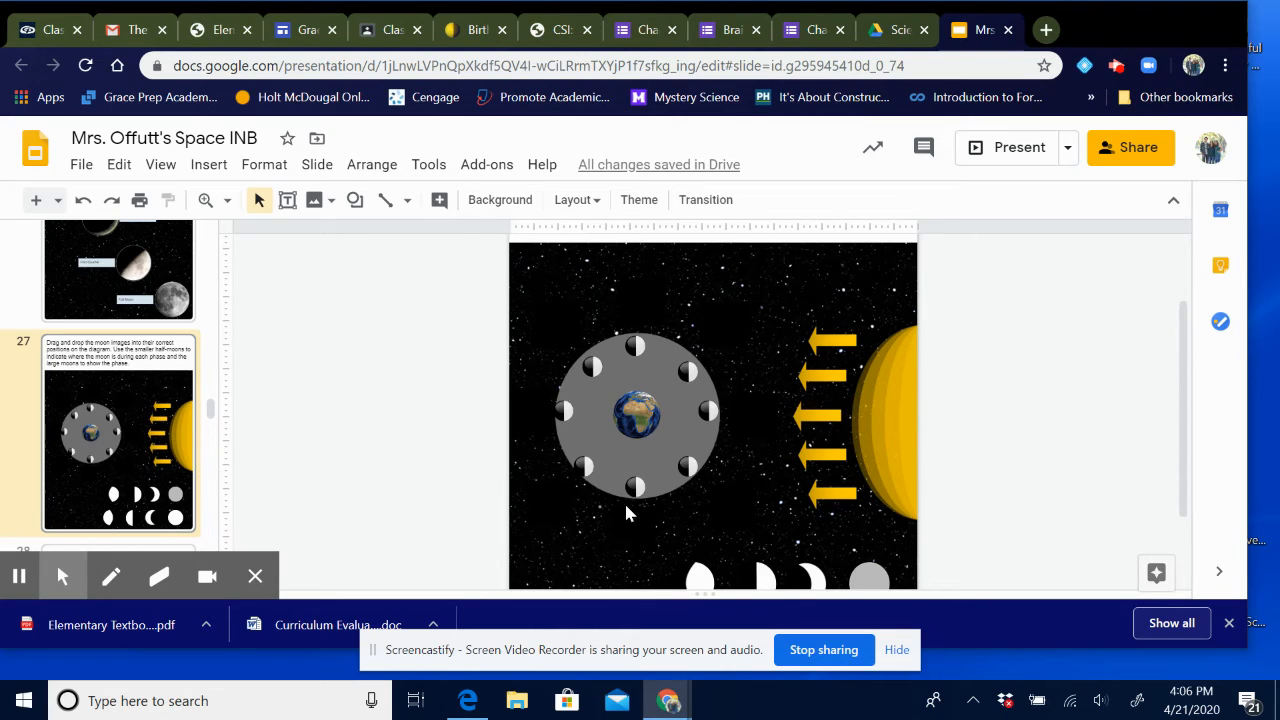
Step: Move the grey moon from the phase row to beside the ring, toward the Sun
scroll(down, 3)
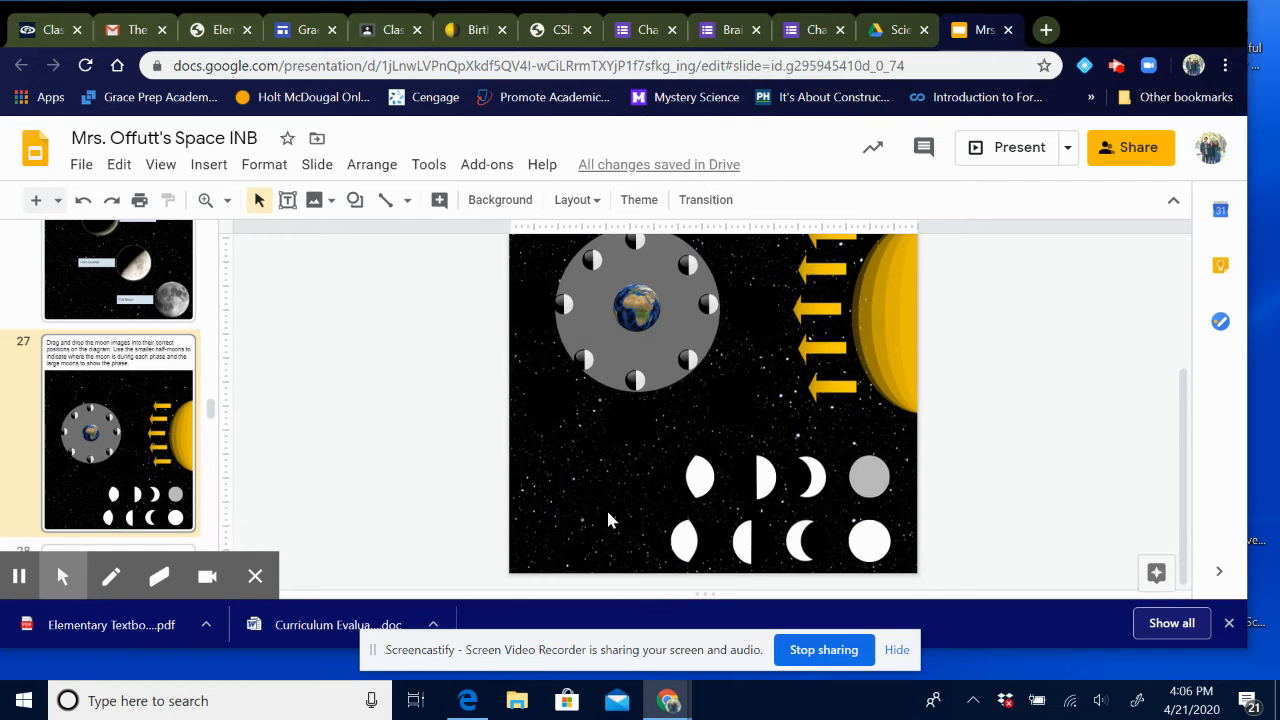
click(868, 477)
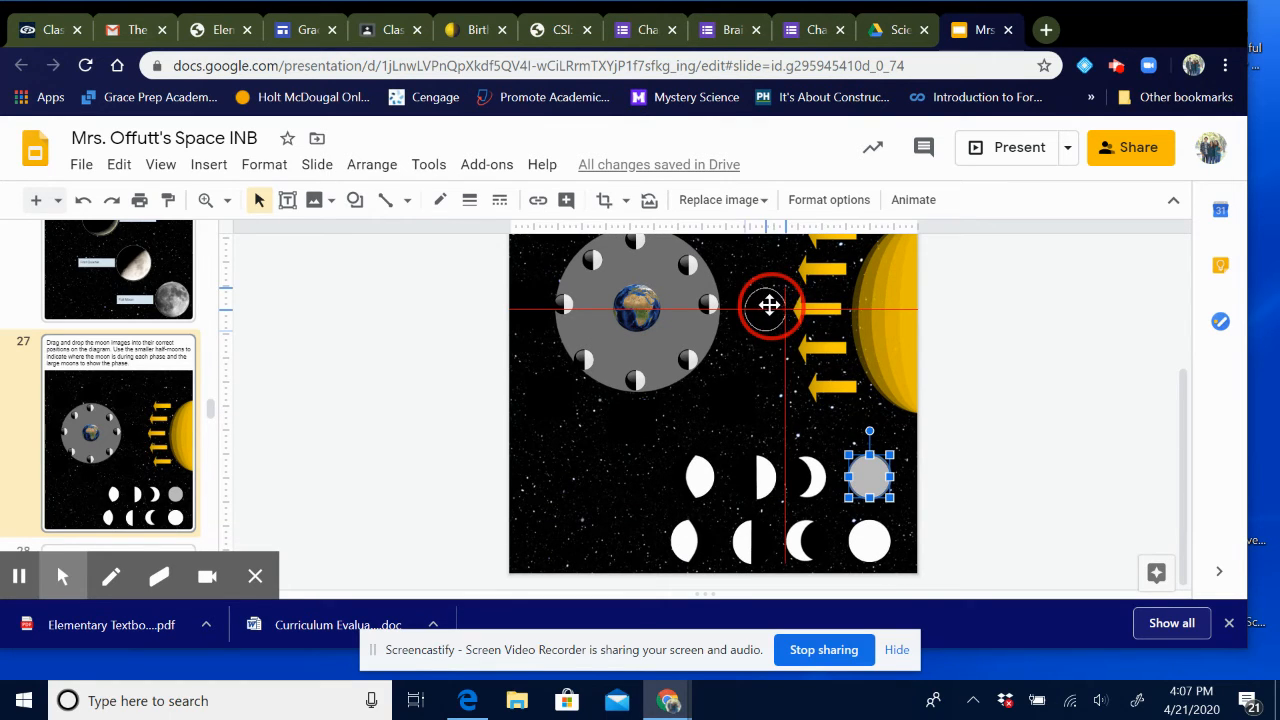
drag(870, 475, 755, 305)
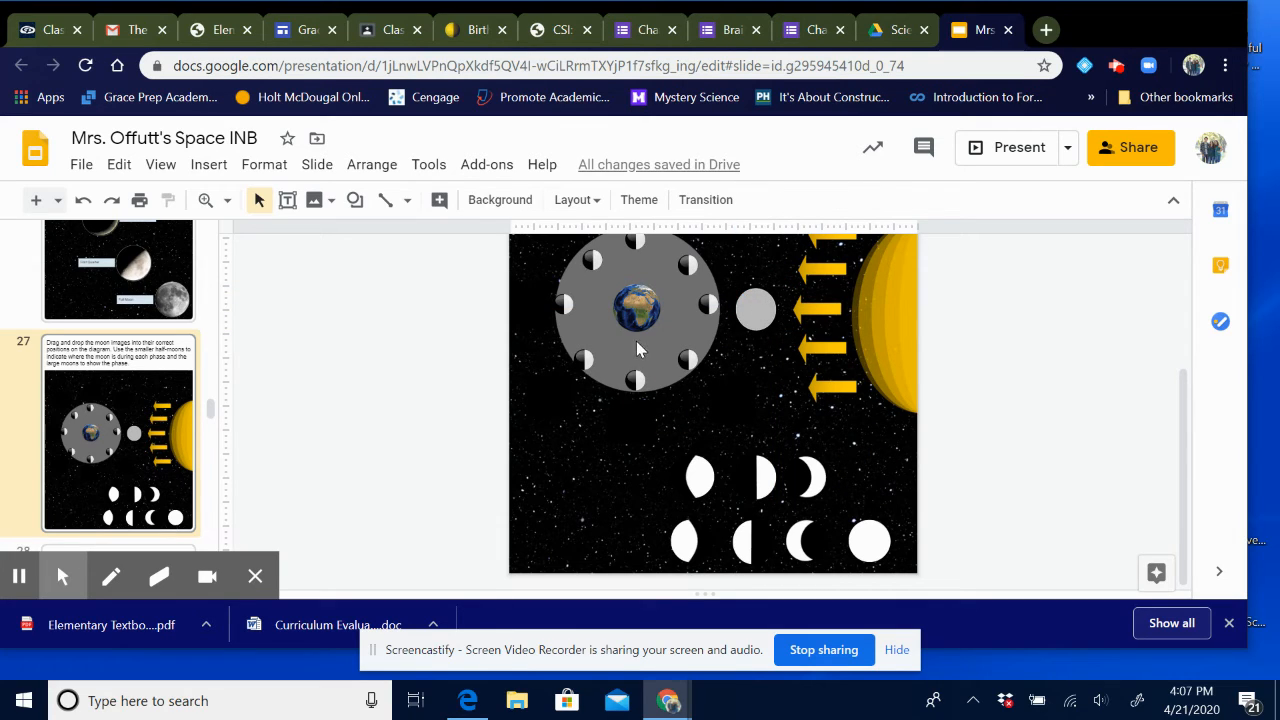
mouse_move(687, 271)
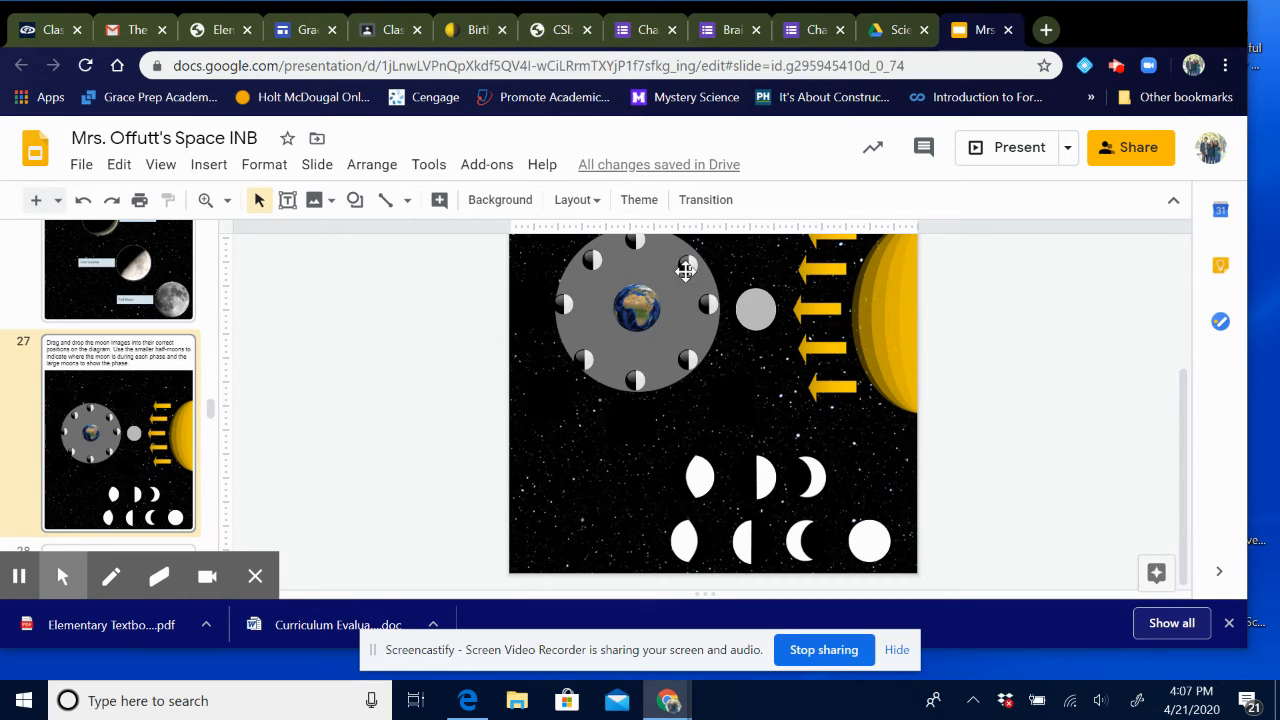
mouse_move(610, 365)
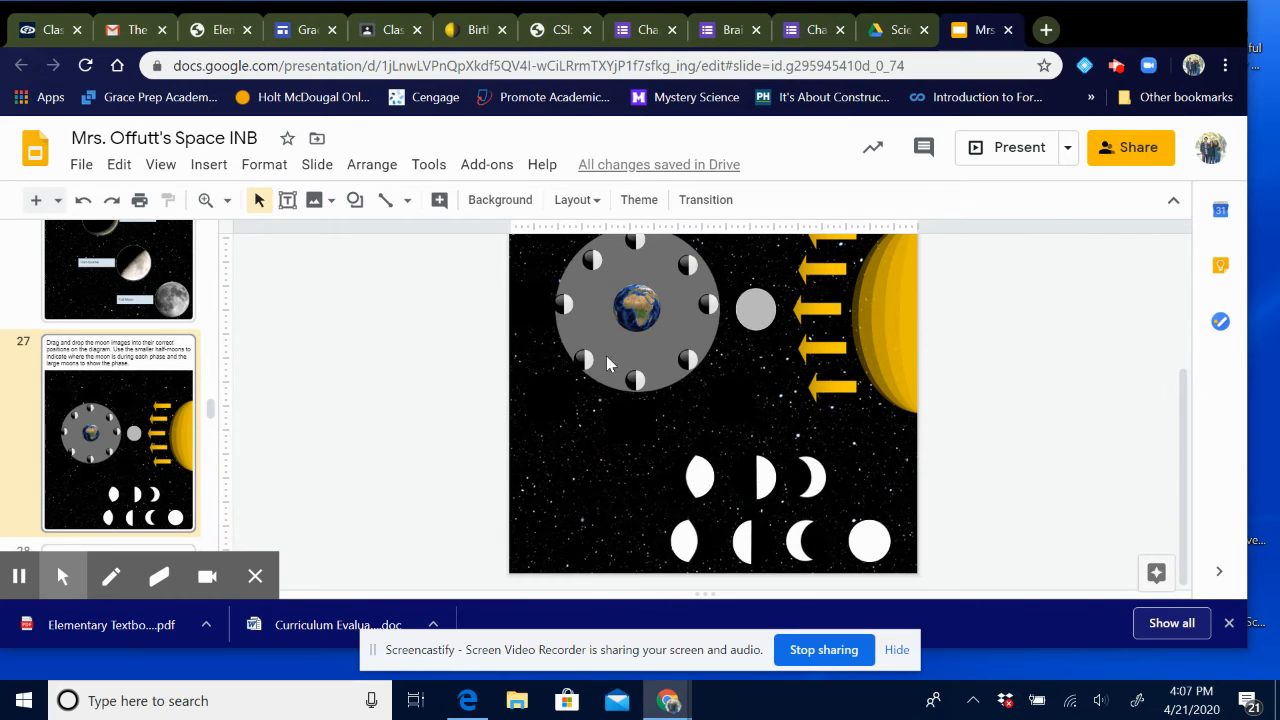
mouse_move(668, 290)
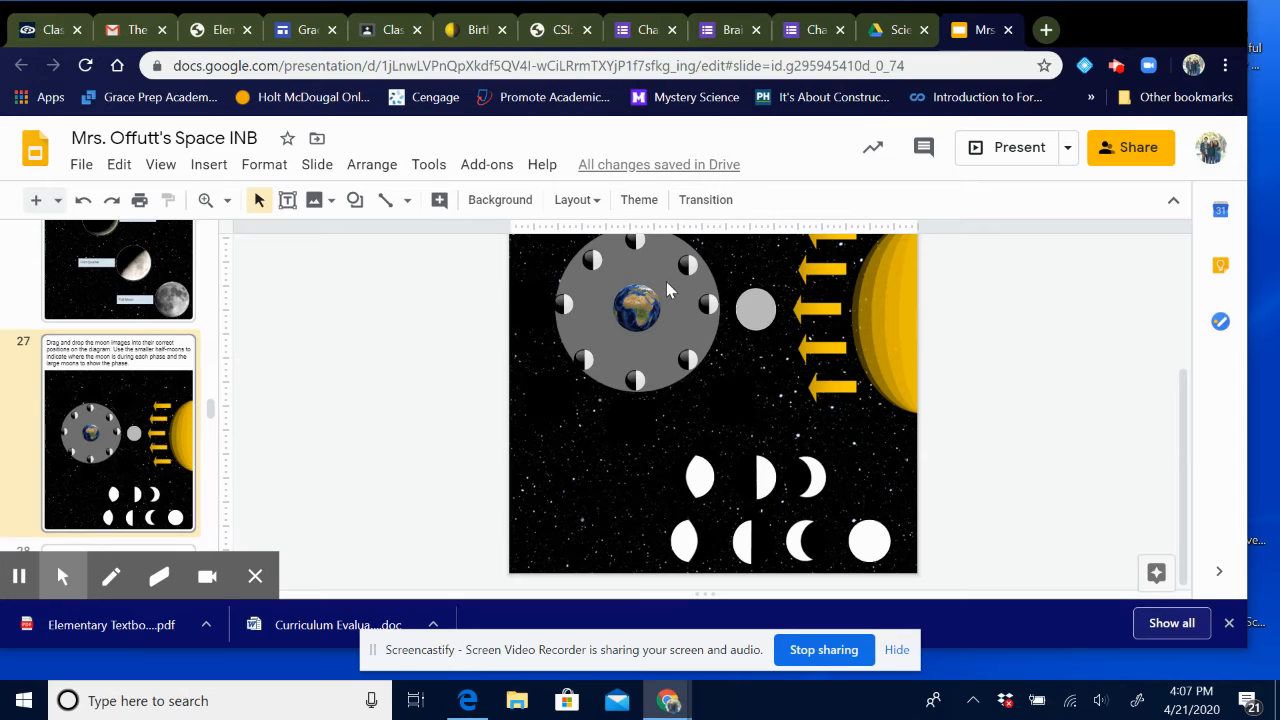
mouse_move(688, 272)
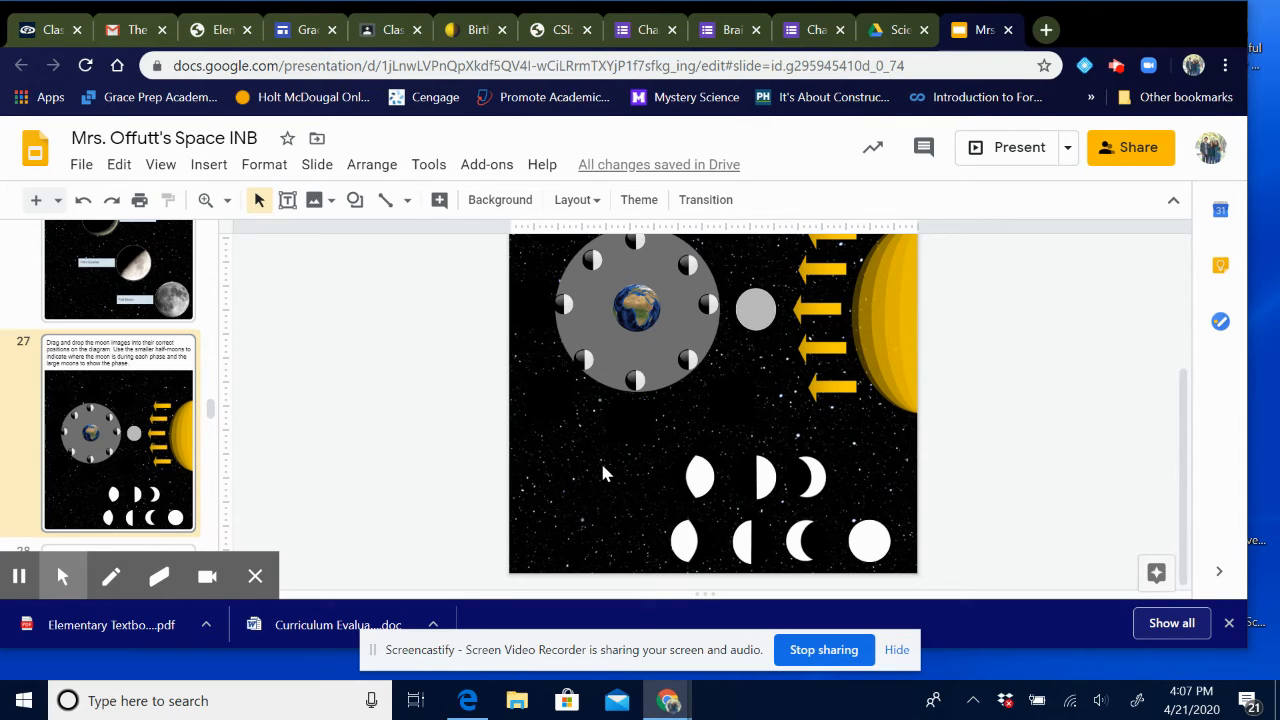
mouse_move(627, 507)
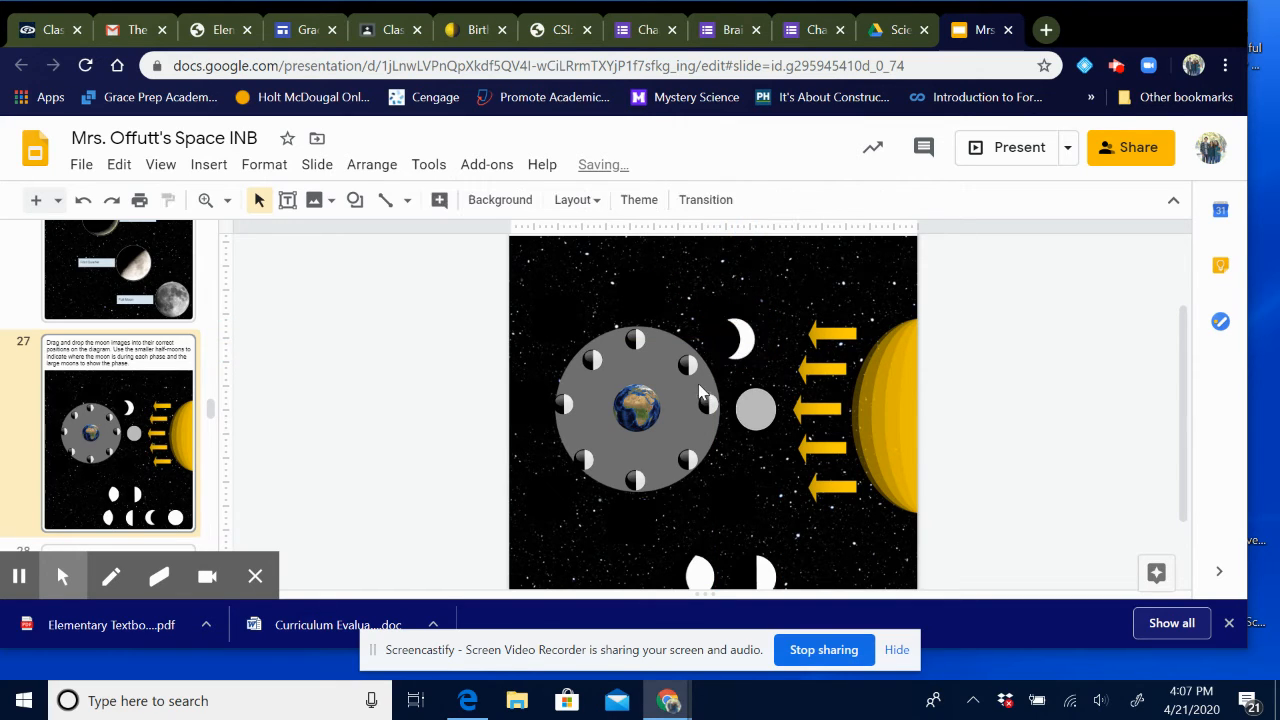
mouse_move(785, 320)
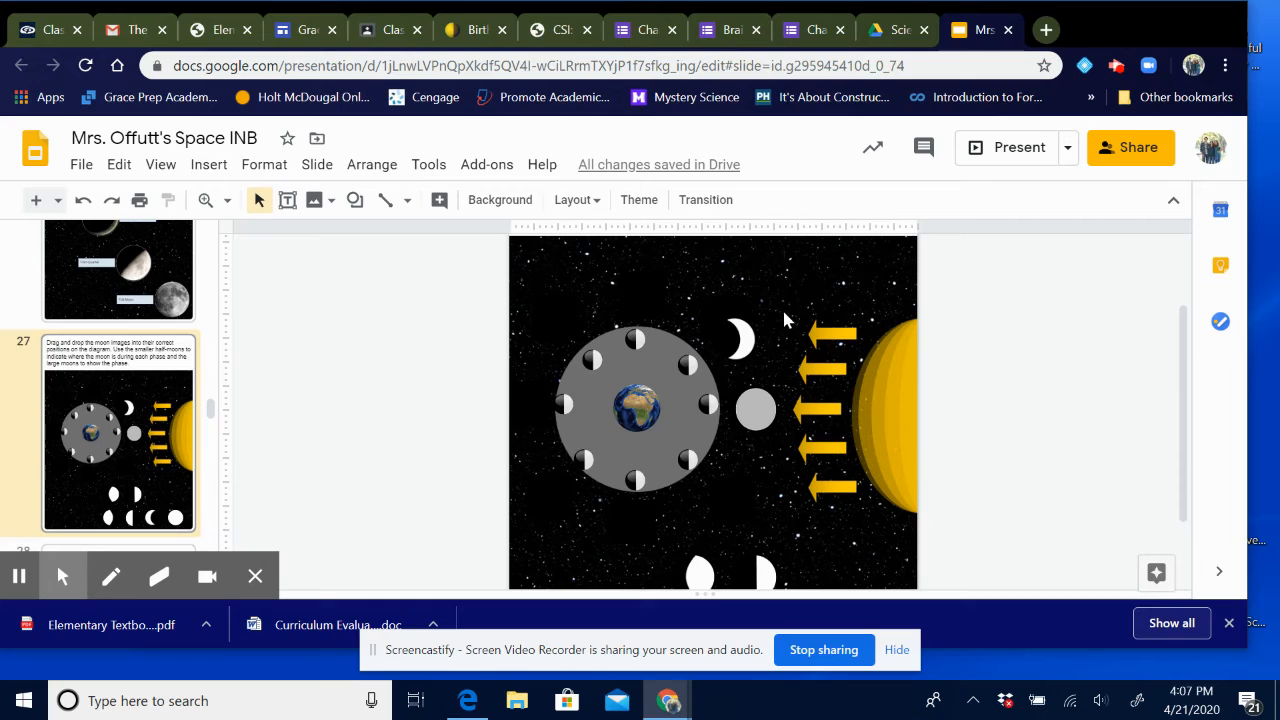
mouse_move(762, 343)
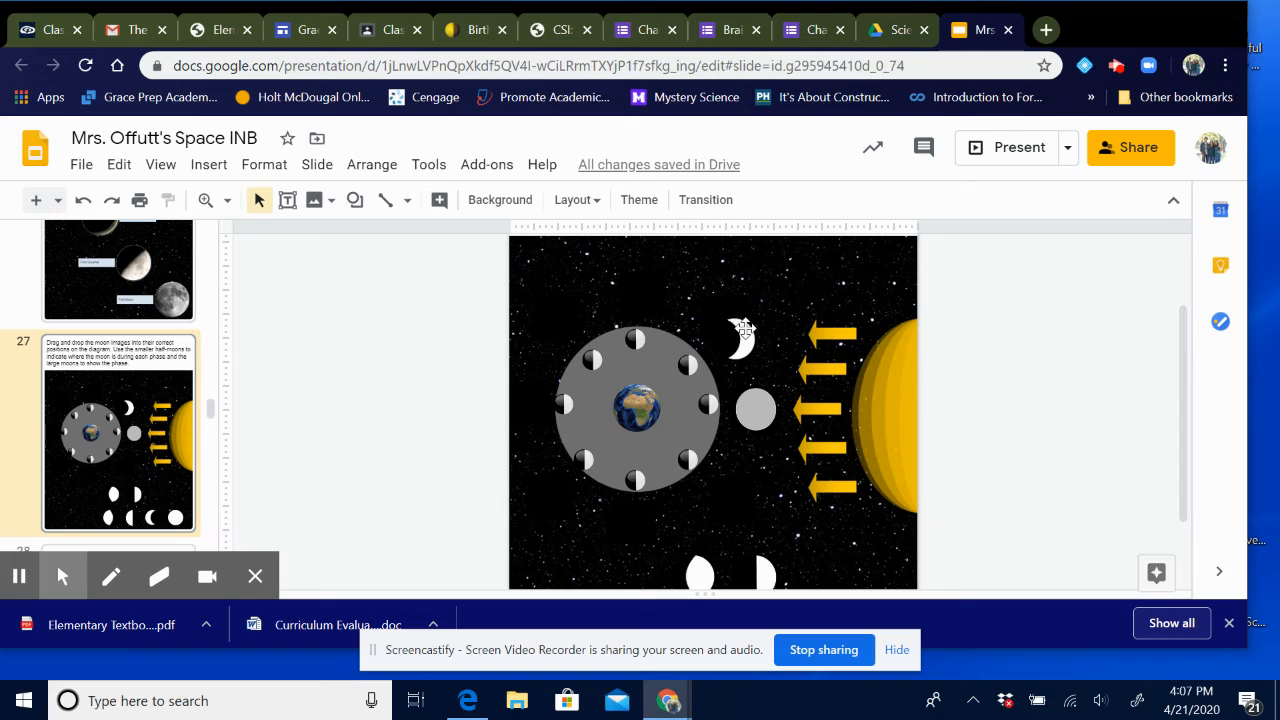
Step: Nudge the crescent, place the half moon above the ring and the gibbous at upper left
click(740, 338)
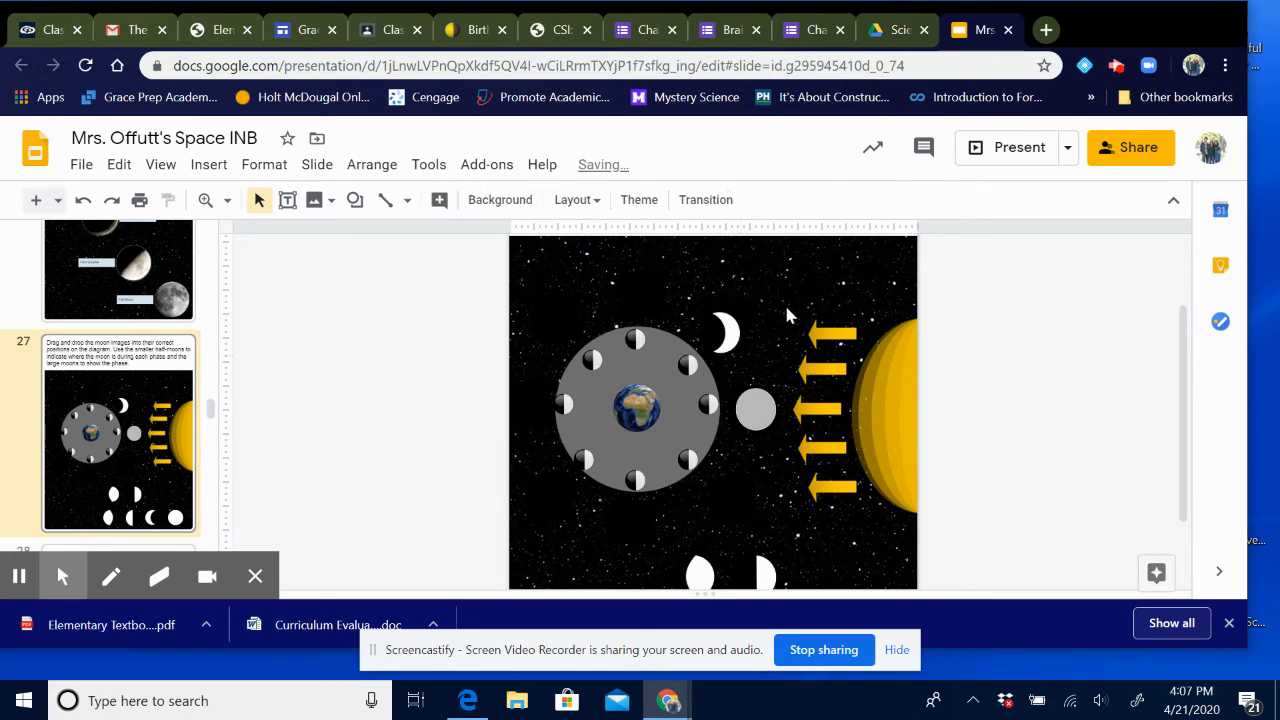
mouse_move(740, 475)
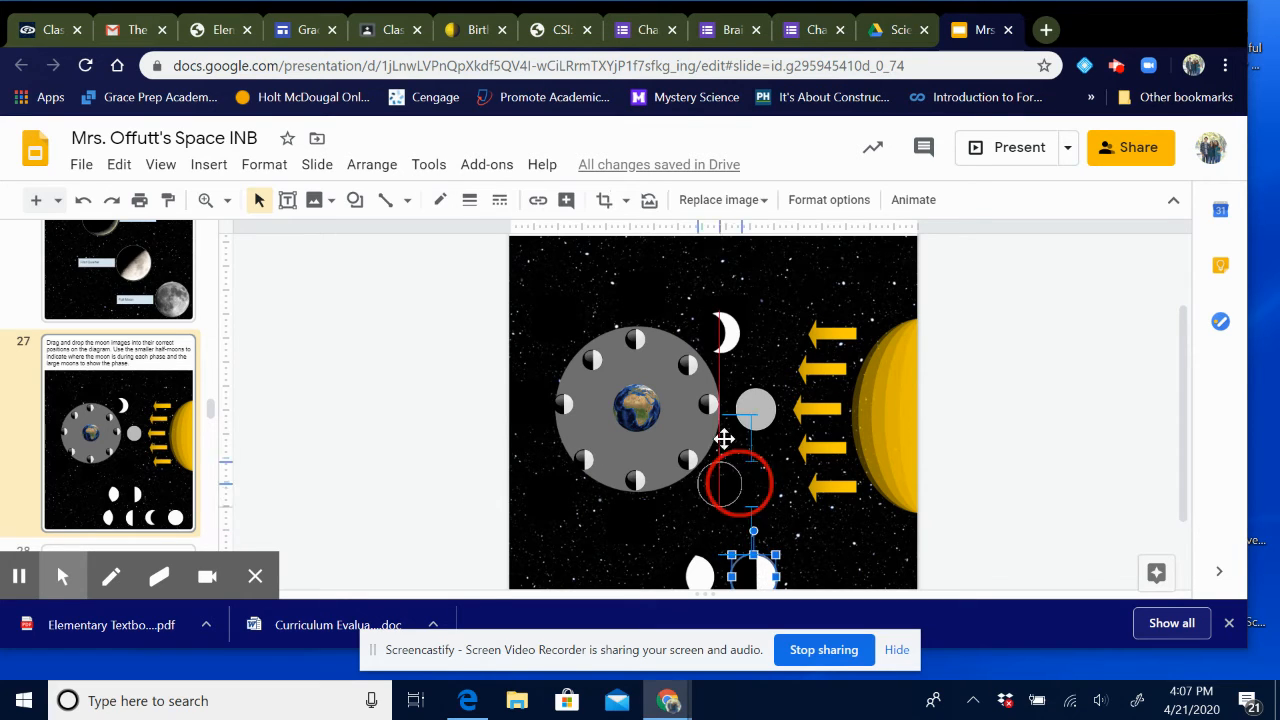
drag(740, 485, 648, 288)
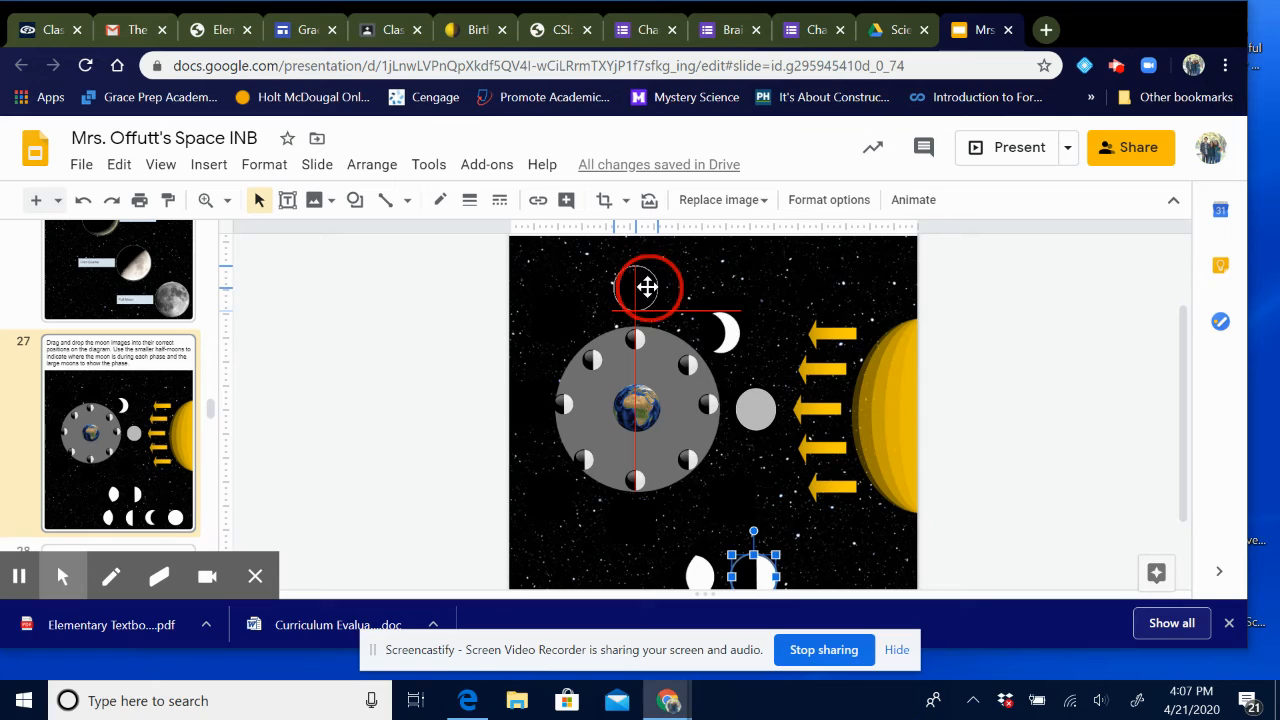
drag(755, 560, 635, 290)
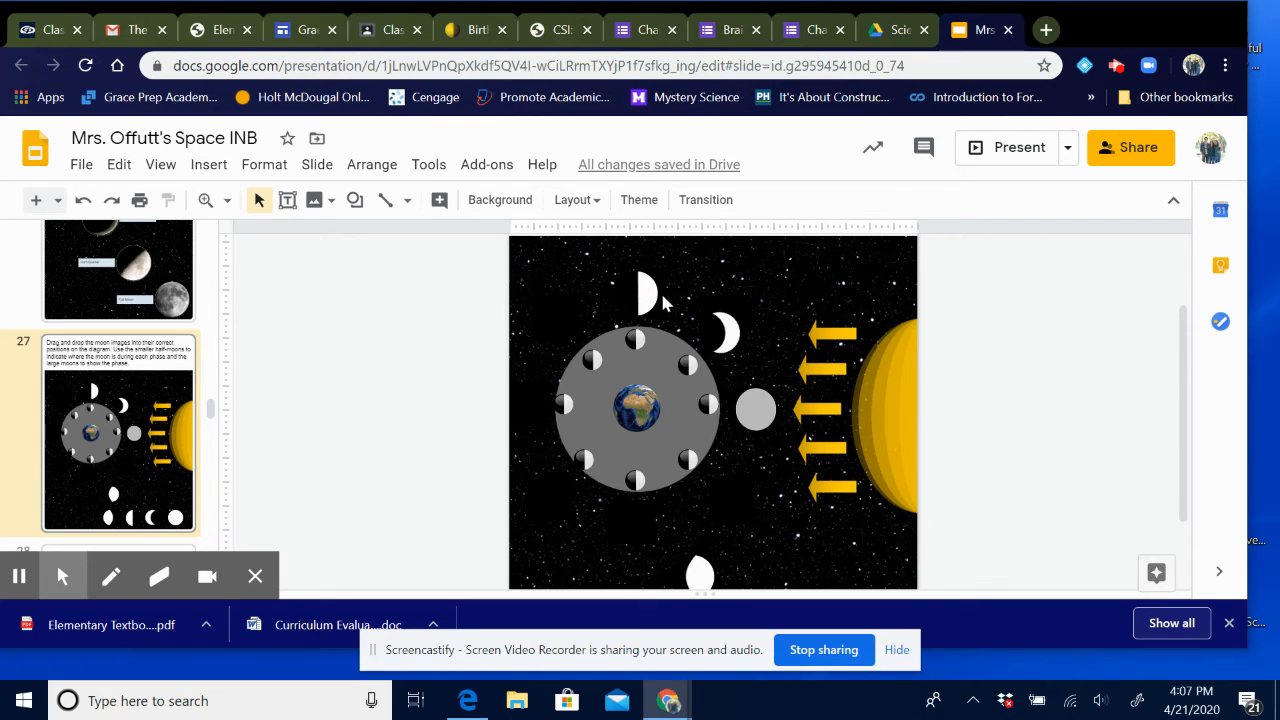
mouse_move(635, 518)
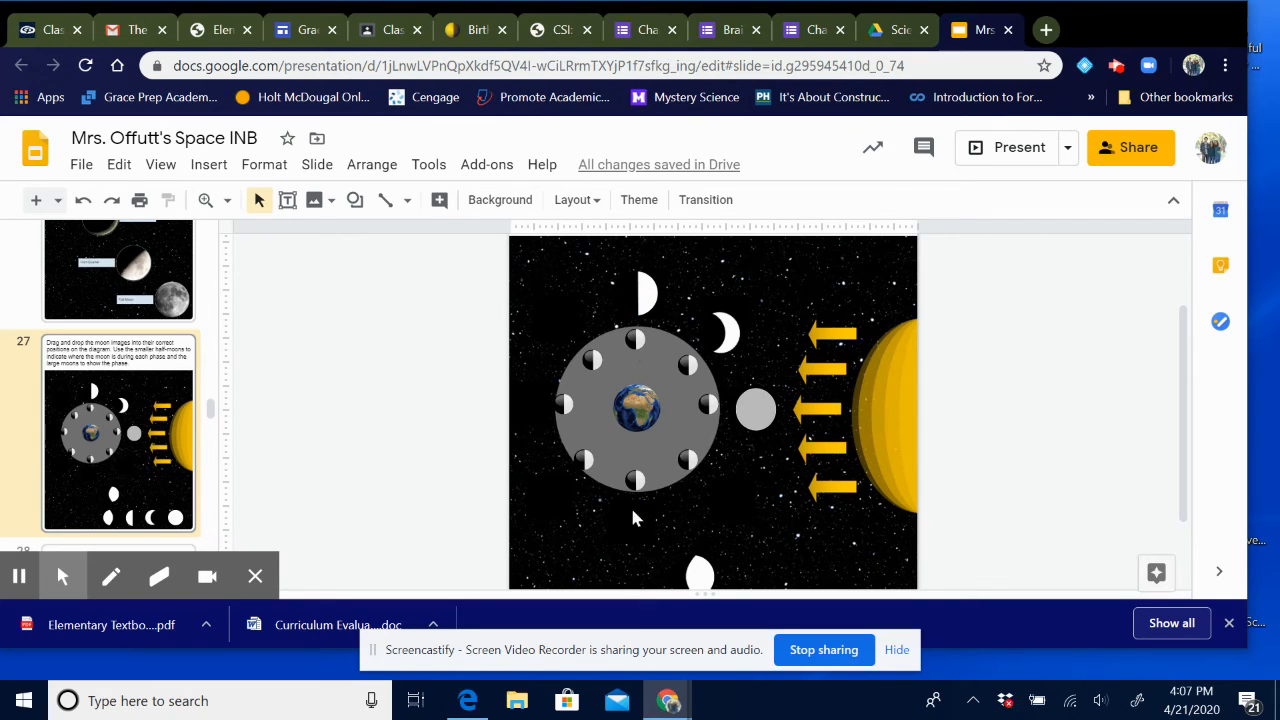
mouse_move(600, 381)
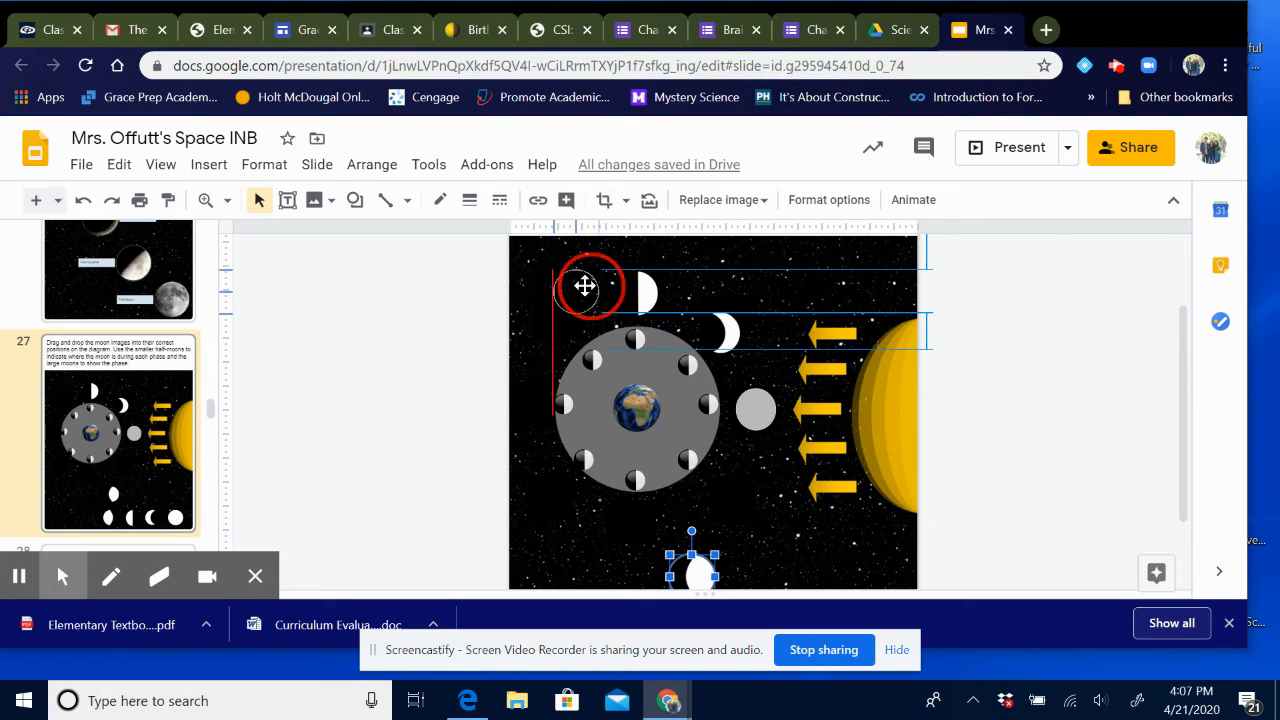
drag(585, 288, 579, 313)
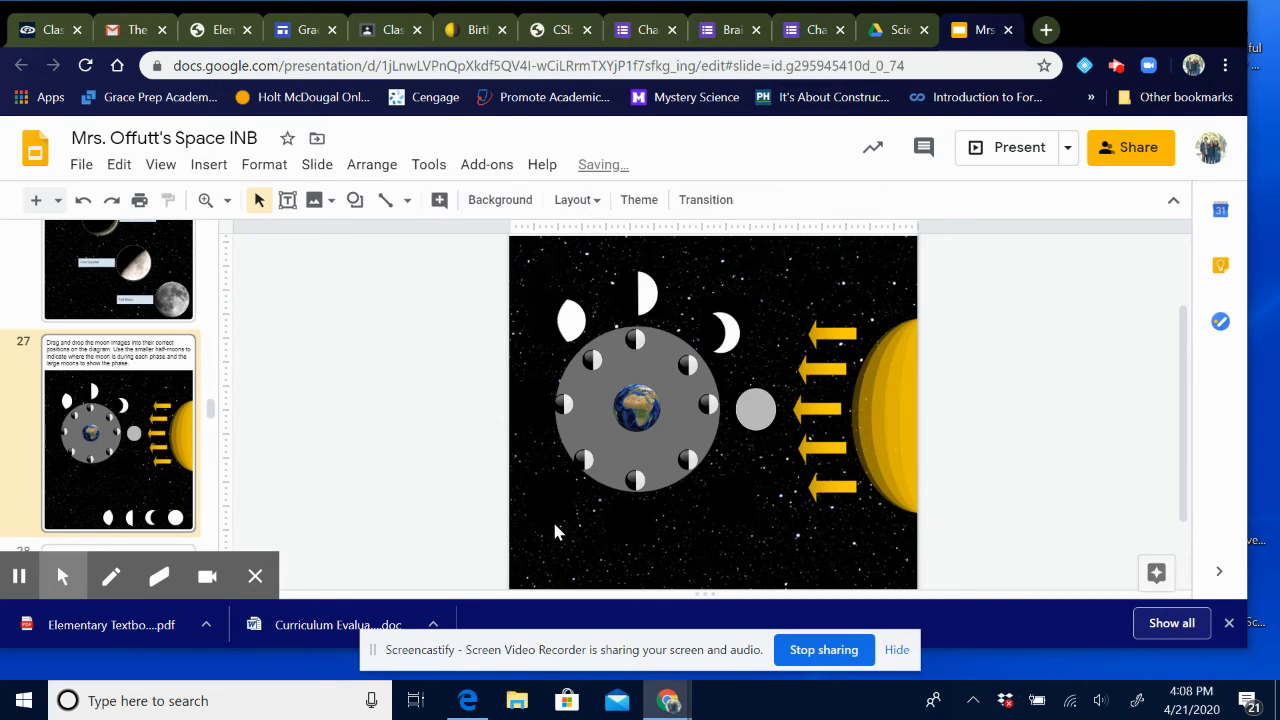
mouse_move(573, 324)
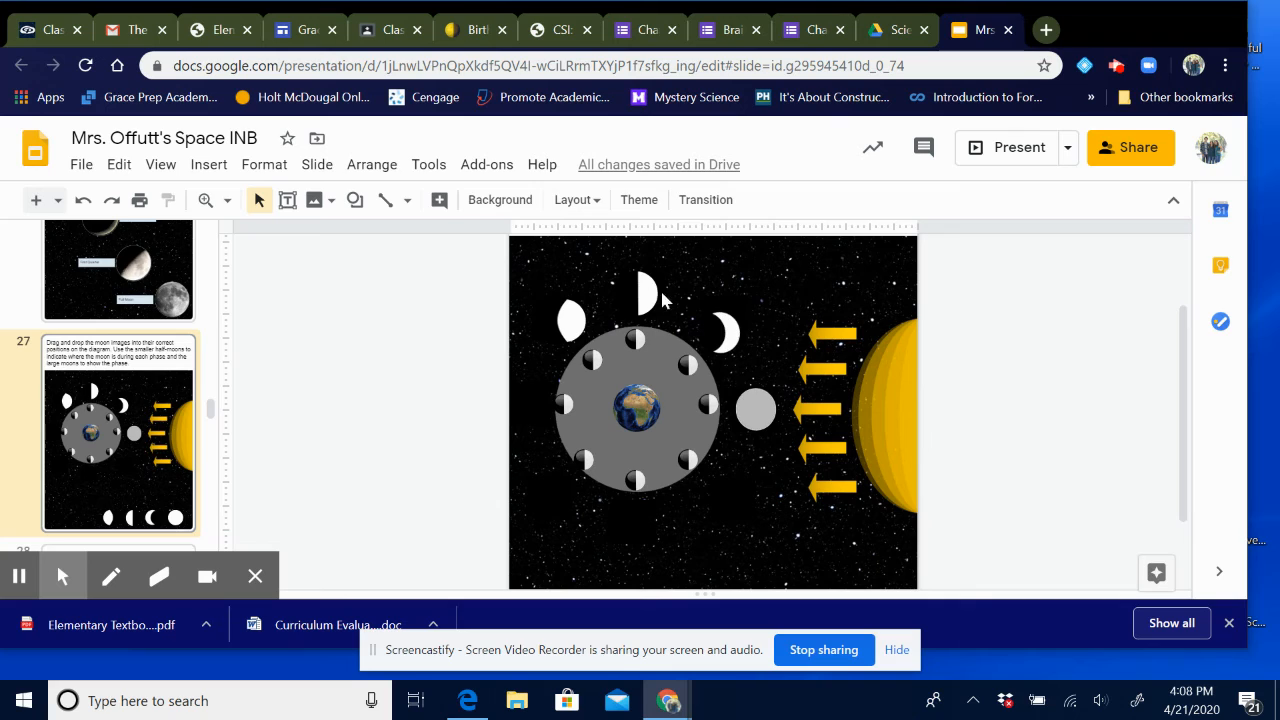
mouse_move(575, 328)
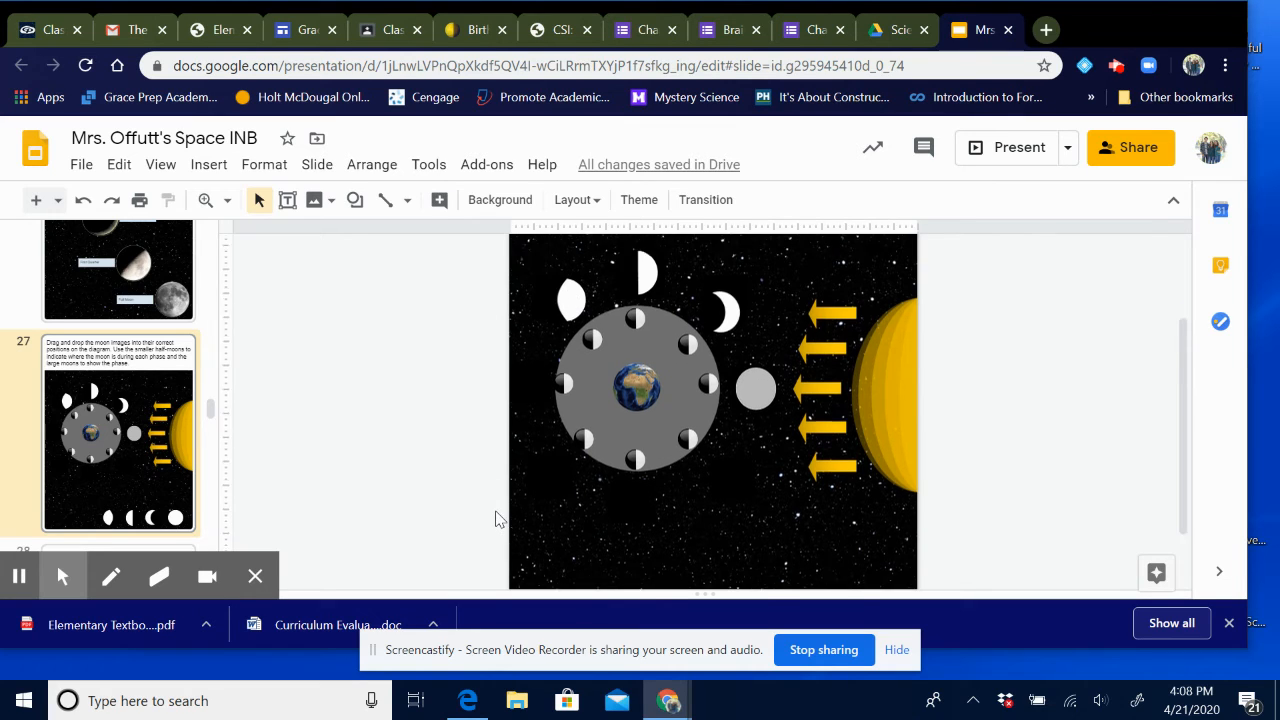
Step: Move the gibbous and half-moon images from the bottom of slide 27 beside the grey orbit
scroll(down, 3)
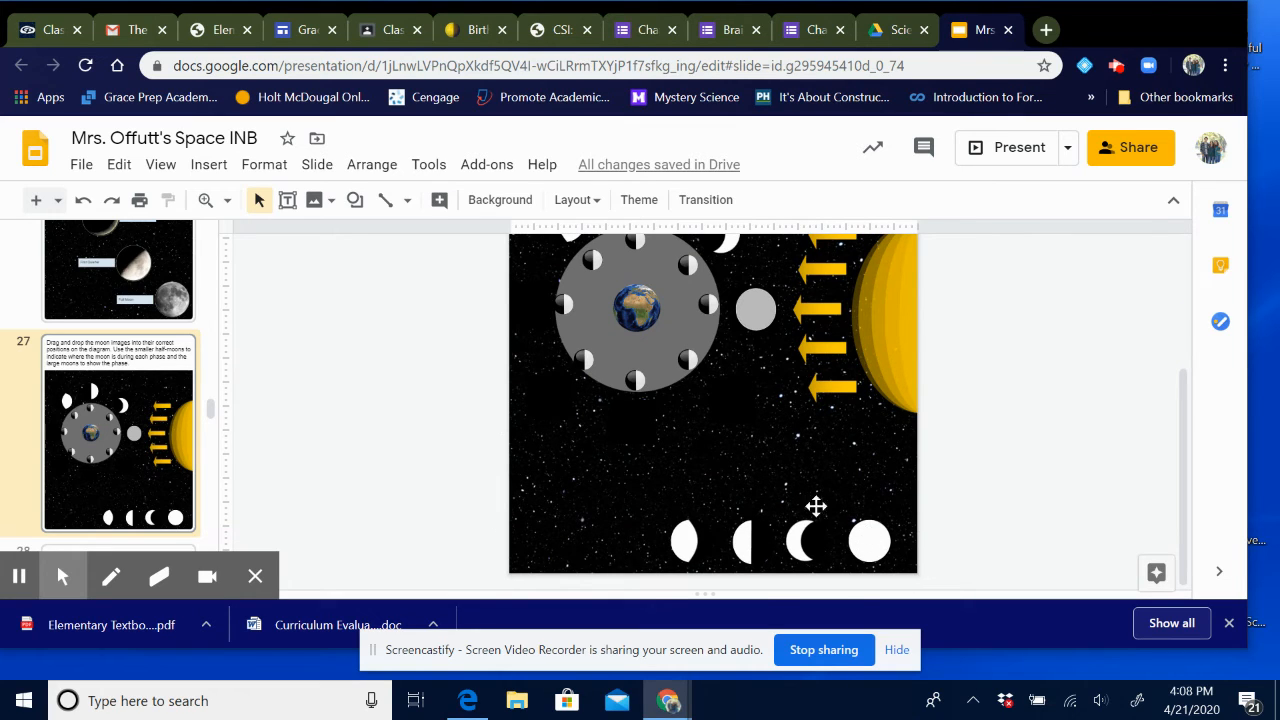
click(869, 540)
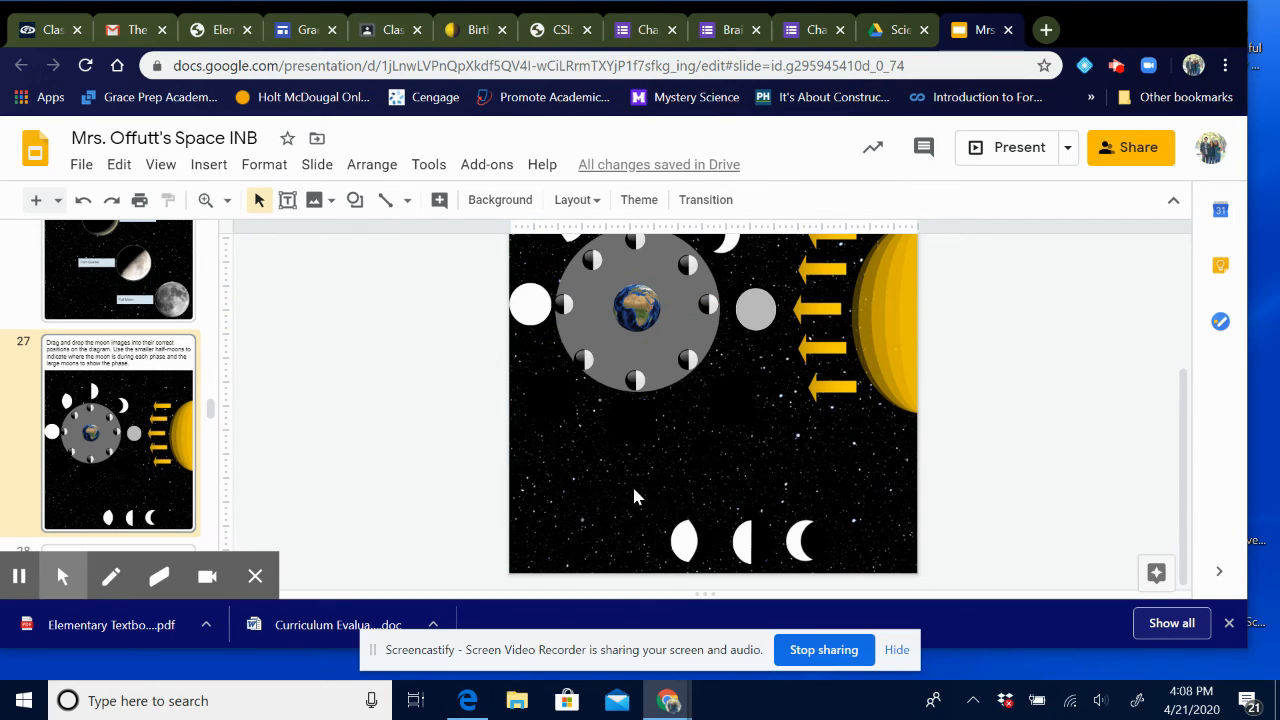
mouse_move(685, 560)
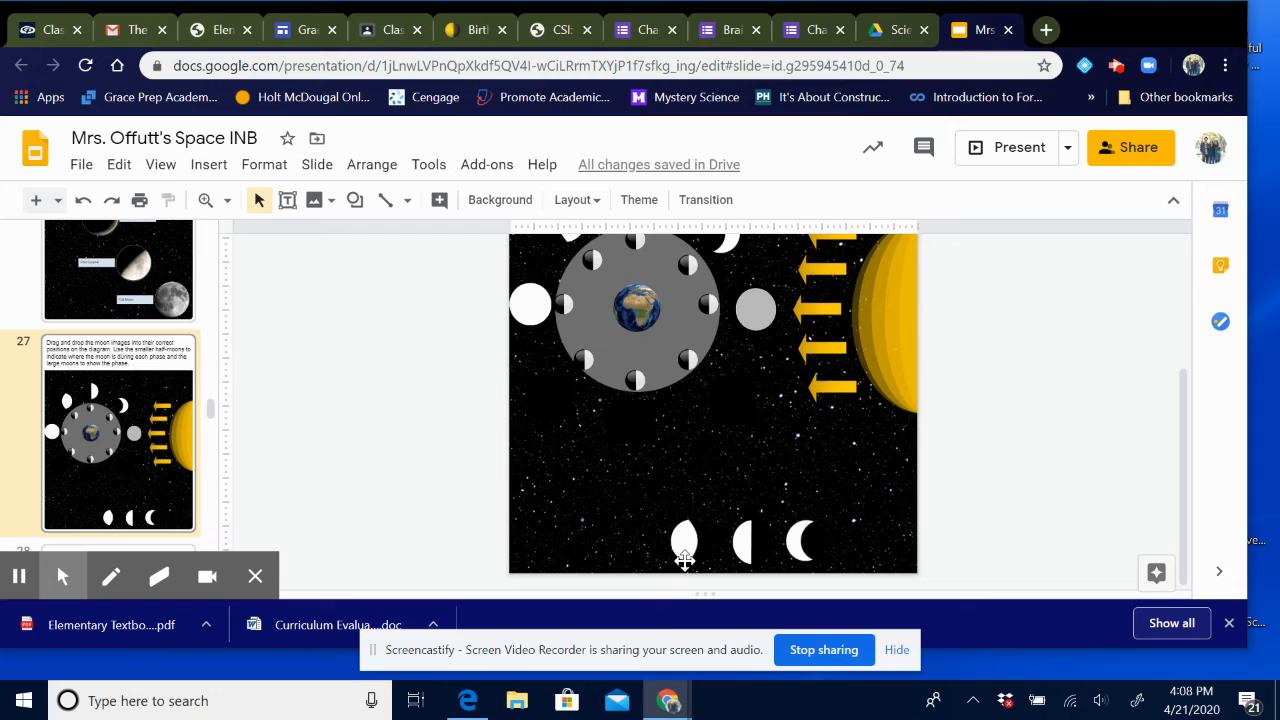
click(684, 542)
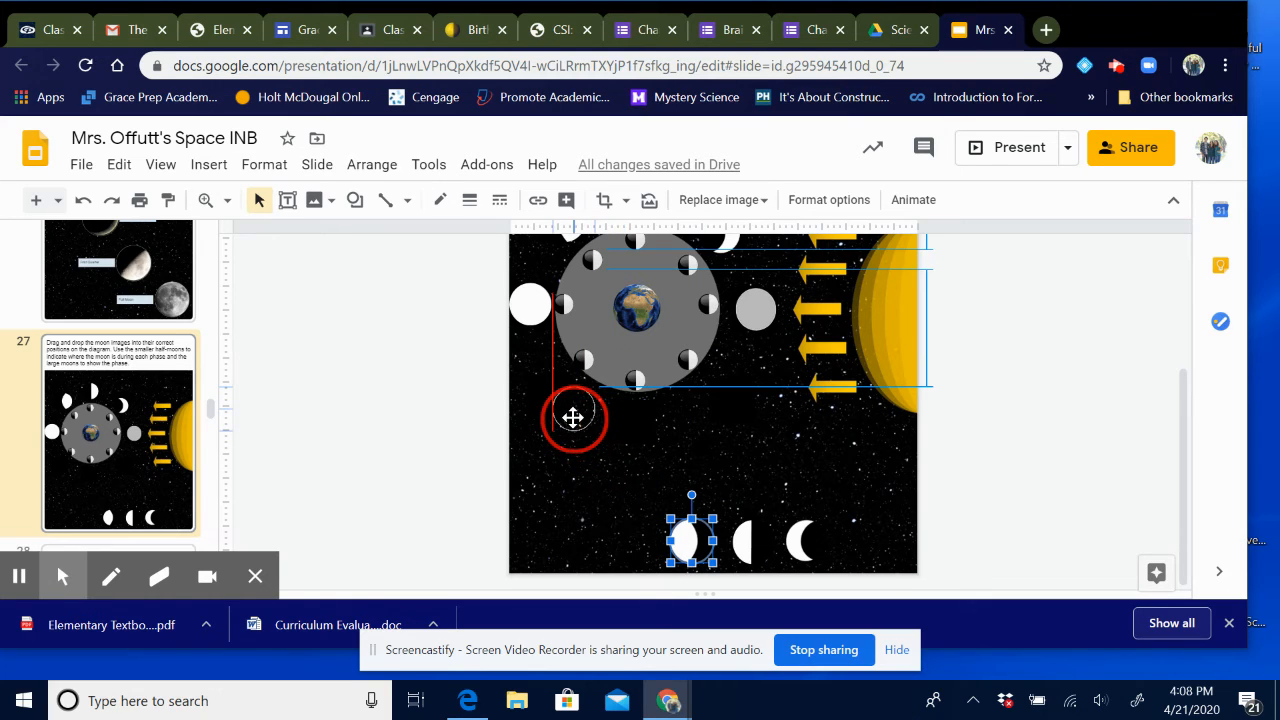
drag(690, 540, 565, 390)
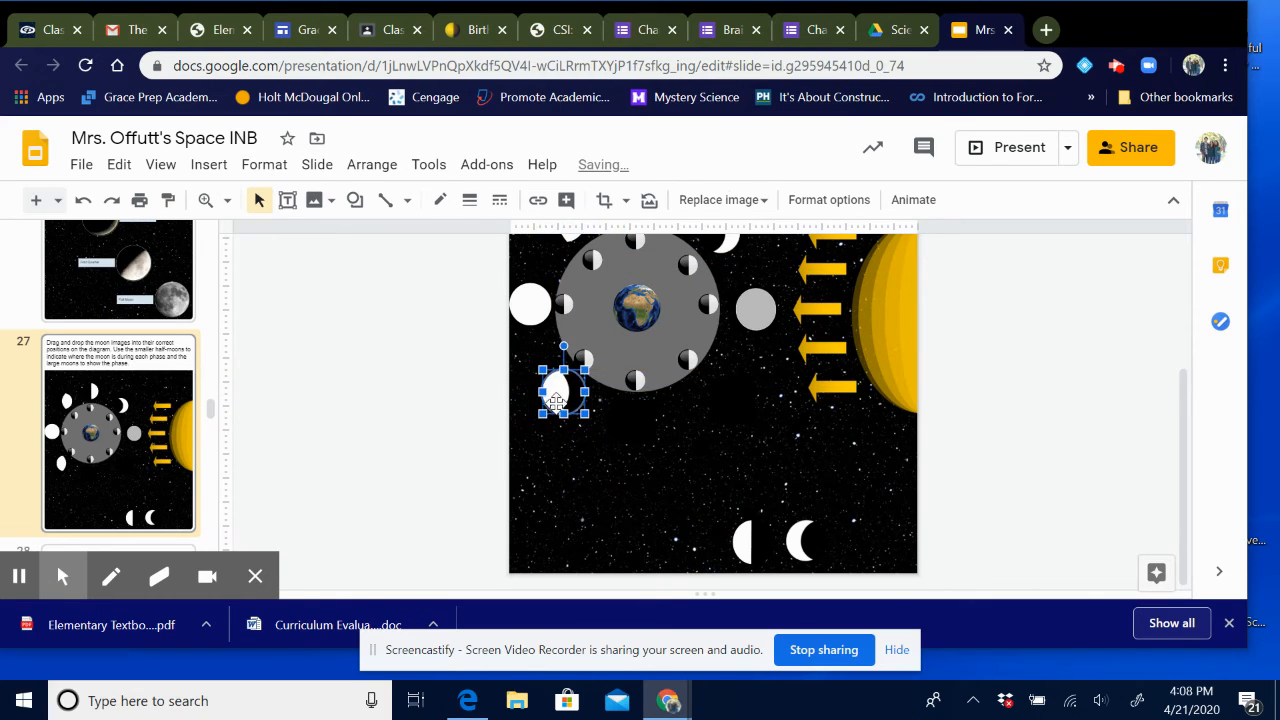
click(615, 345)
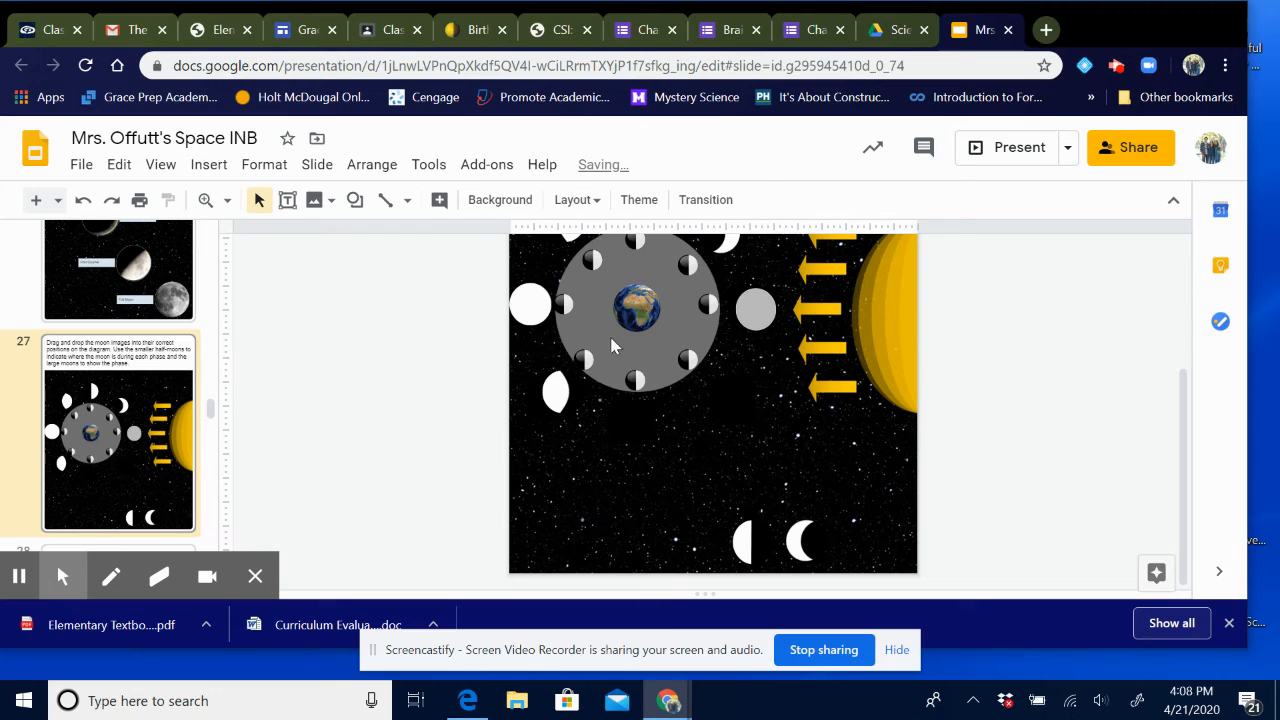
mouse_move(582, 360)
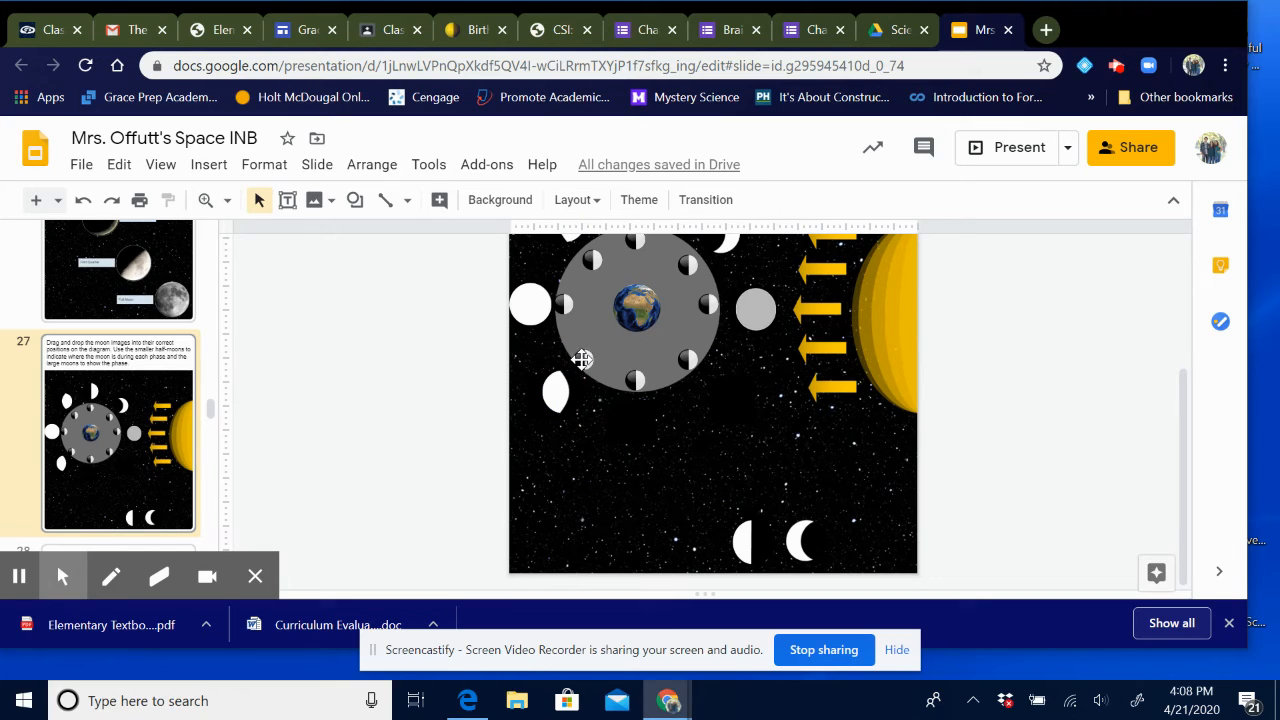
mouse_move(615, 320)
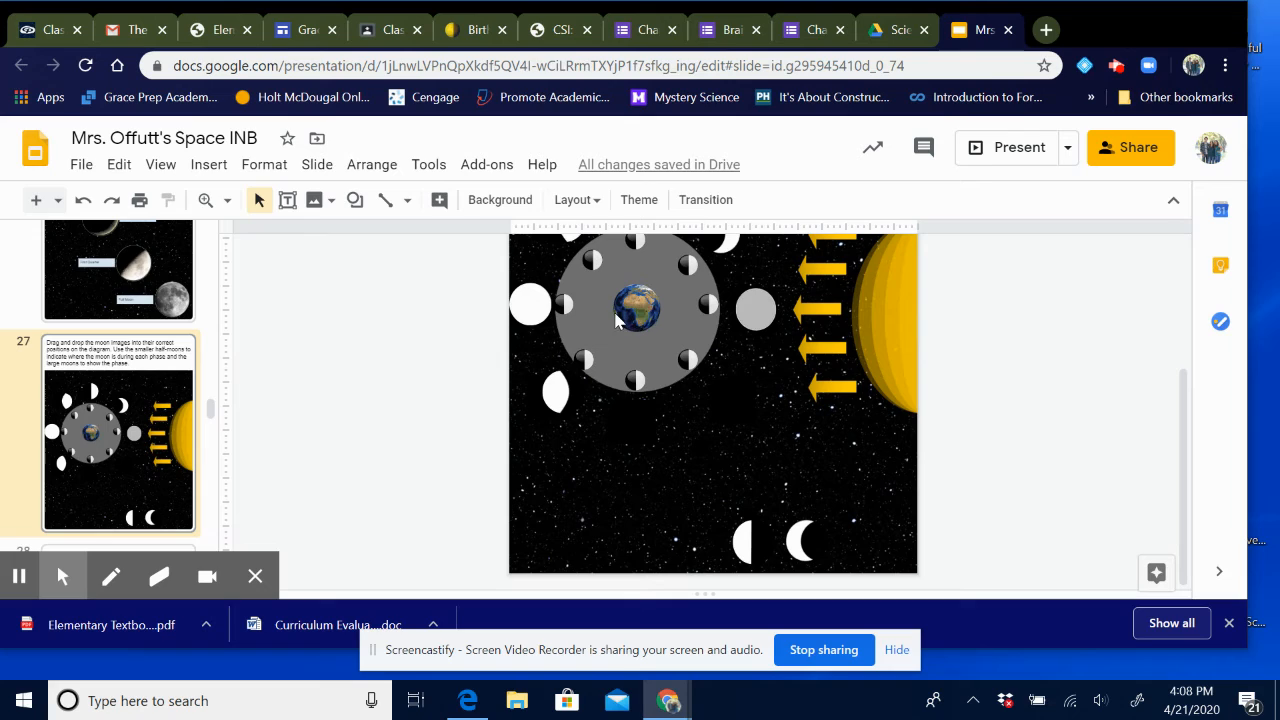
mouse_move(650, 283)
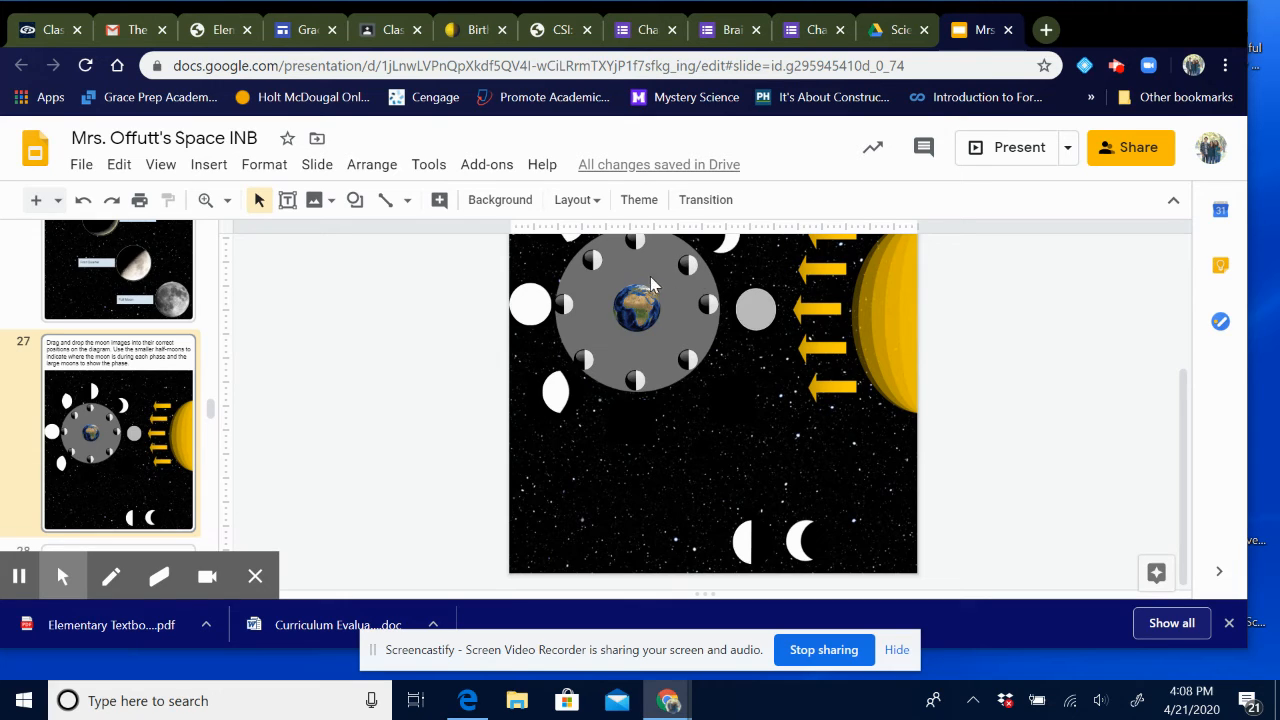
mouse_move(645, 265)
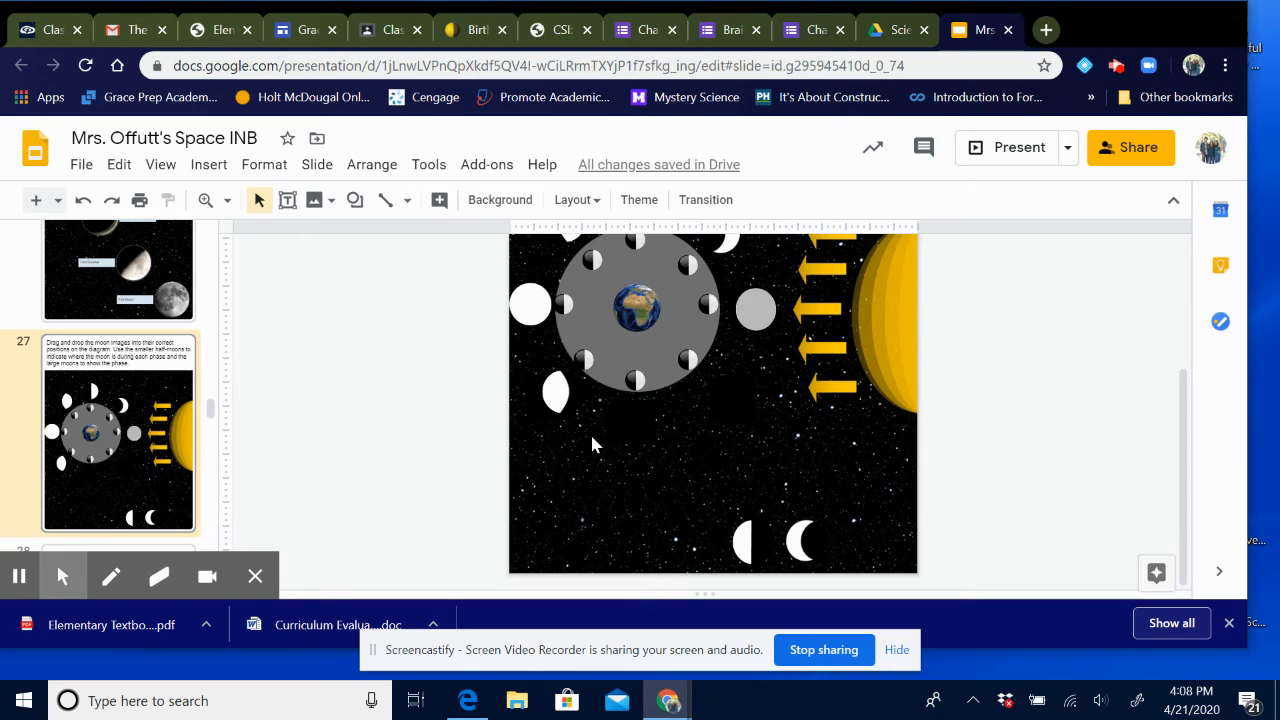
click(745, 540)
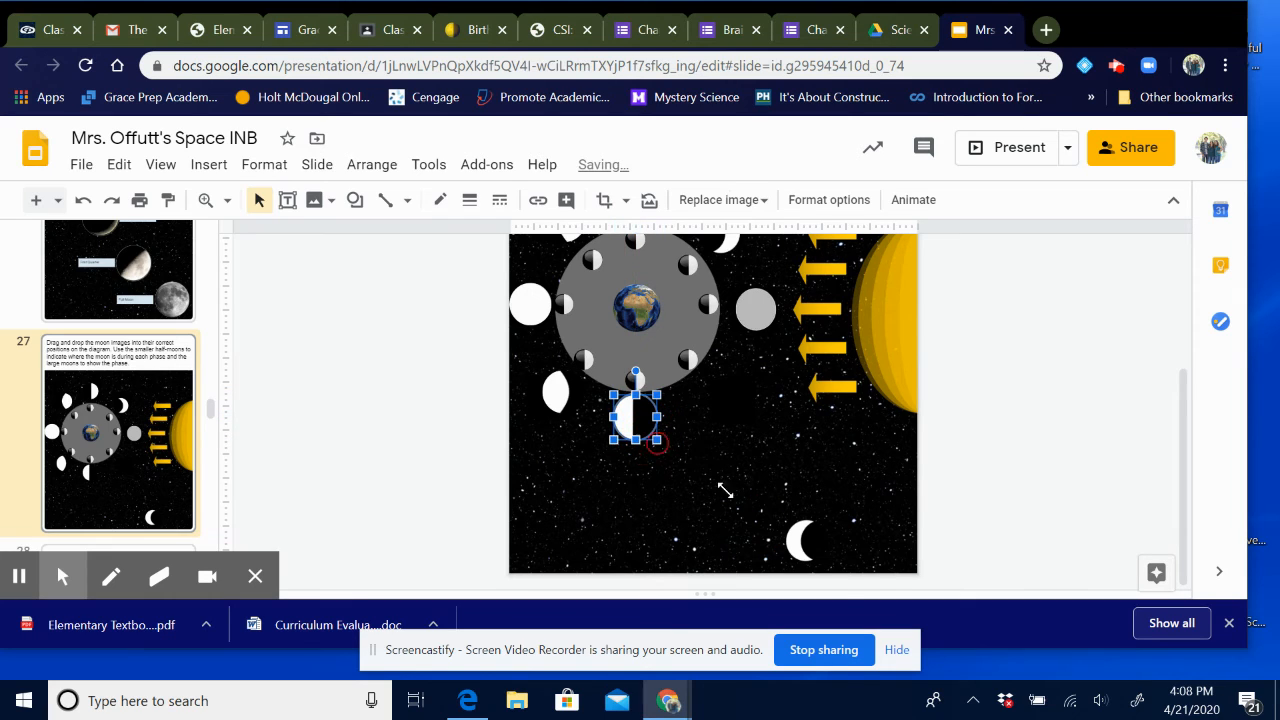
drag(635, 418, 805, 540)
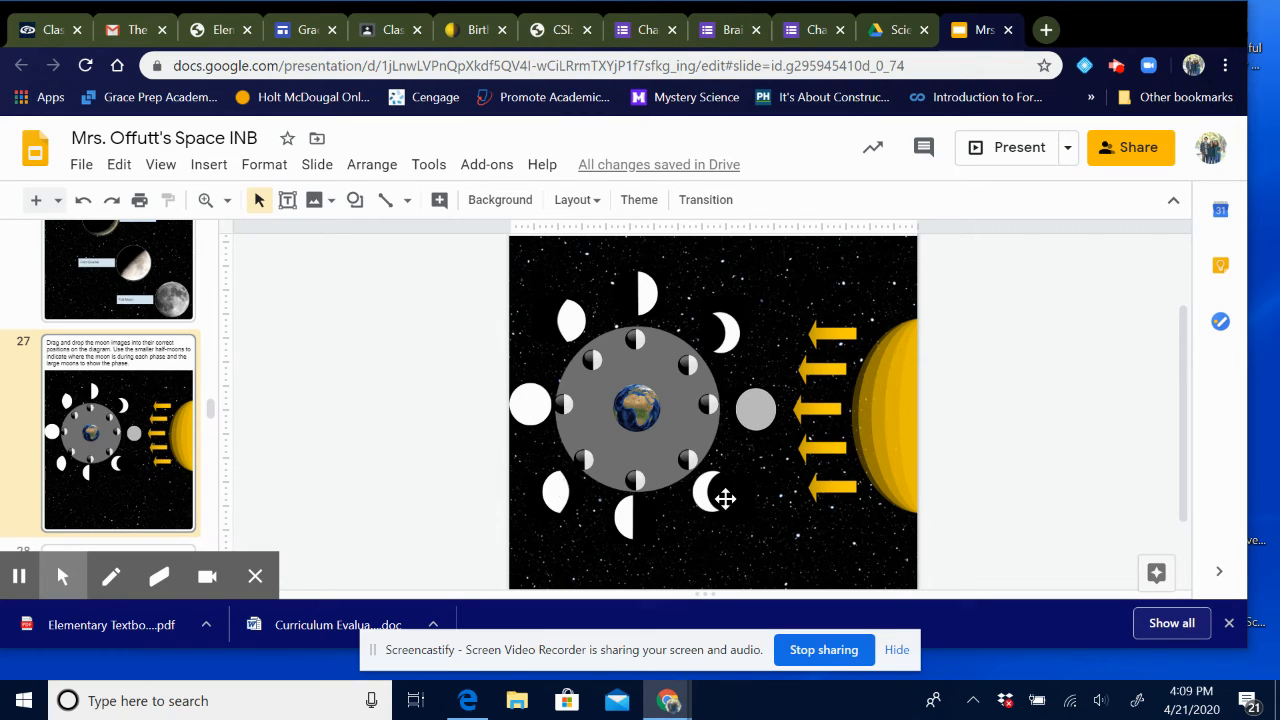
mouse_move(547, 327)
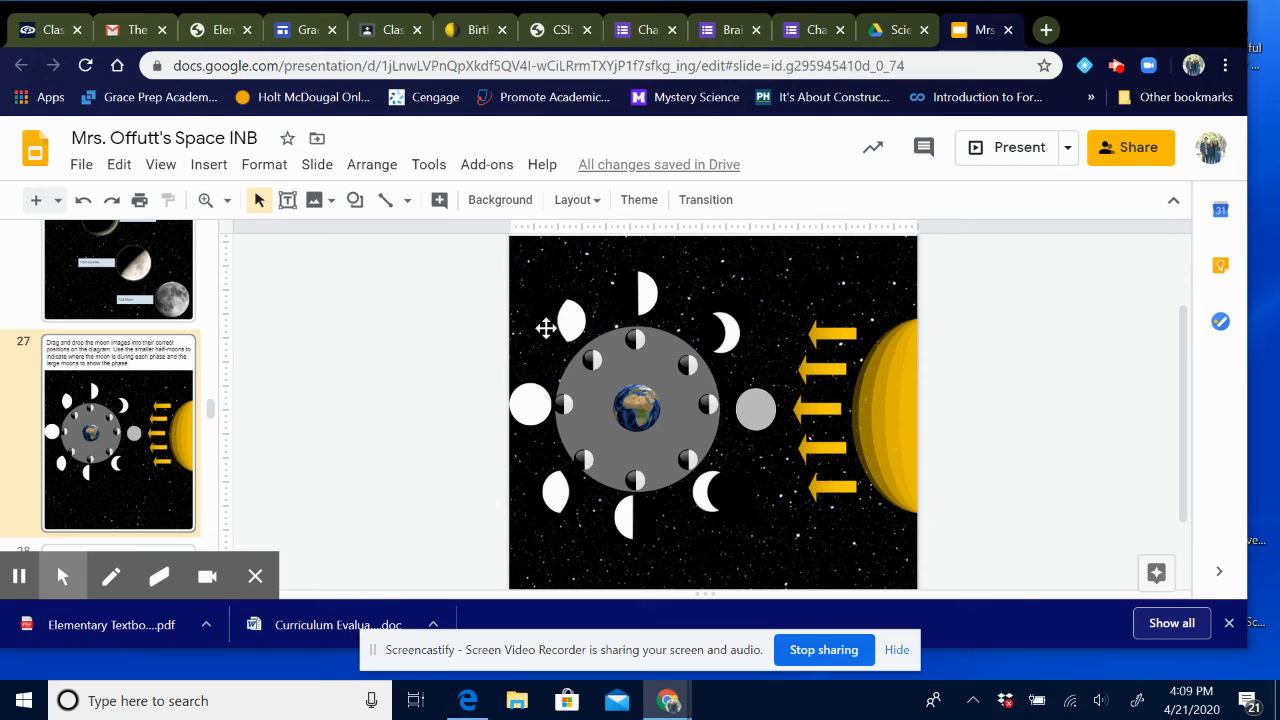
mouse_move(380, 342)
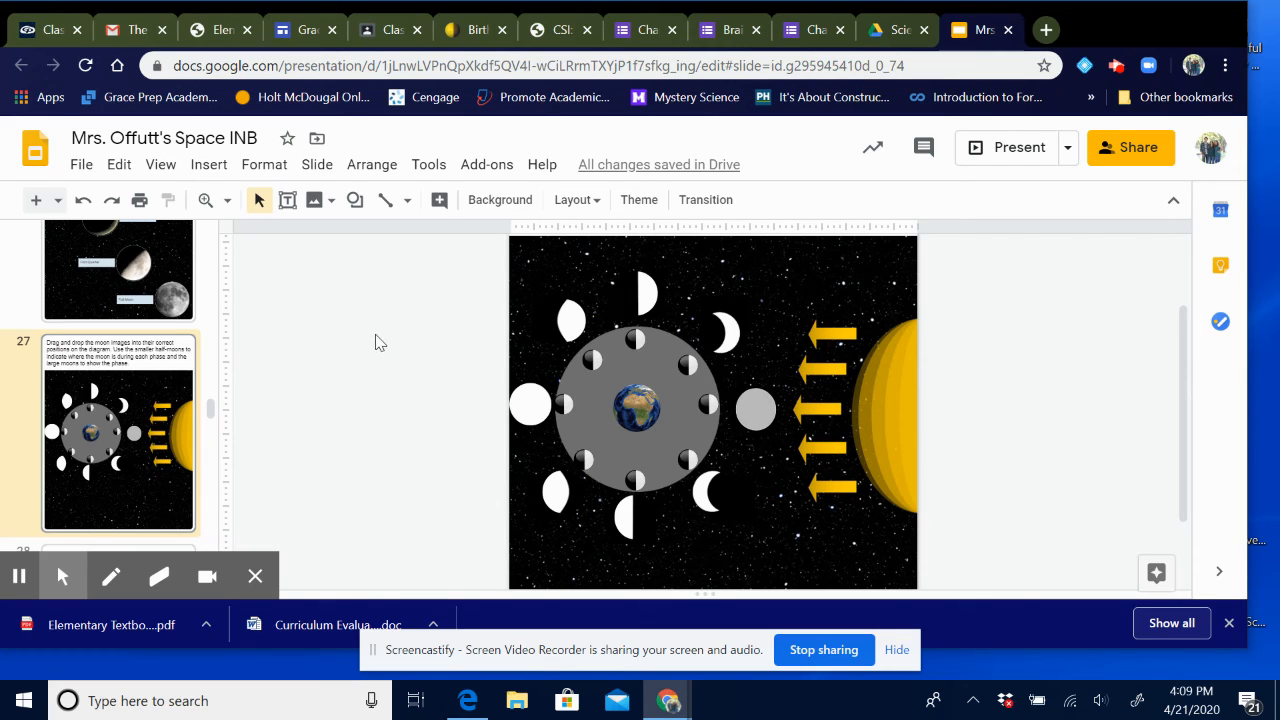
mouse_move(330, 371)
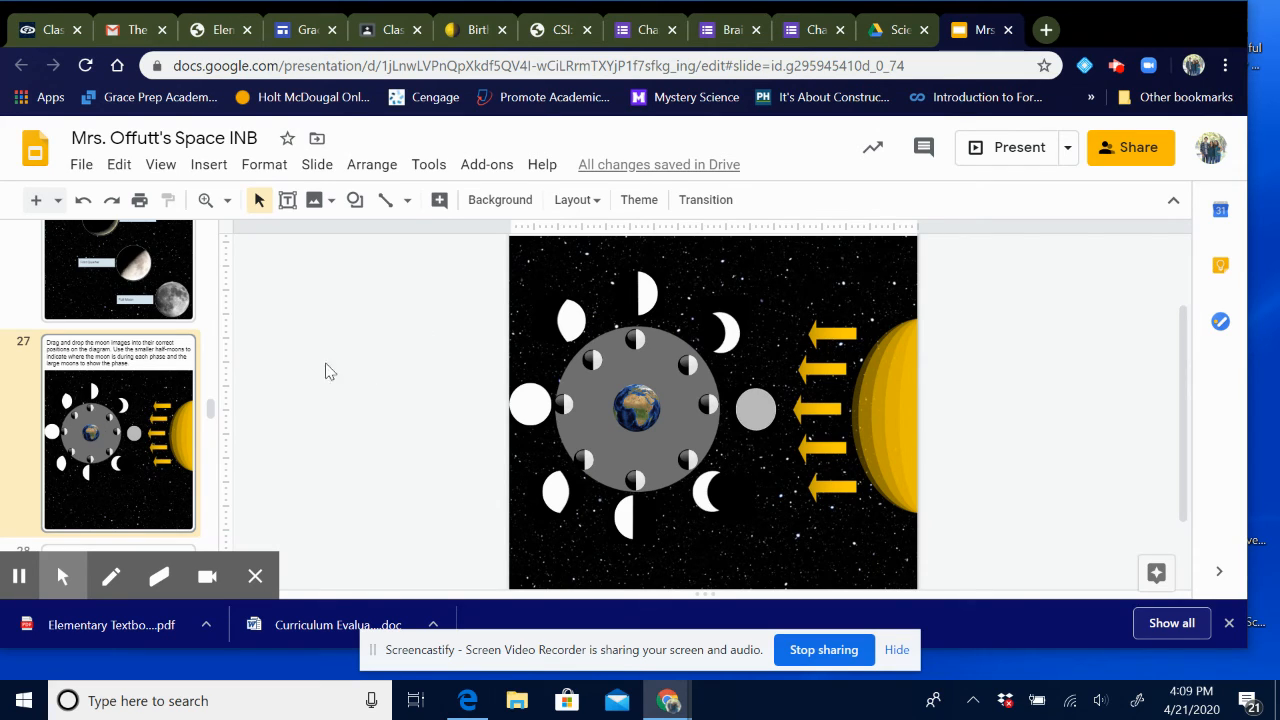
Step: Type 'Spring Tide' into the upper label box on slide 28, Tides
scroll(down, 3)
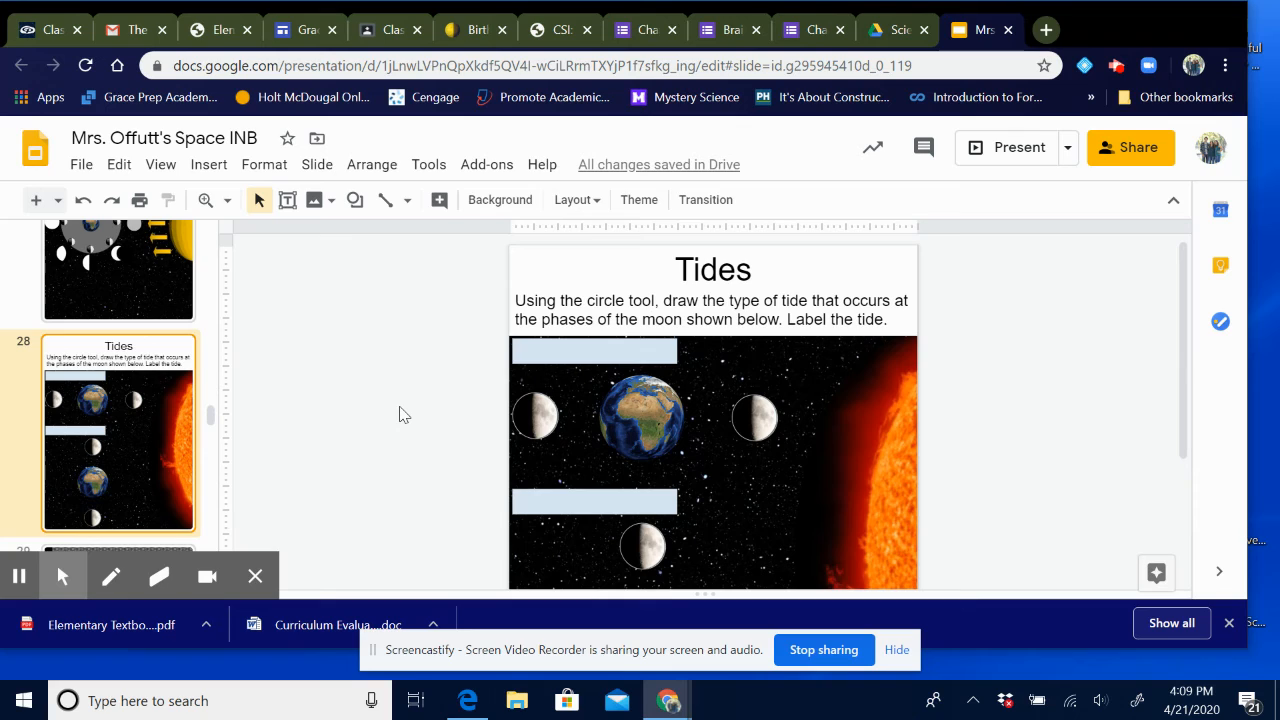
mouse_move(630, 362)
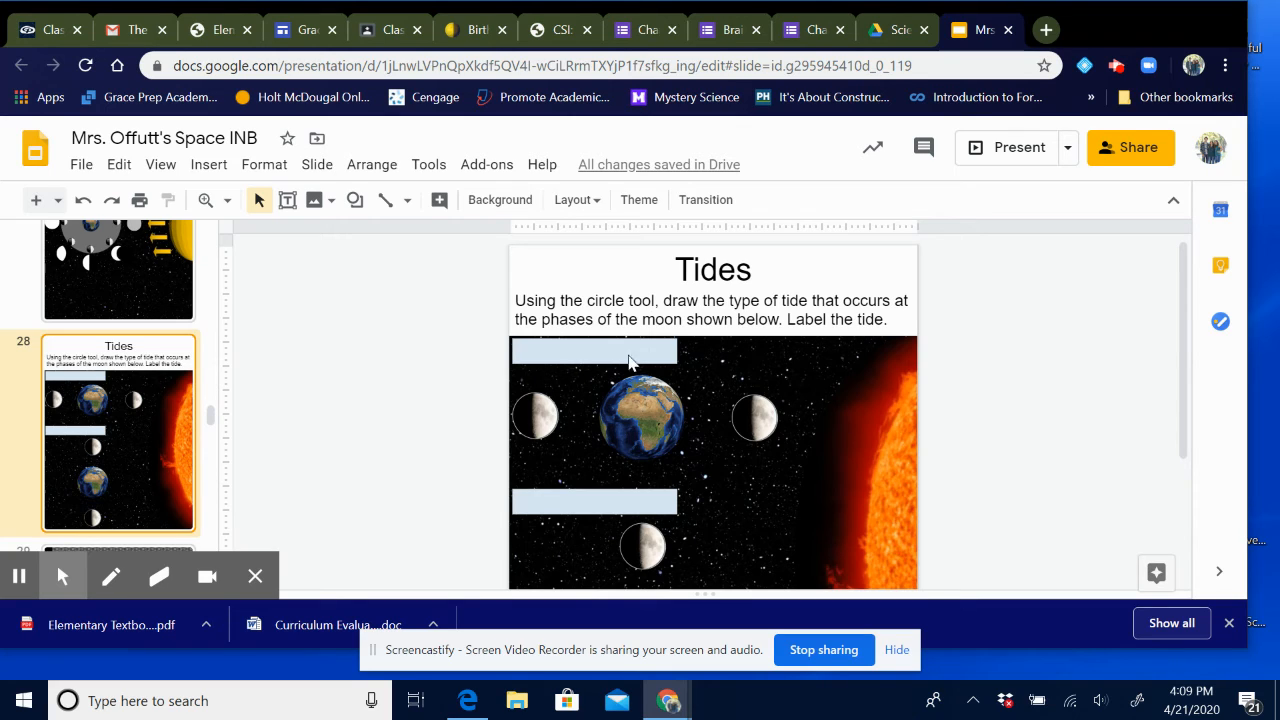
mouse_move(535, 357)
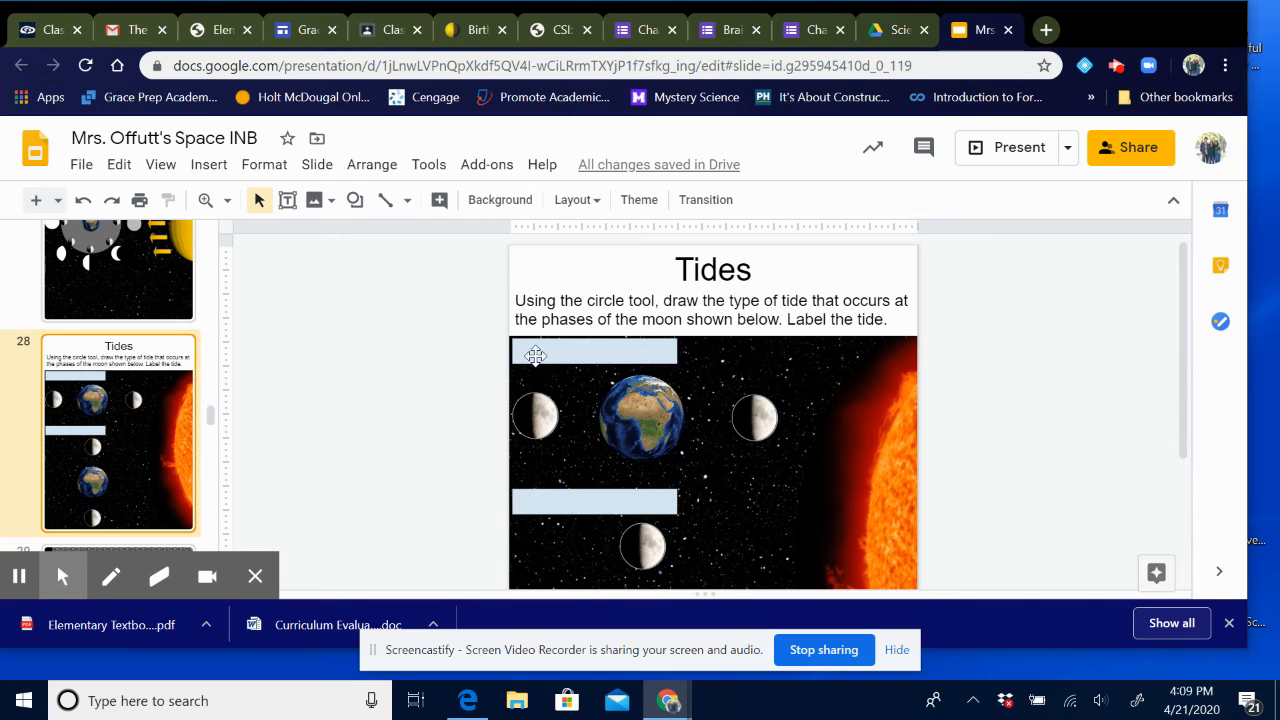
click(593, 350)
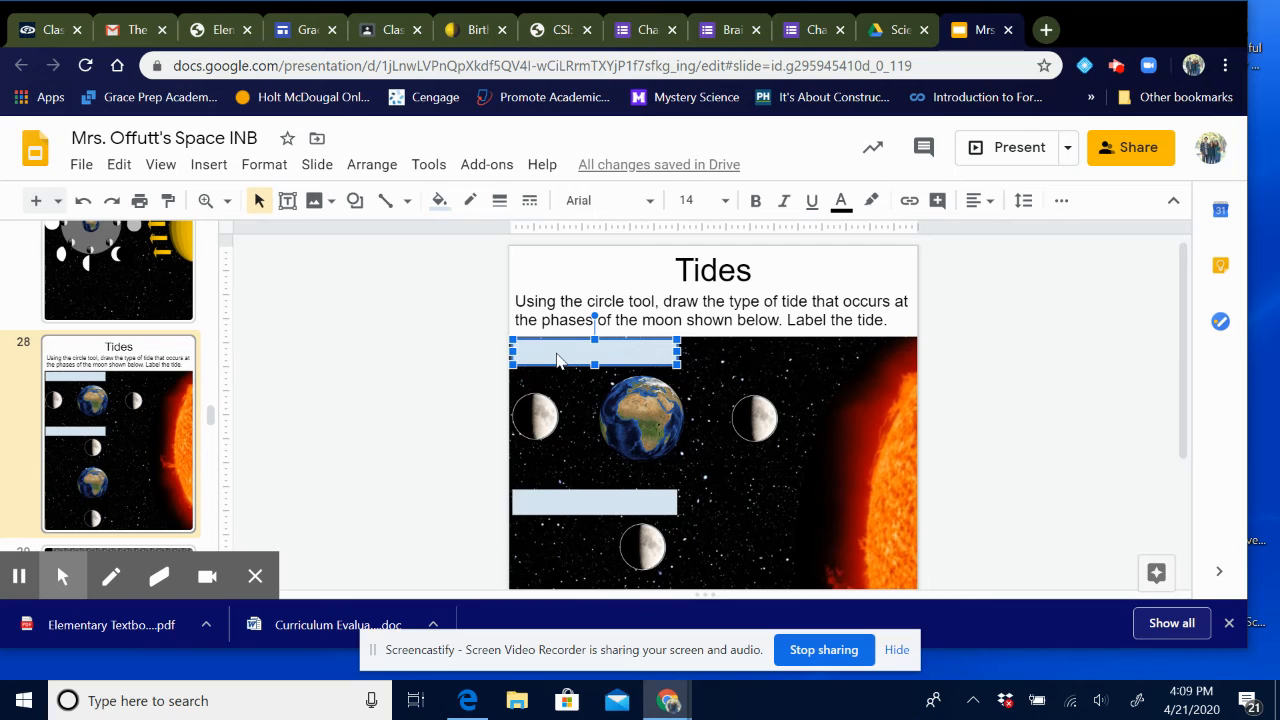
text(Spring Tide)
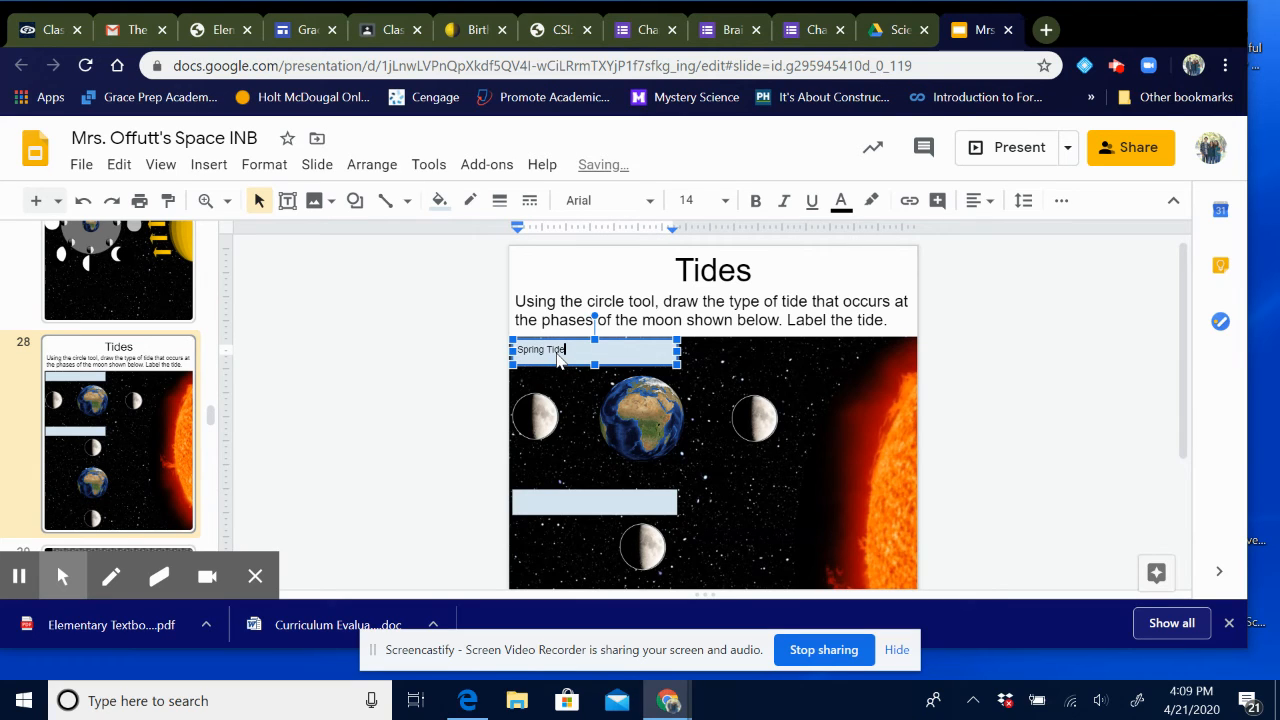
click(390, 457)
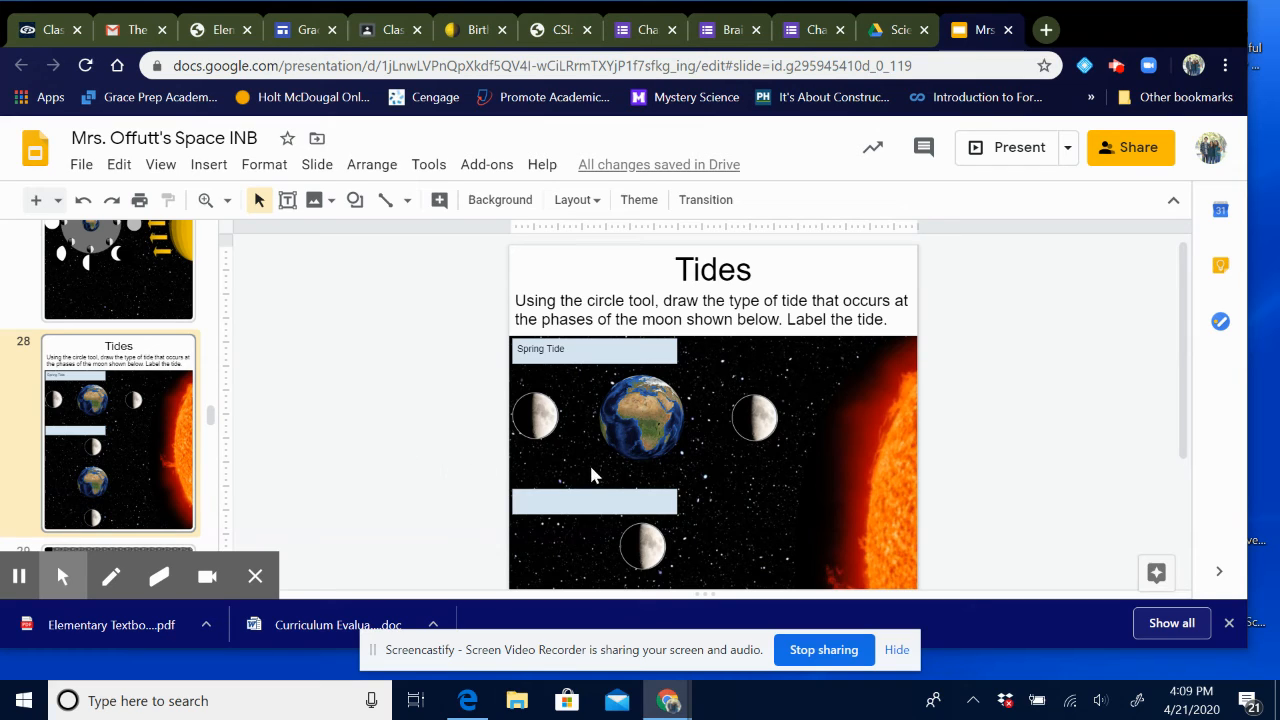
mouse_move(446, 428)
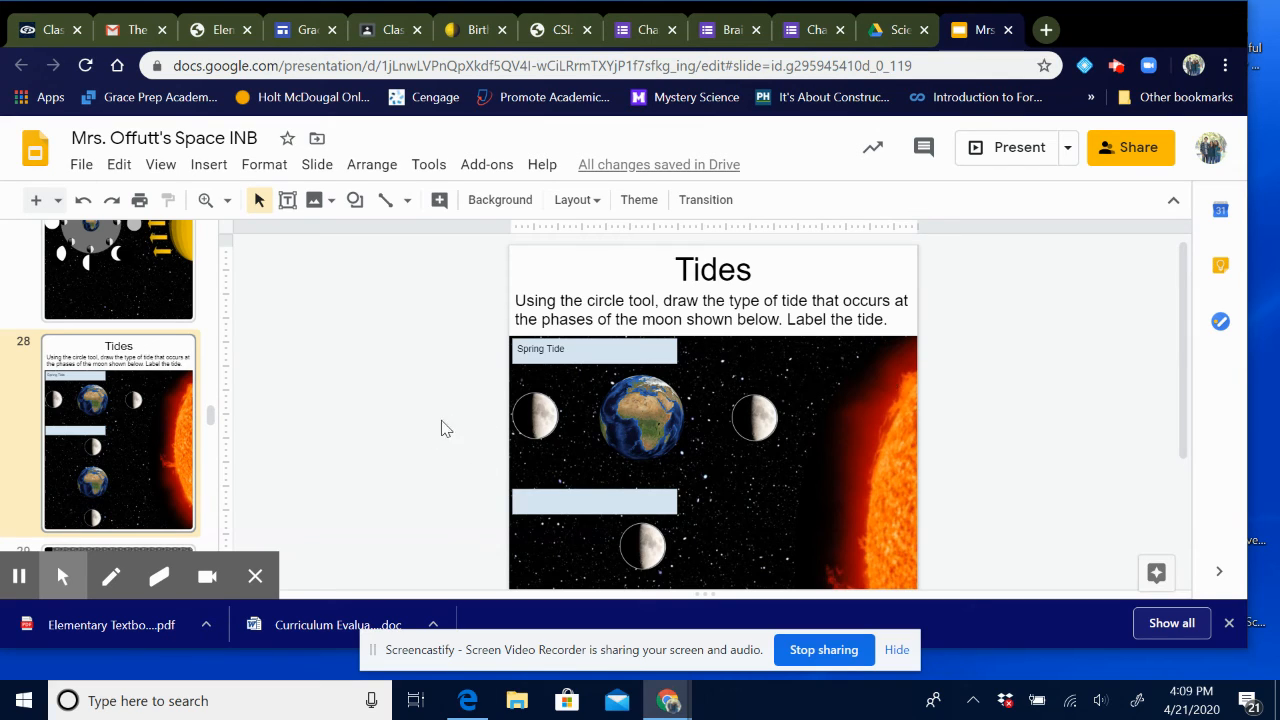
mouse_move(510, 440)
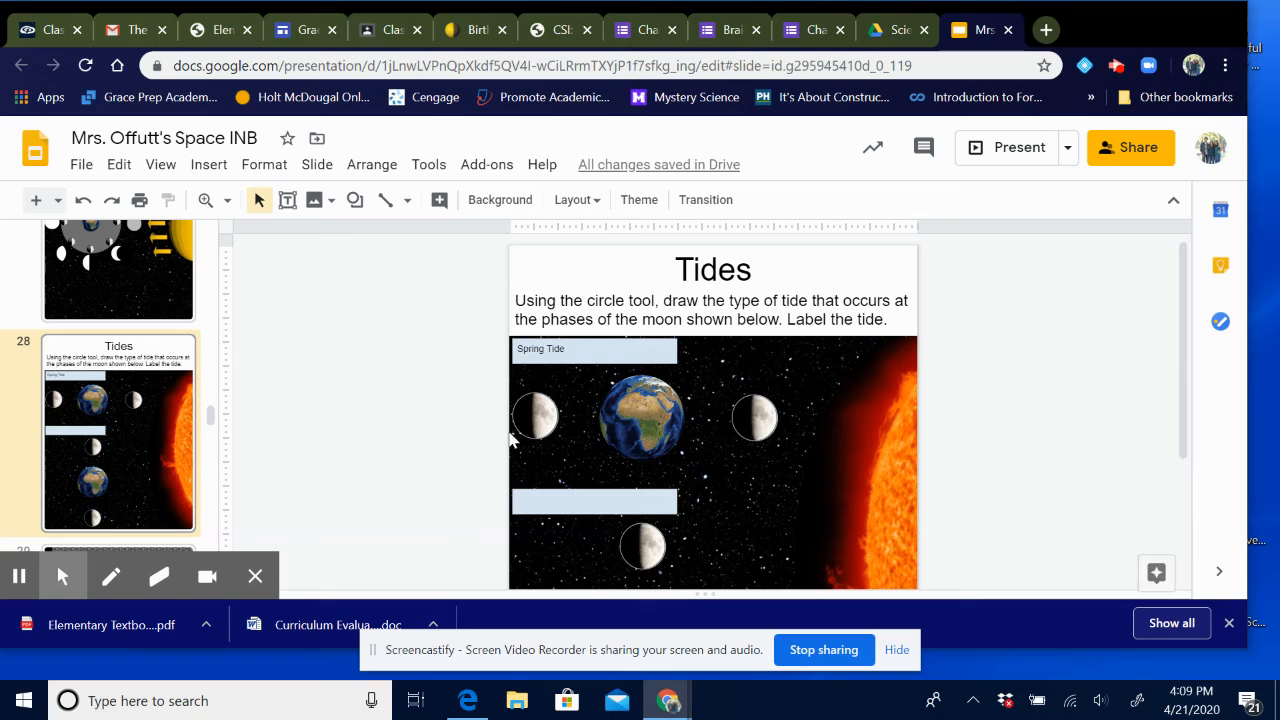
mouse_move(855, 428)
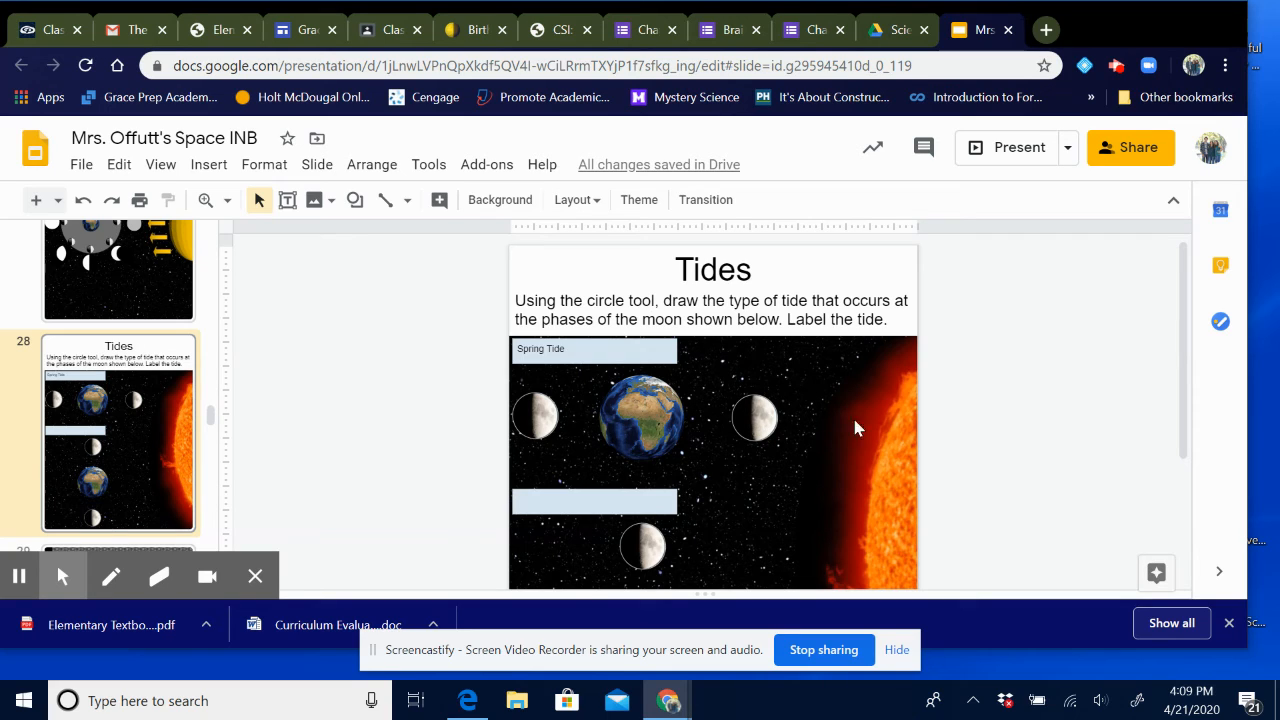
mouse_move(645, 415)
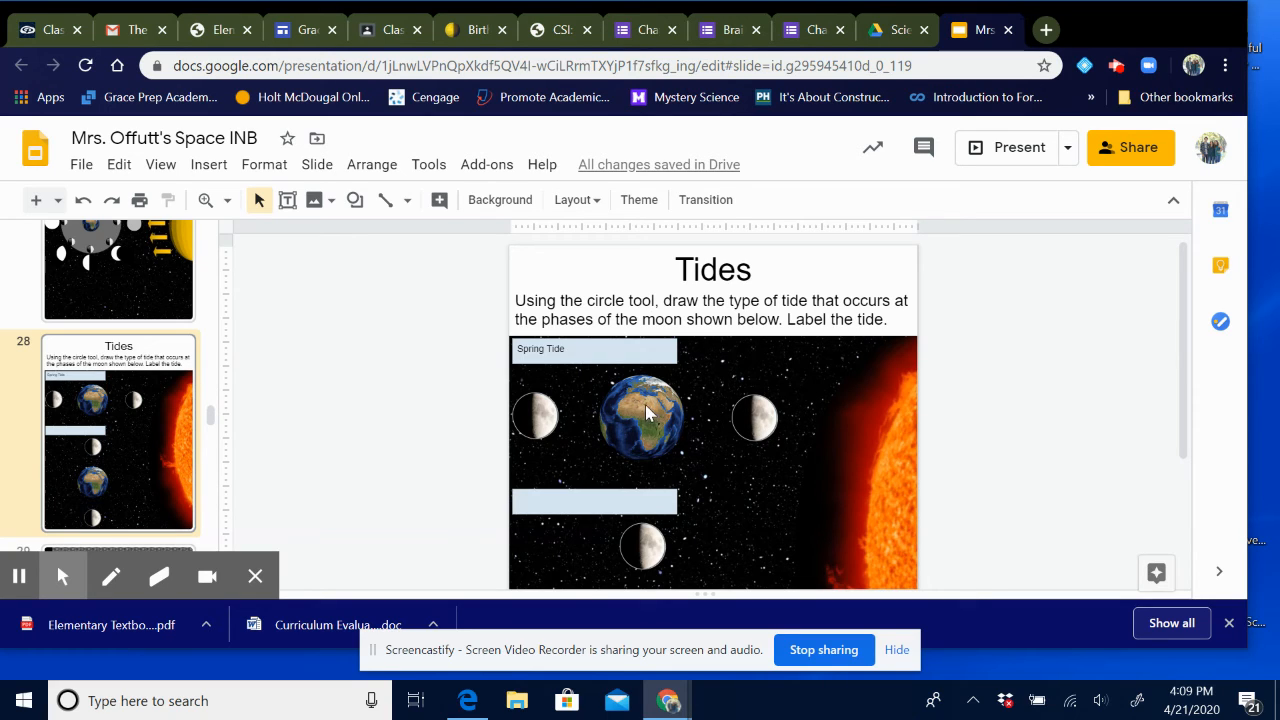
mouse_move(875, 418)
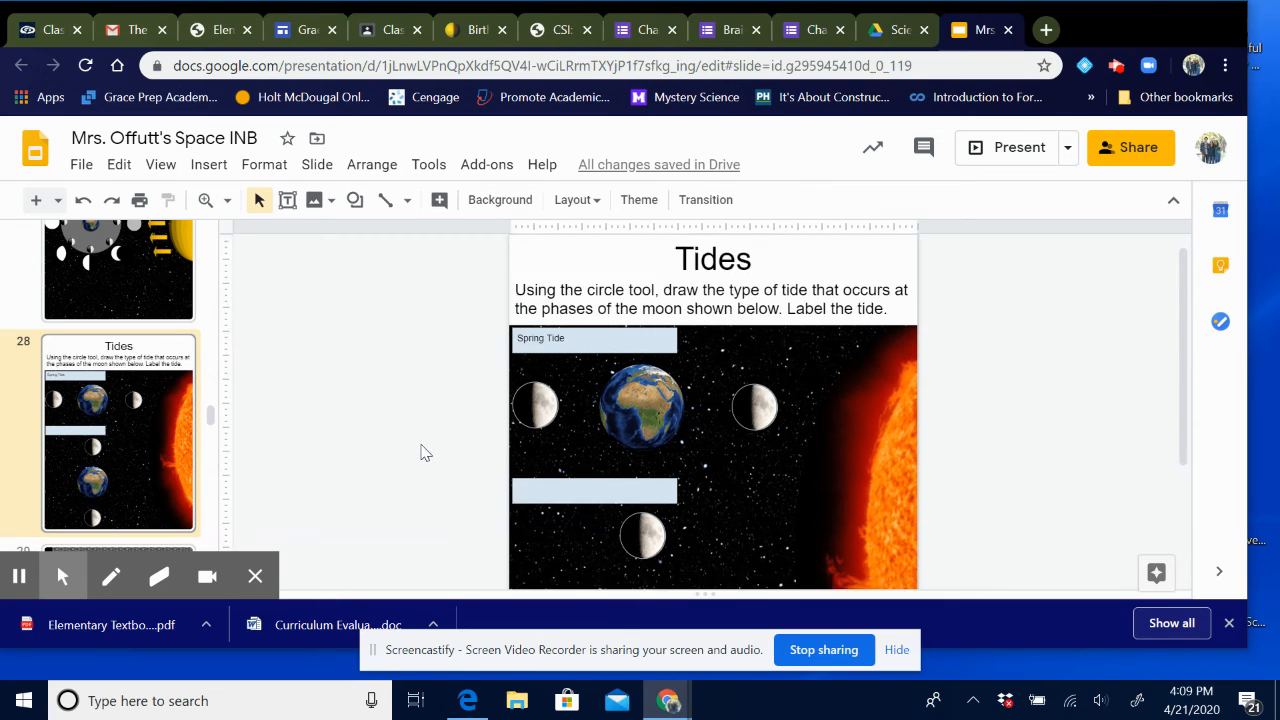
click(594, 491)
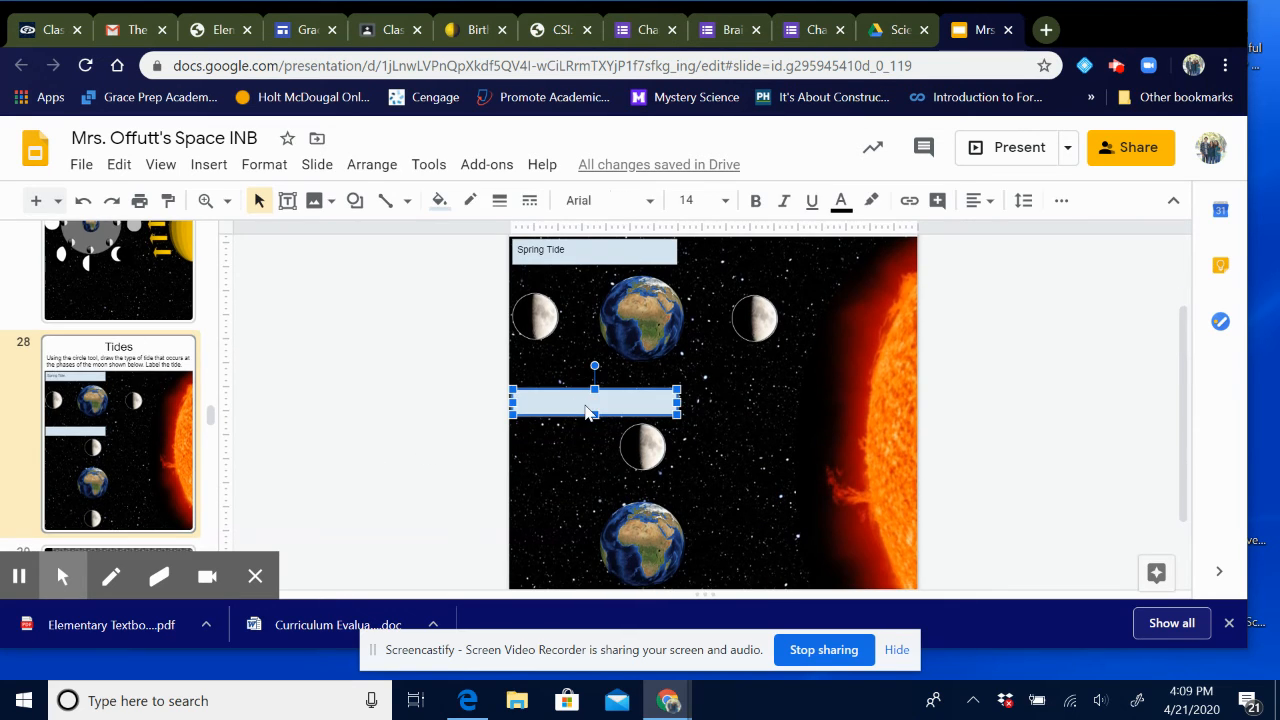
text(Neap)
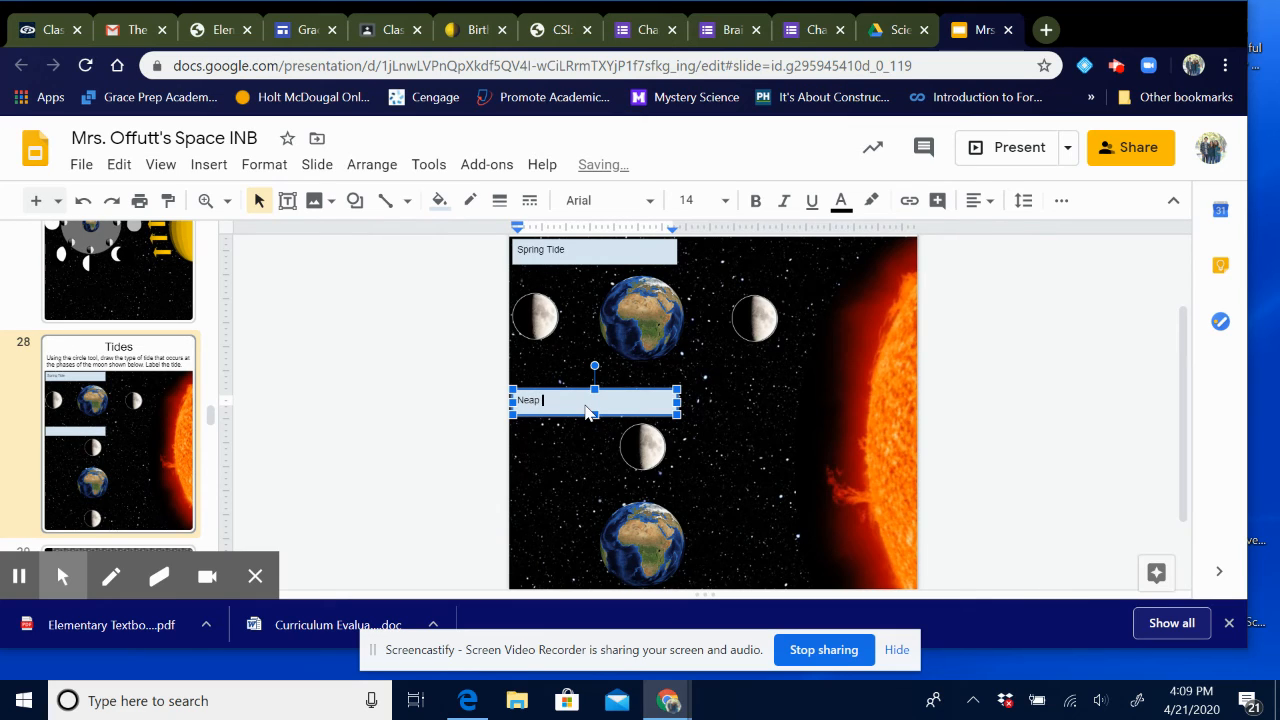
text(Tide)
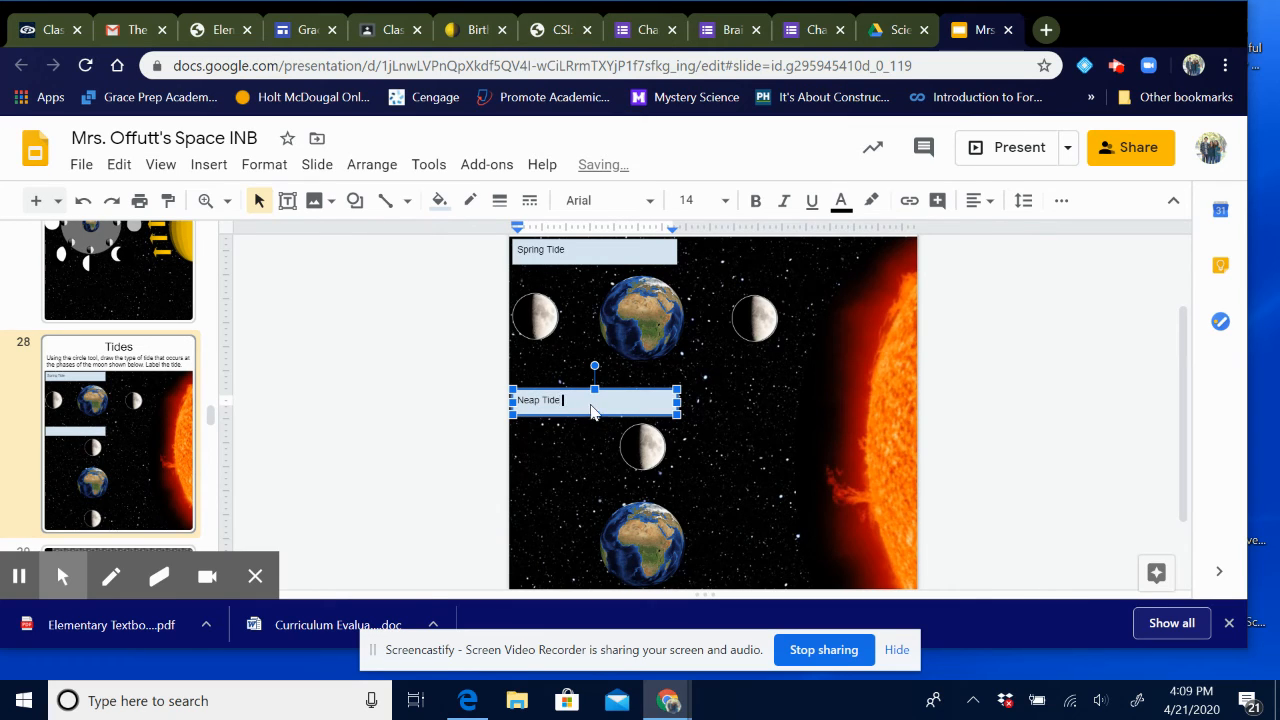
click(680, 535)
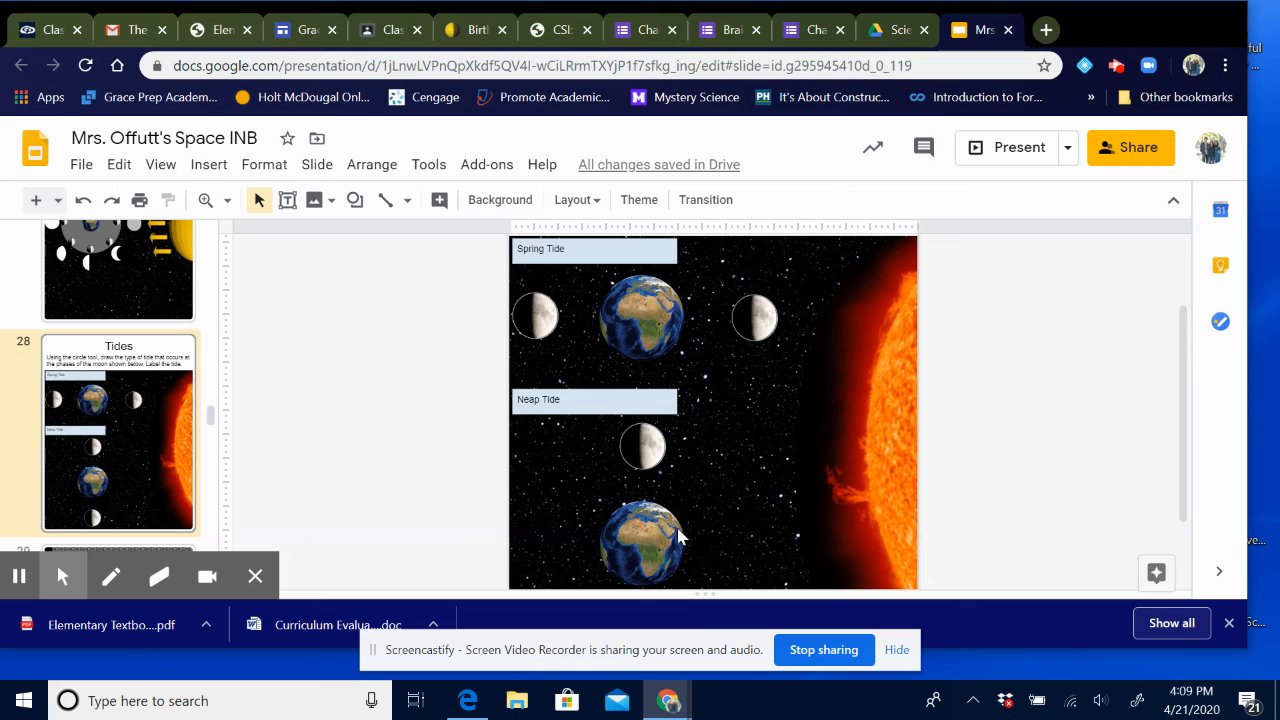
mouse_move(735, 492)
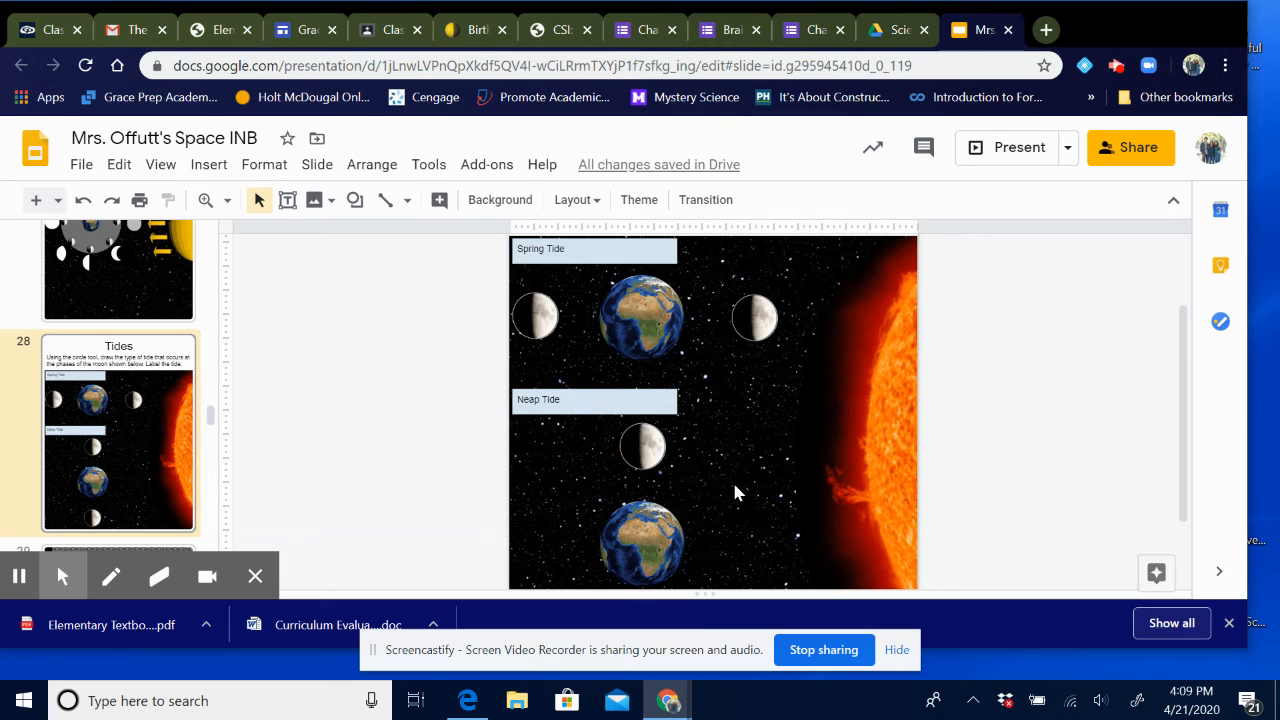
mouse_move(487, 523)
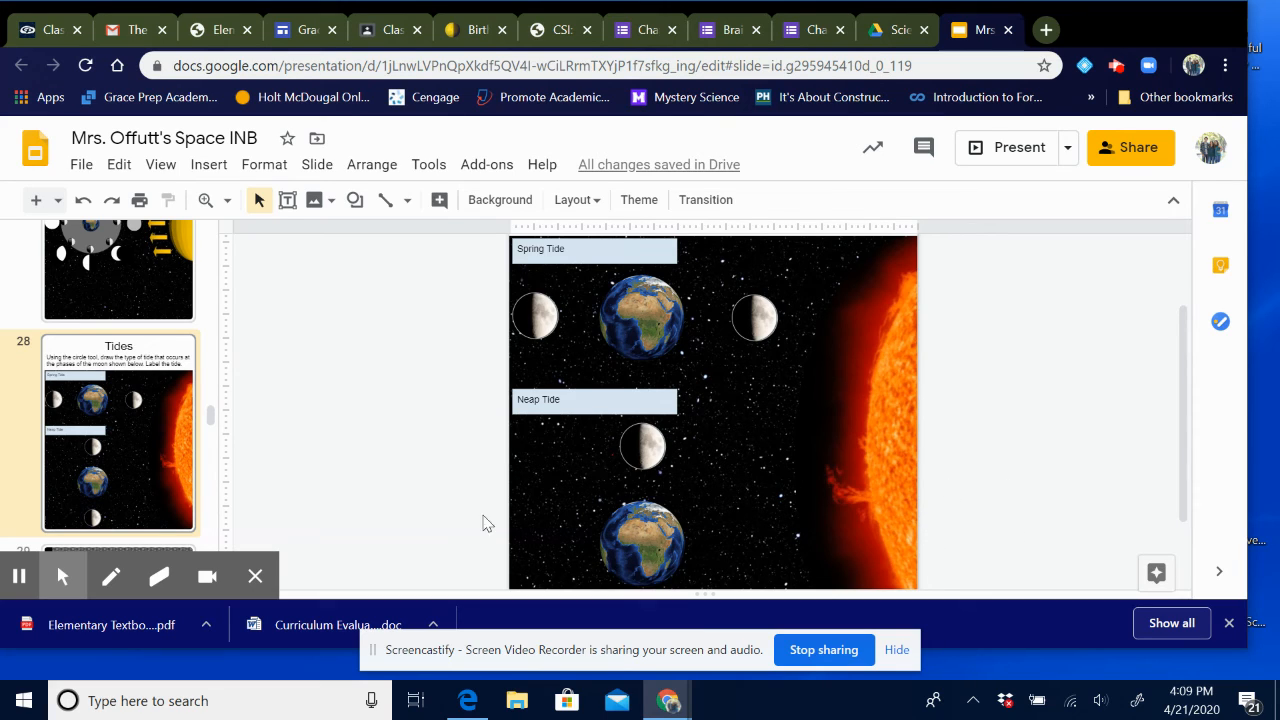
mouse_move(433, 470)
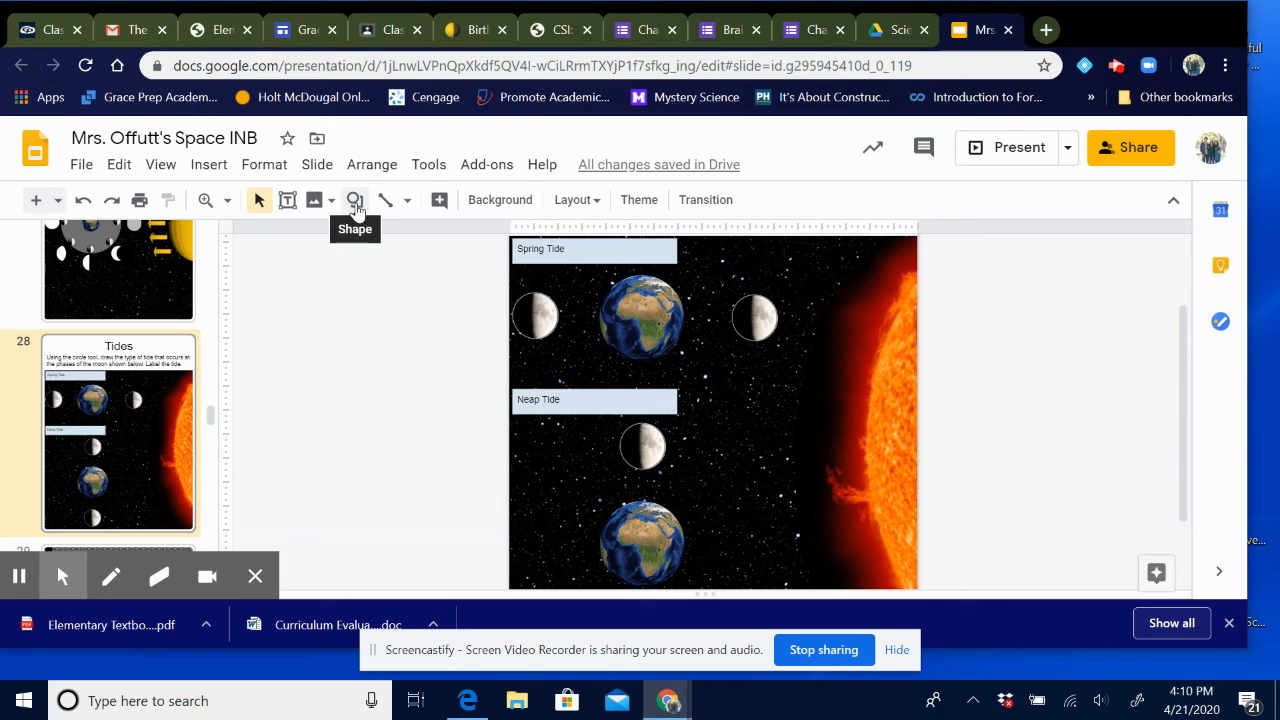
Step: Draw an oval over the Earth between the two Spring Tide moons and nudge it into place
click(355, 200)
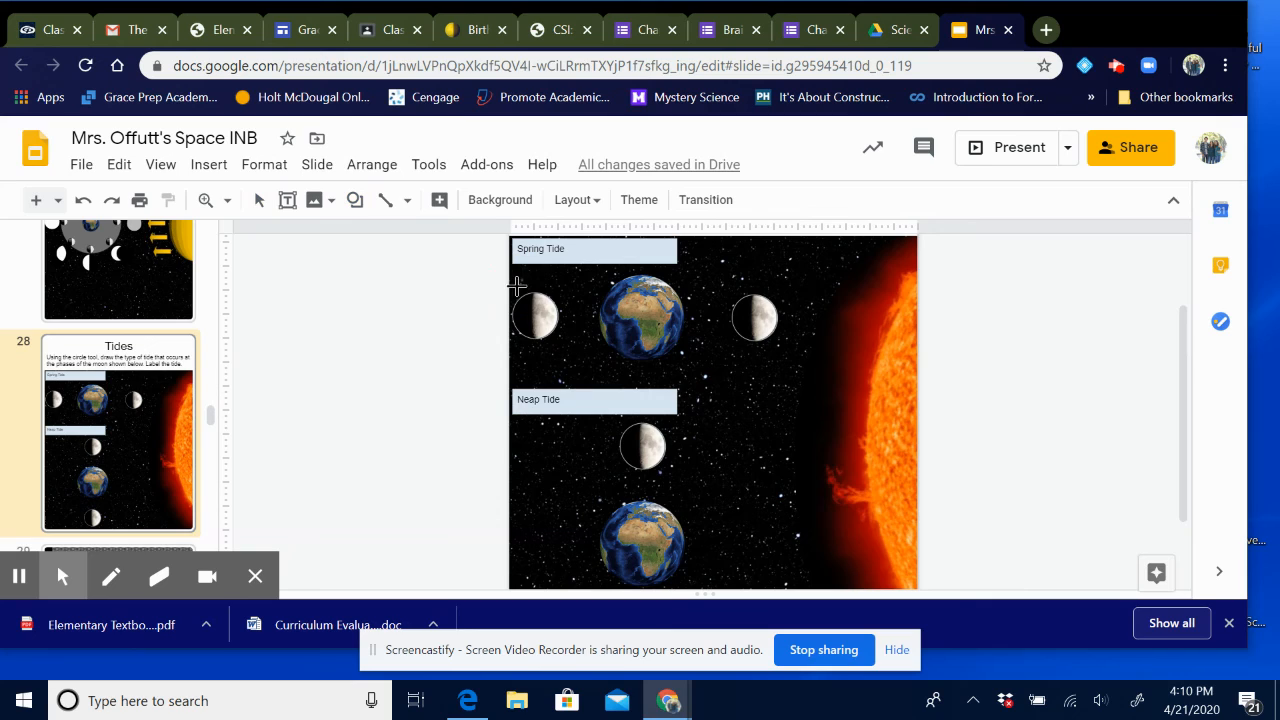
mouse_move(586, 283)
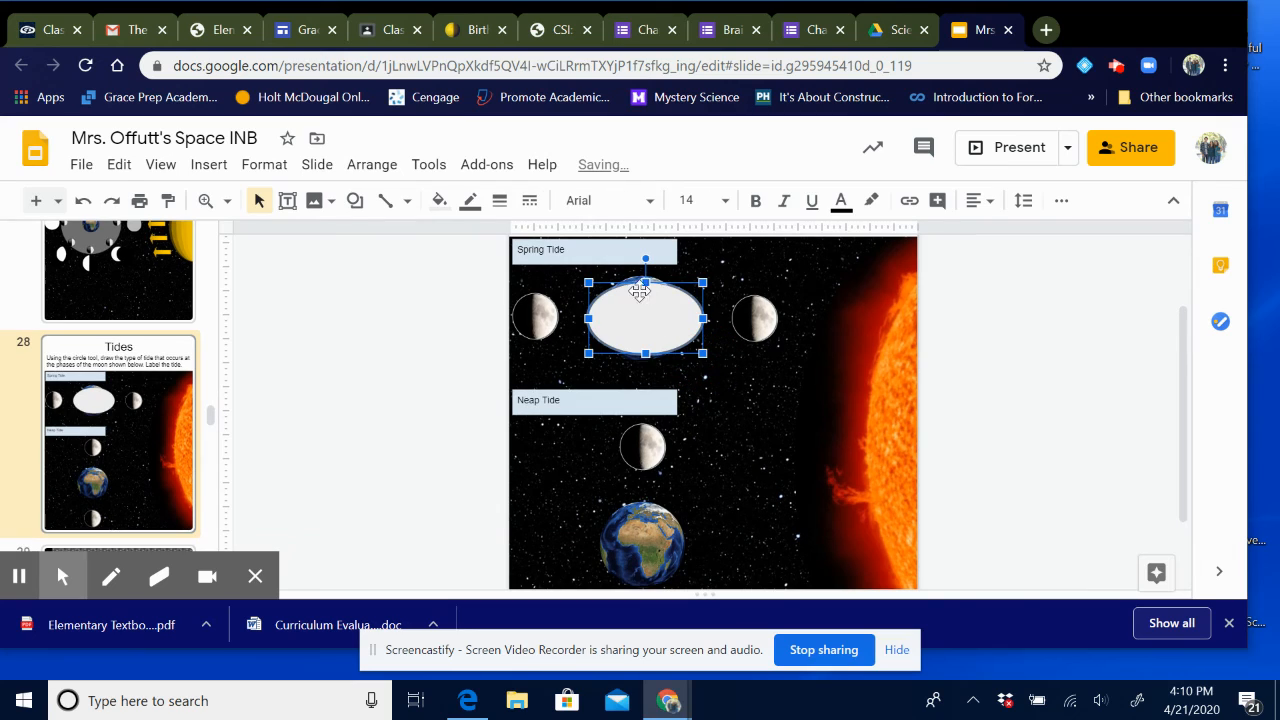
click(643, 265)
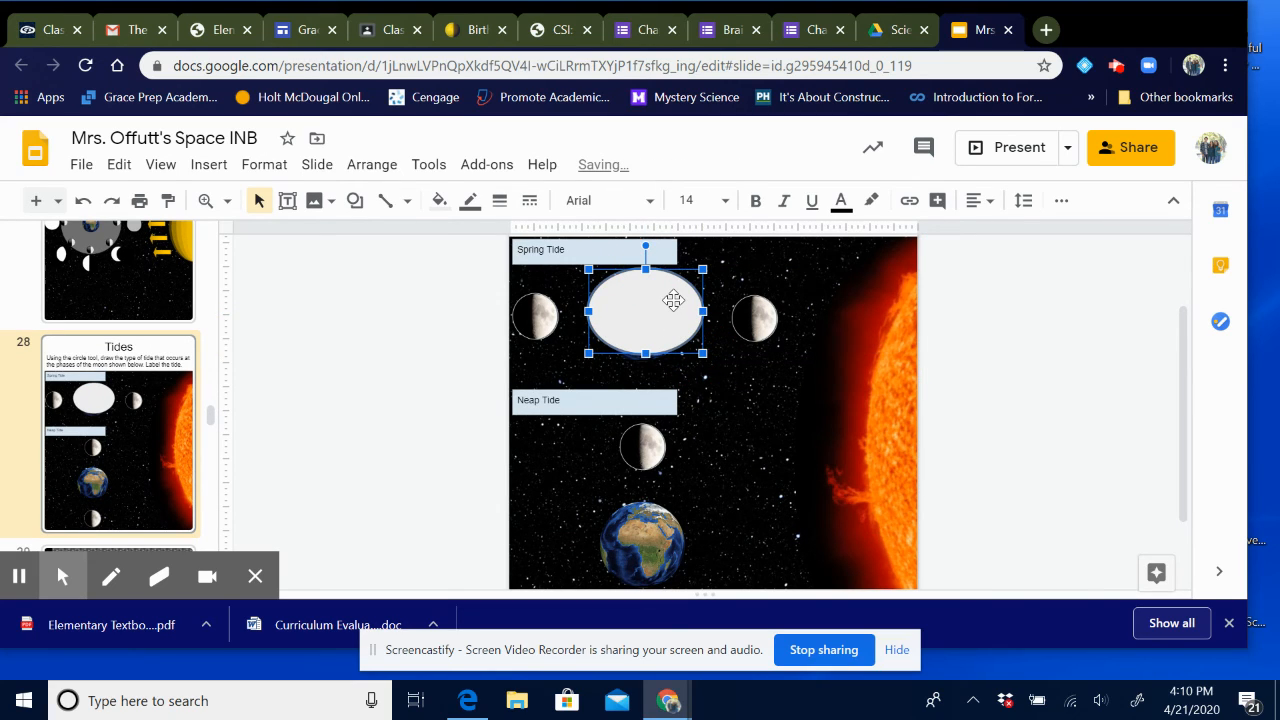
Step: Open the Format options side panel for the grey oval from its right-click menu
right_click(673, 300)
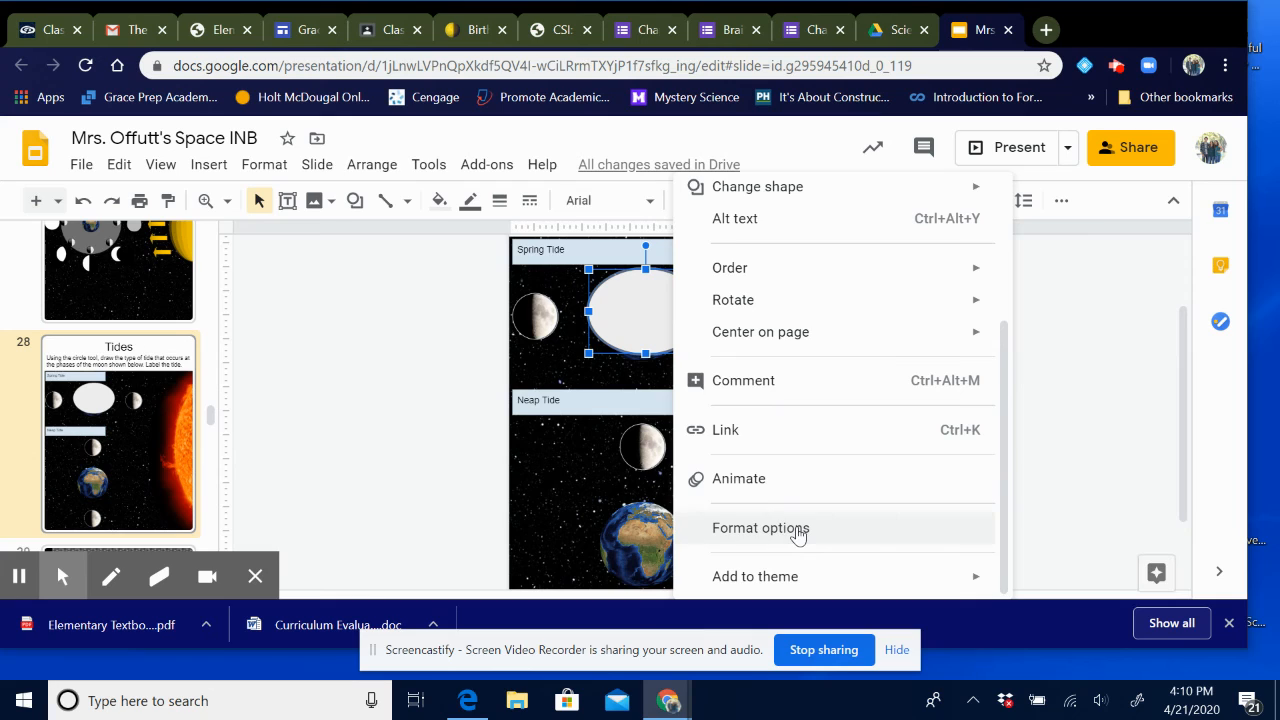
click(761, 528)
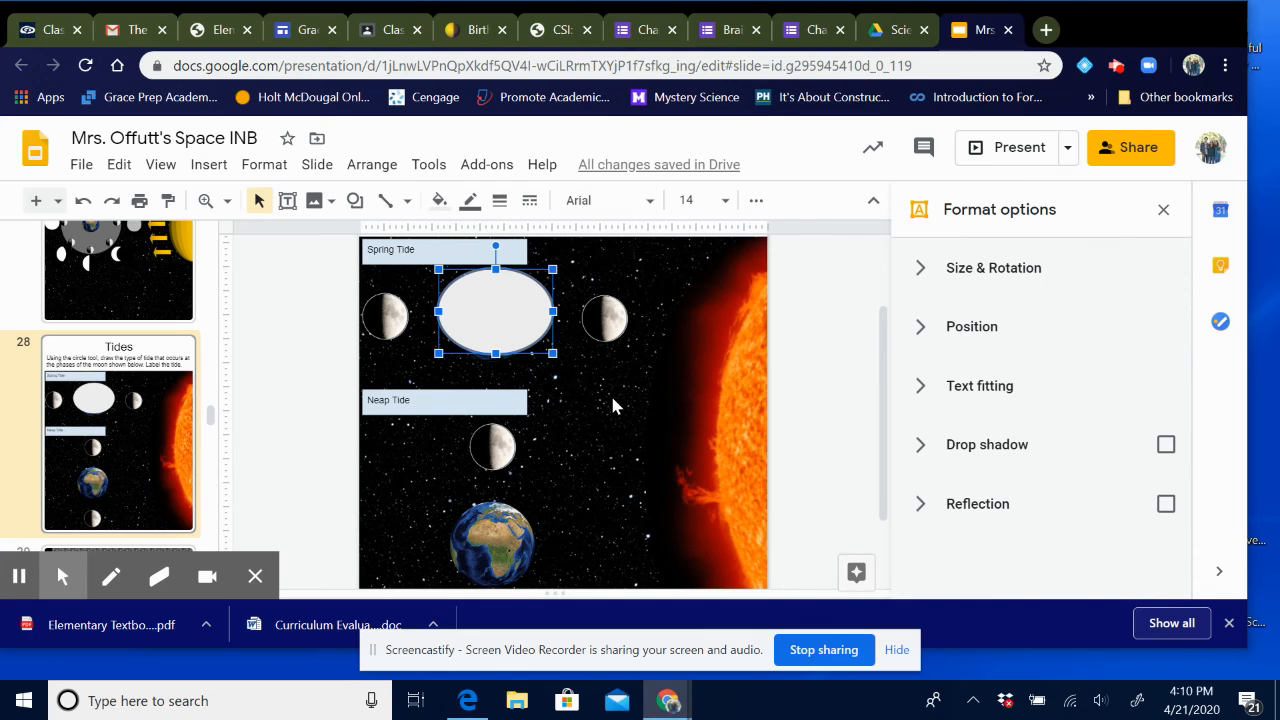
mouse_move(1033, 430)
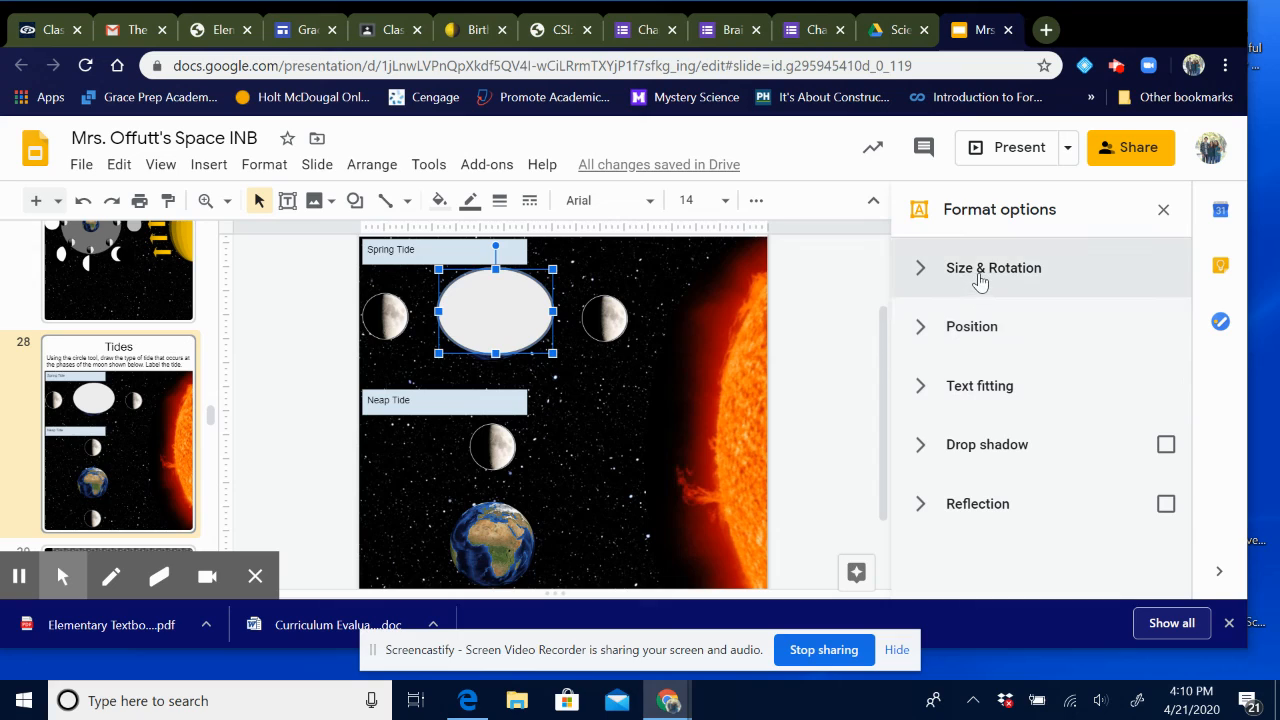
mouse_move(1028, 524)
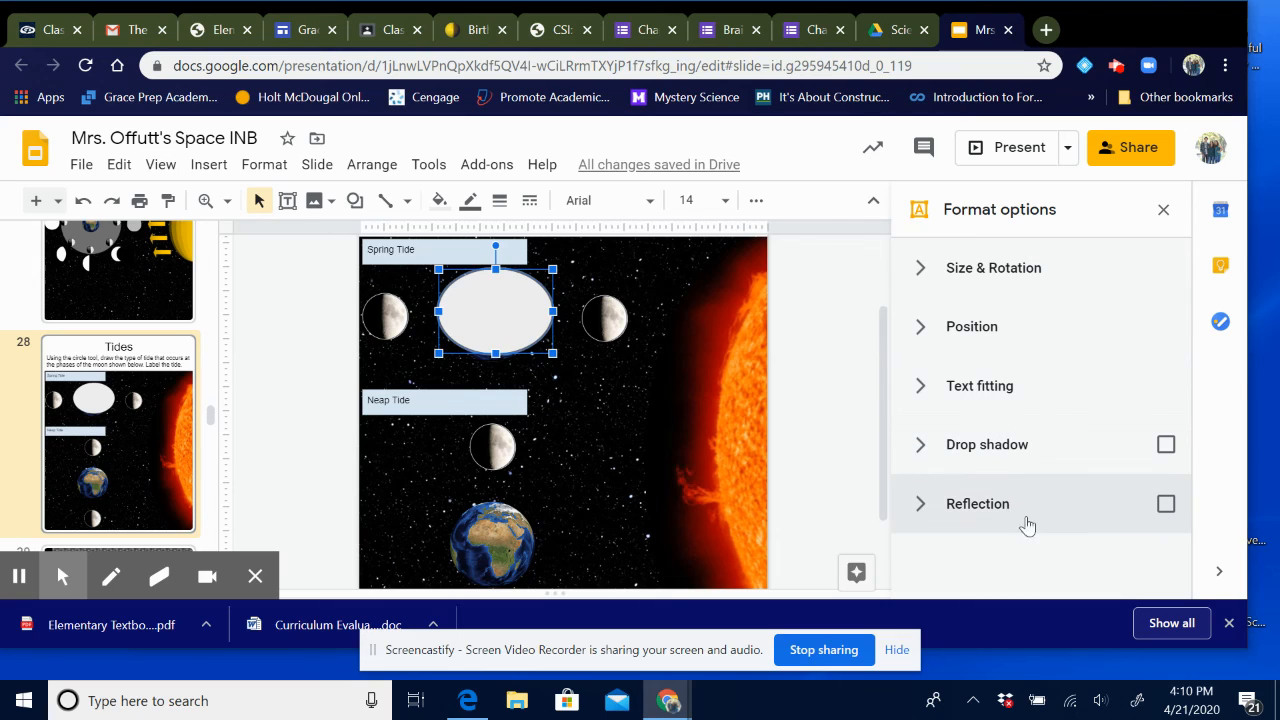
mouse_move(700, 332)
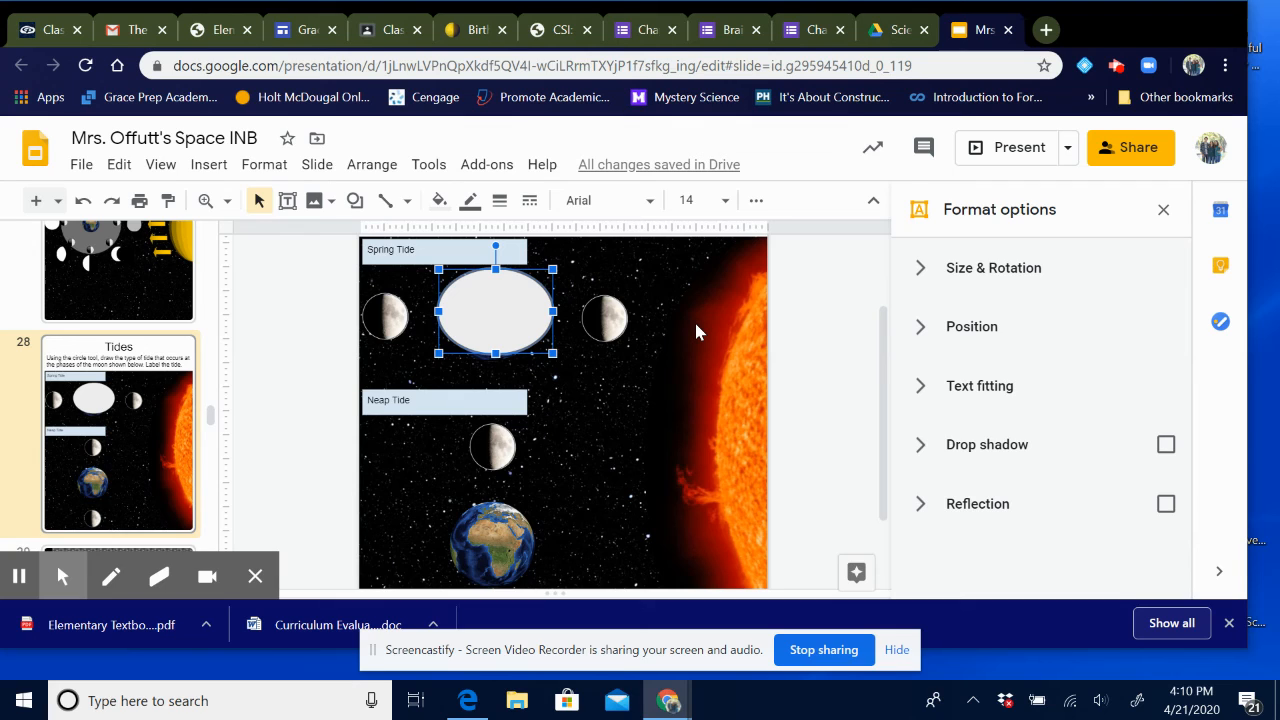
scroll(up, 3)
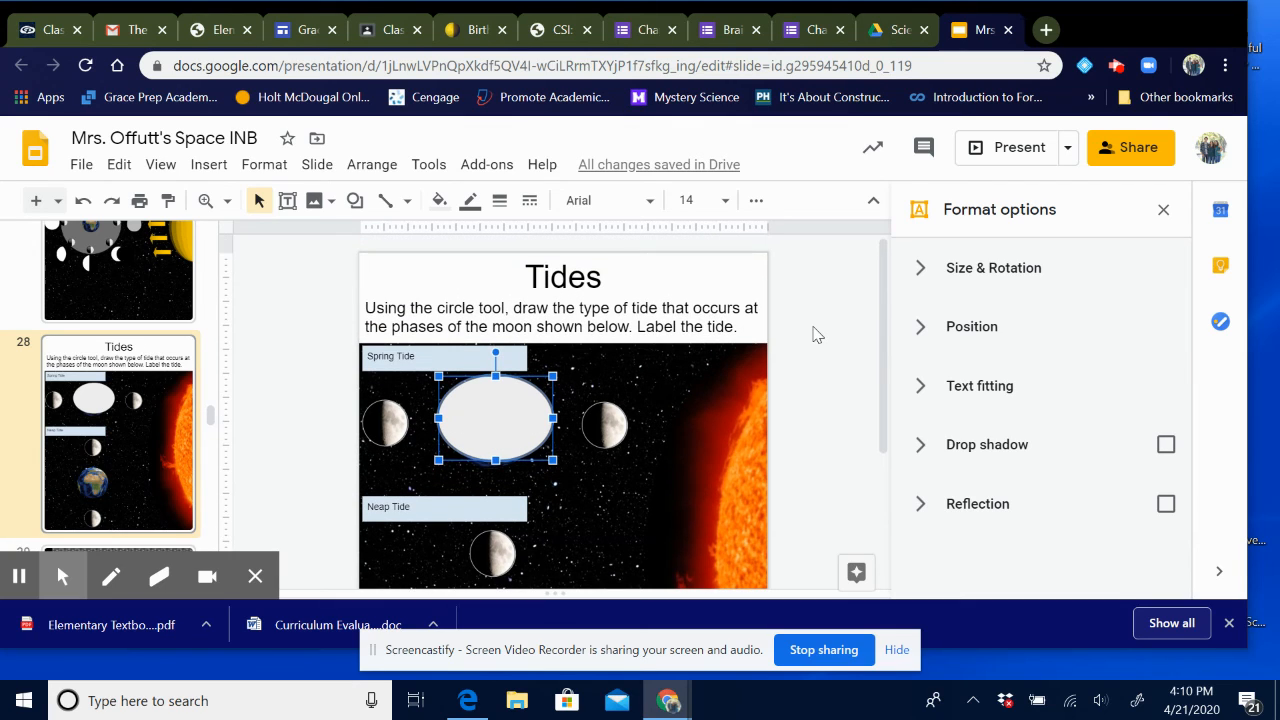
scroll(down, 3)
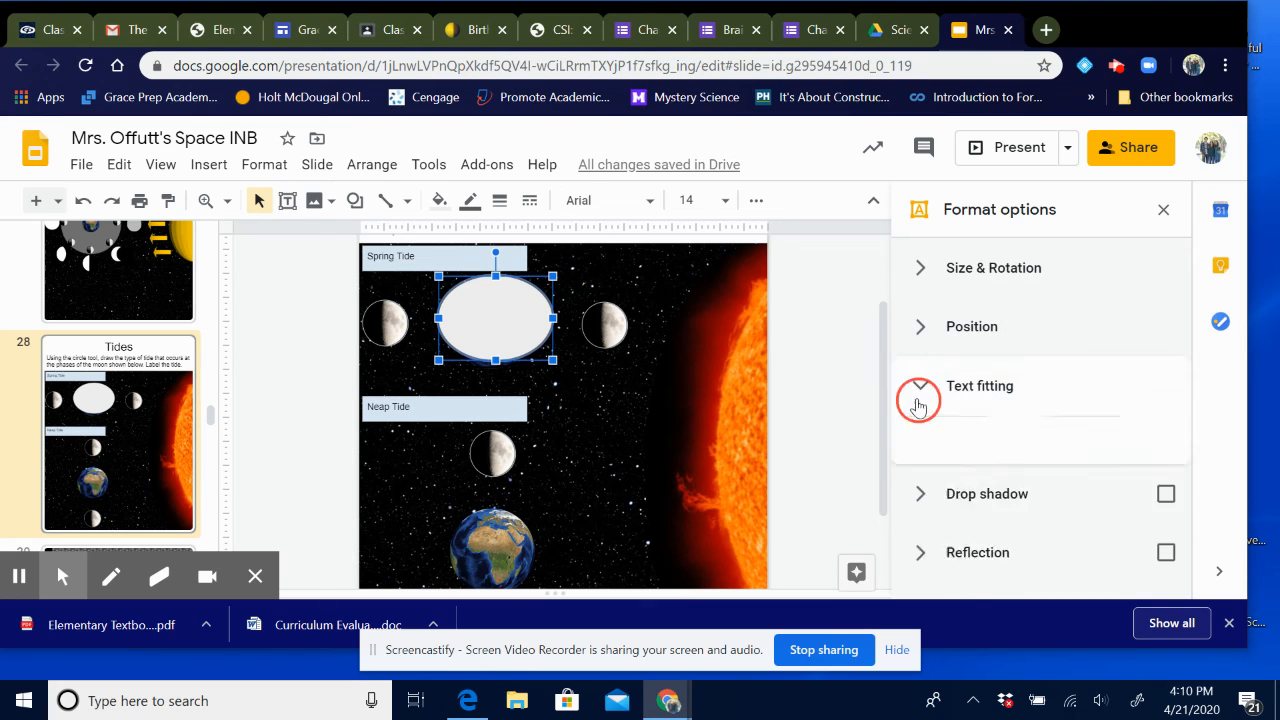
Step: Turn on a drop shadow for the oval and change its colour from black
click(919, 386)
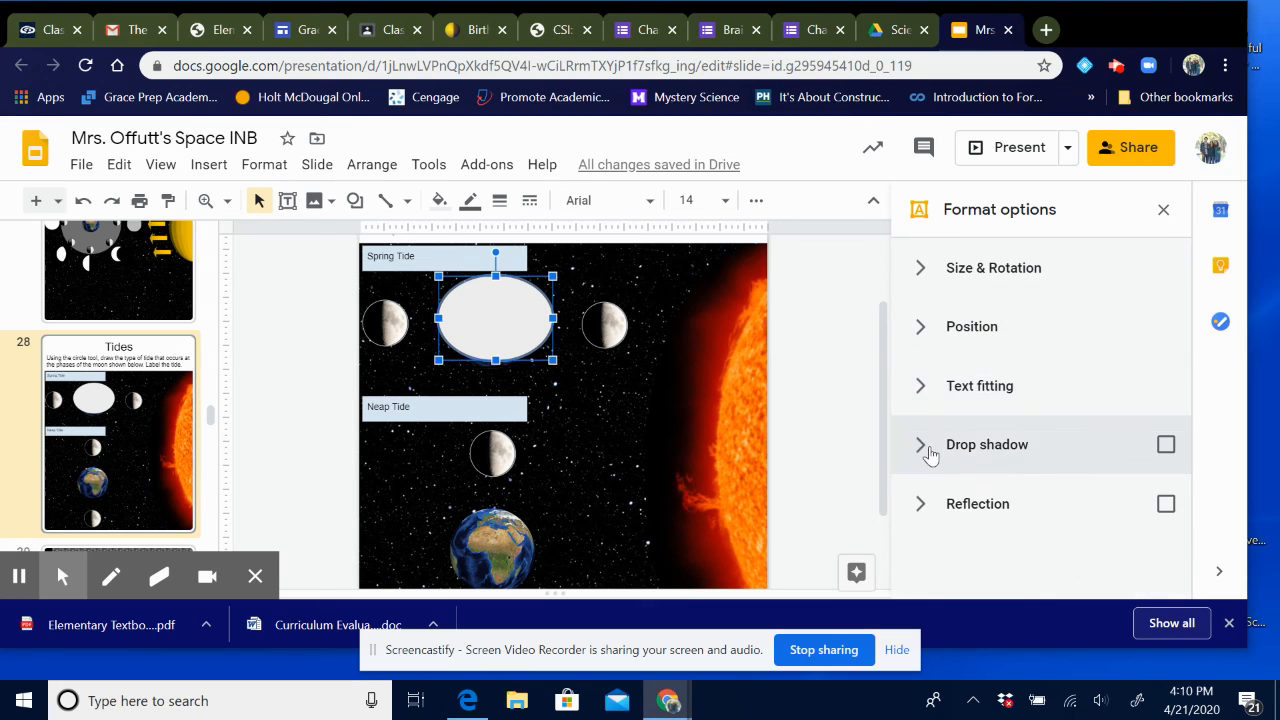
click(1165, 444)
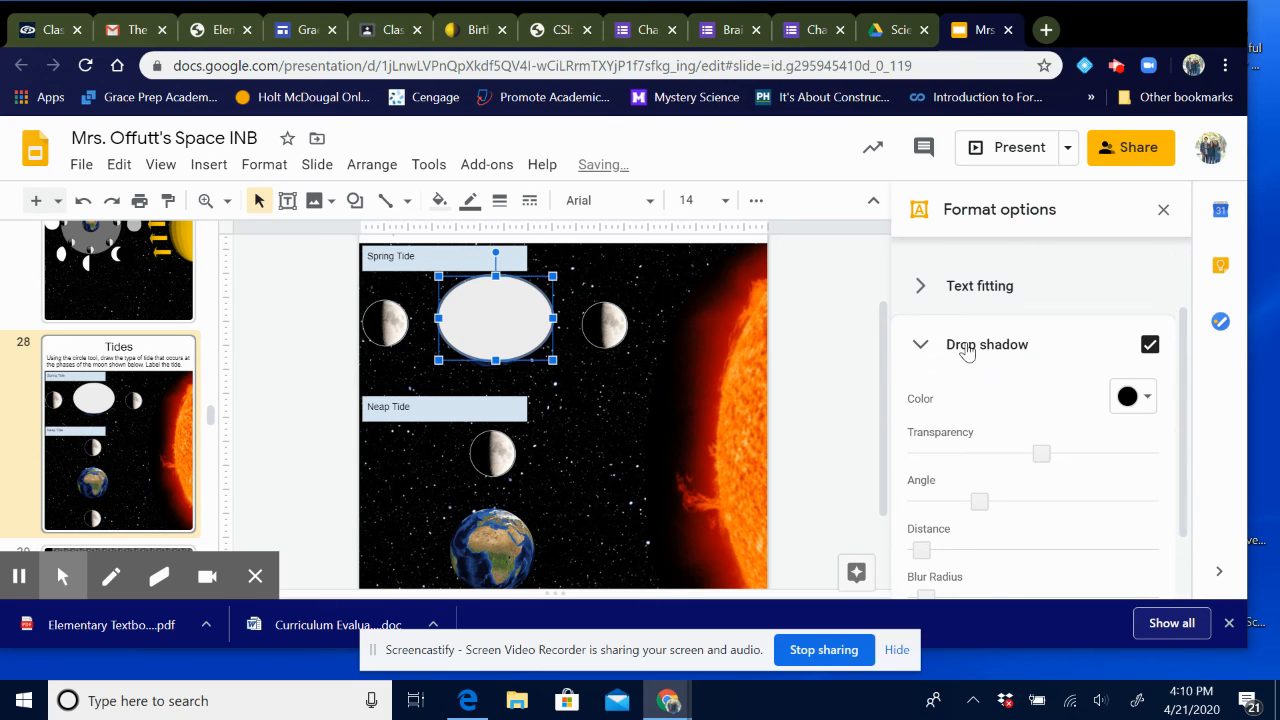
click(1145, 396)
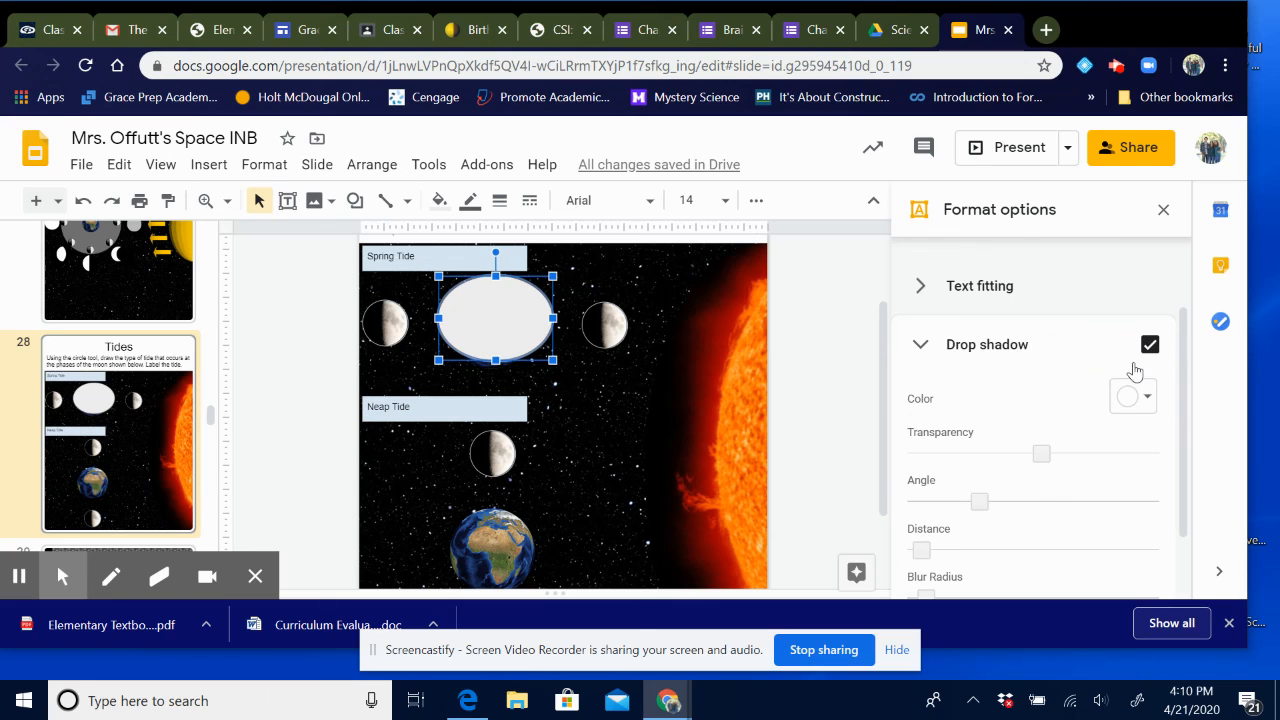
click(1149, 344)
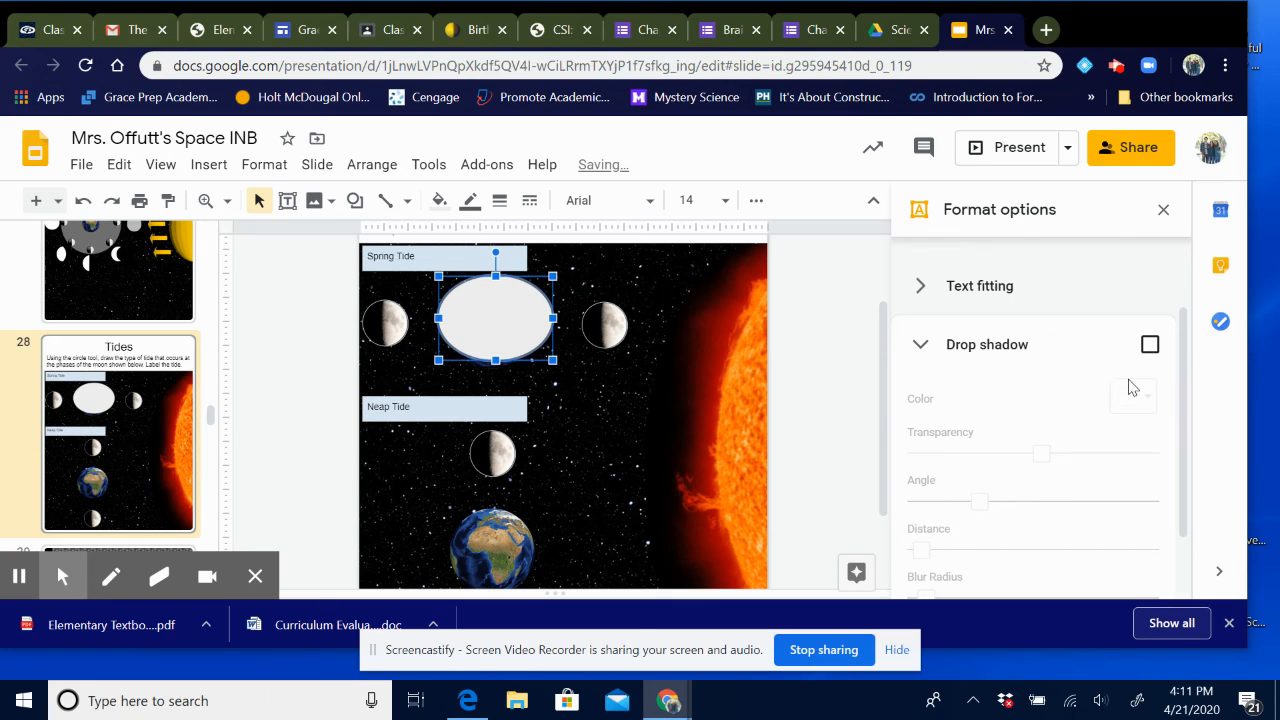
click(1149, 344)
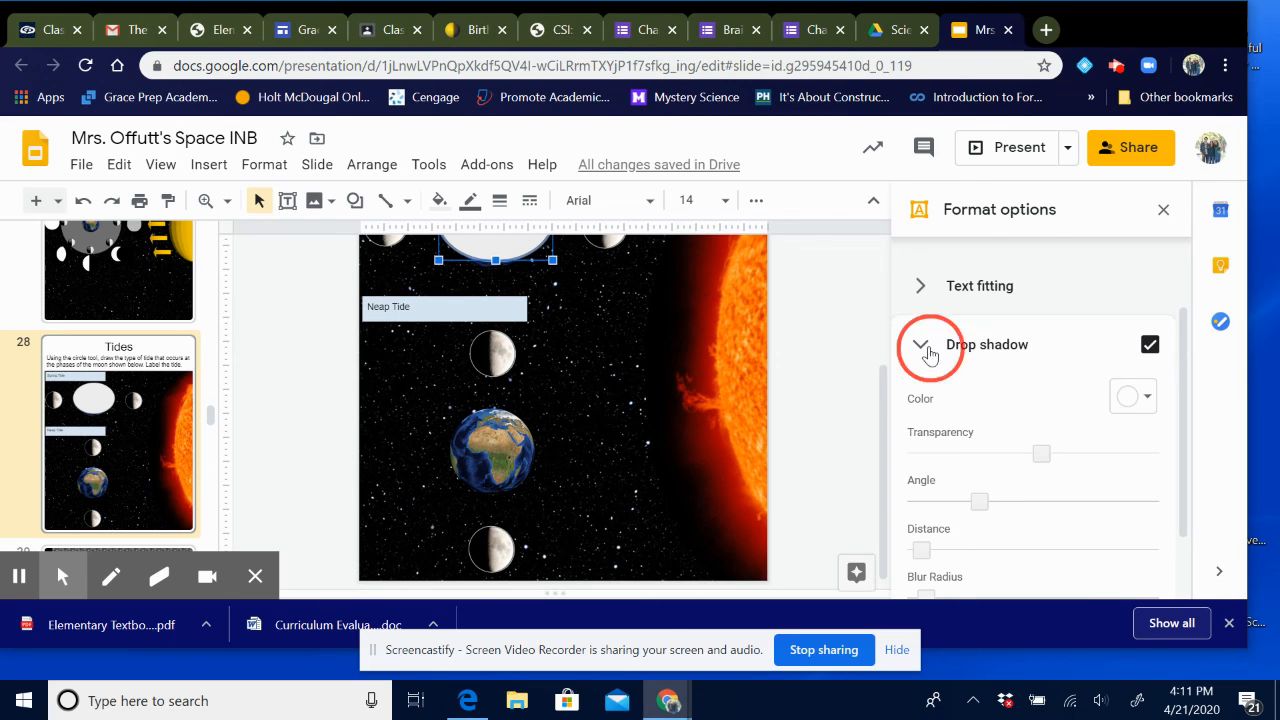
Step: Try a reflection on the oval, then remove it
click(920, 344)
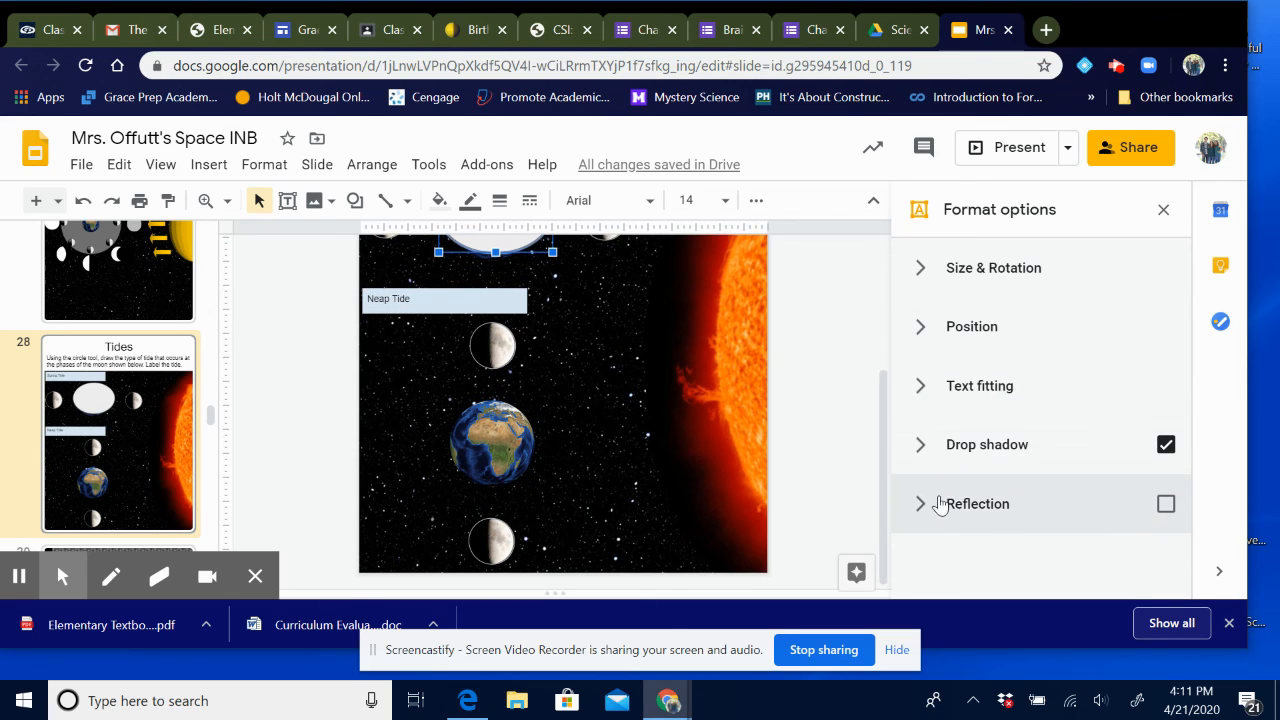
click(1166, 503)
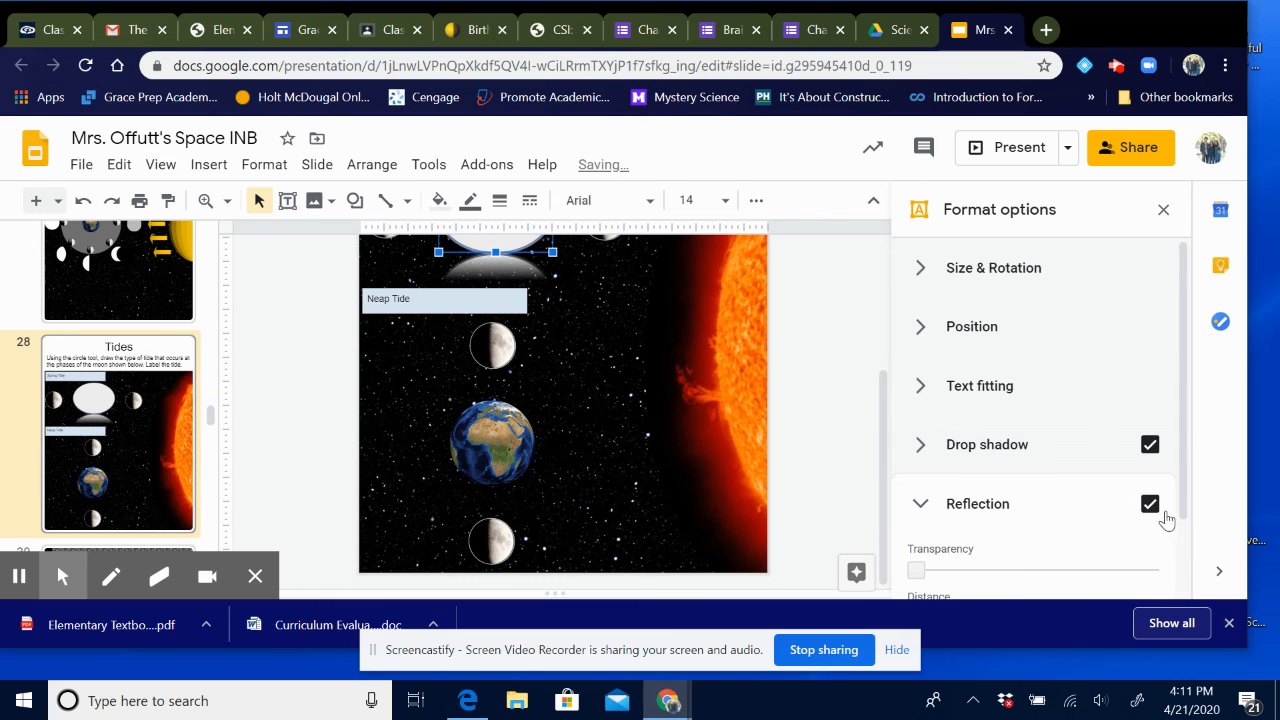
click(1150, 503)
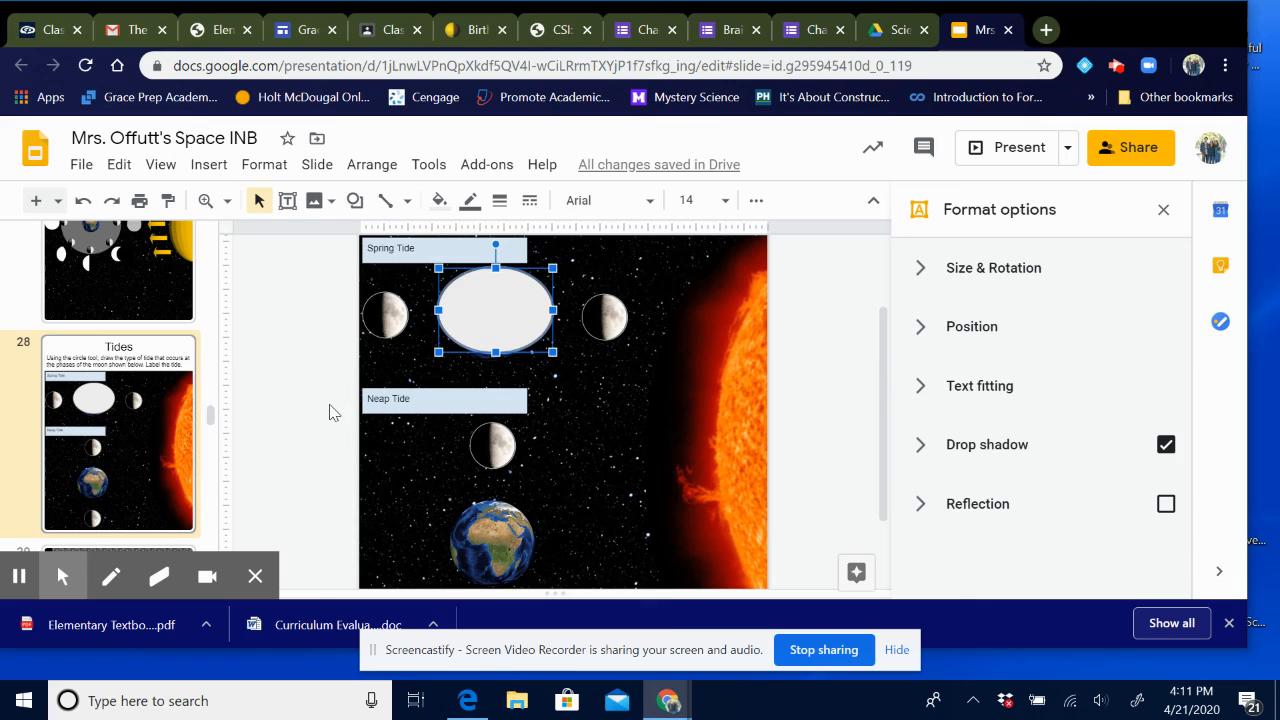
click(537, 248)
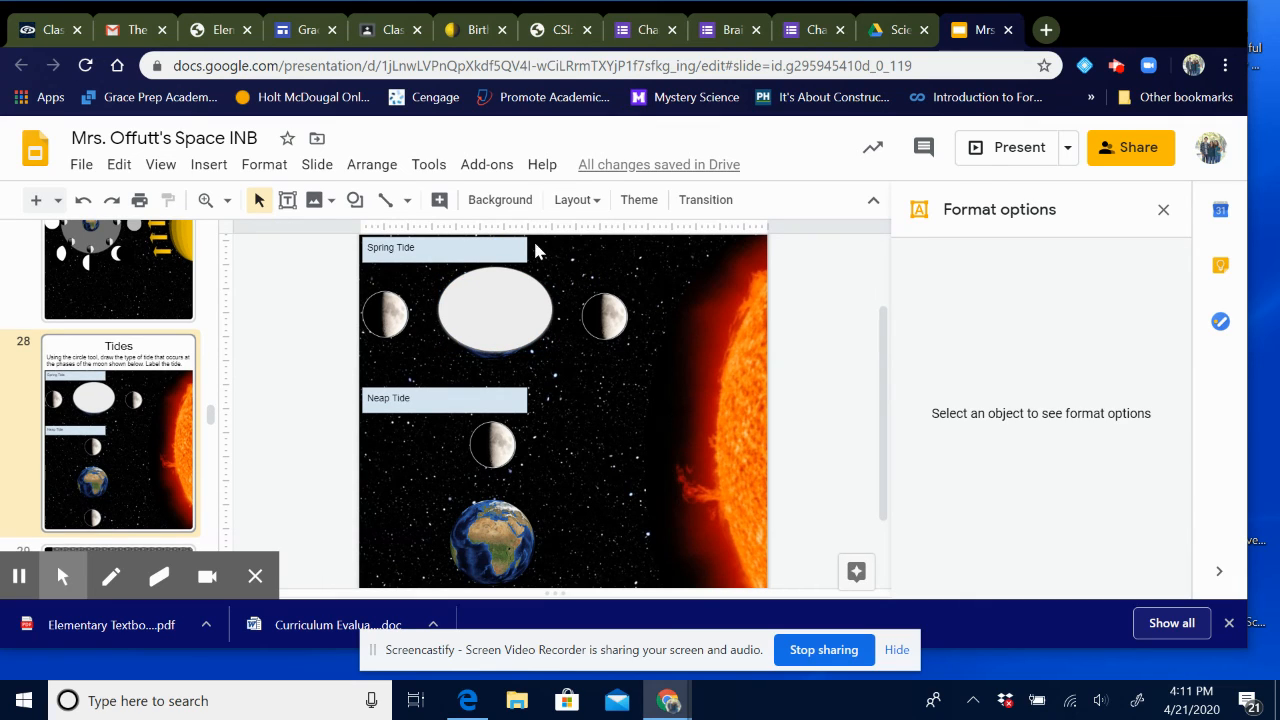
mouse_move(838, 383)
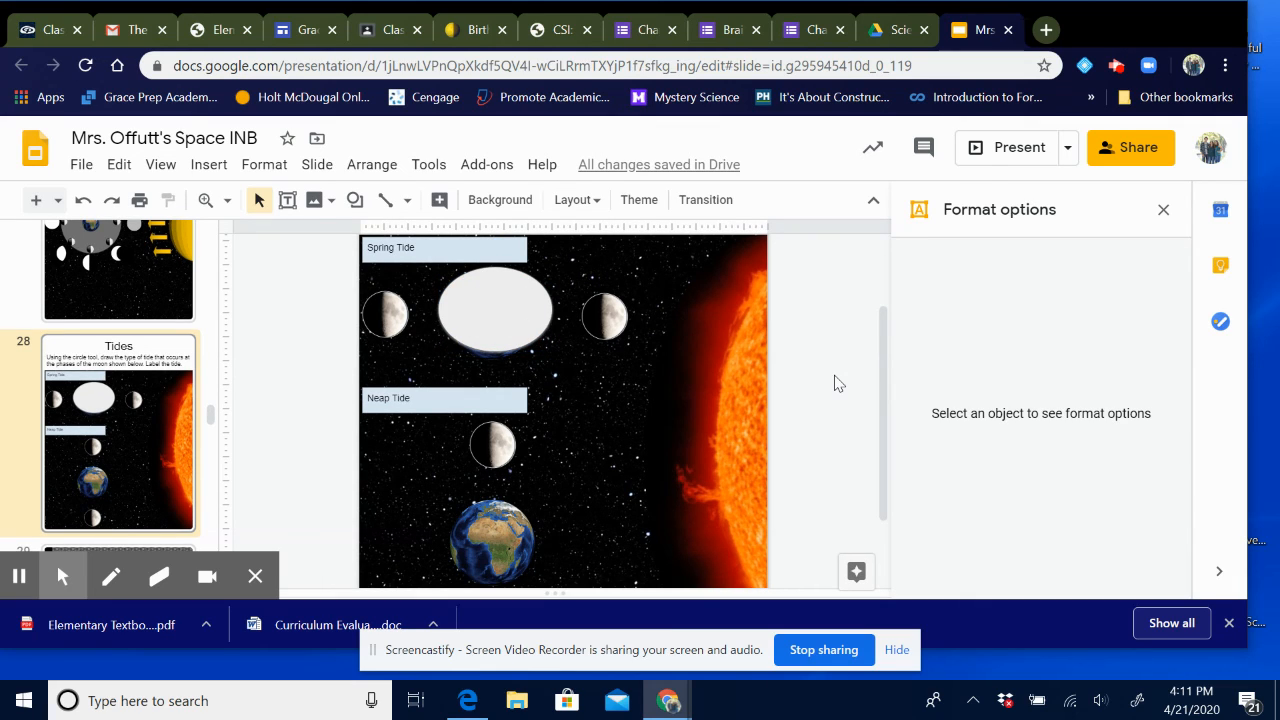
scroll(up, 3)
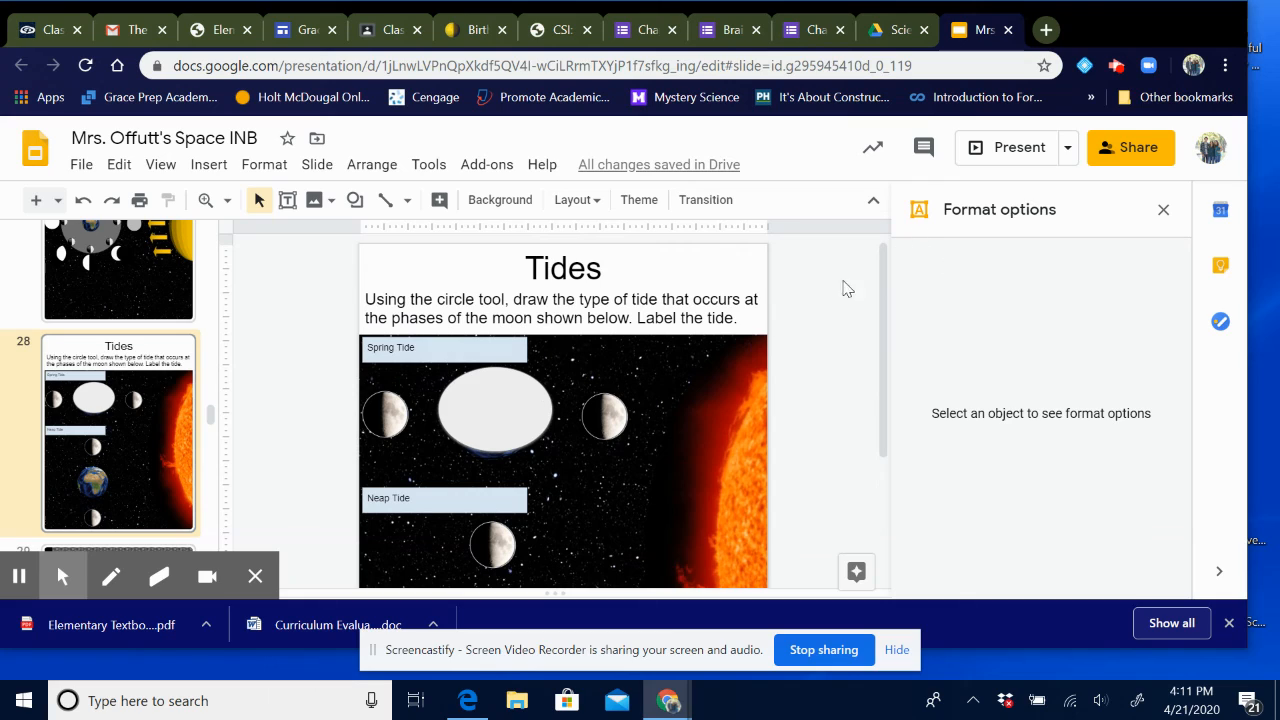
mouse_move(310, 417)
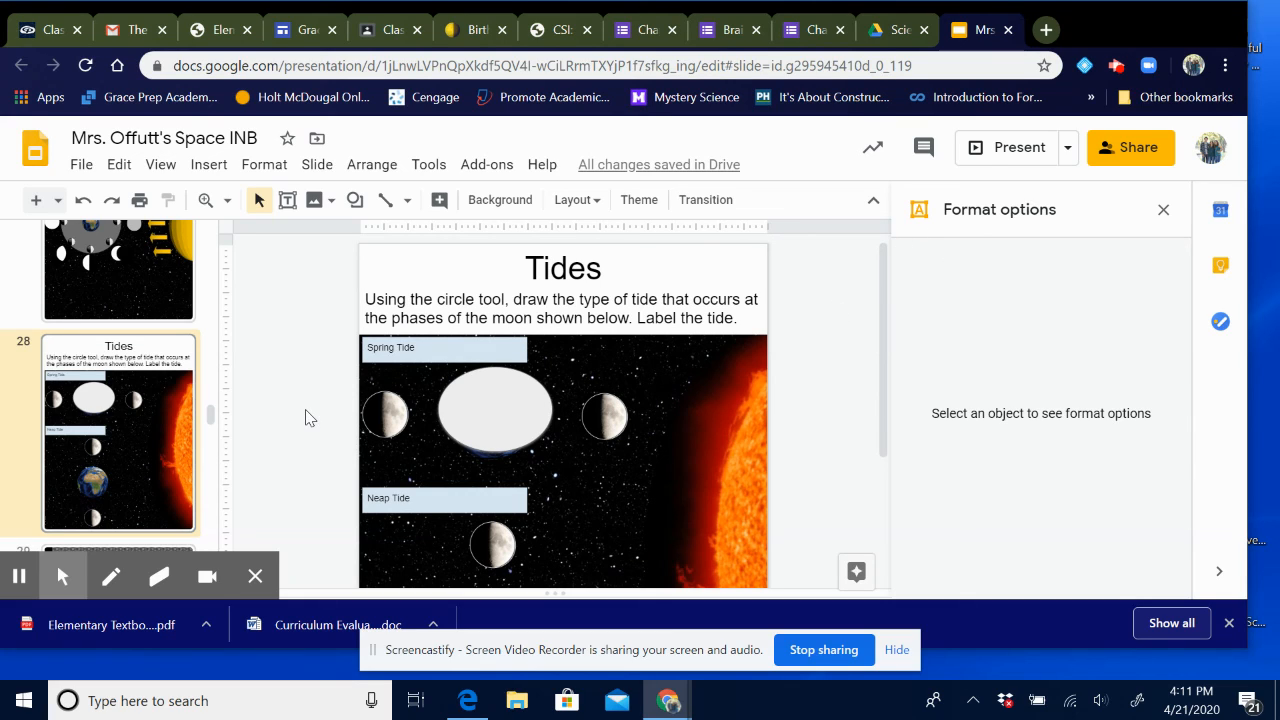
mouse_move(784, 368)
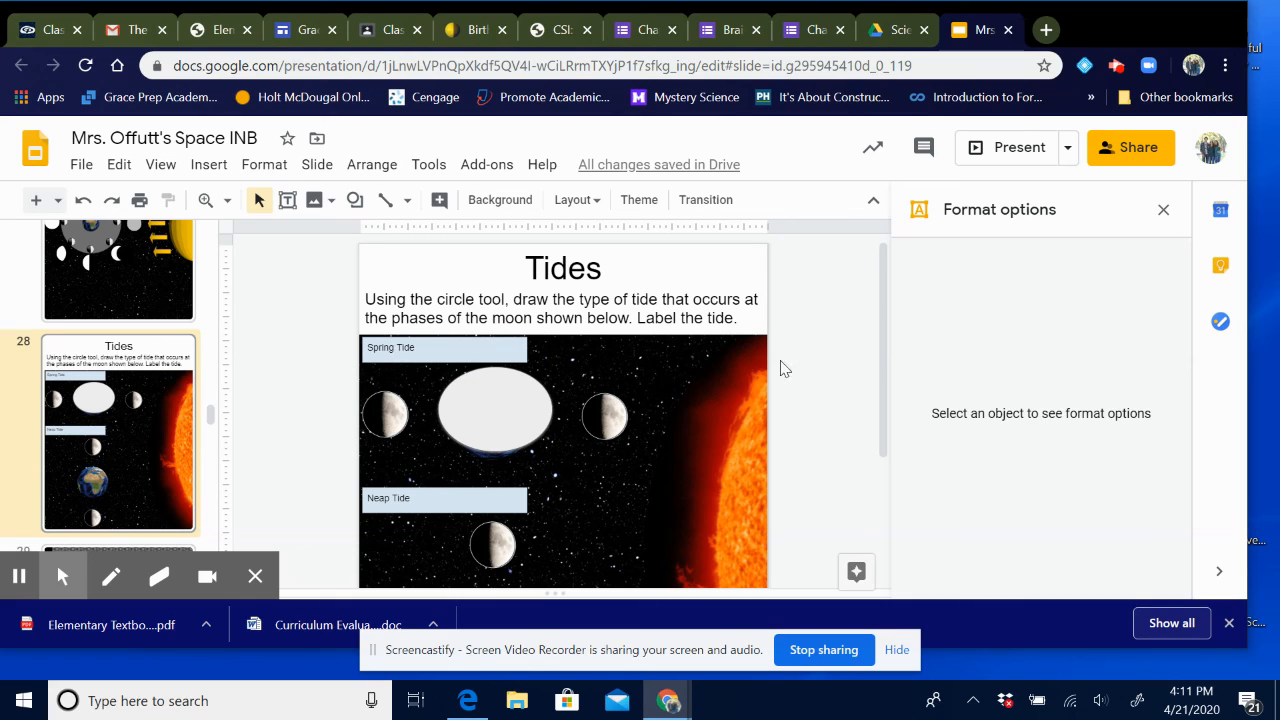
mouse_move(800, 365)
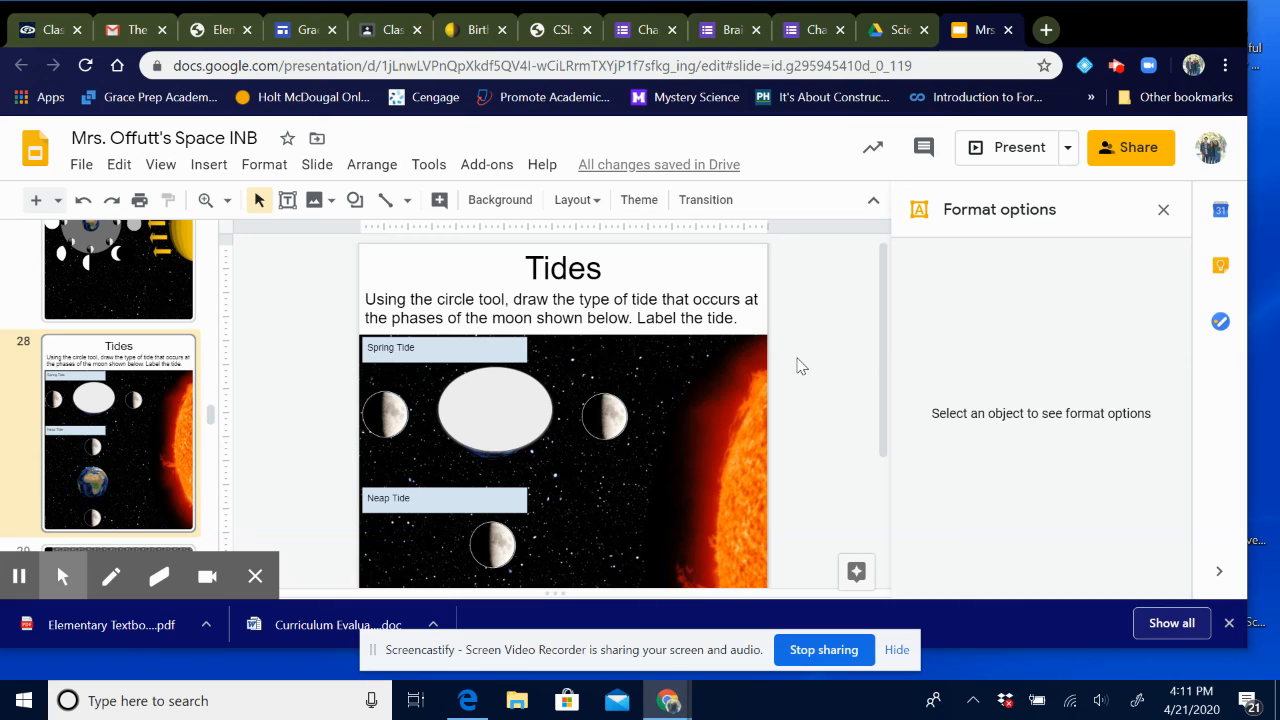
mouse_move(825, 378)
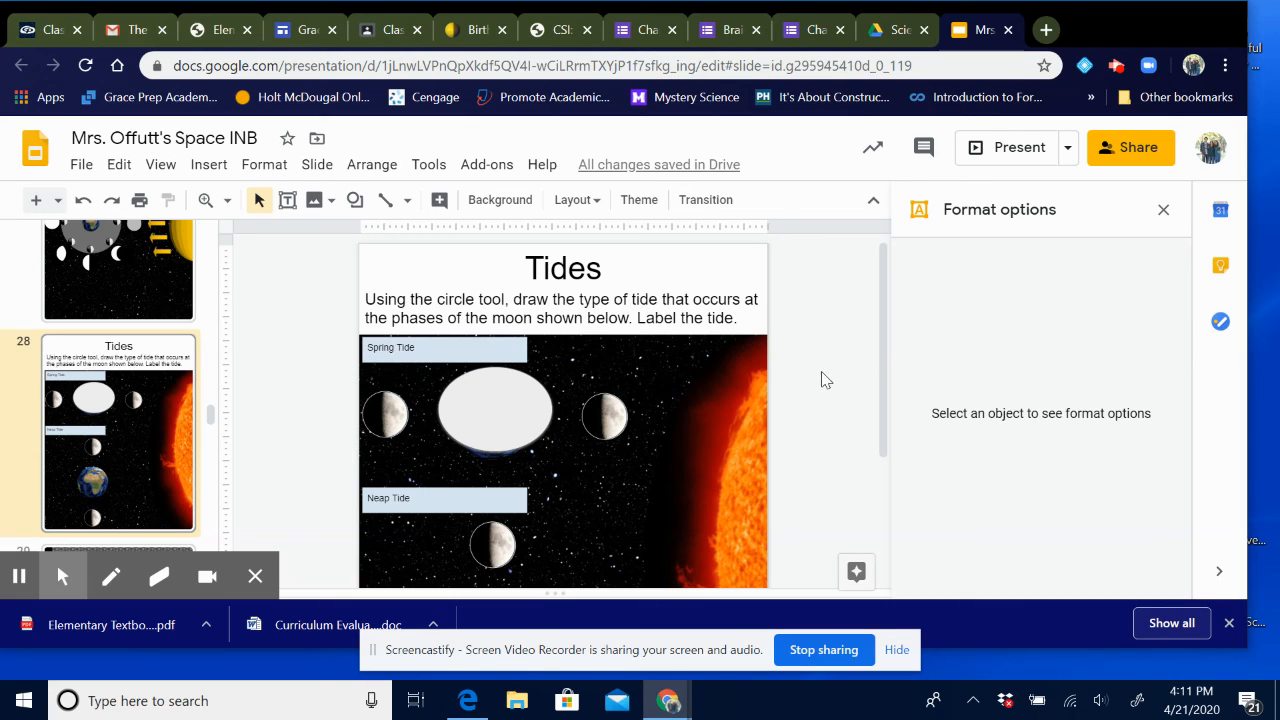
mouse_move(912, 530)
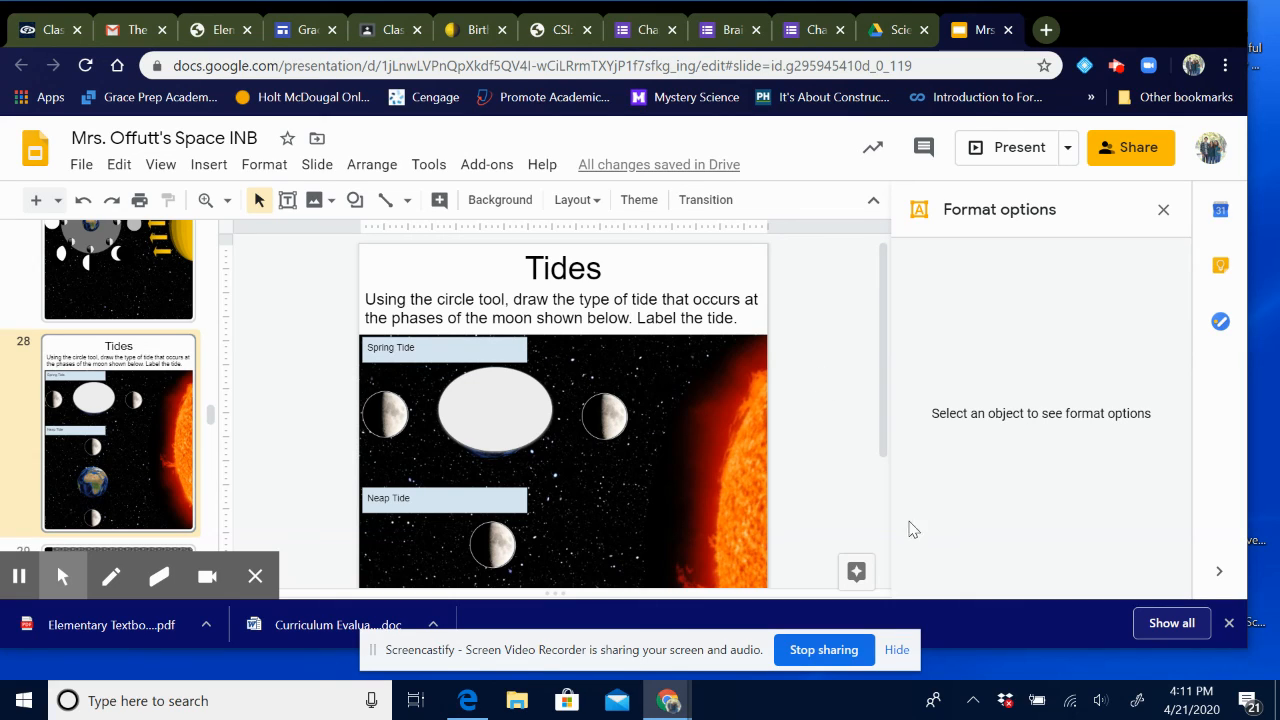